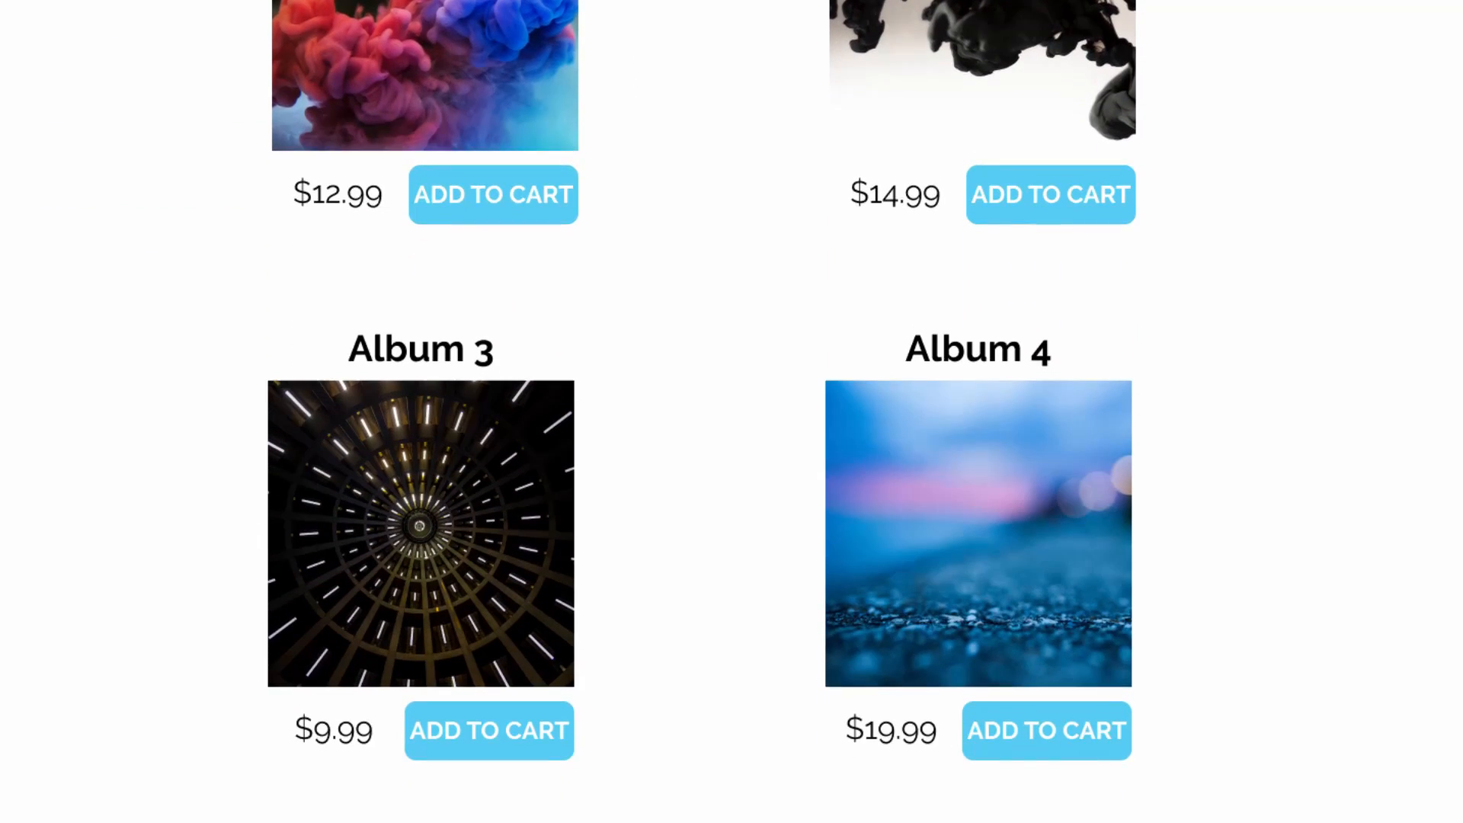
Step: Scroll through the slides showing the finished Generics store page design
{"action": "scroll", "scroll_direction": "down", "scroll_amount": 3}
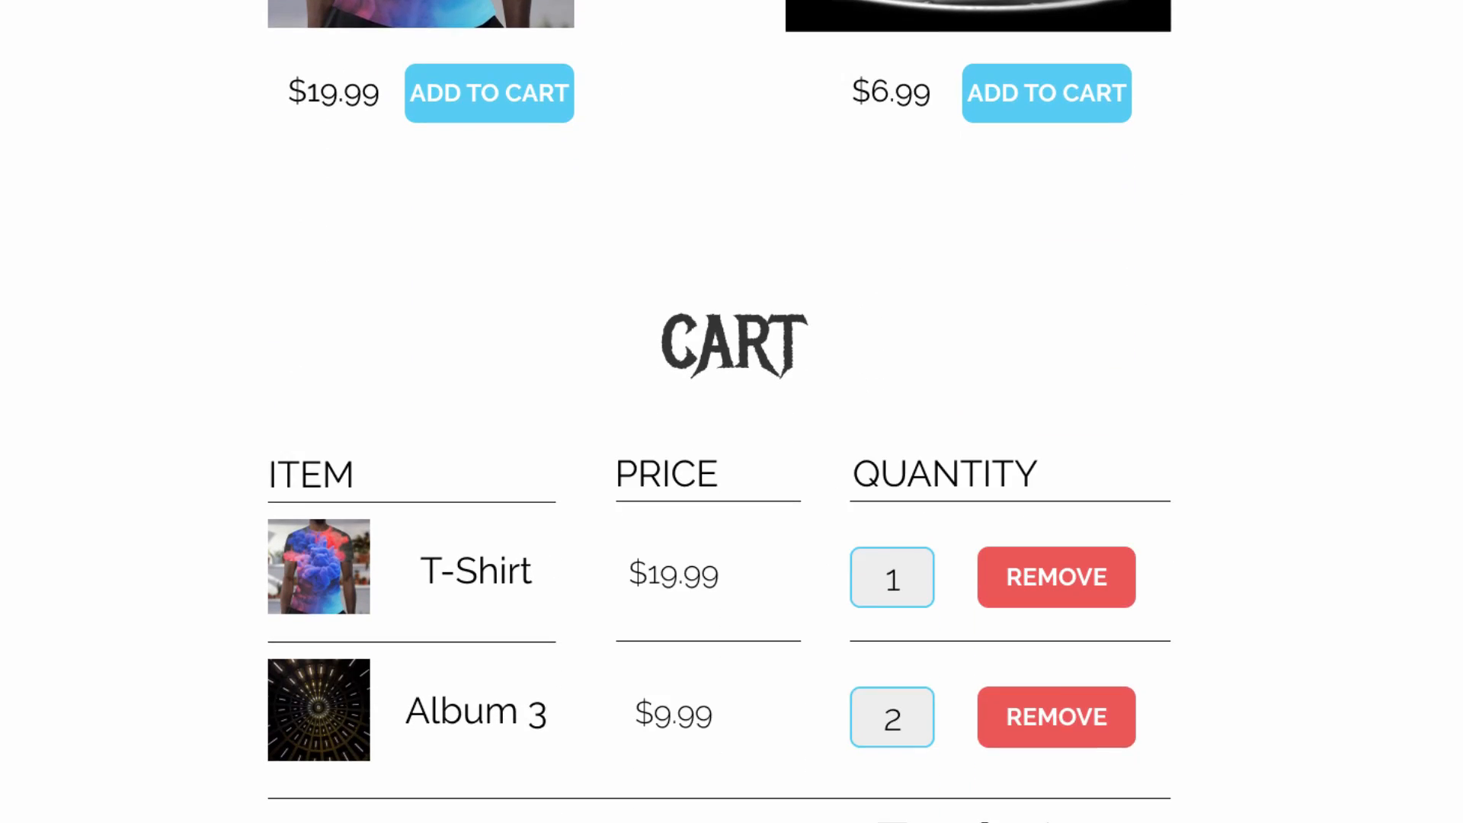
{"action": "scroll", "scroll_direction": "down", "scroll_amount": 3}
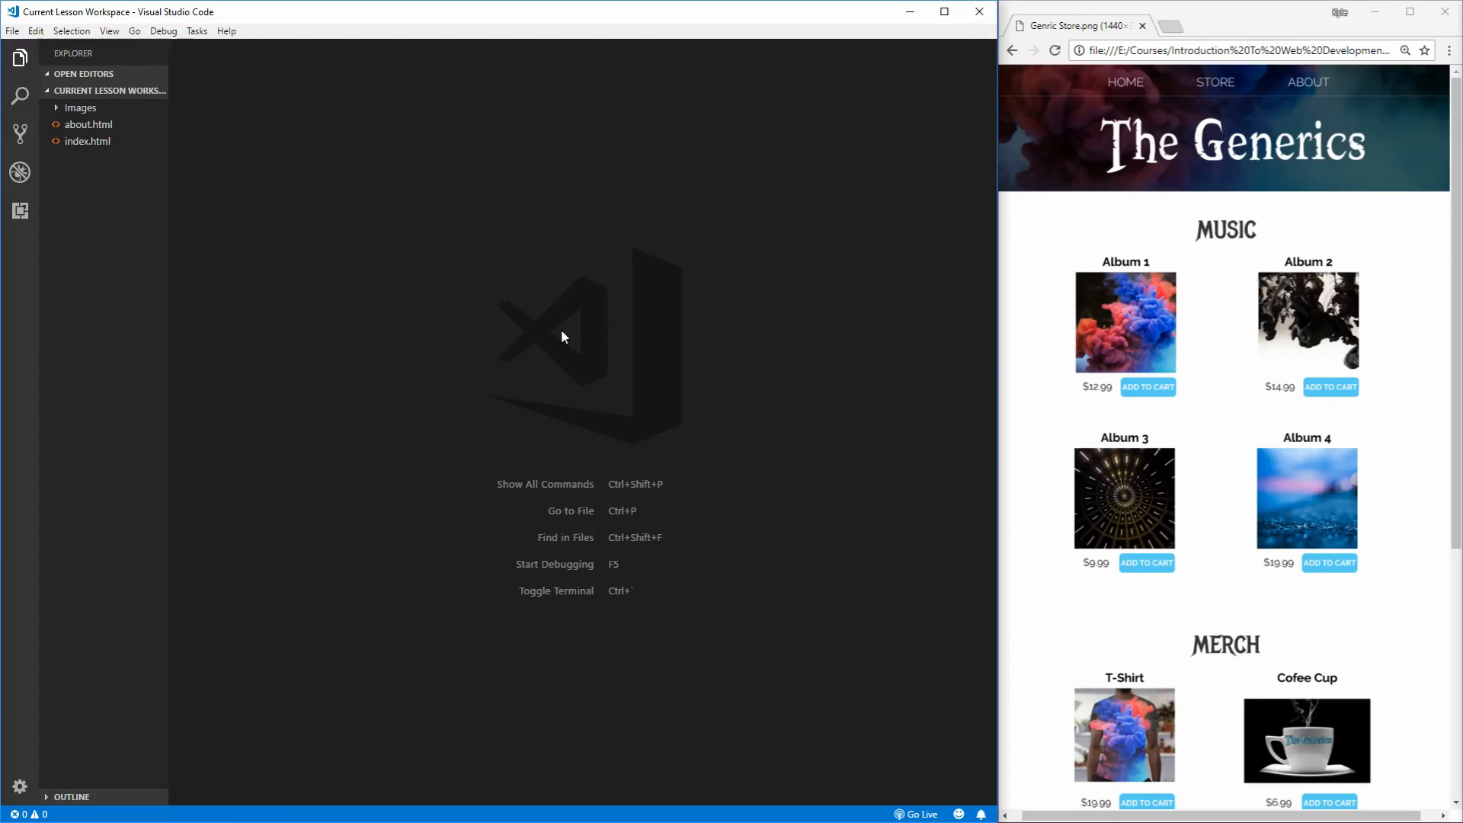
{"action": "mouse_move", "coordinate": [600, 309]}
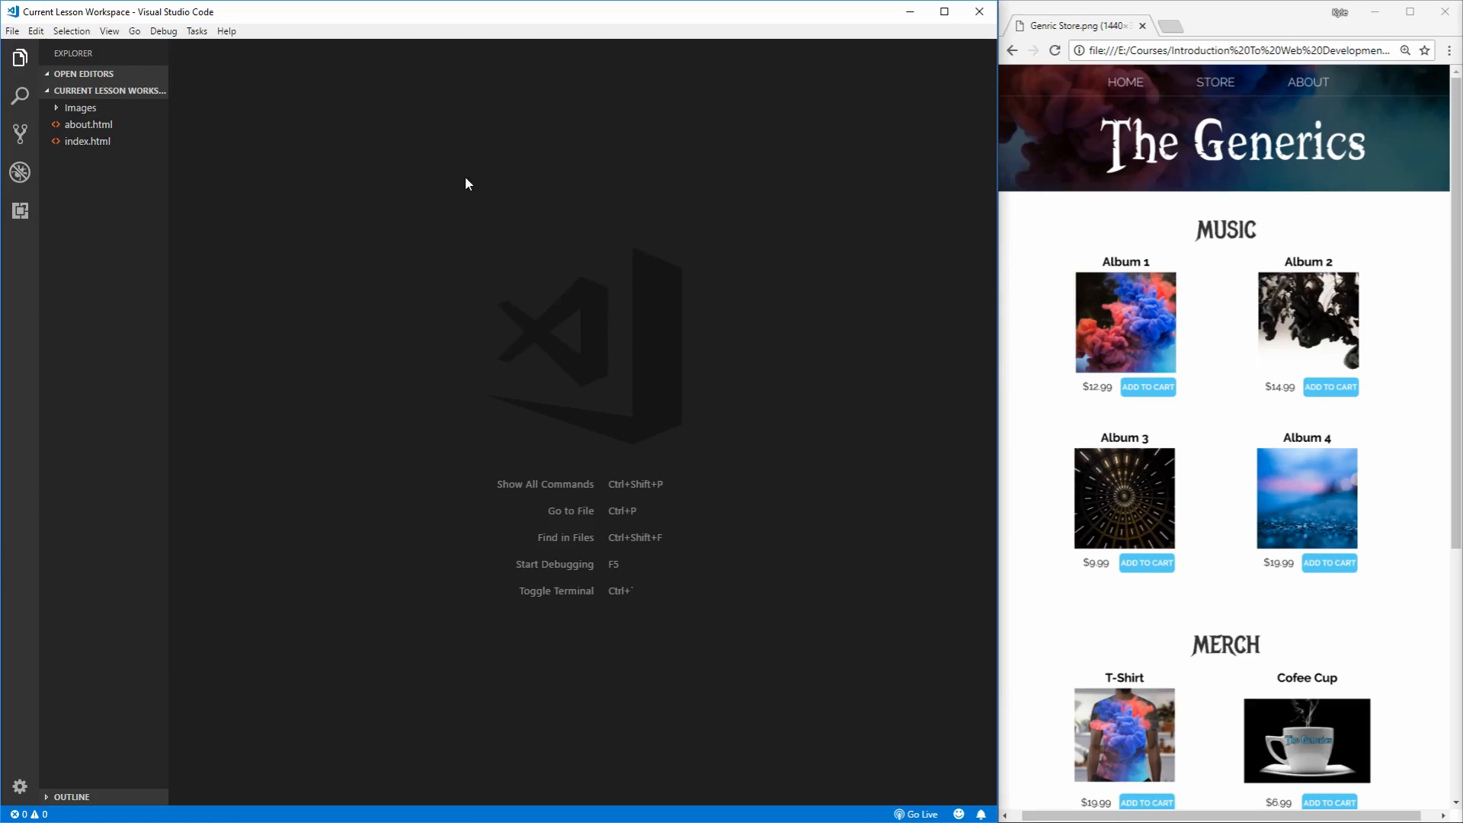
{"action": "mouse_move", "coordinate": [247, 192]}
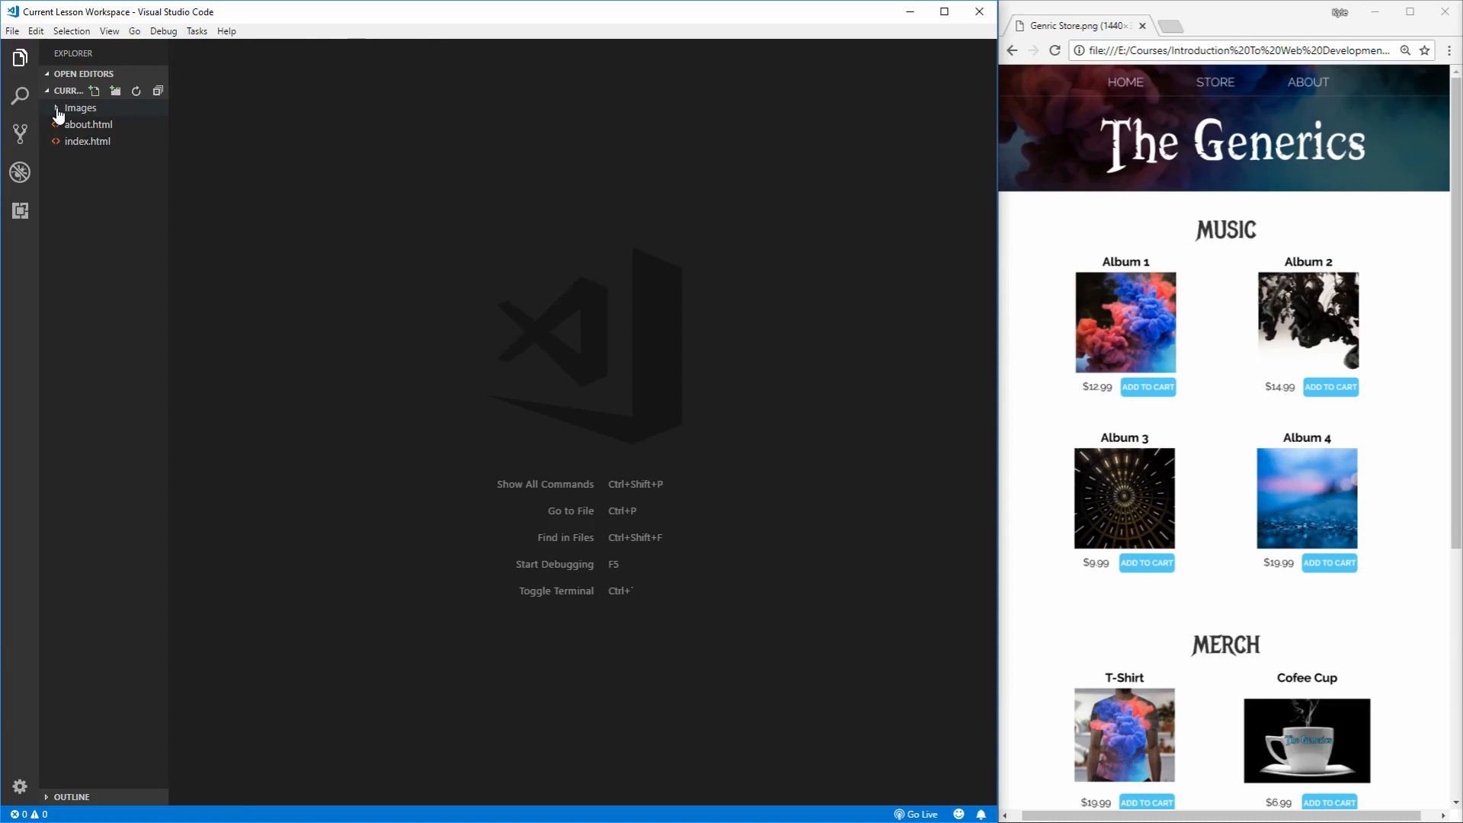
{"action": "left_click", "coordinate": [81, 107]}
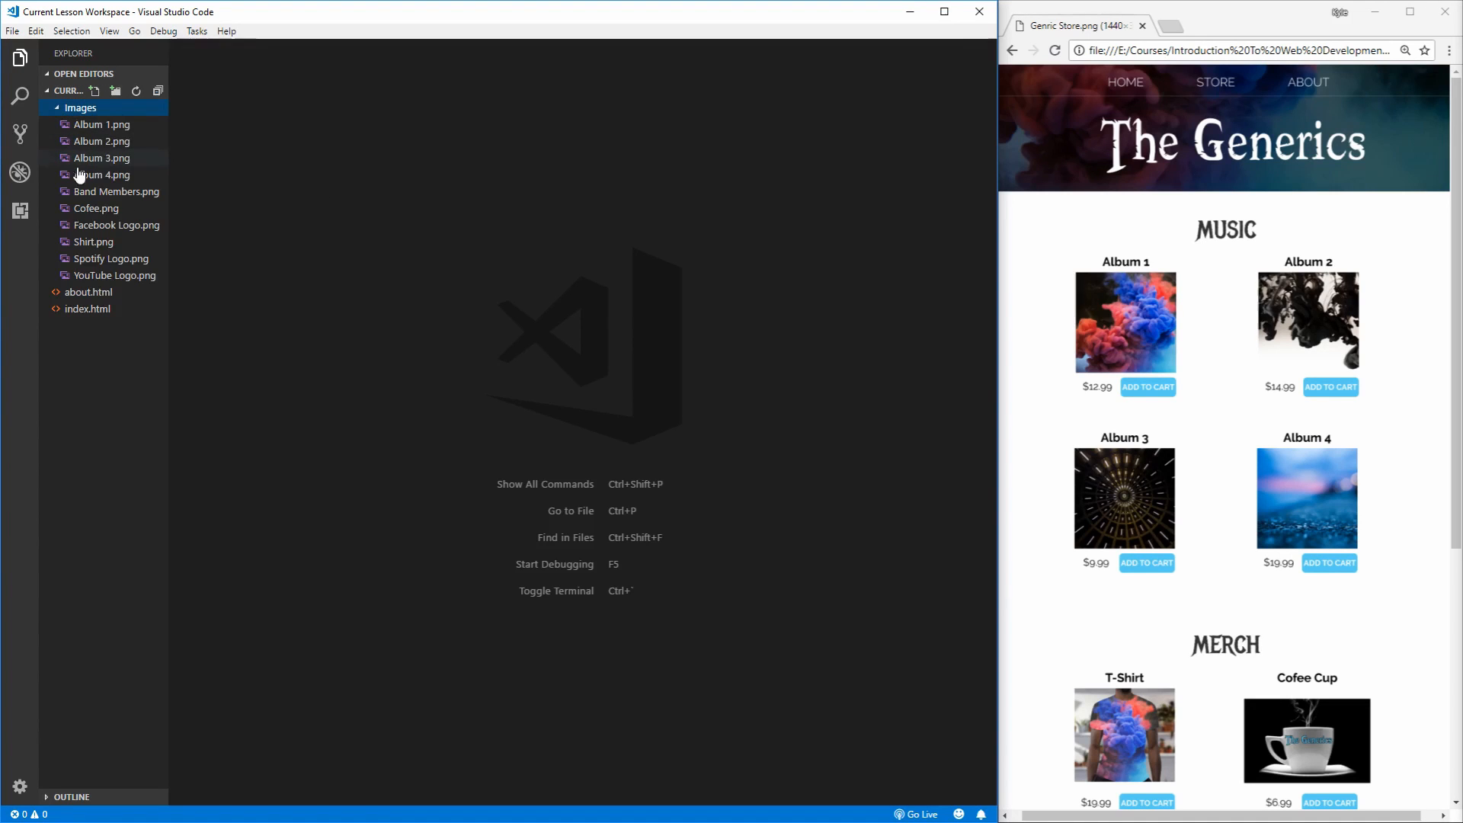
{"action": "left_click", "coordinate": [100, 124]}
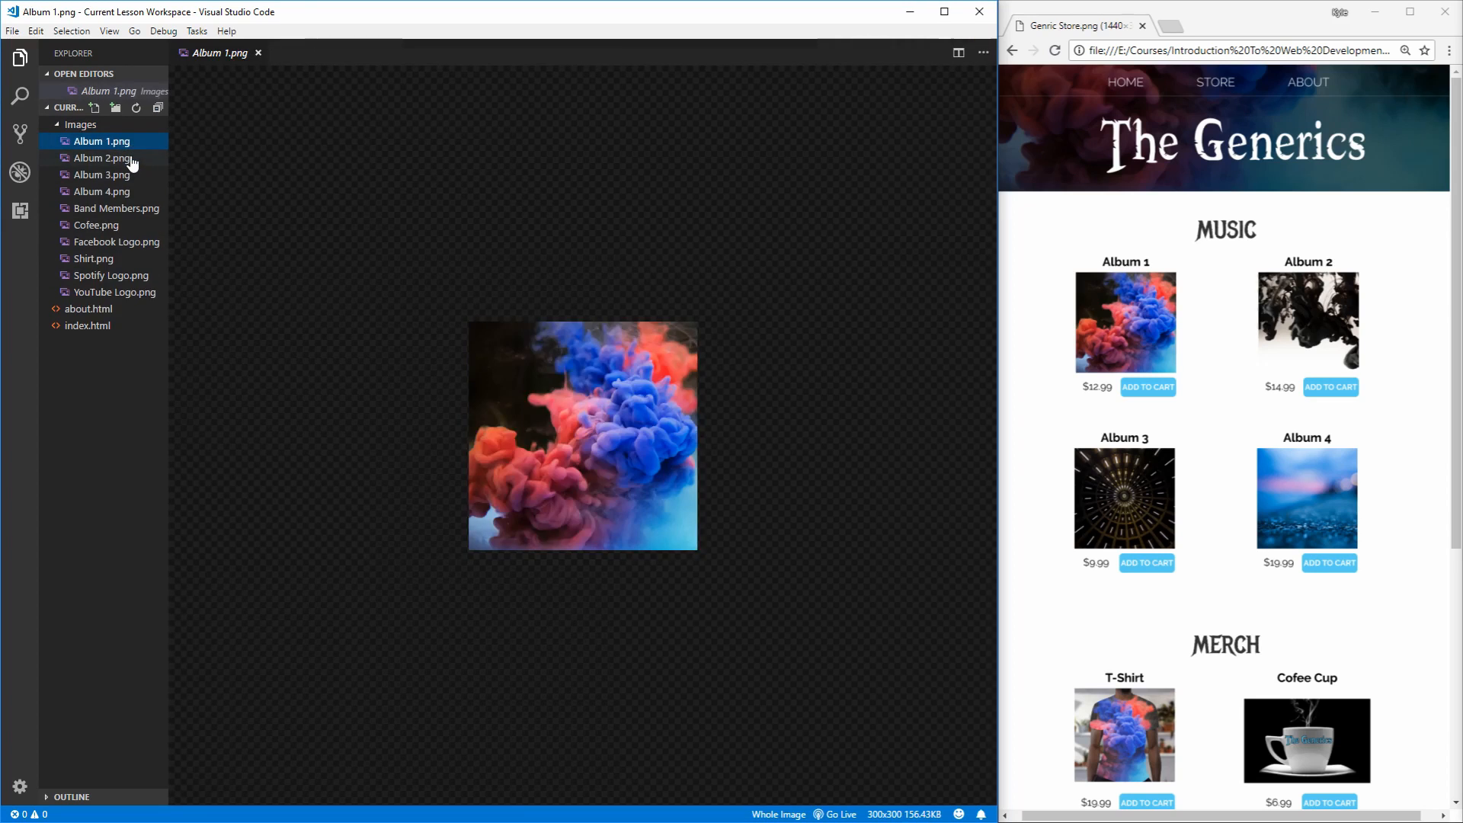
{"action": "left_click", "coordinate": [101, 174]}
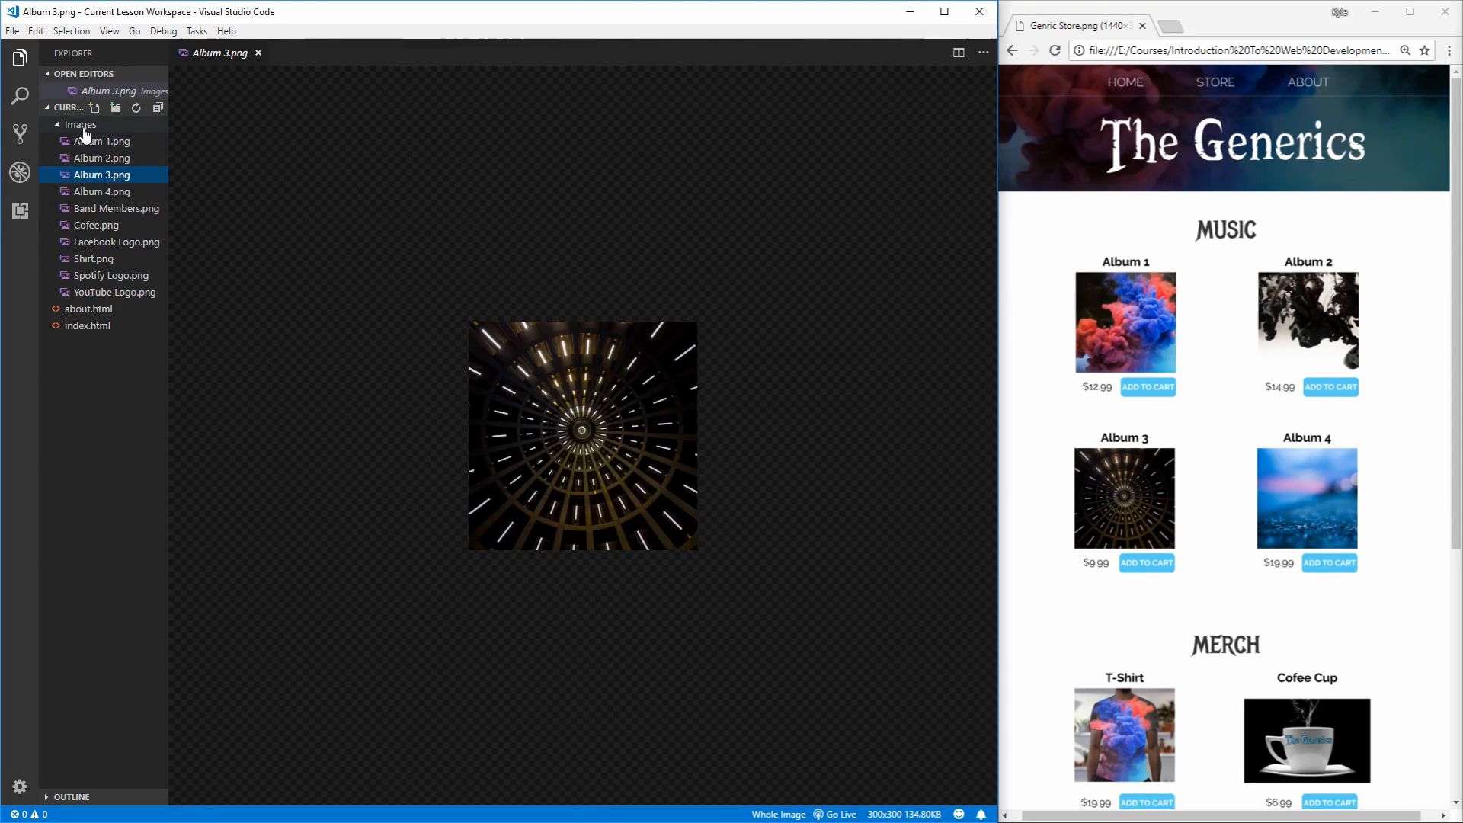
{"action": "left_click", "coordinate": [259, 52]}
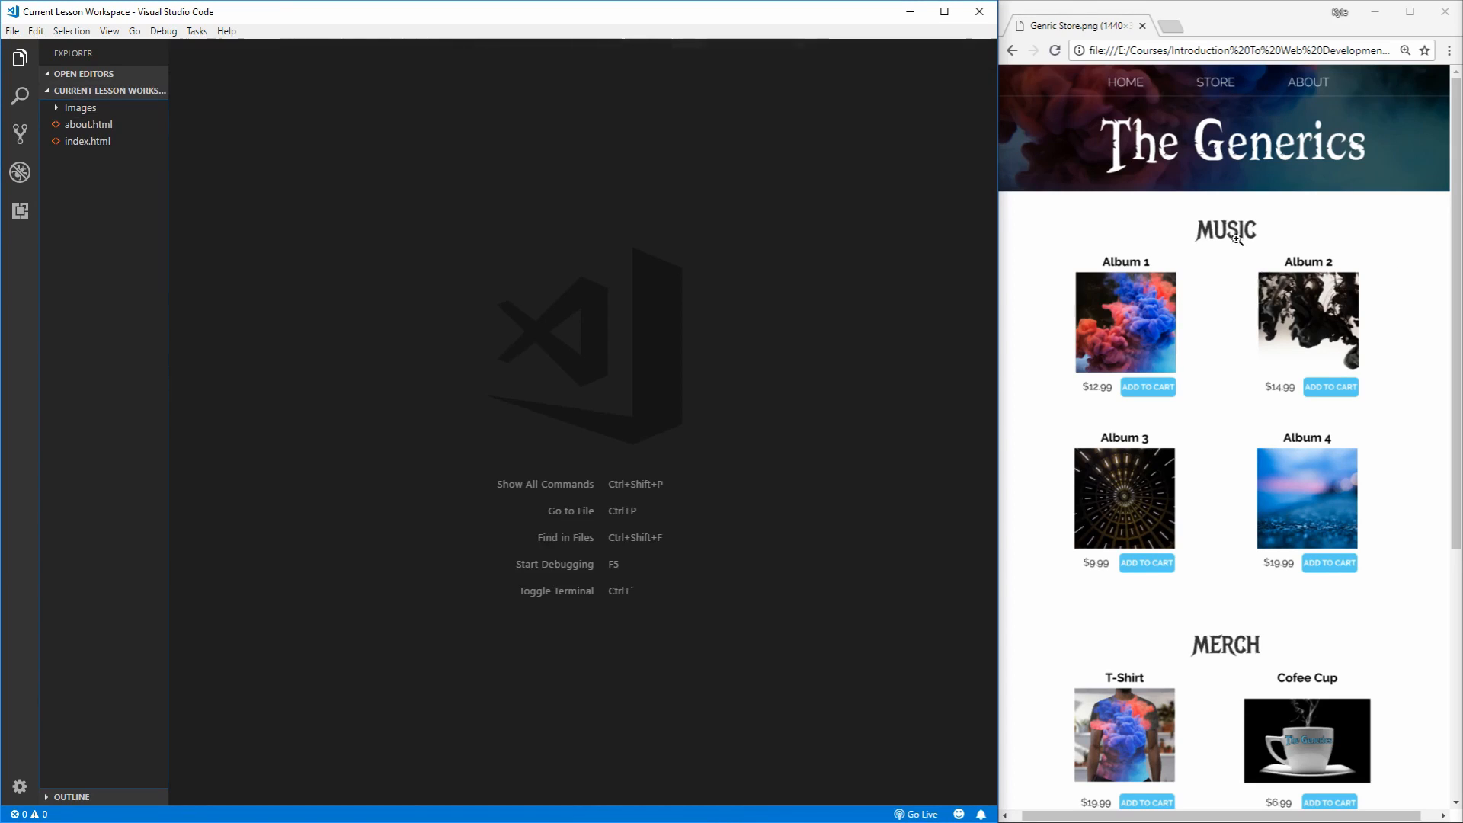
{"action": "mouse_move", "coordinate": [1342, 239]}
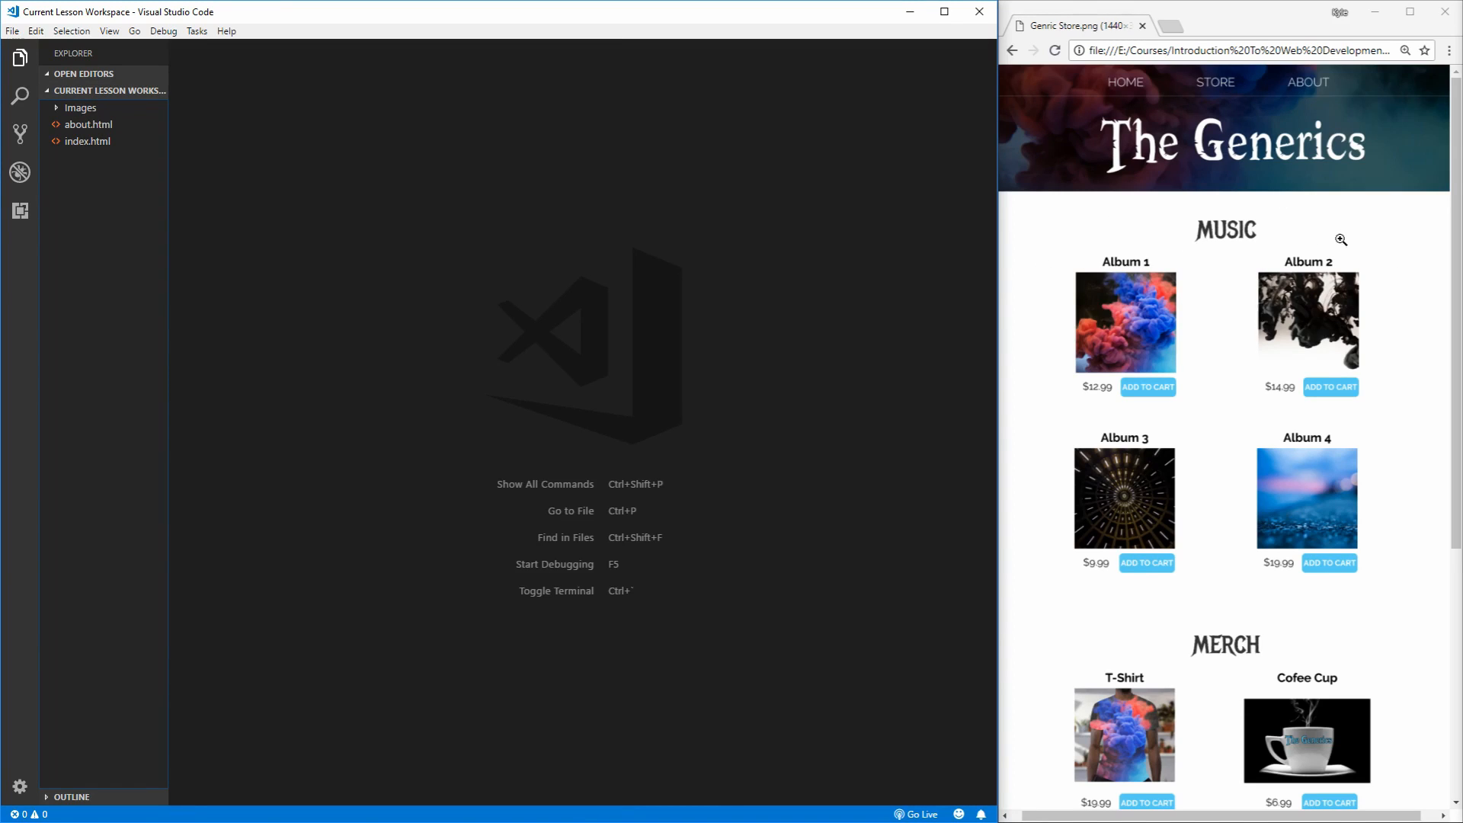
{"action": "mouse_move", "coordinate": [1219, 416]}
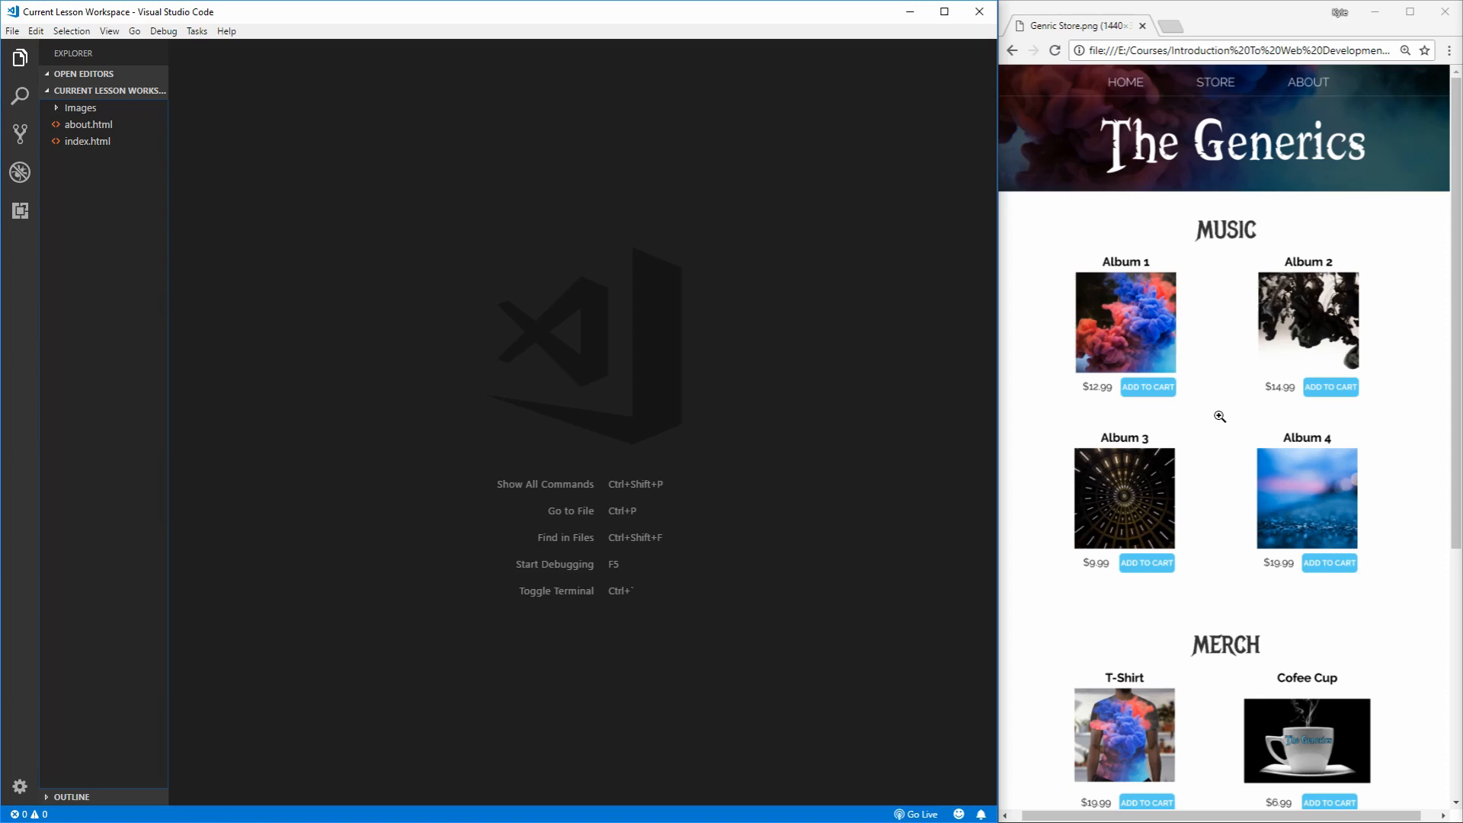
{"action": "mouse_move", "coordinate": [351, 194]}
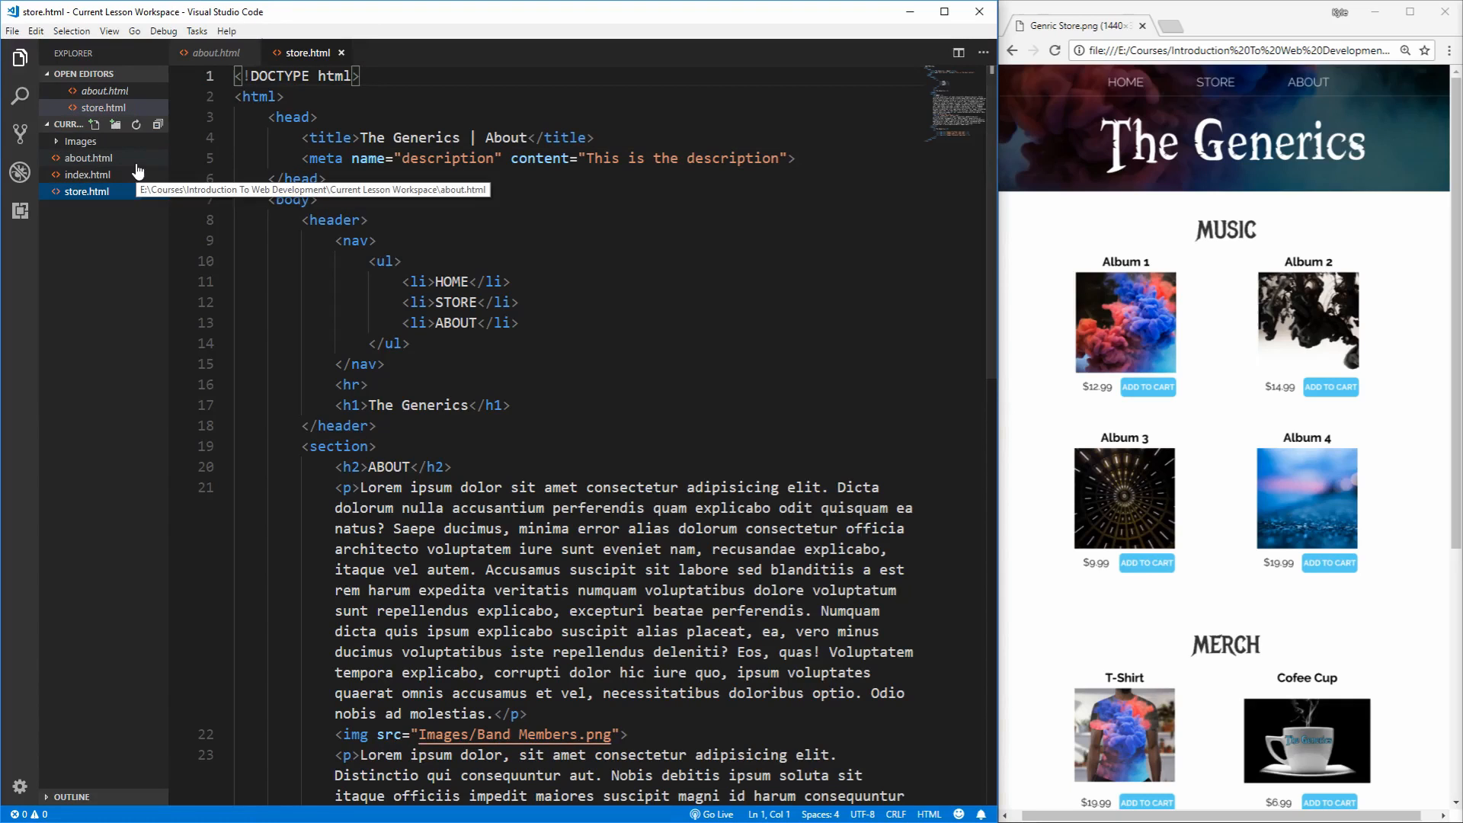
{"action": "mouse_move", "coordinate": [494, 230]}
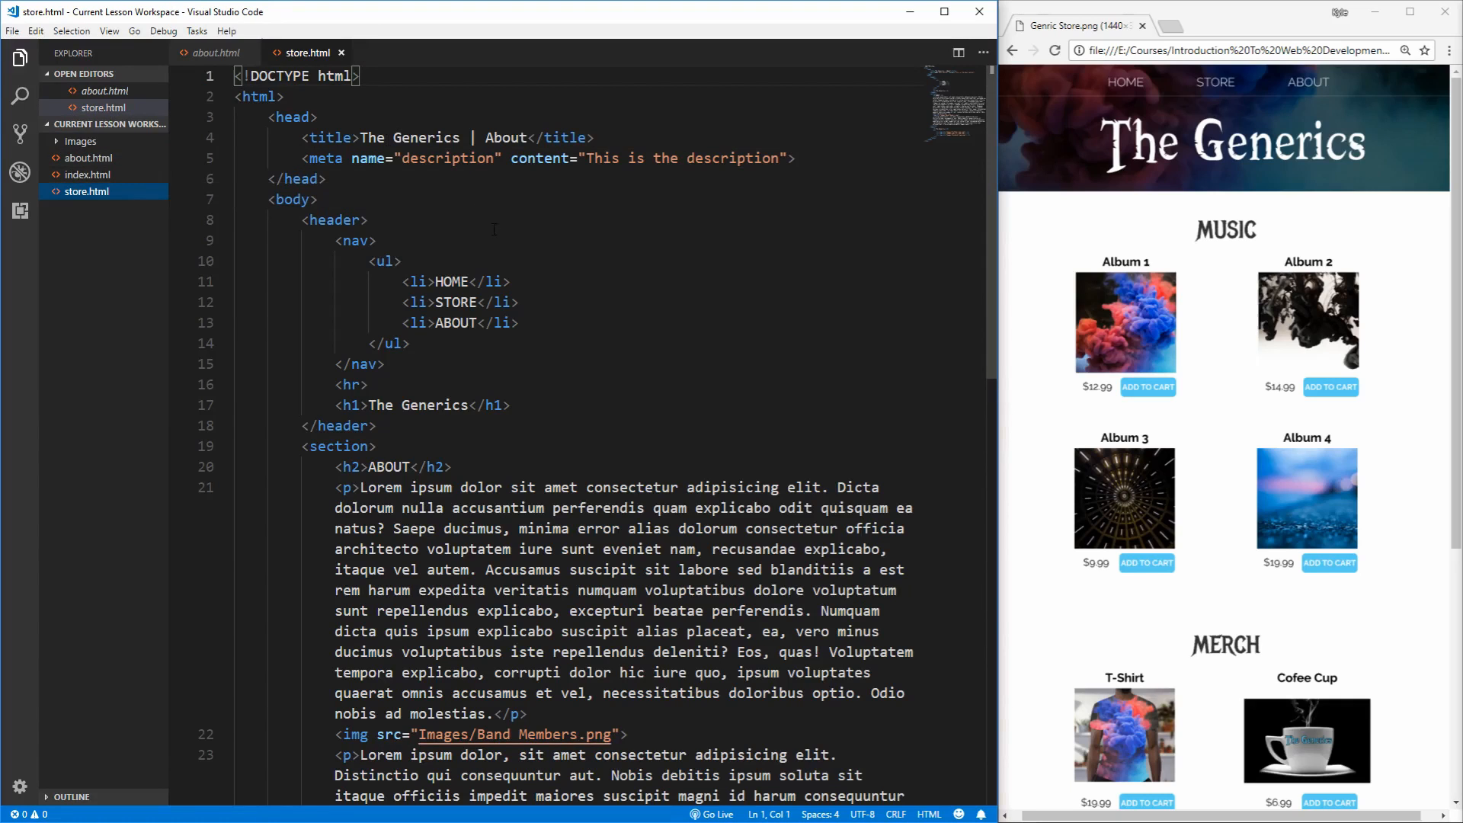
Step: Remove the About section from store.html, leaving room for three empty sections above the footer
{"action": "scroll", "scroll_direction": "down", "scroll_amount": 3}
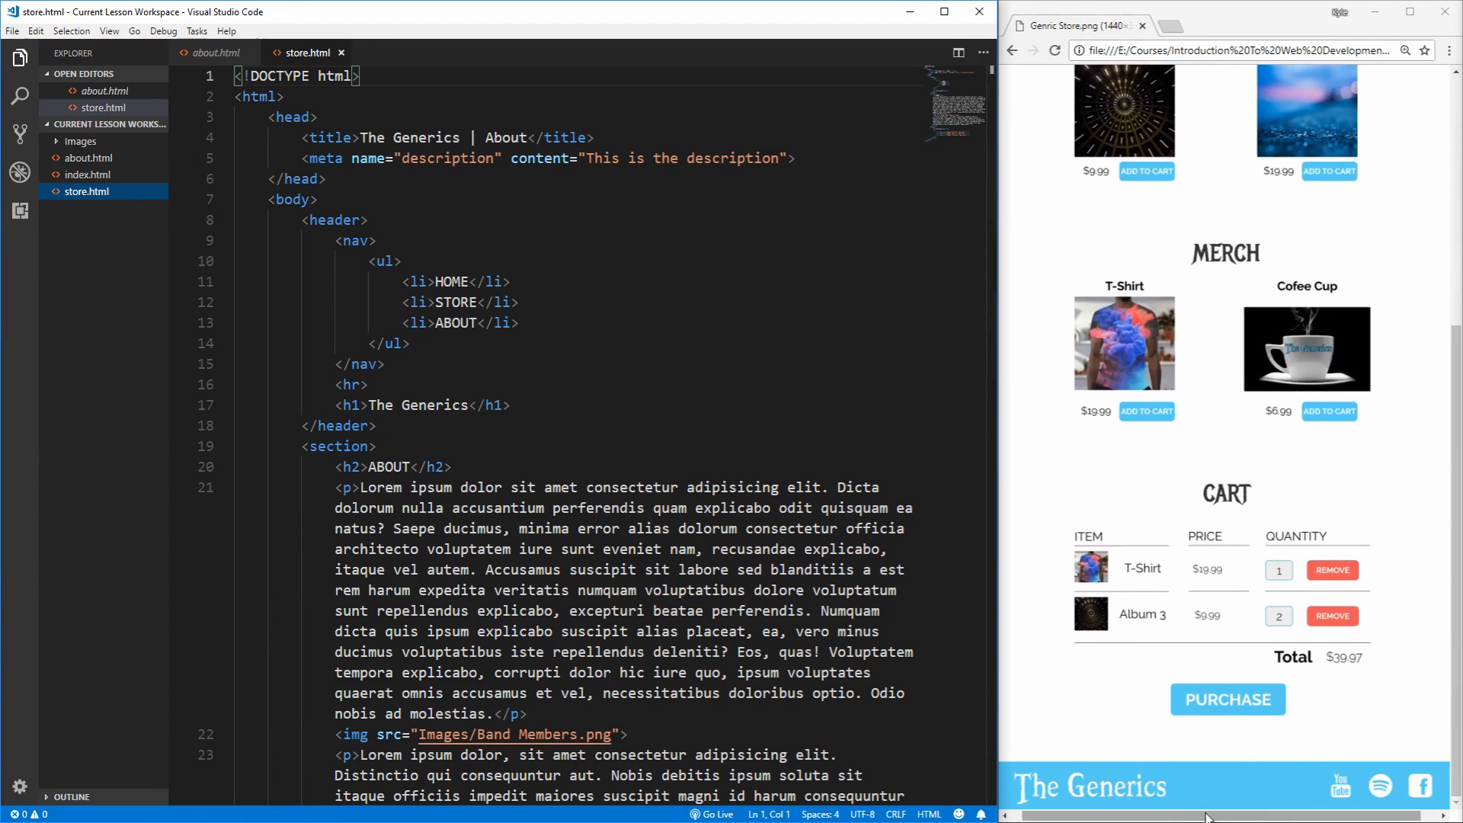
{"action": "scroll", "scroll_direction": "up", "scroll_amount": 3}
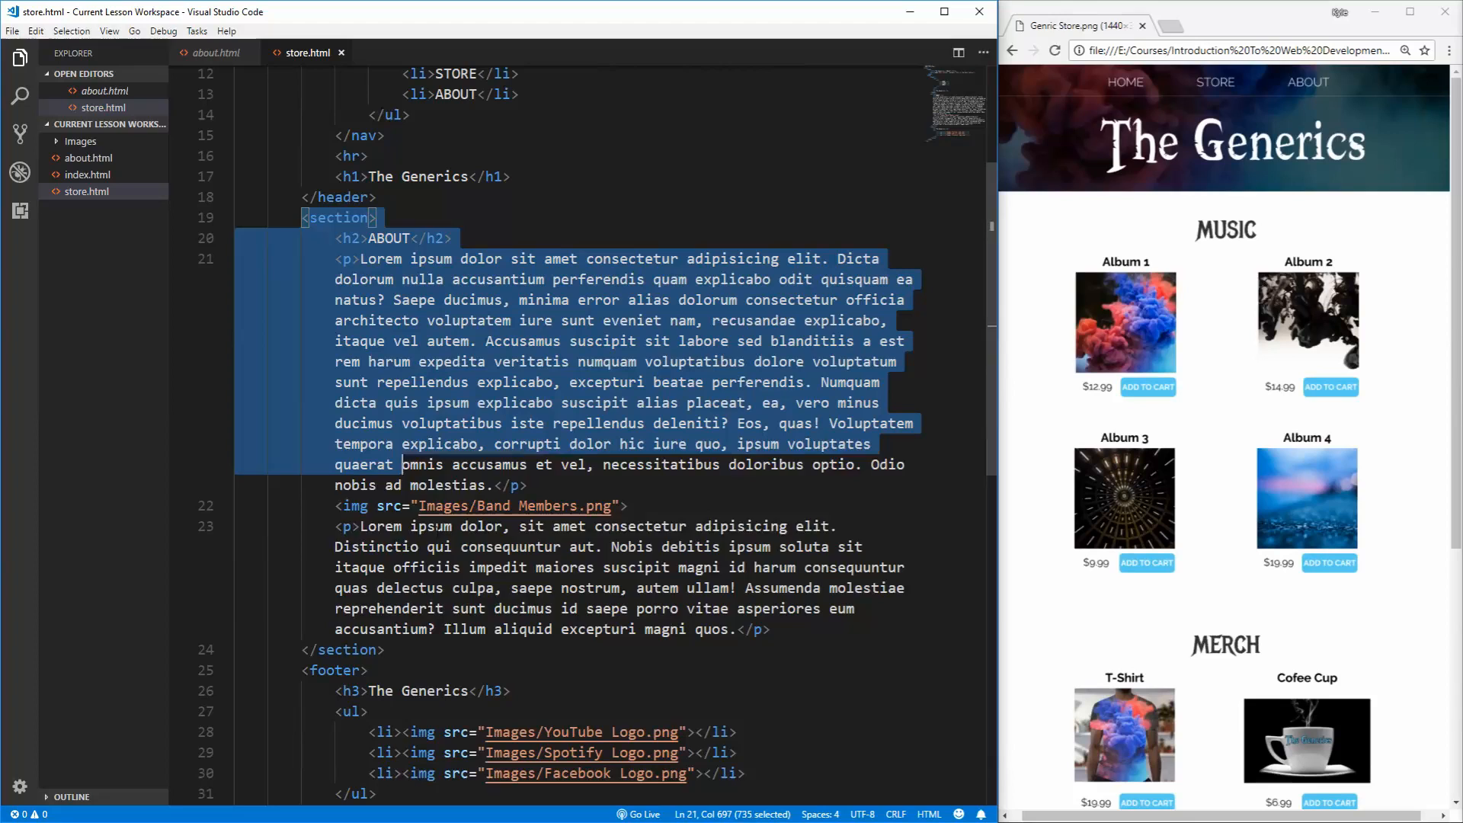
{"action": "left_click", "coordinate": [385, 649]}
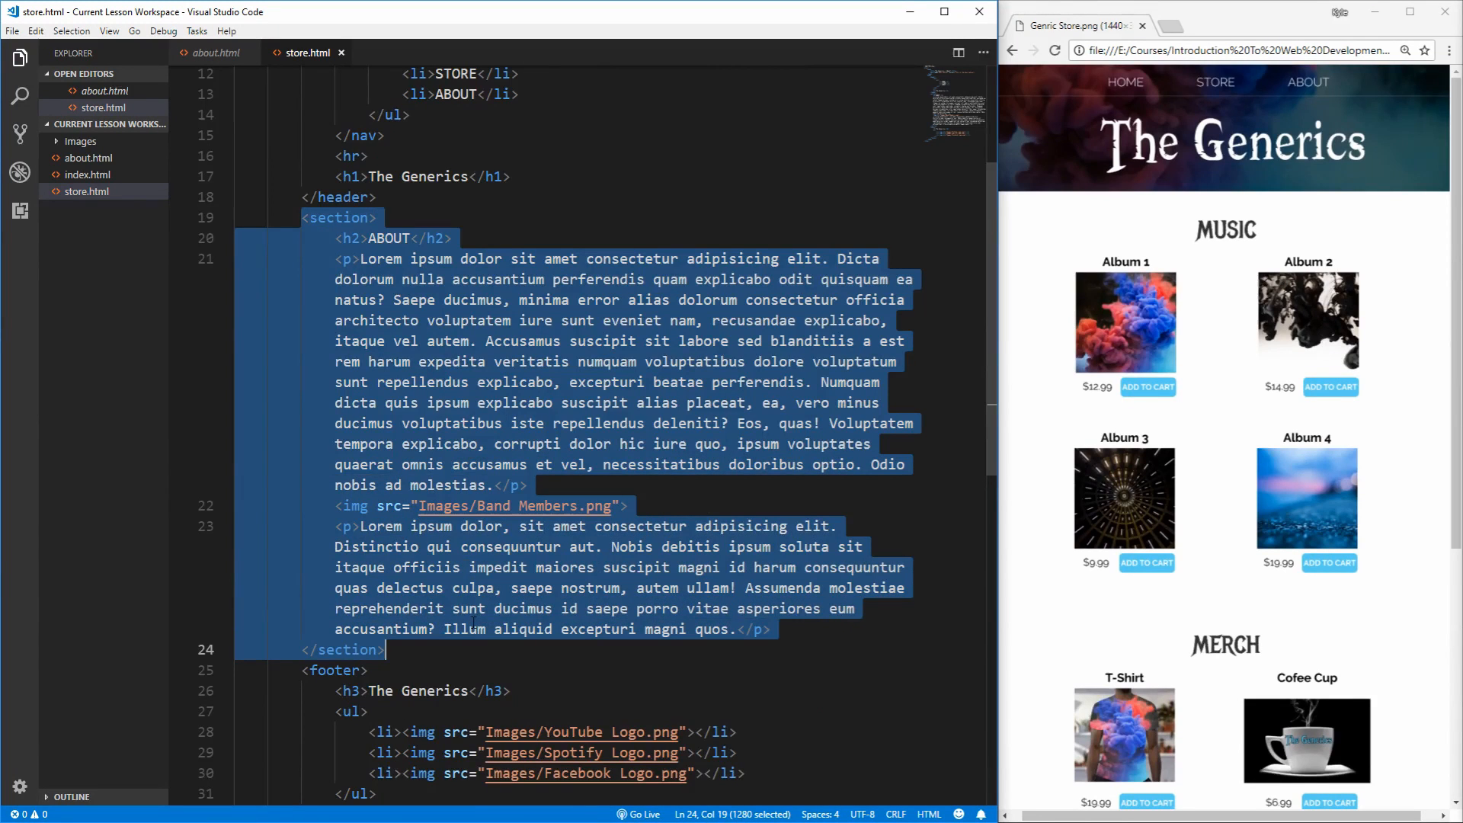
{"action": "key", "text": "Delete"}
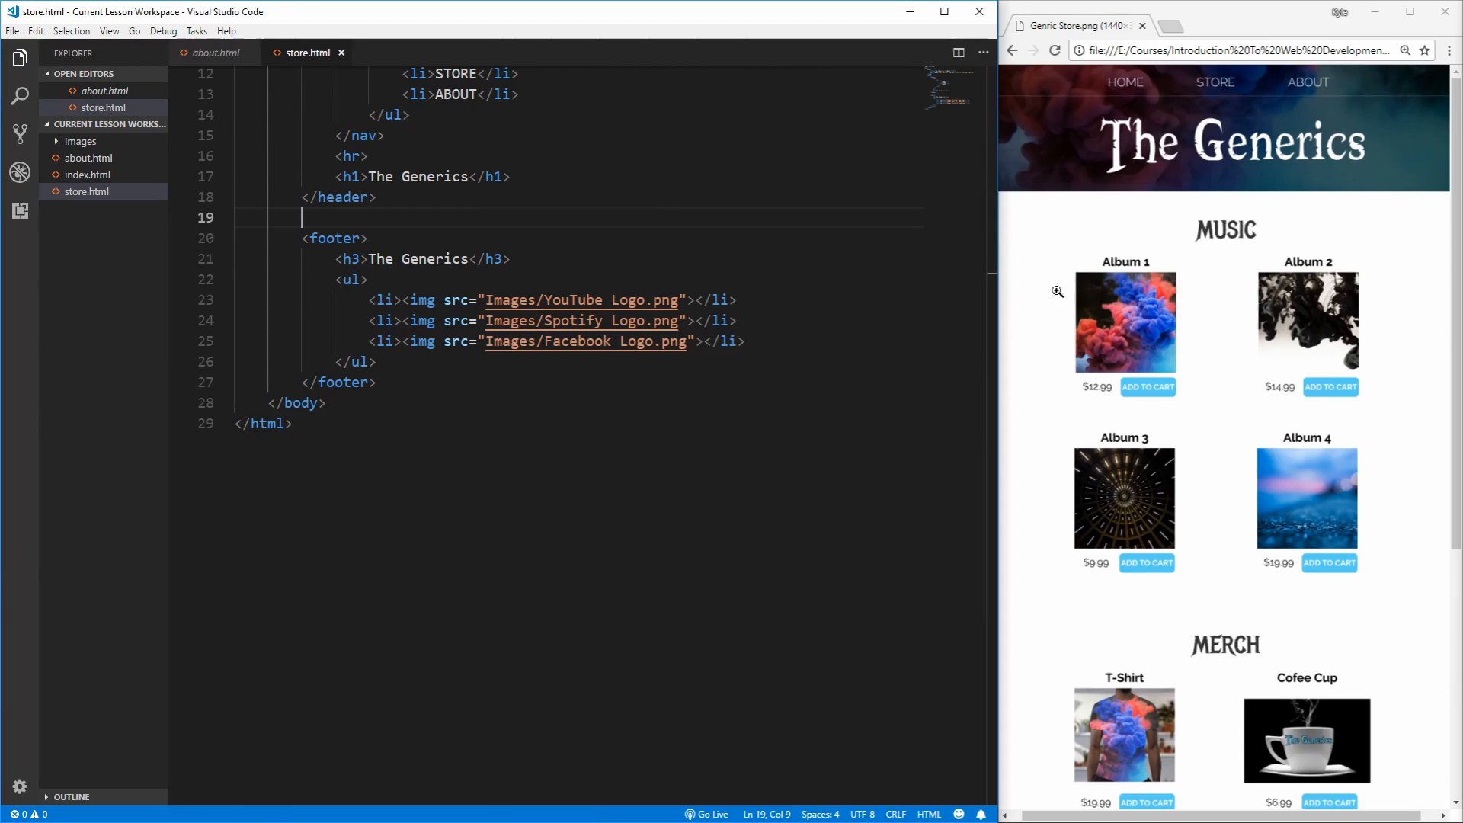
{"action": "scroll", "scroll_direction": "down", "scroll_amount": 3}
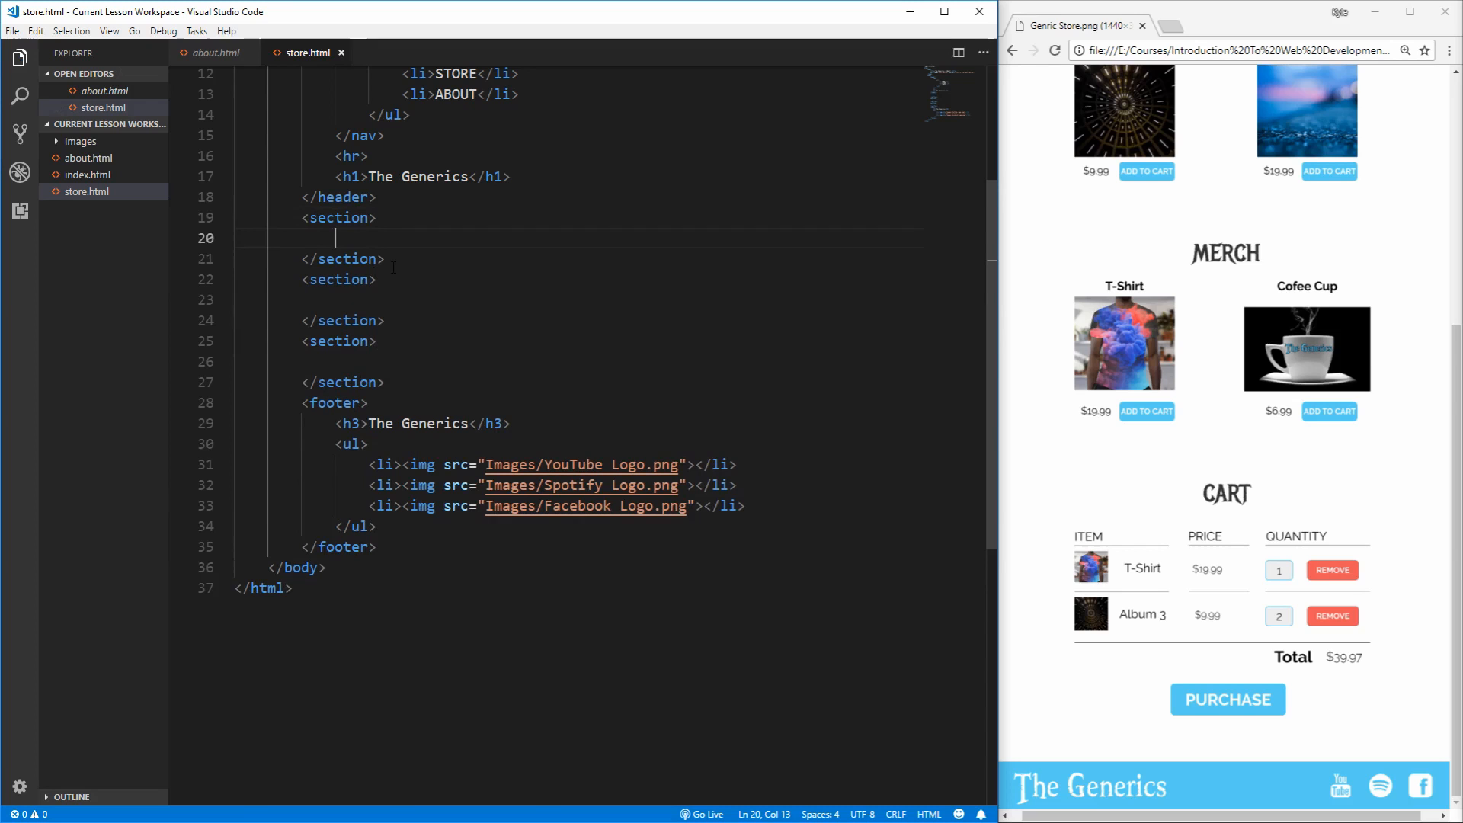
{"action": "scroll", "scroll_direction": "up", "scroll_amount": 3}
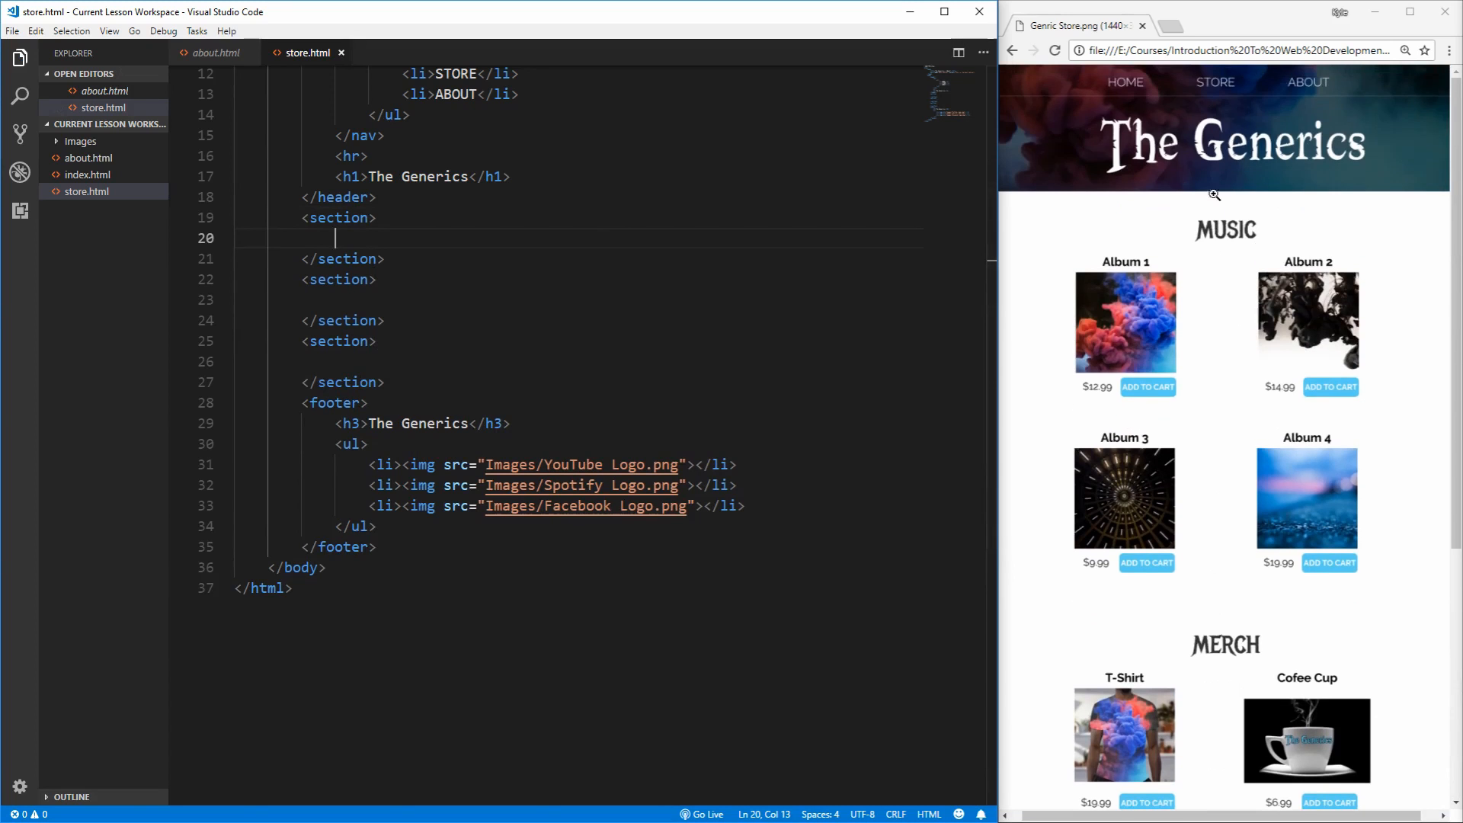
Step: Start the heading markup that labels the MUSIC, MERCH and CART sections
{"action": "type", "text": "<2"}
{"action": "left_click", "coordinate": [579, 299]}
{"action": "type", "text": "<h2>MERCH</h2>"}
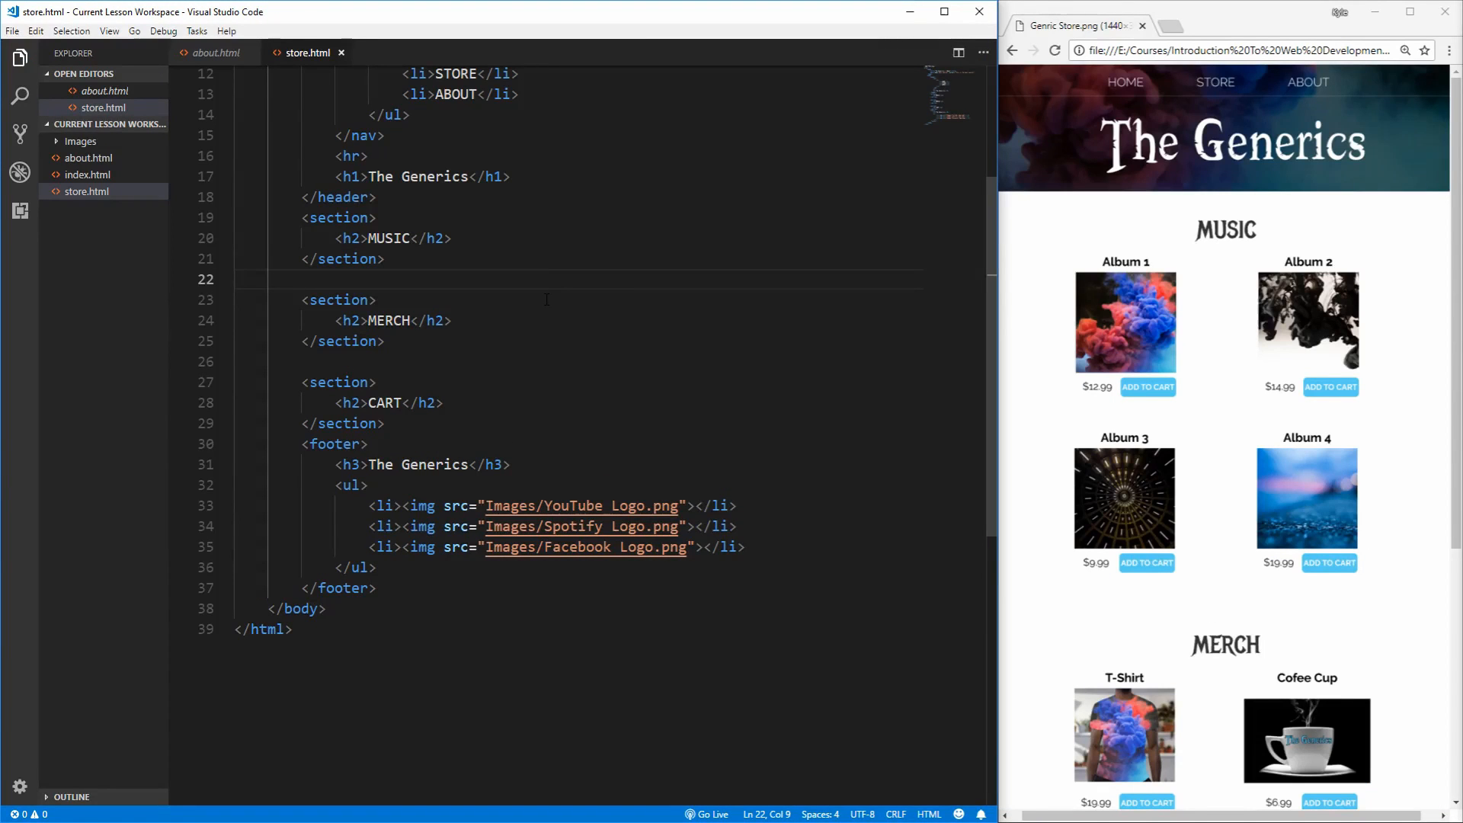
{"action": "mouse_move", "coordinate": [1083, 702]}
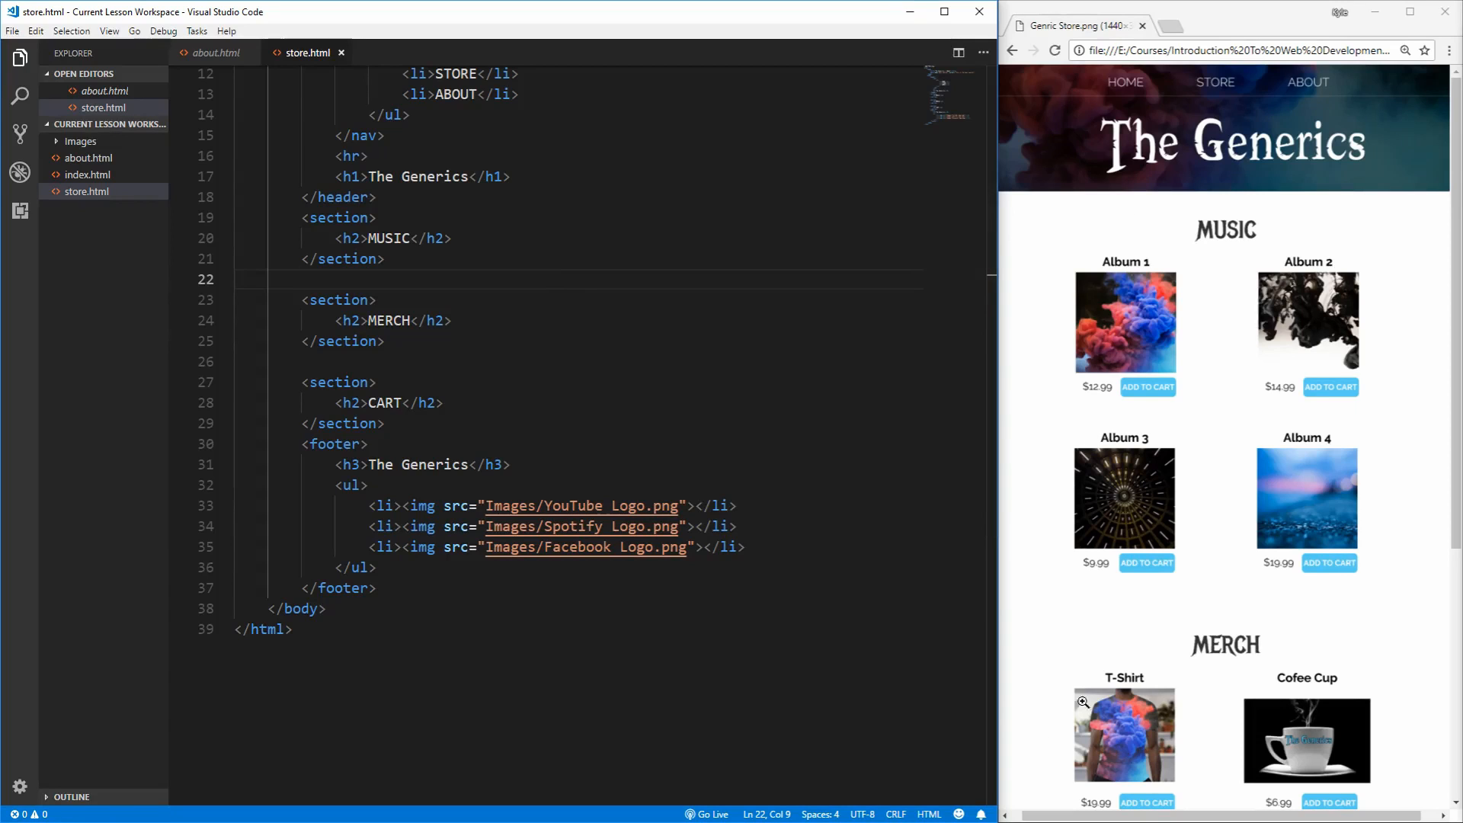
{"action": "mouse_move", "coordinate": [1210, 398]}
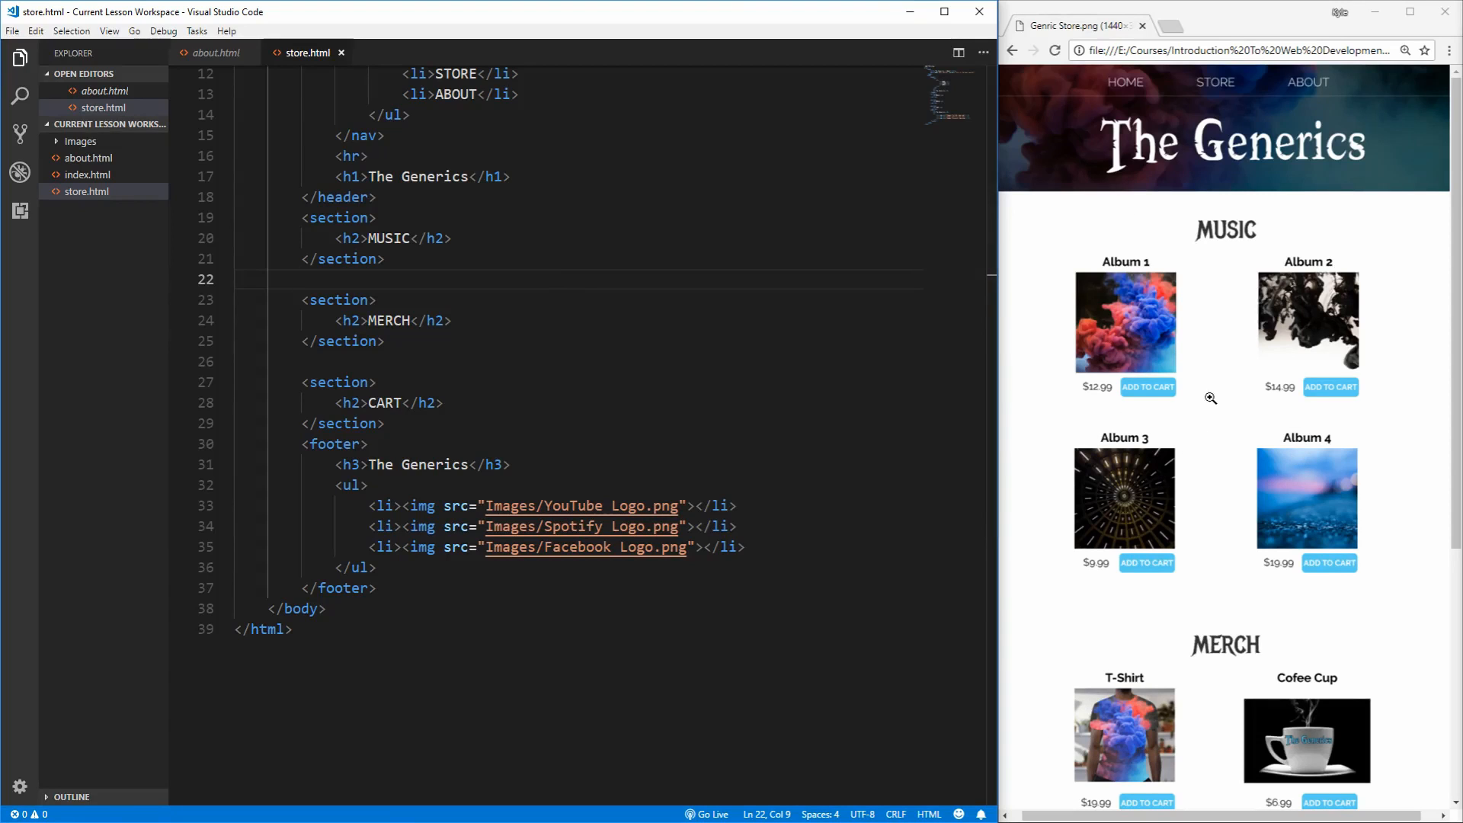
{"action": "mouse_move", "coordinate": [1108, 272]}
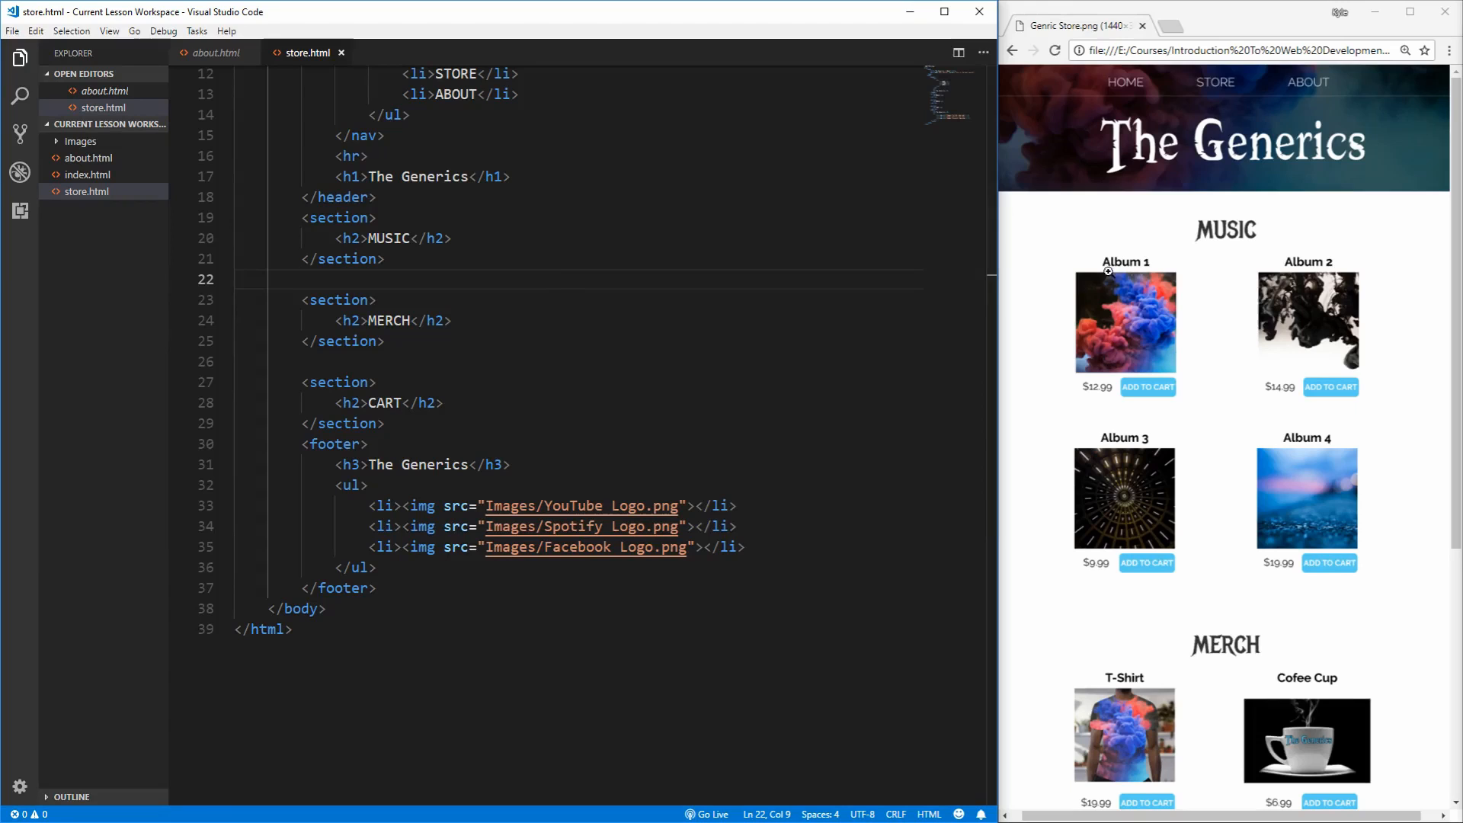
{"action": "mouse_move", "coordinate": [1133, 242]}
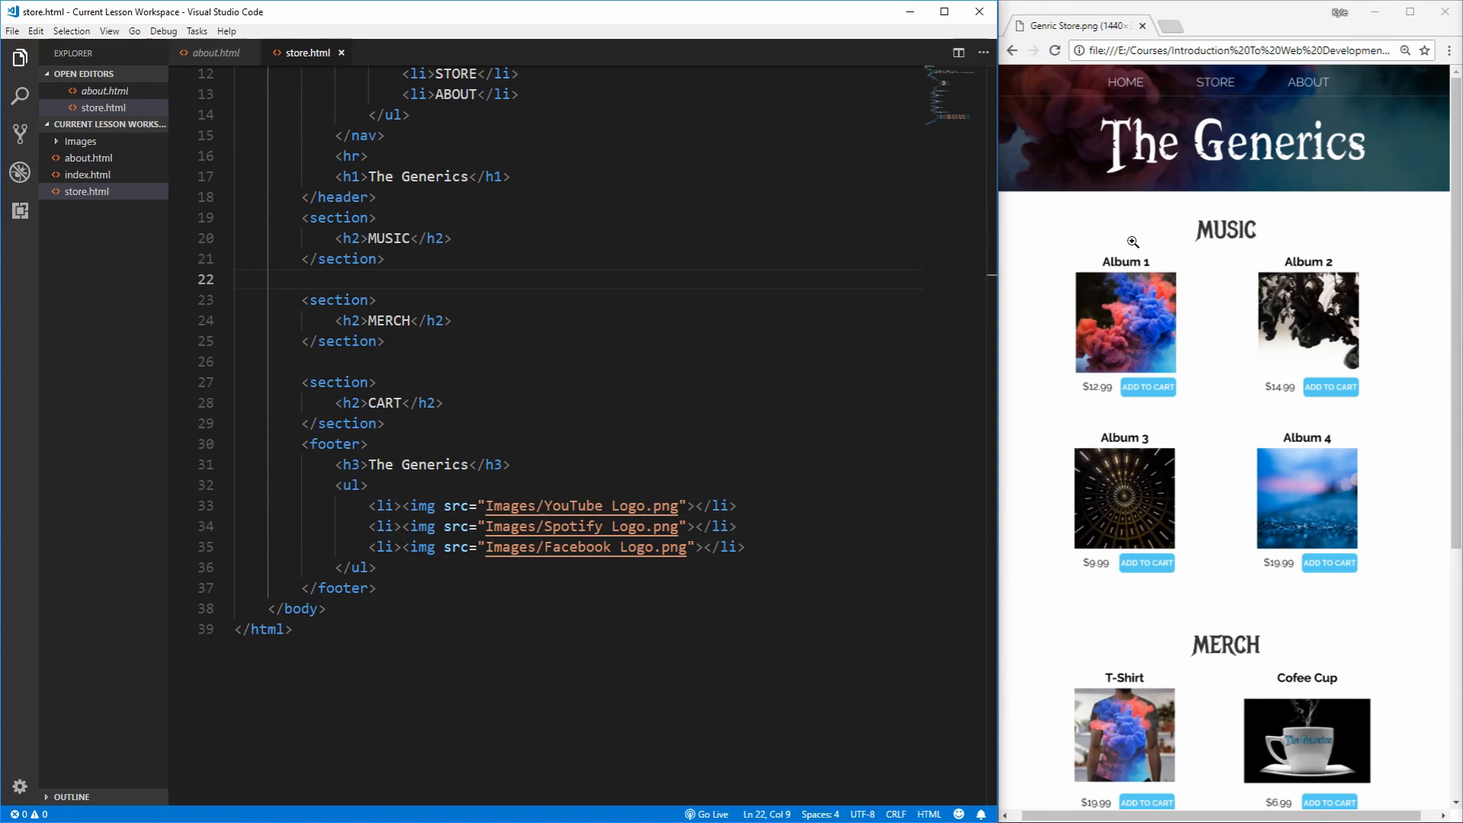
{"action": "mouse_move", "coordinate": [1118, 397]}
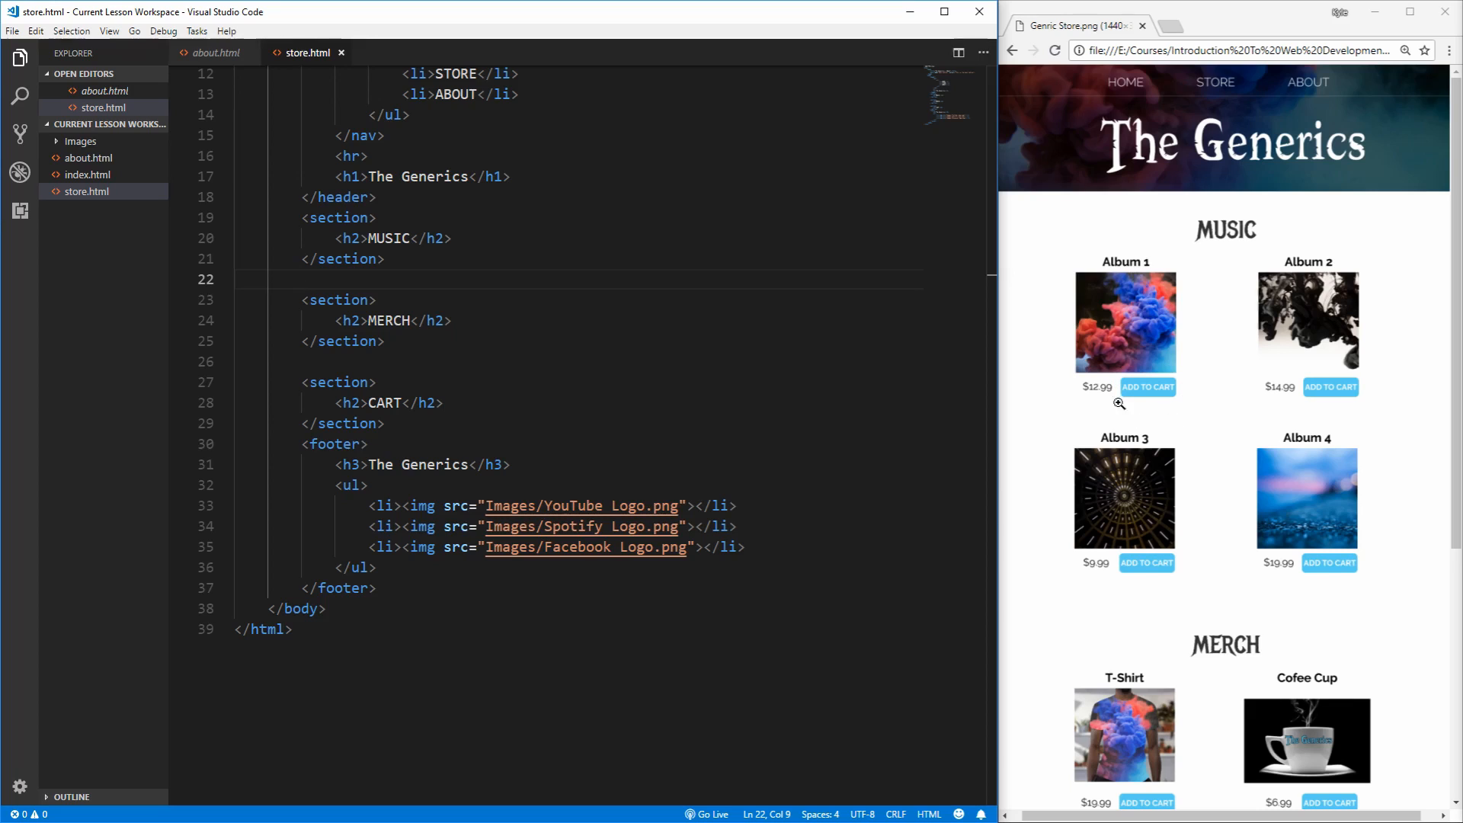
{"action": "mouse_move", "coordinate": [1043, 360]}
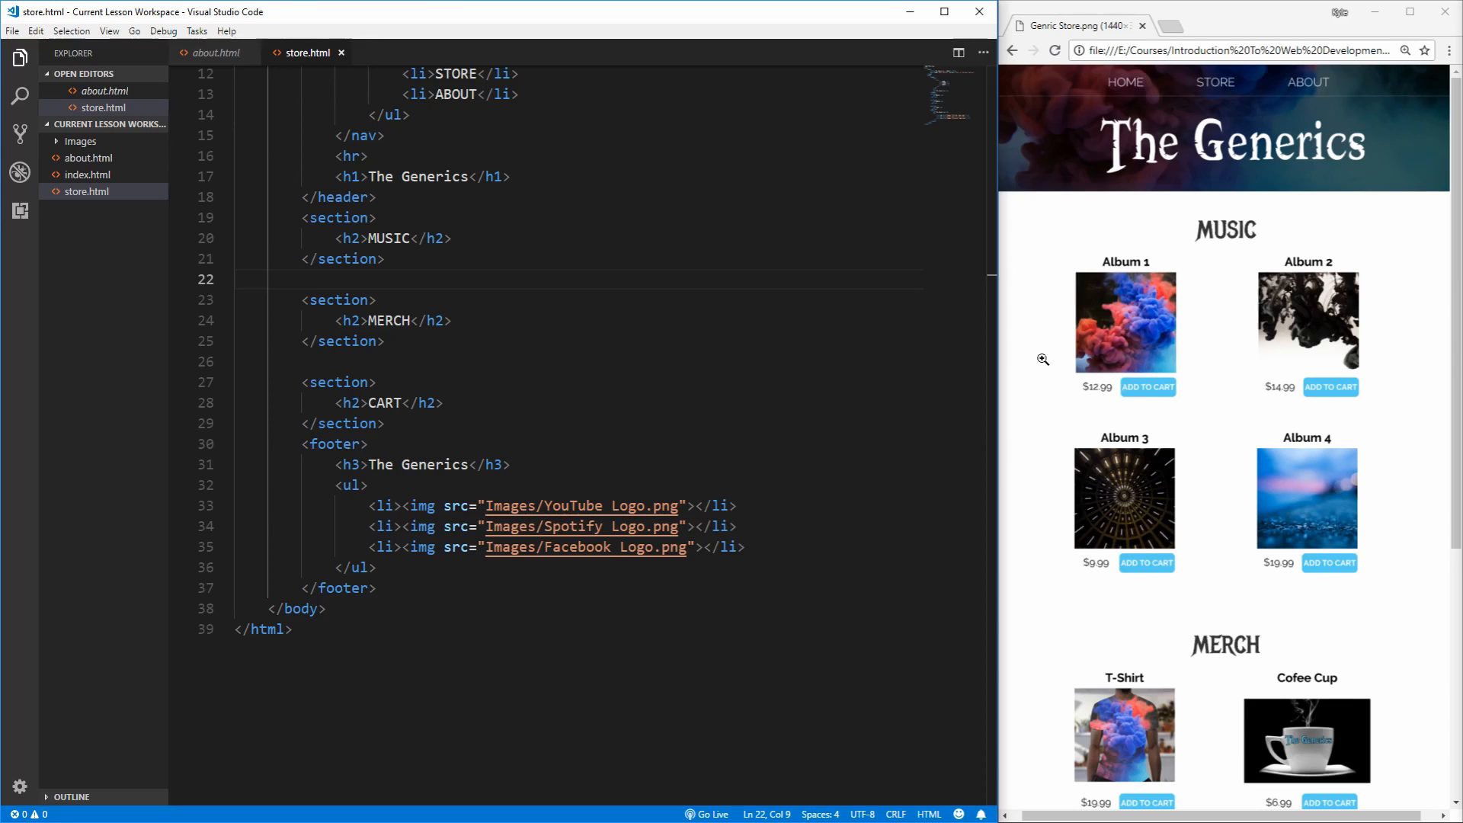
{"action": "mouse_move", "coordinate": [1124, 255]}
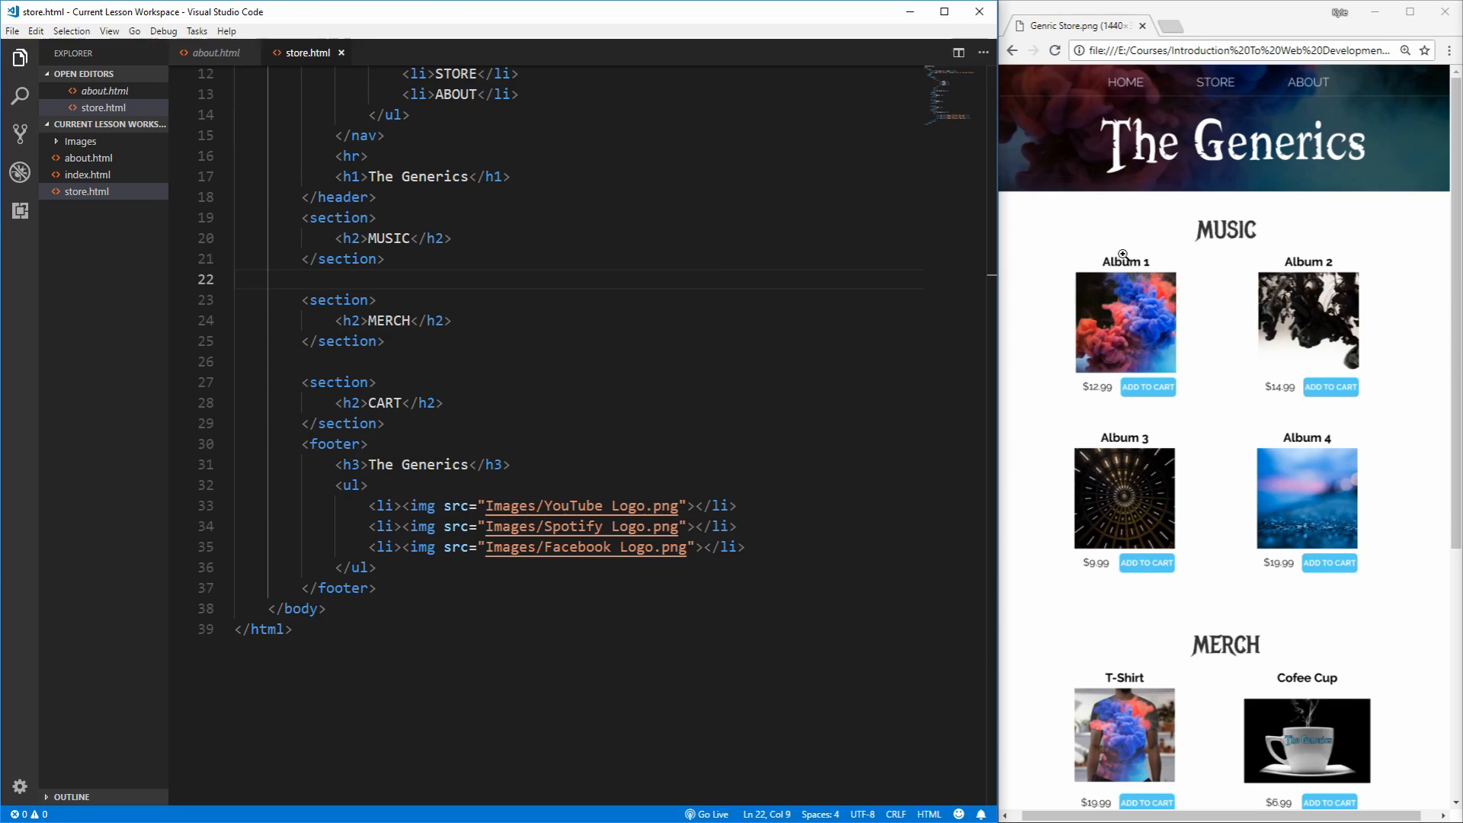
{"action": "mouse_move", "coordinate": [1186, 264]}
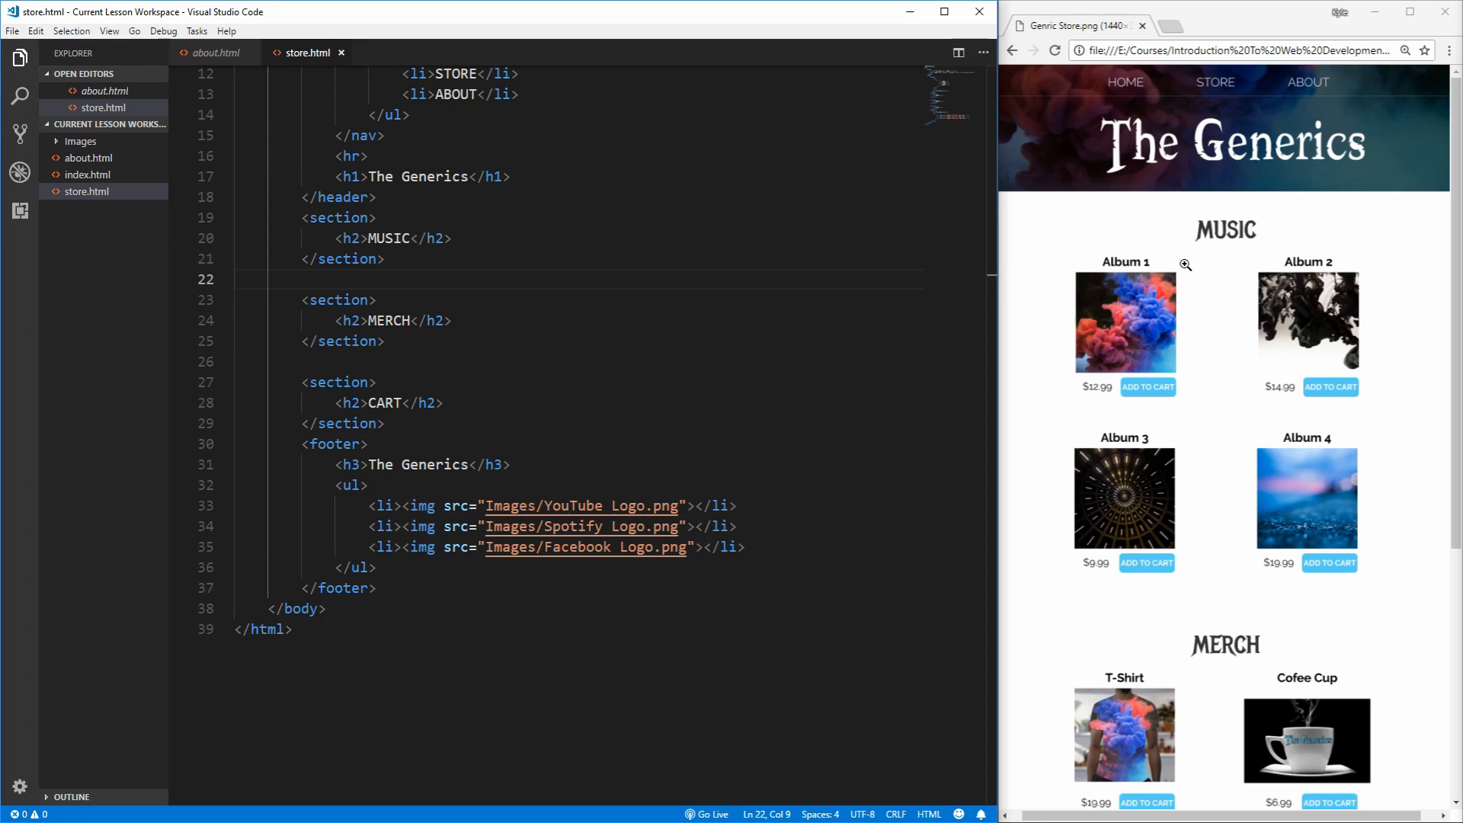
{"action": "mouse_move", "coordinate": [1090, 384]}
{"action": "type", "text": "<div>"}
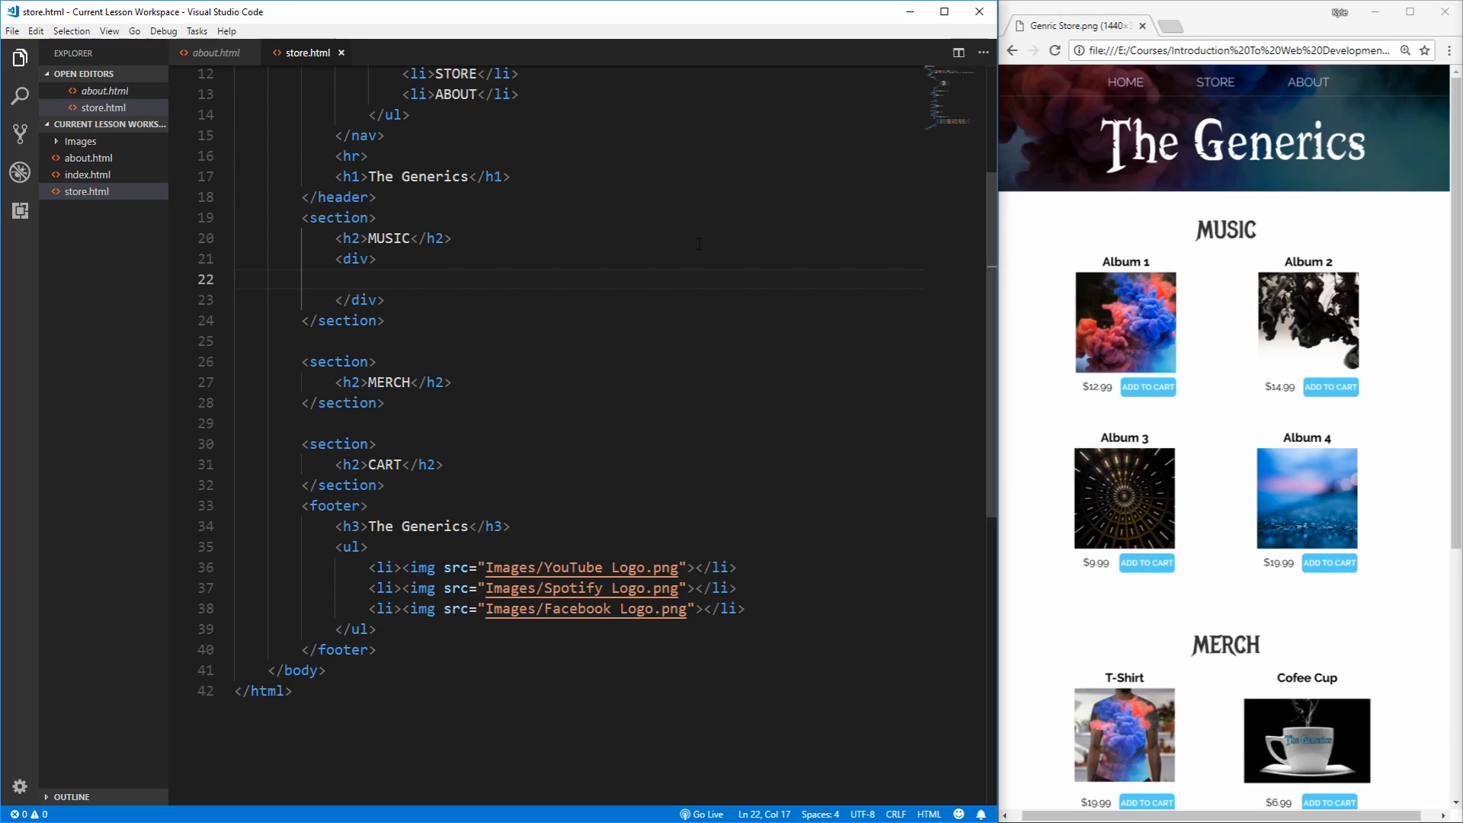
{"action": "mouse_move", "coordinate": [1177, 277]}
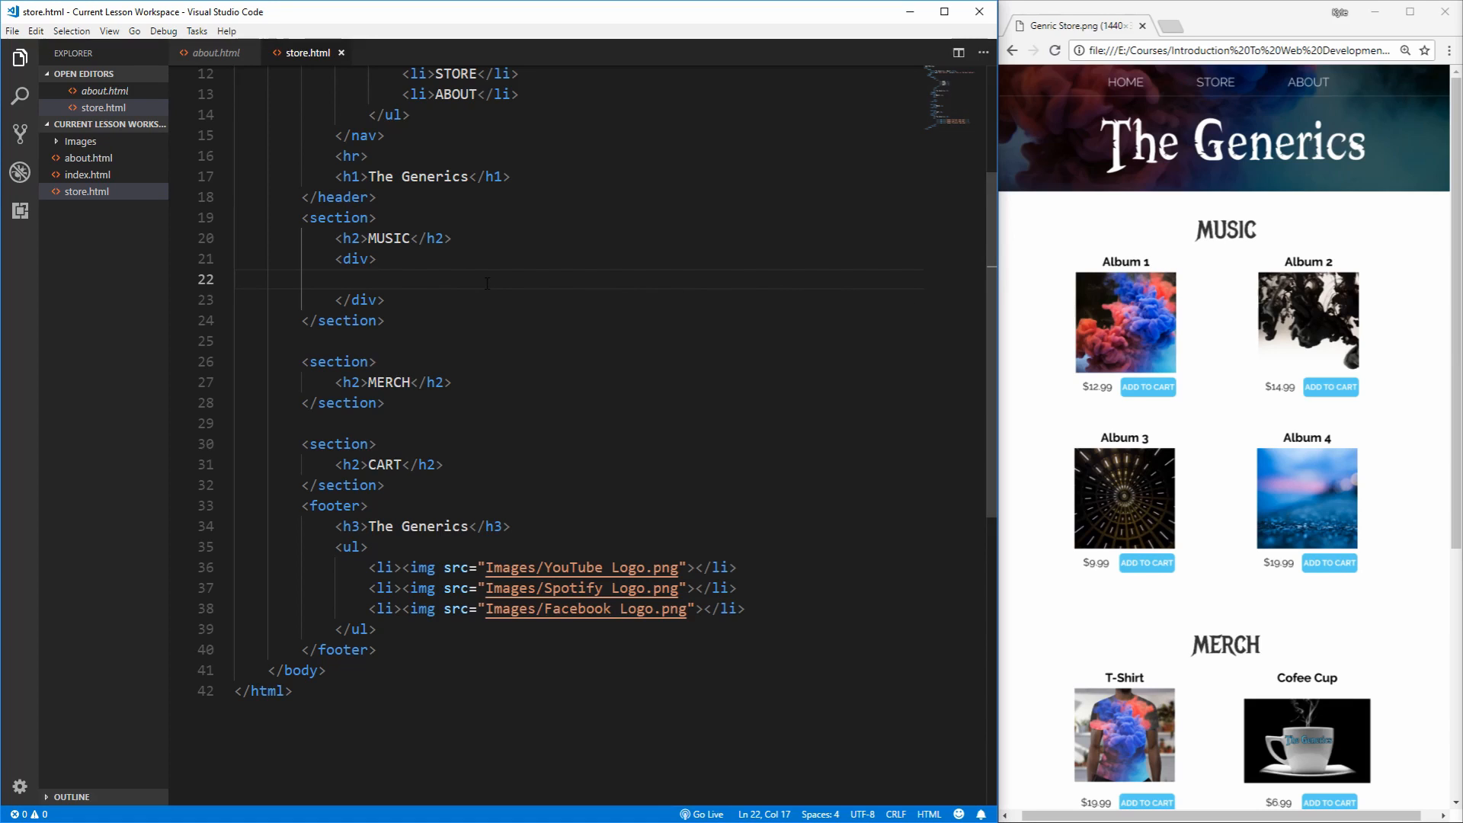
Step: Write the Album 1 block with a strong title and an image from Images/Album 1
{"action": "type", "text": "<div>"}
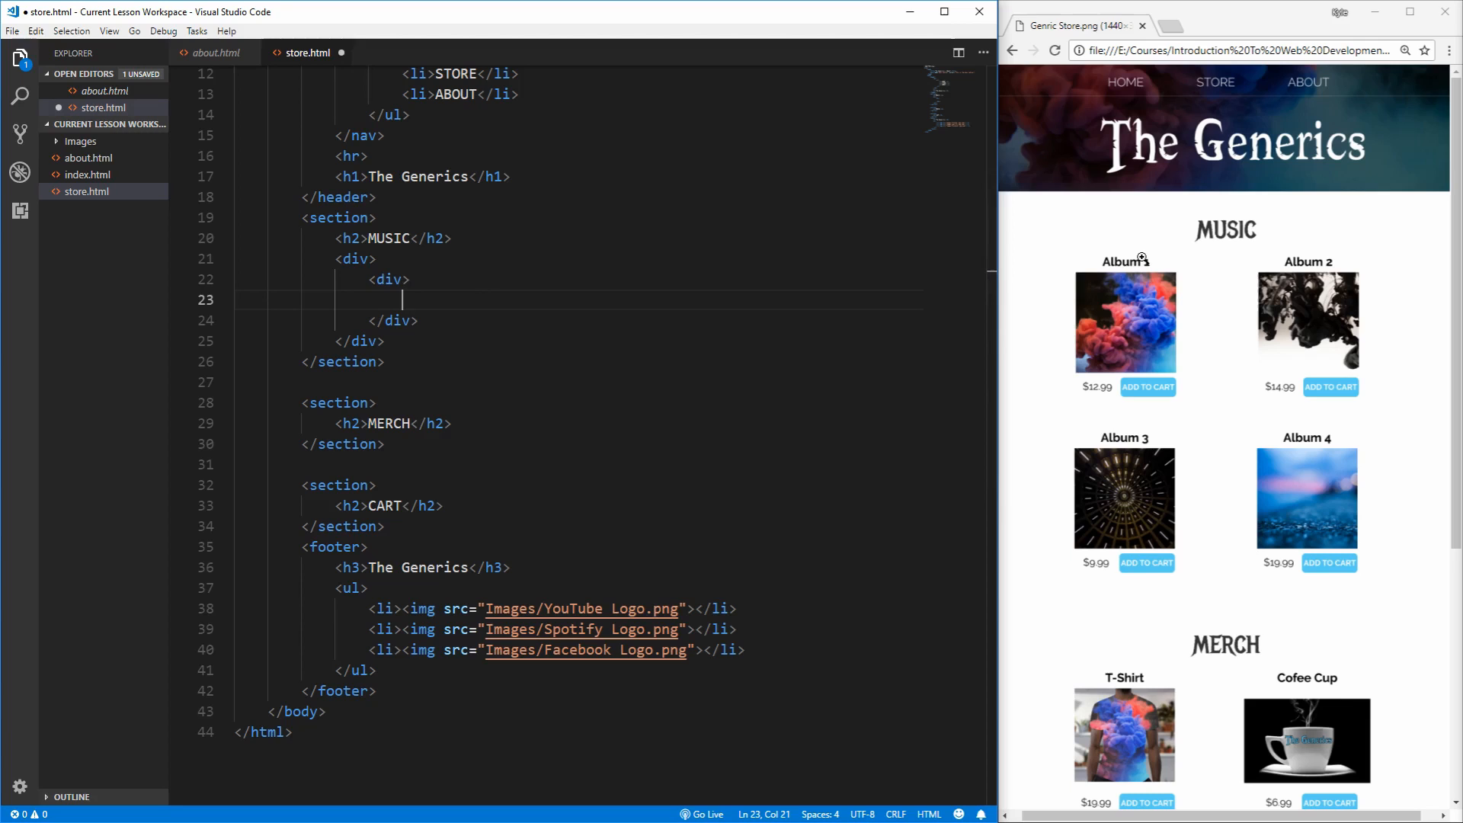
{"action": "type", "text": "<strong"}
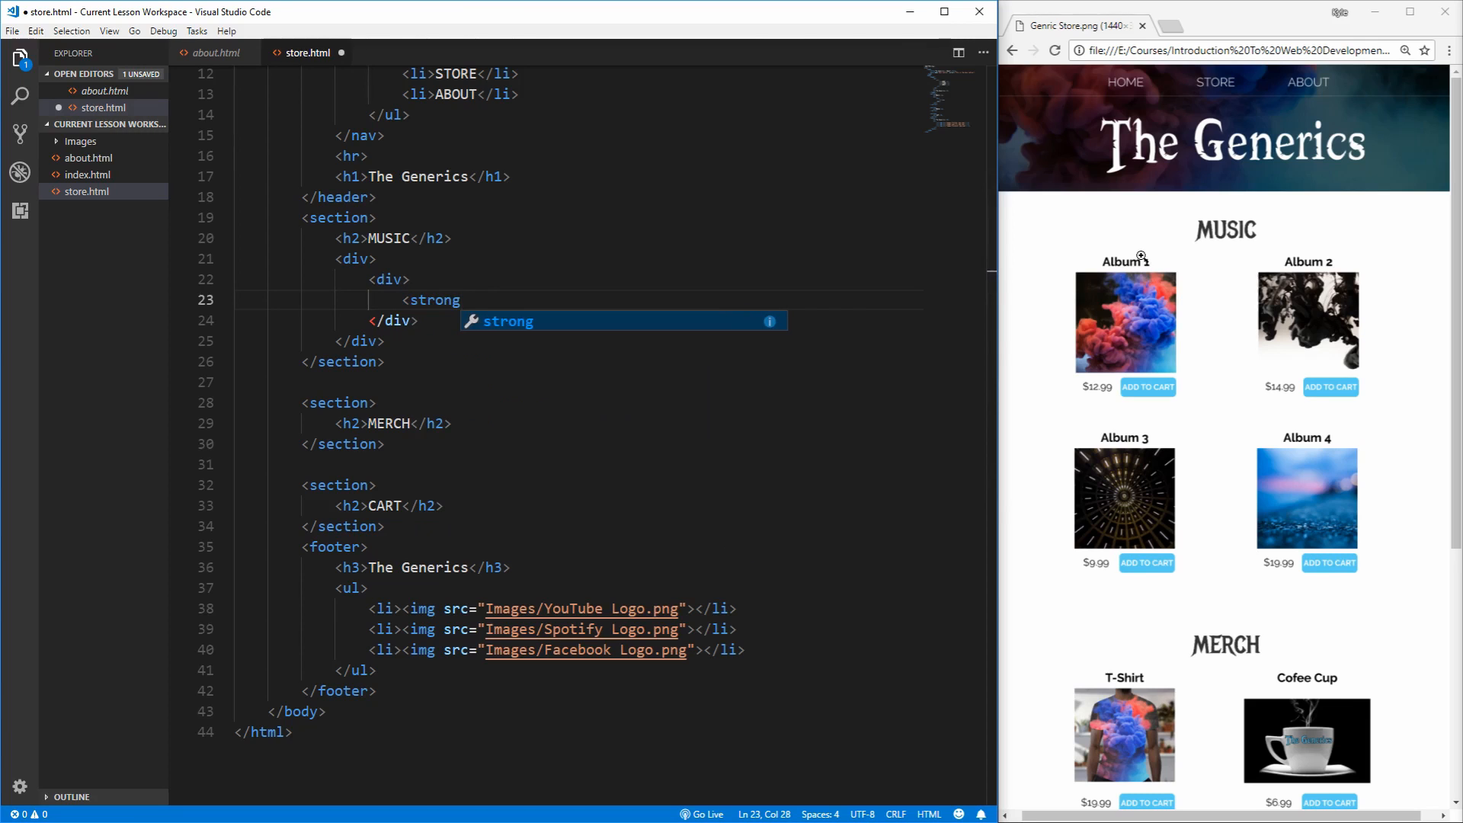
{"action": "type", "text": "Album</strong>"}
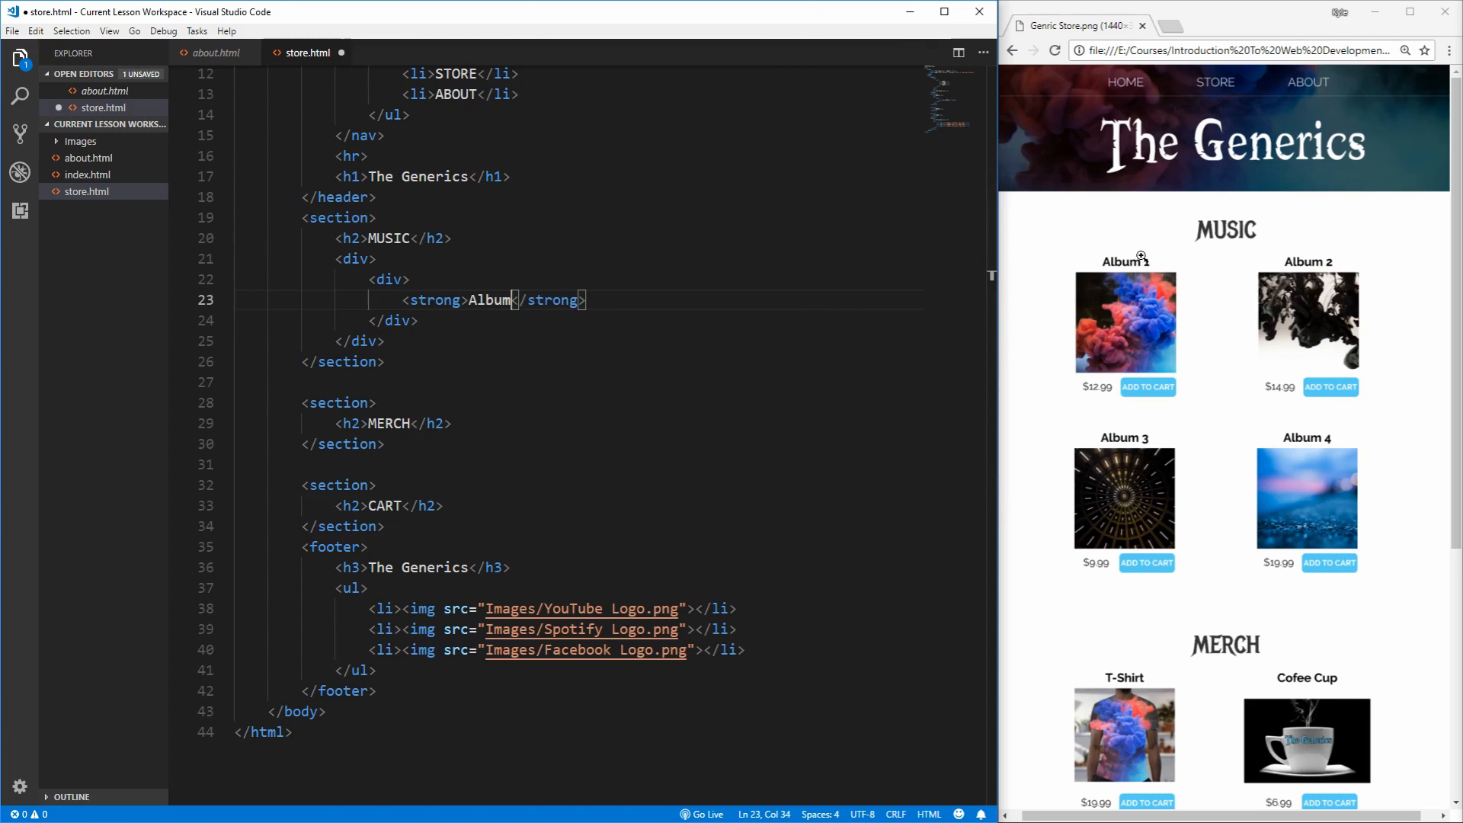
{"action": "type", "text": "1"}
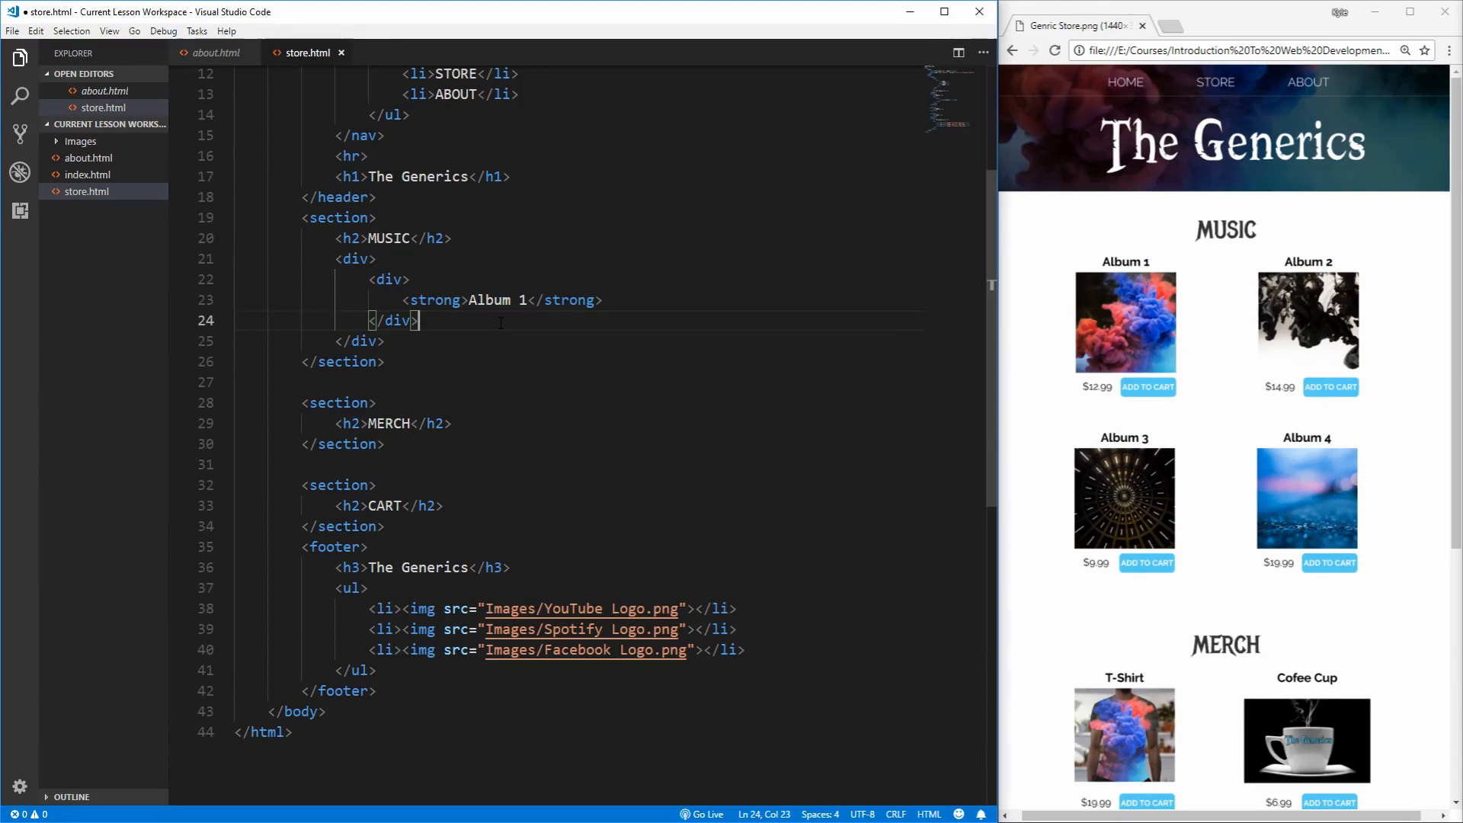
{"action": "type", "text": "<img src=\""}
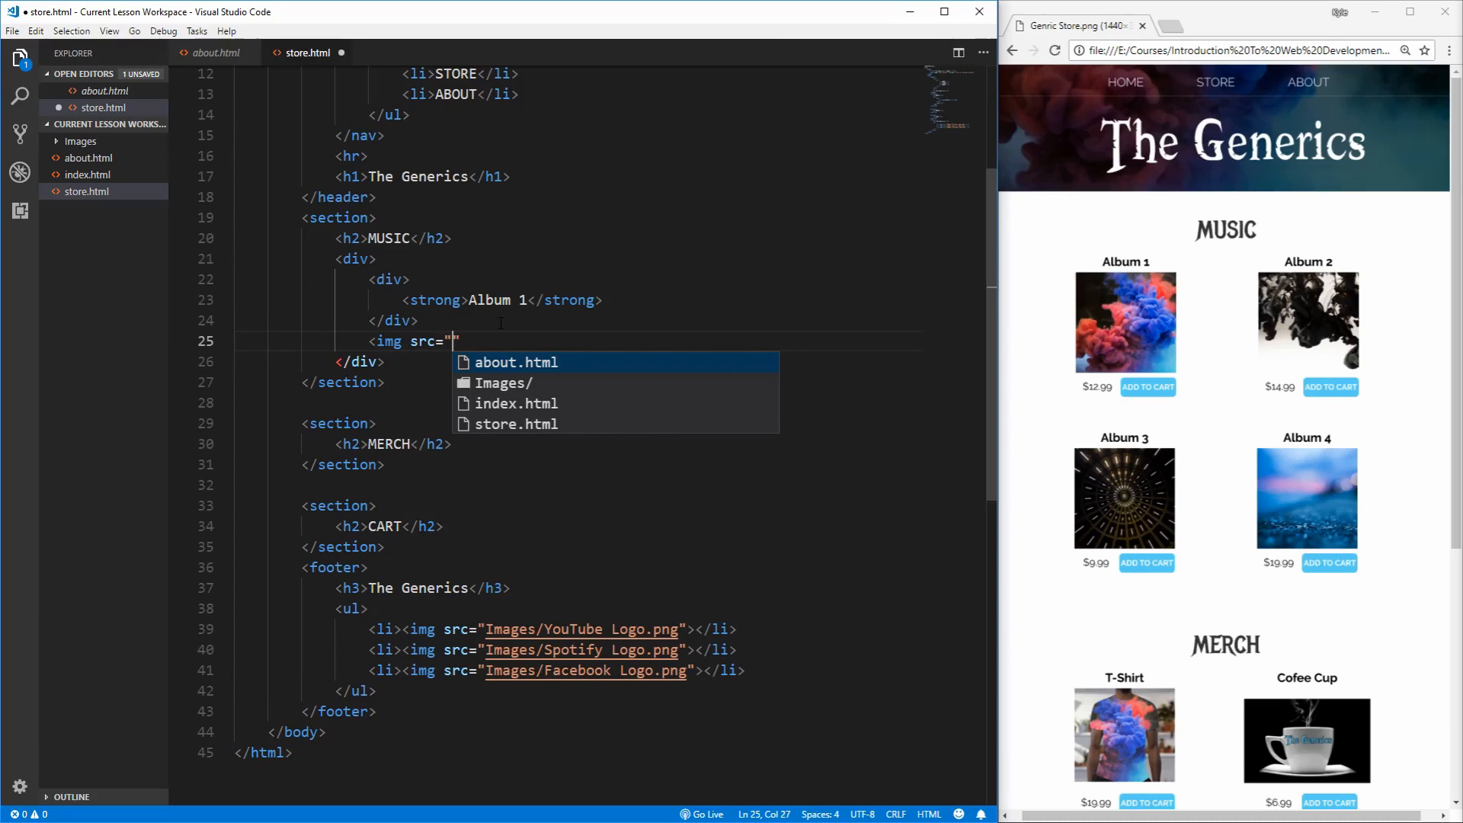
{"action": "type", "text": "Images/Album 1.png"}
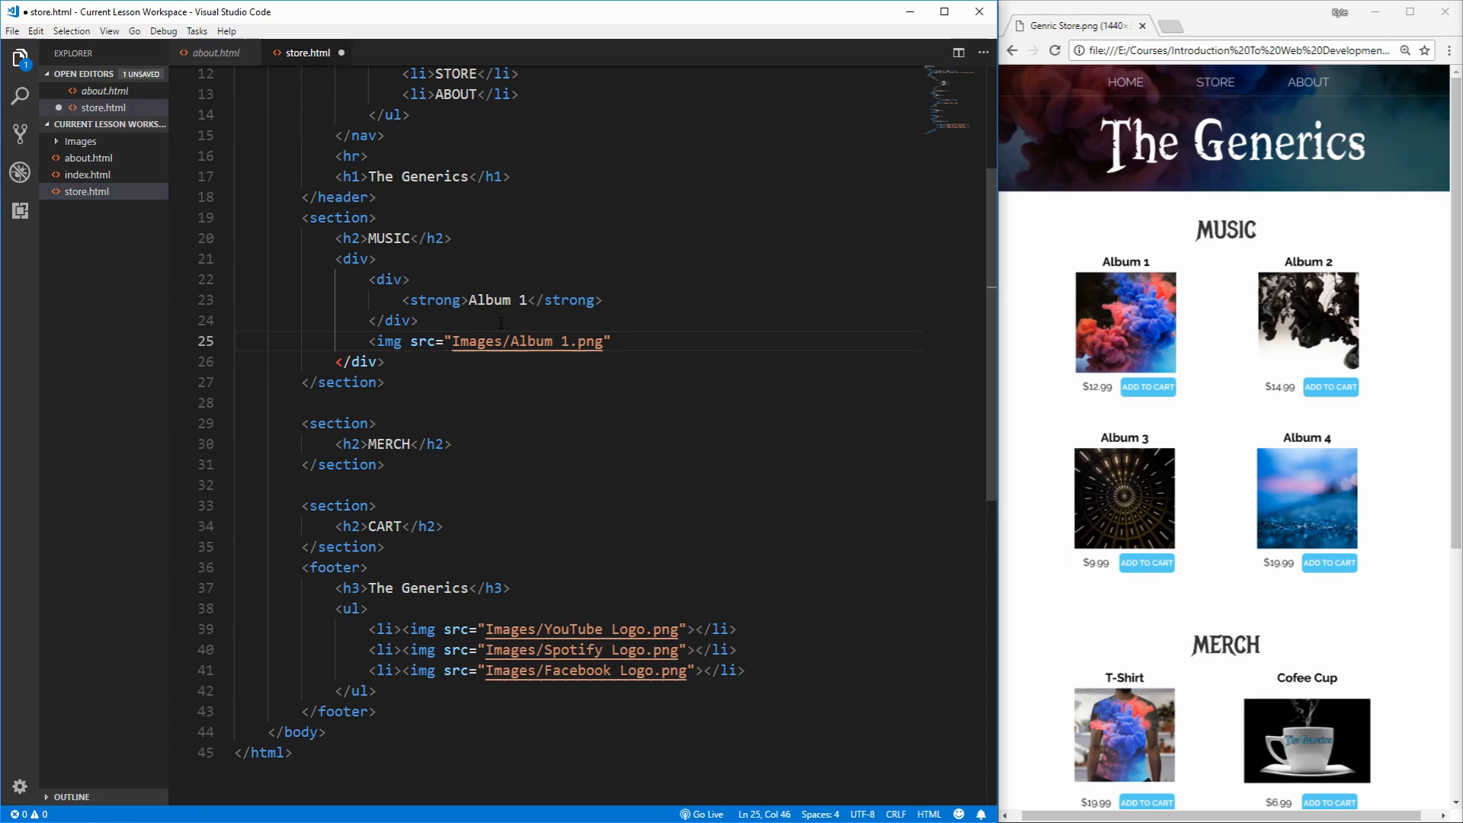
{"action": "key", "text": "enter"}
{"action": "type", "text": "<div></div>"}
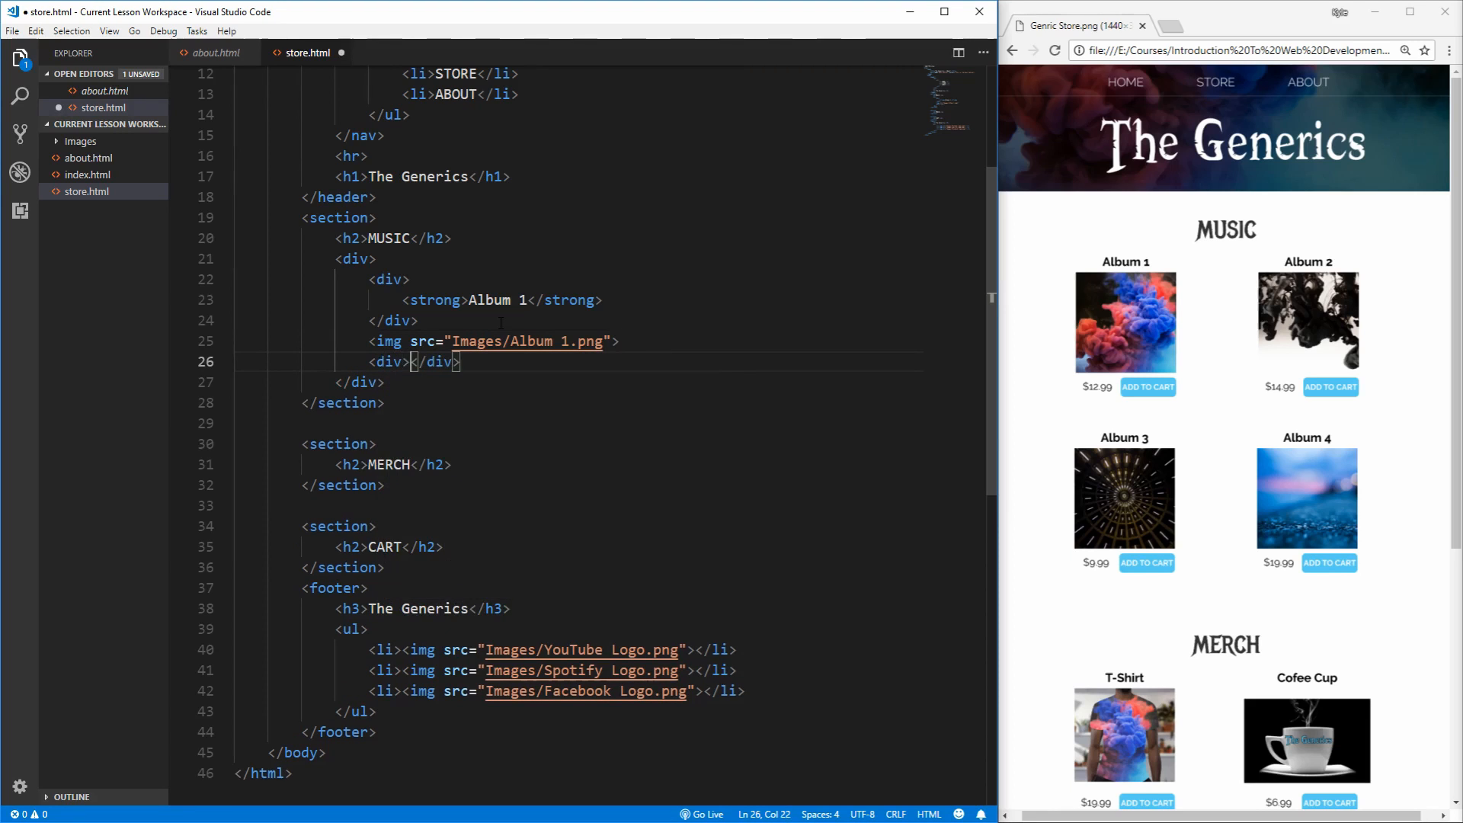
Step: Add the span price and ADD TO CART button, save, and check Album 1 in the live preview
{"action": "key", "text": "Enter"}
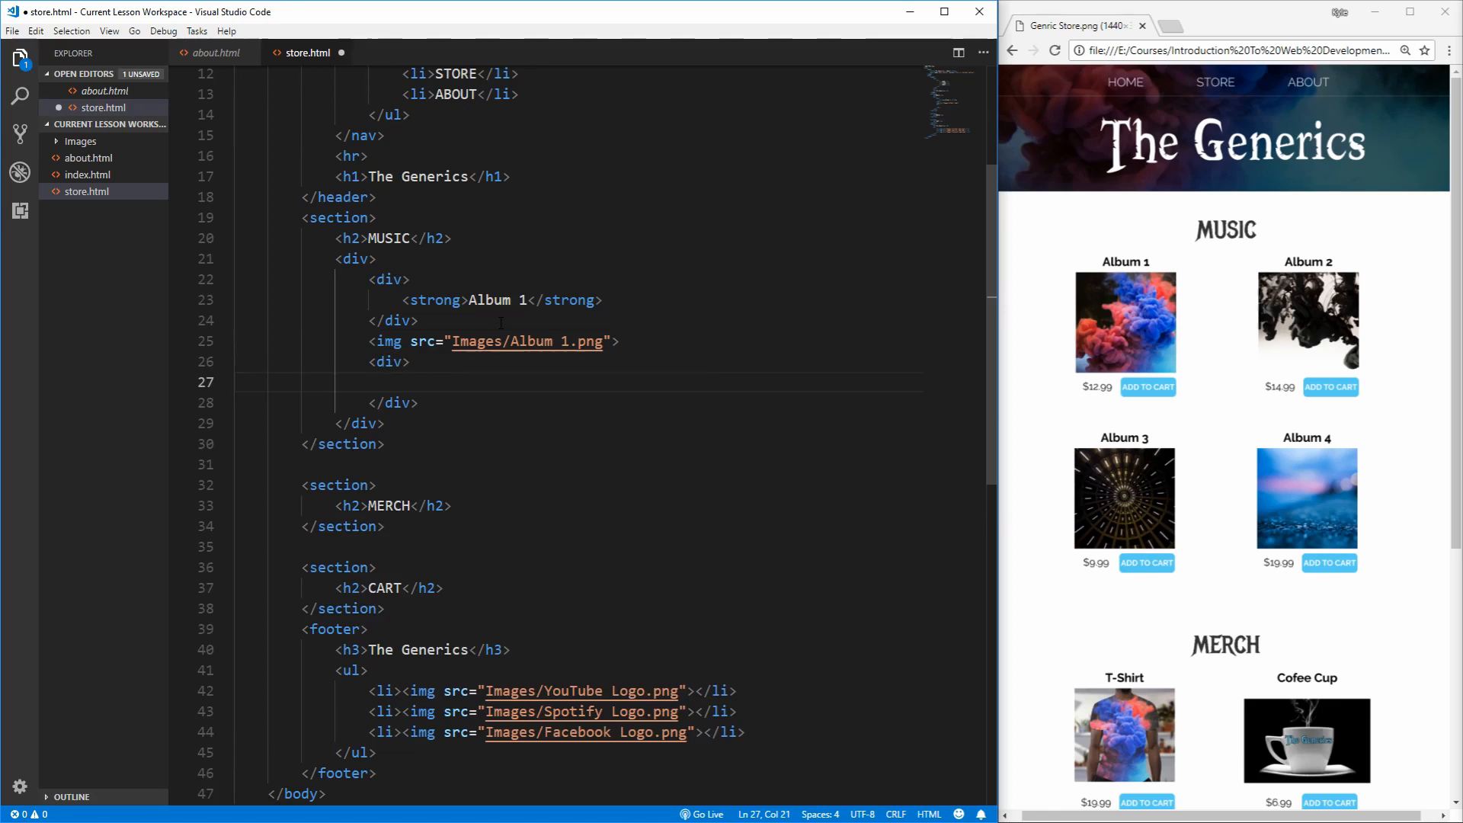
{"action": "type", "text": "<span>$12.99</span>"}
{"action": "type", "text": "<button"}
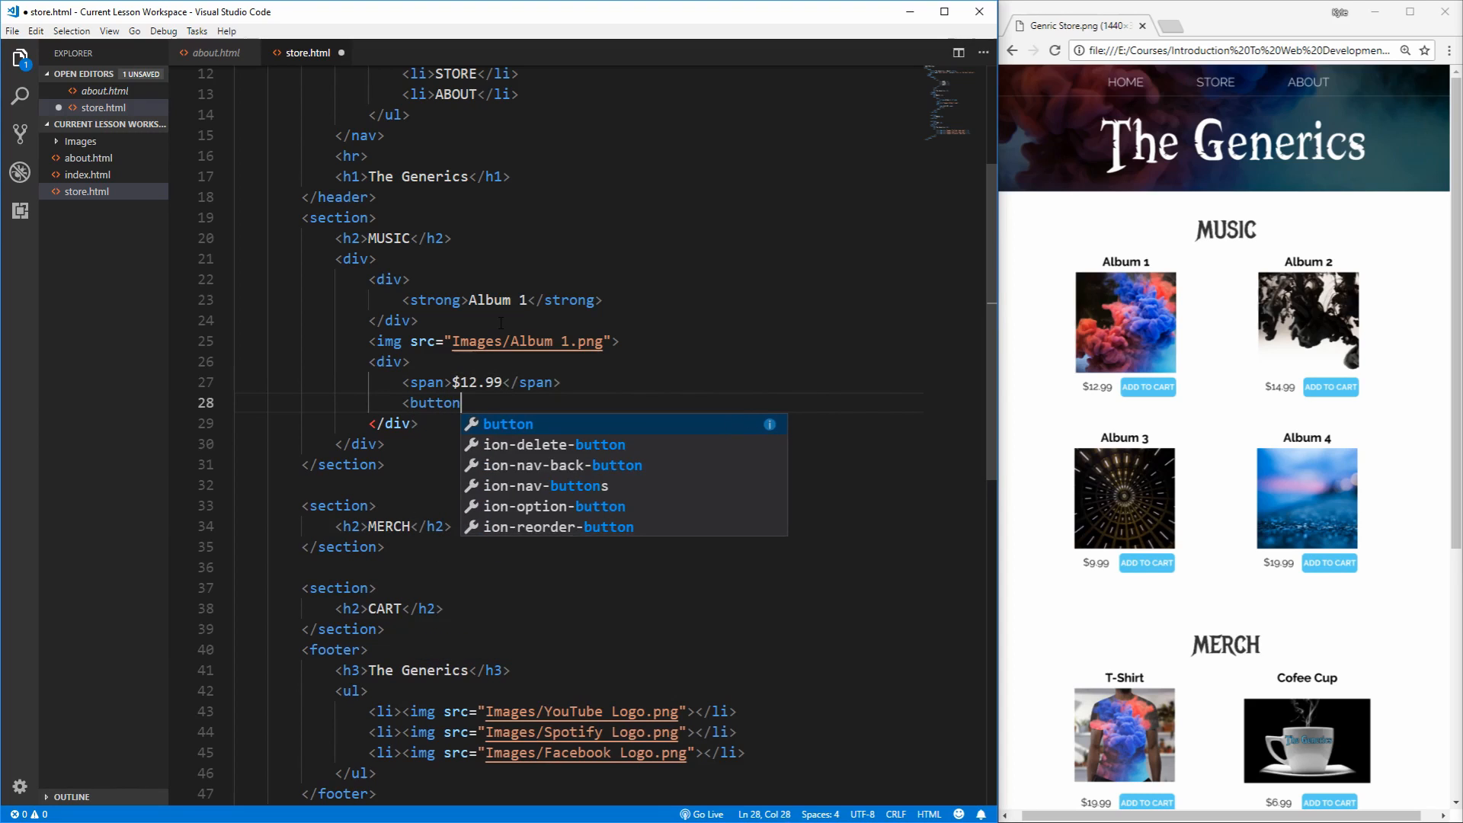
{"action": "type", "text": "role=\"button\"></button>"}
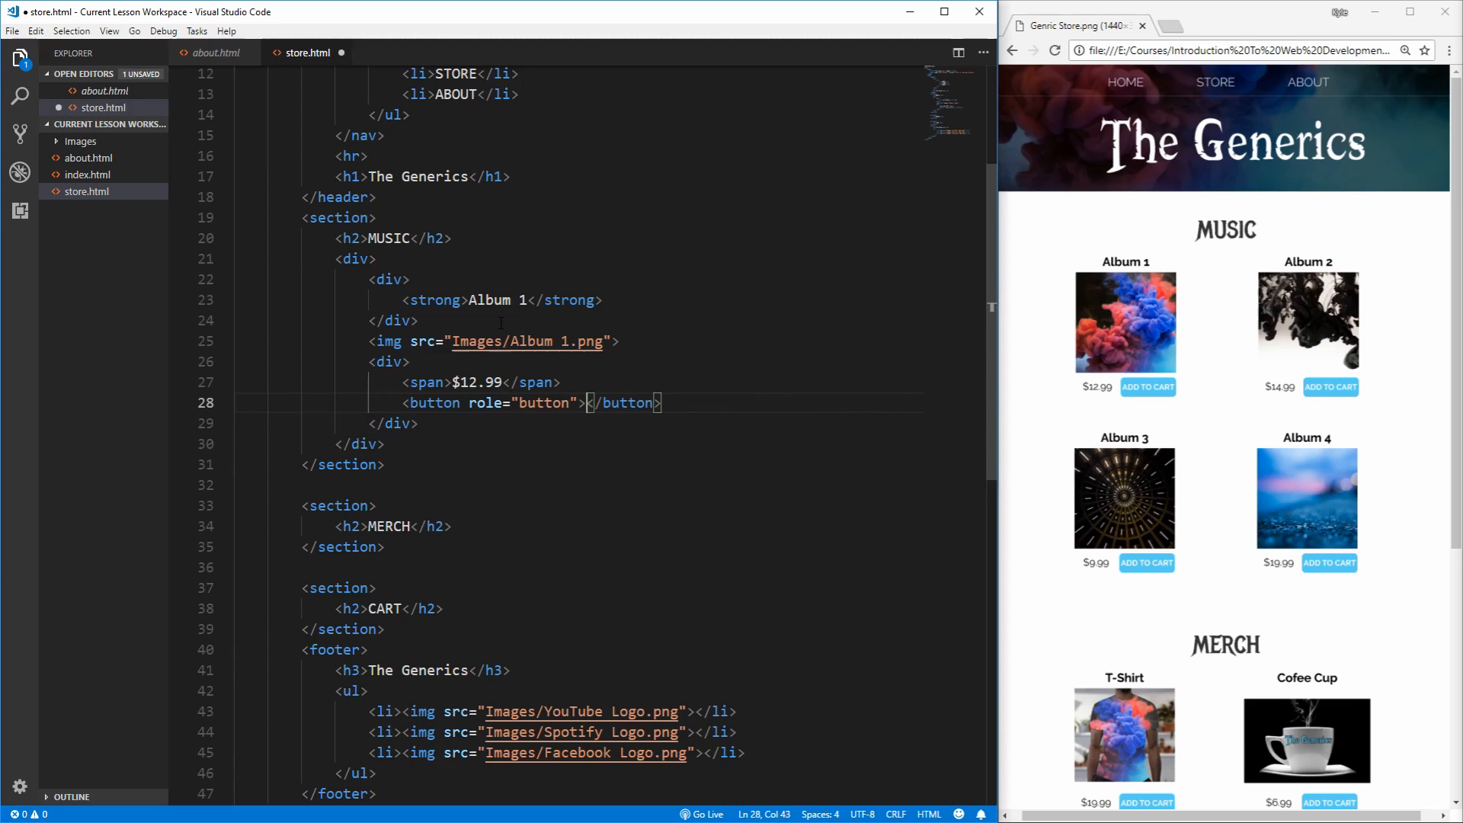
{"action": "type", "text": "ADD TO CART"}
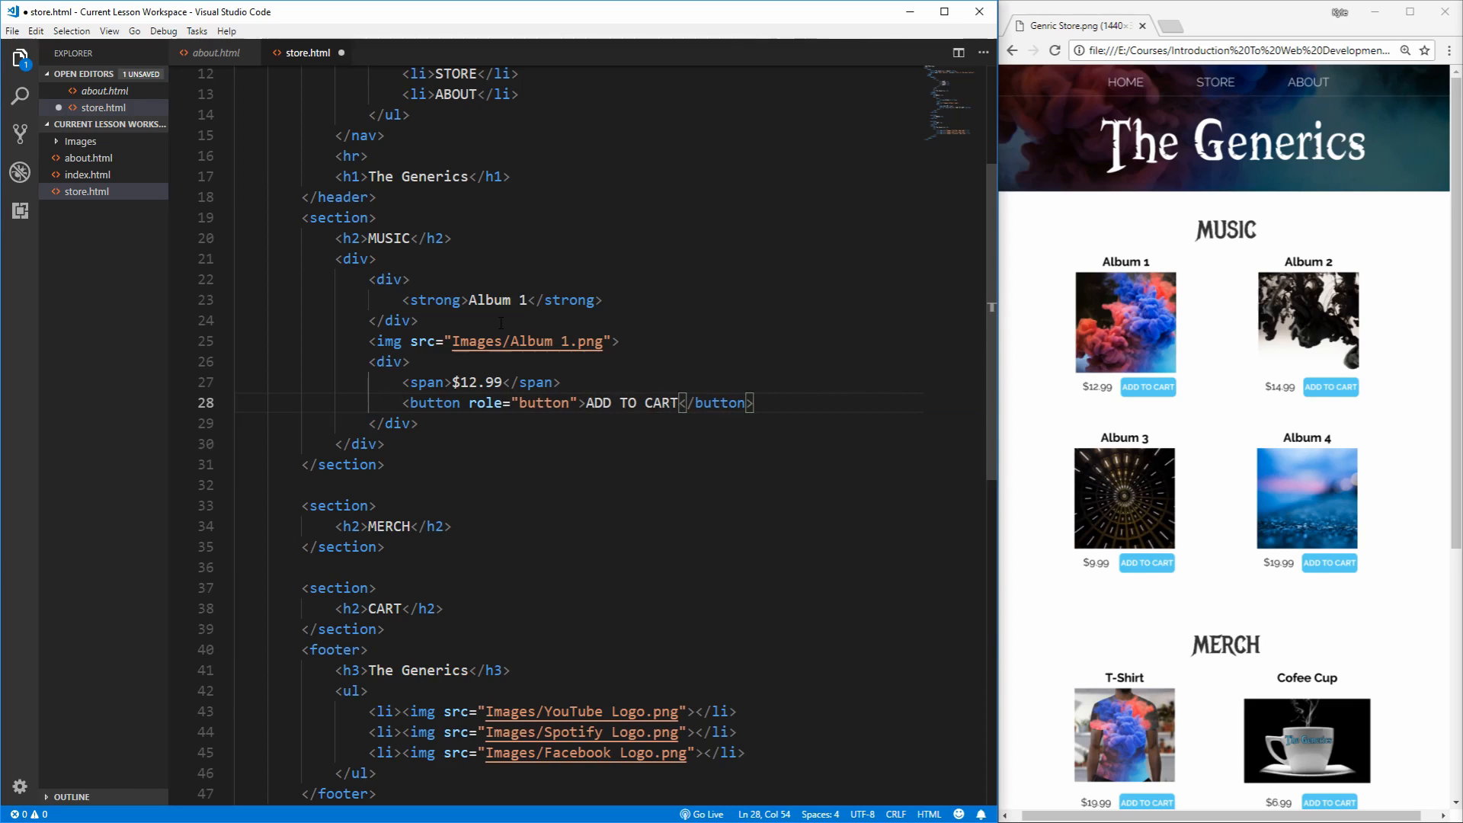
{"action": "key", "text": "ctrl+s"}
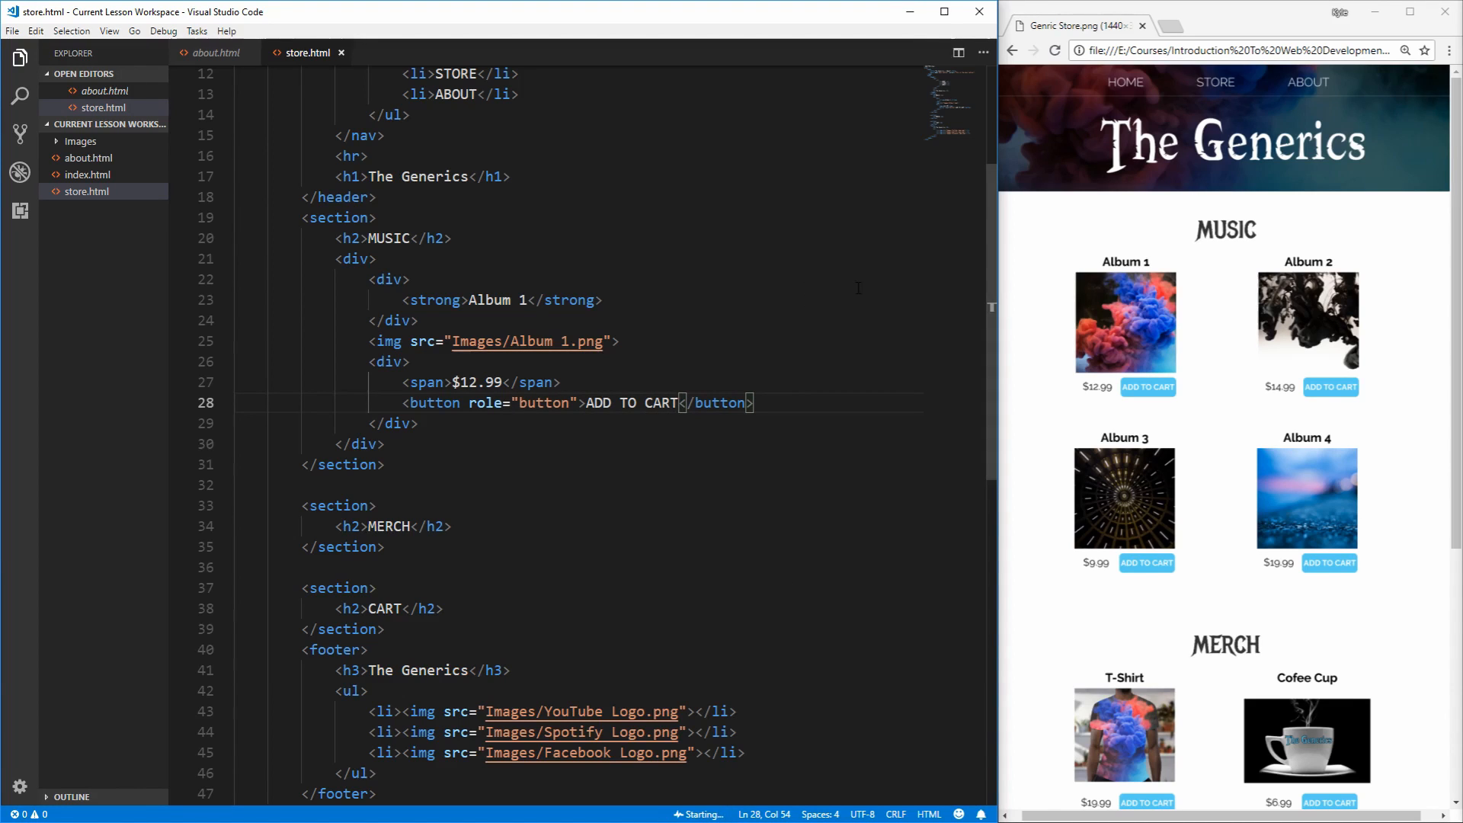
{"action": "left_click", "coordinate": [1222, 26]}
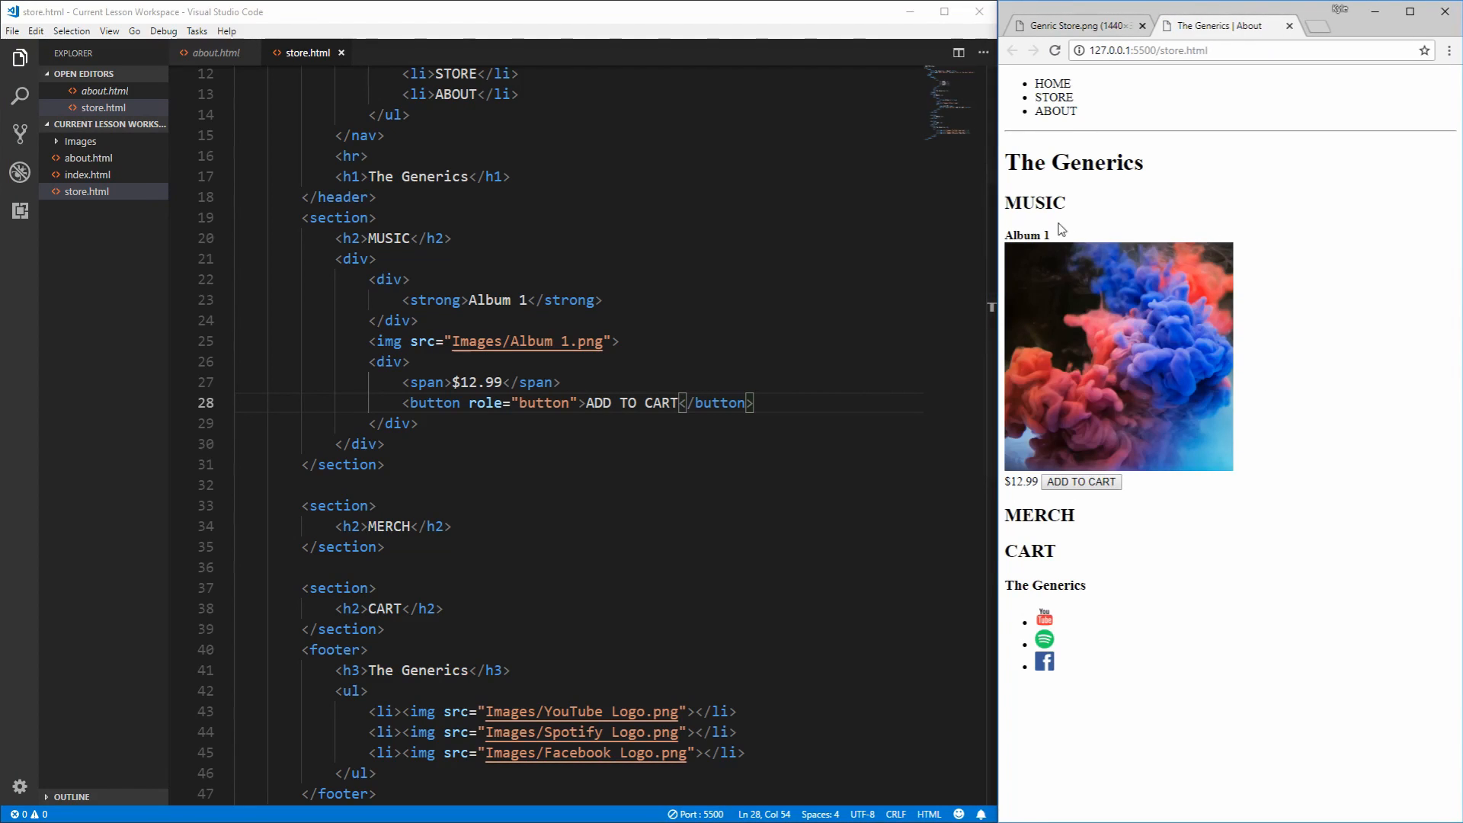
{"action": "double_click", "coordinate": [1026, 235]}
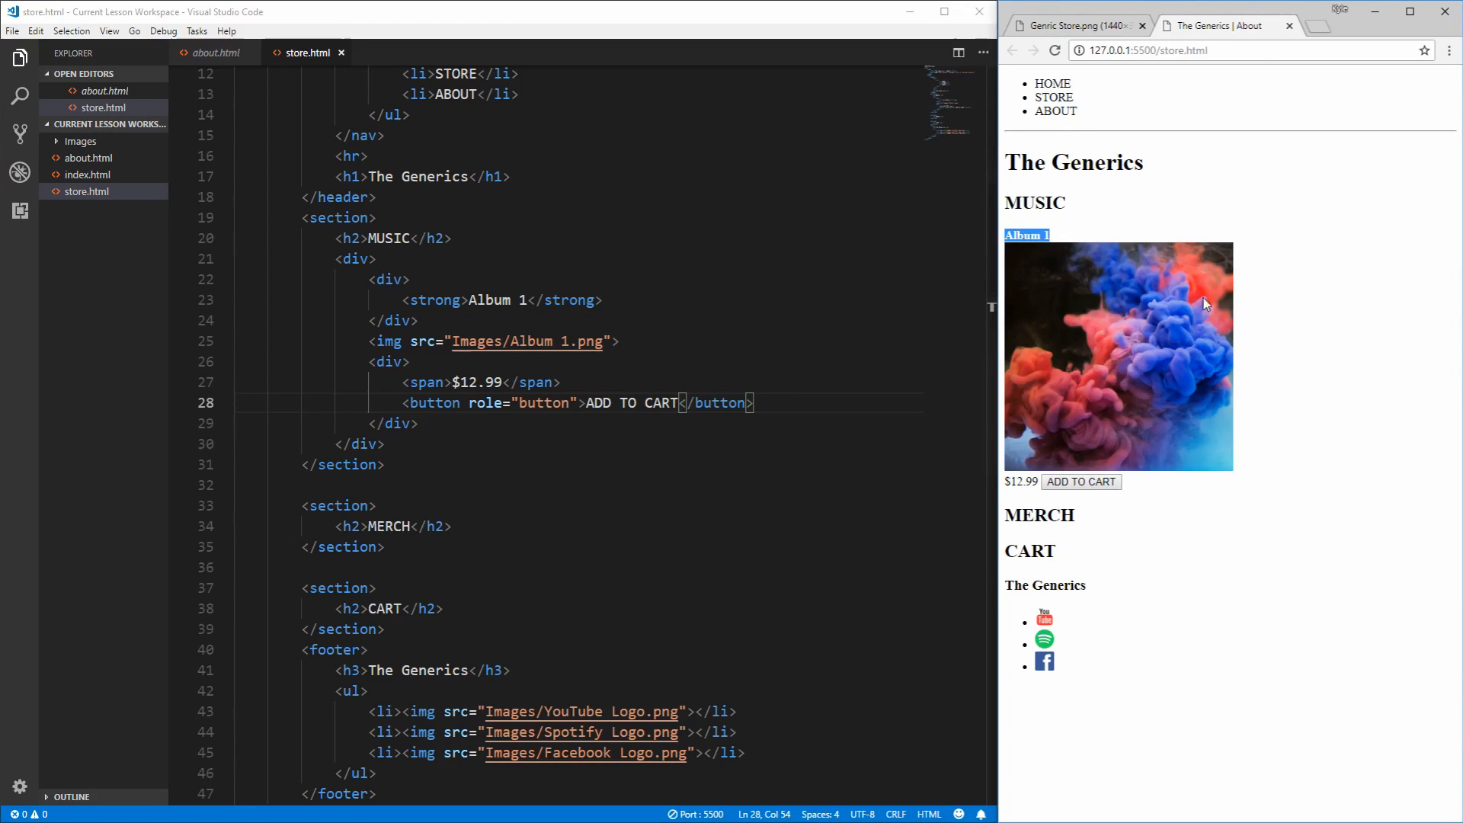
{"action": "mouse_move", "coordinate": [1006, 486]}
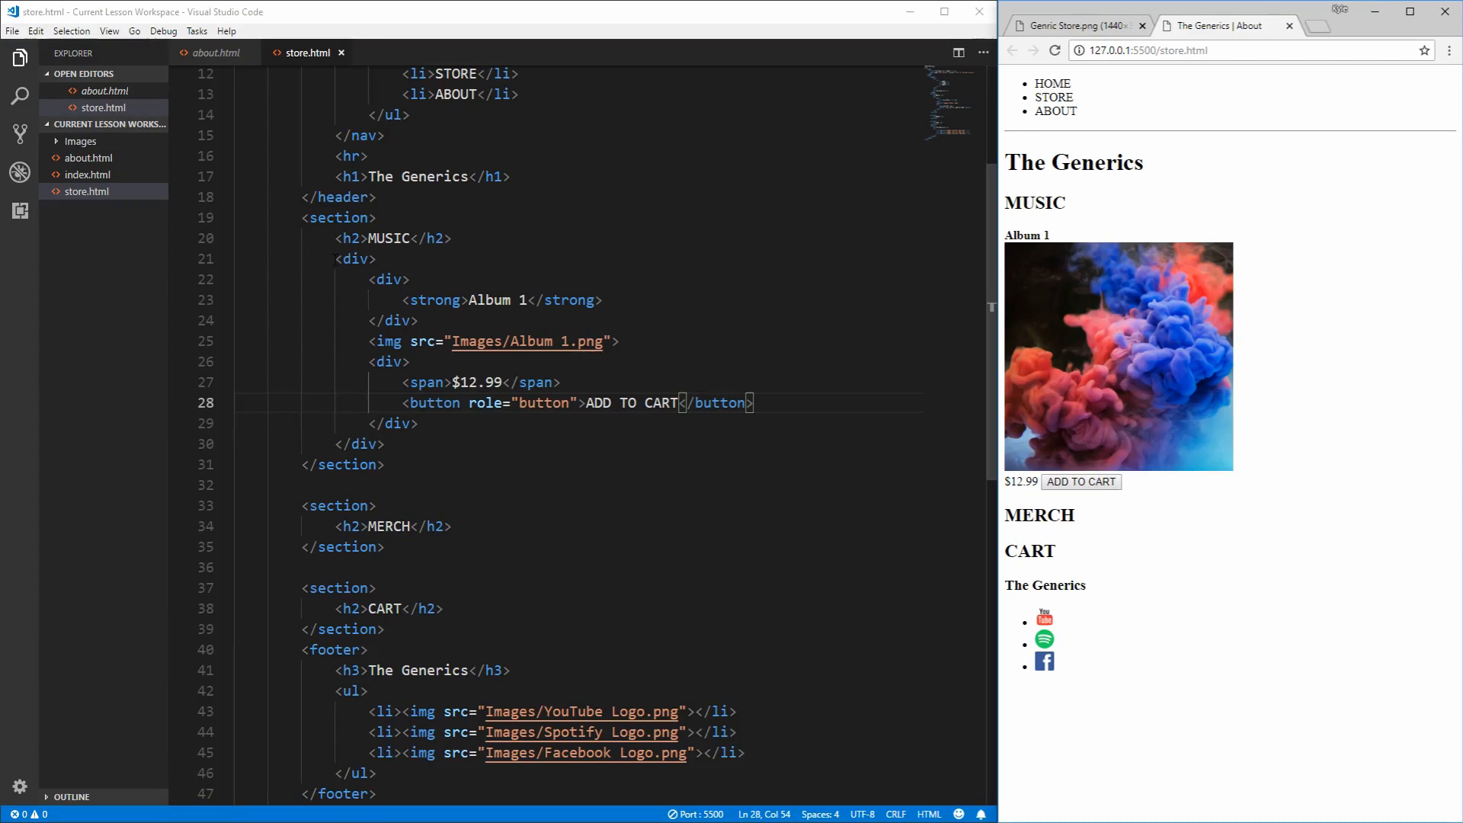
{"action": "mouse_move", "coordinate": [1050, 330]}
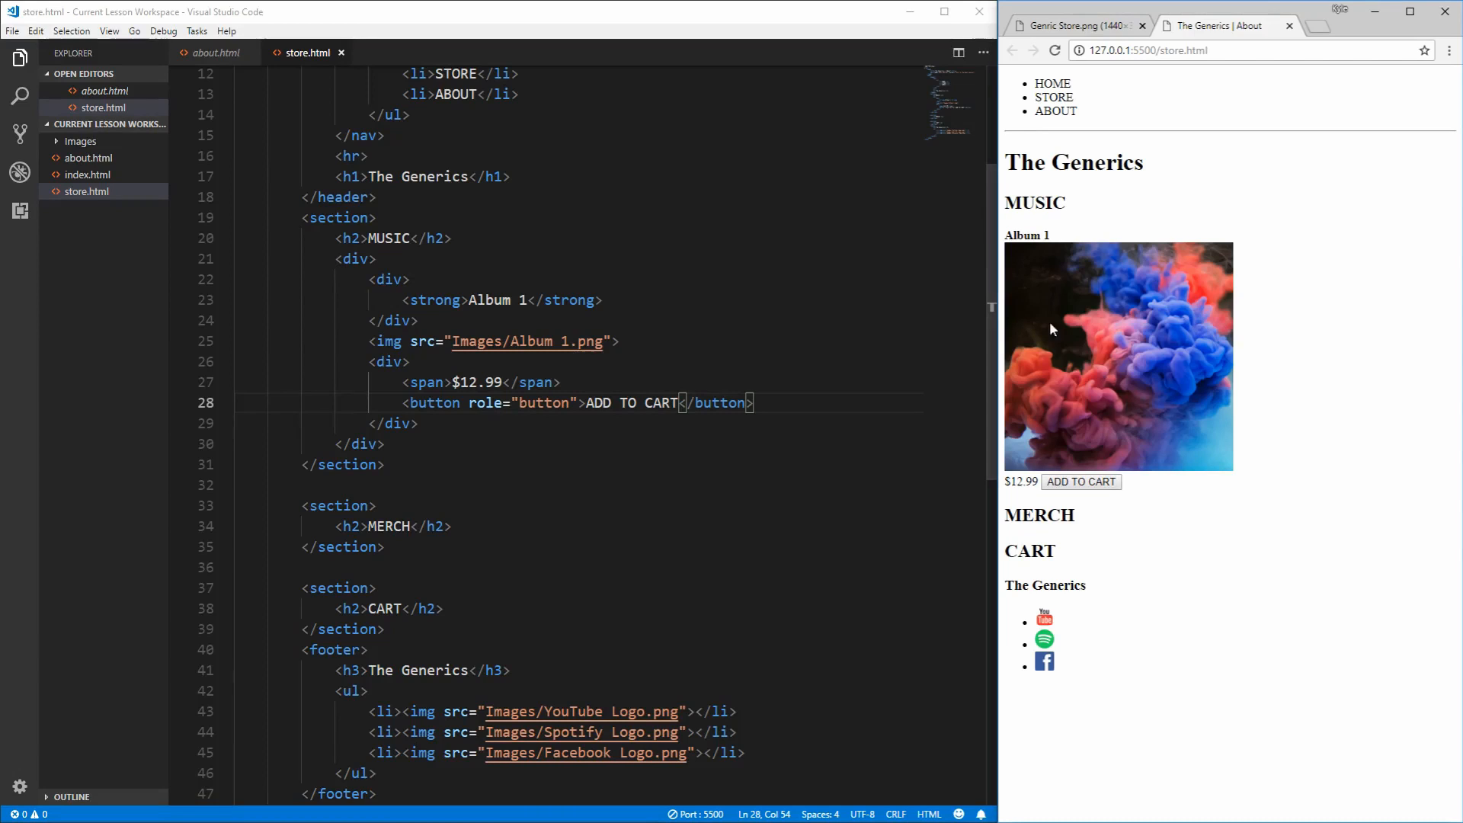
{"action": "mouse_move", "coordinate": [938, 95]}
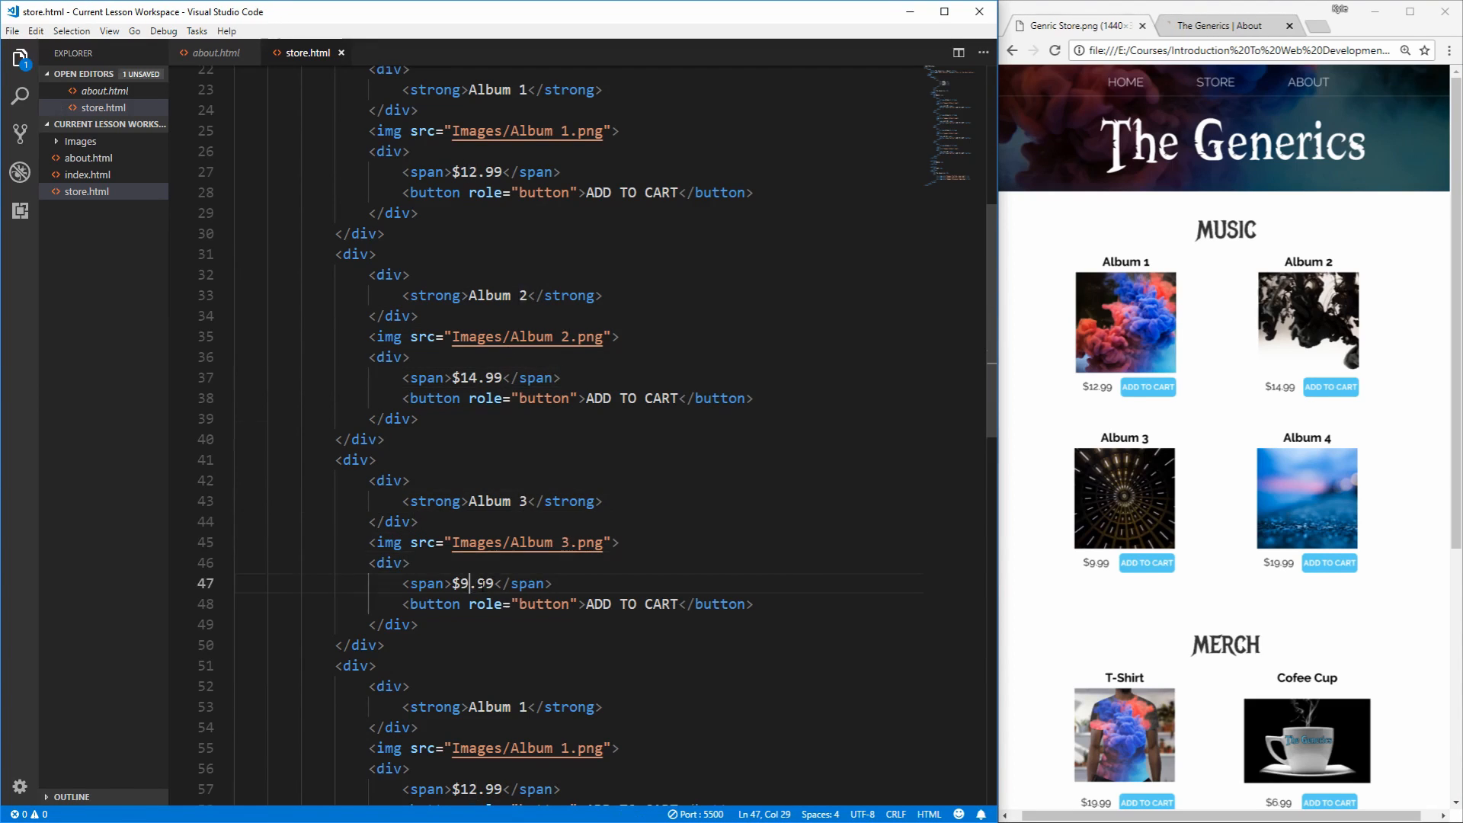
Step: Review the copied album blocks in store.html and deselect the Album 3 block before editing Album 4
{"action": "scroll", "scroll_direction": "down", "scroll_amount": 3}
{"action": "type", "text": "9"}
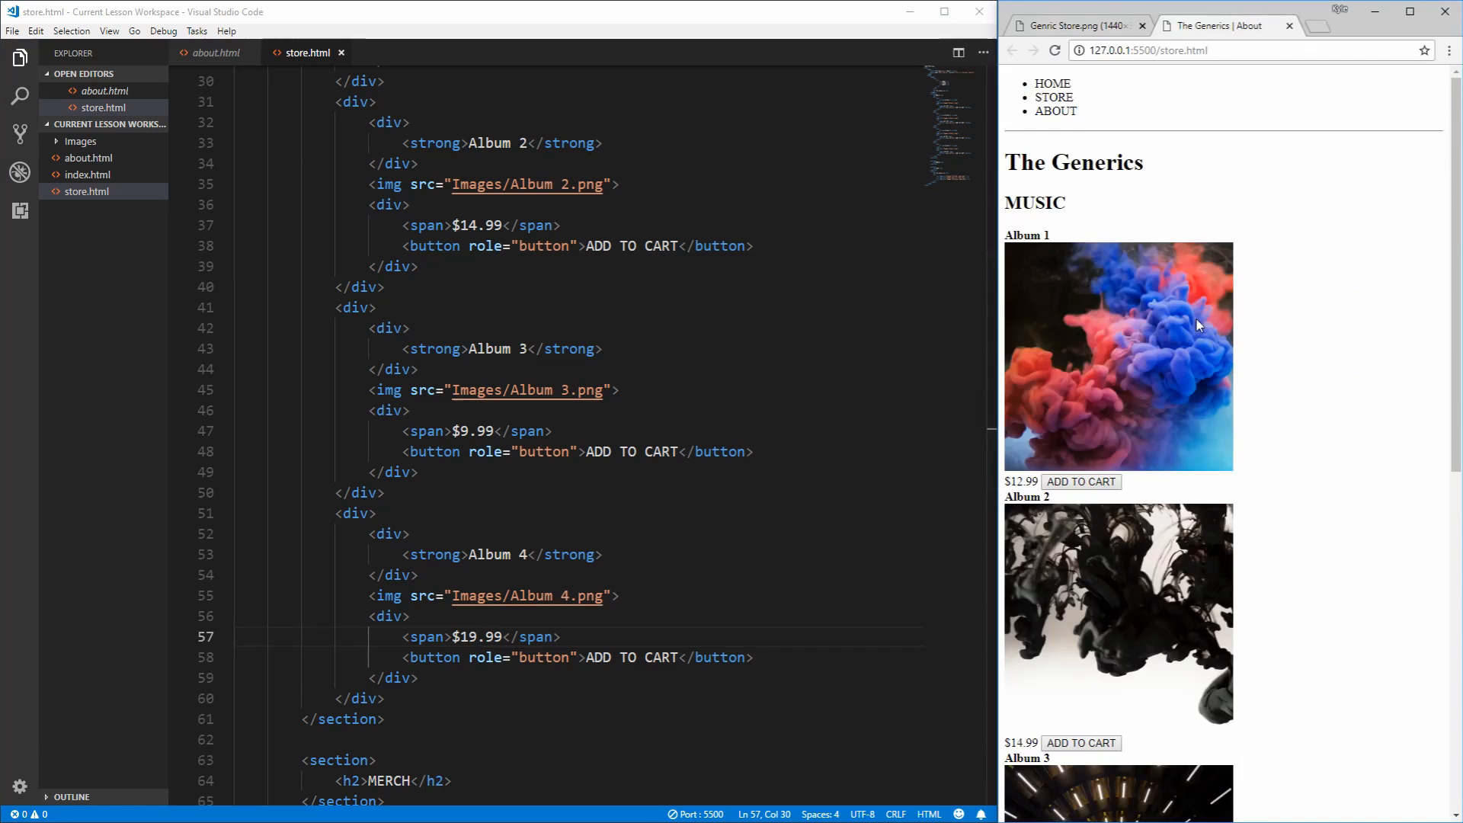
{"action": "scroll", "scroll_direction": "down", "scroll_amount": 3}
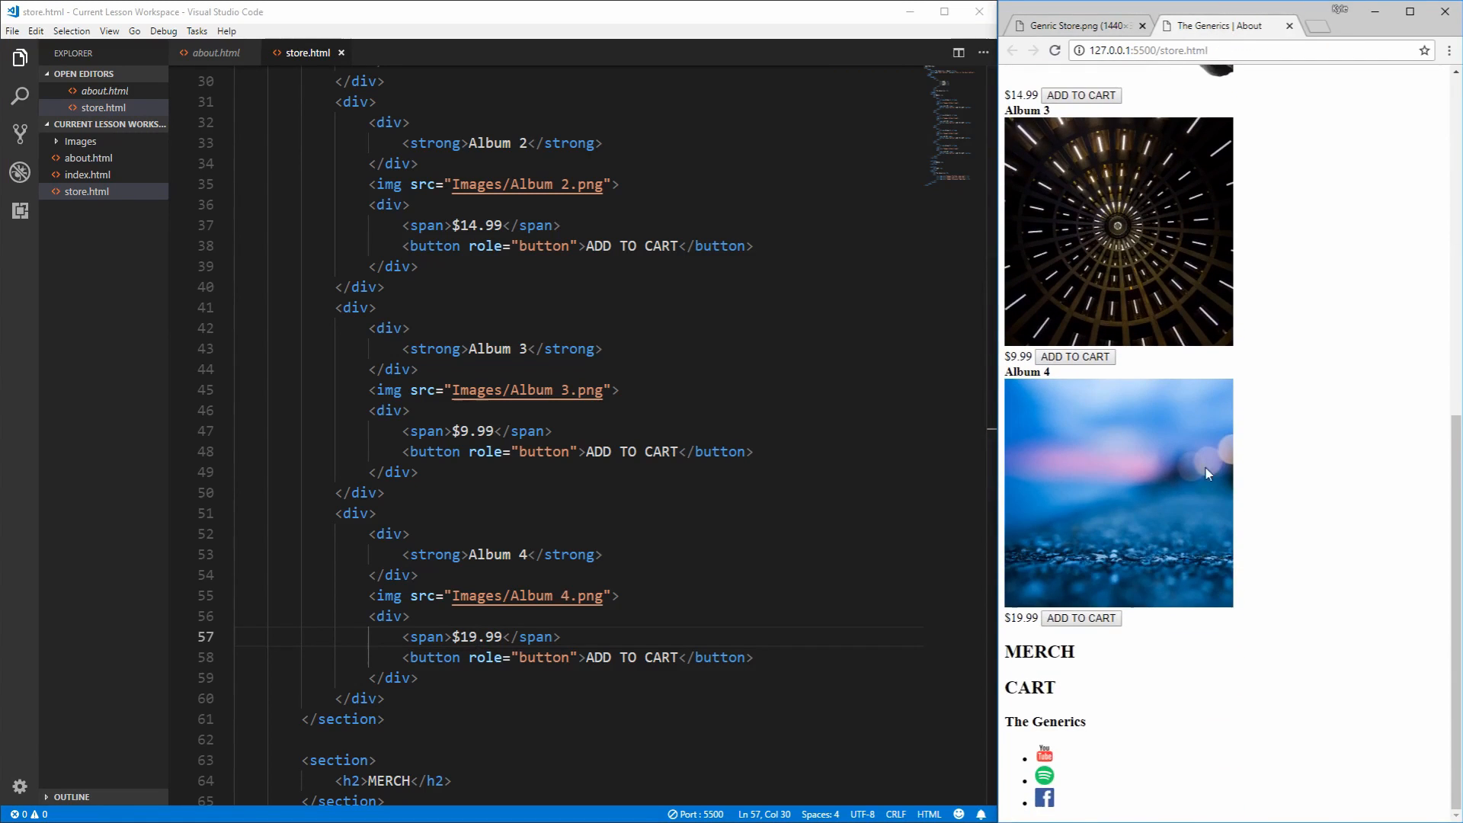
{"action": "mouse_move", "coordinate": [1105, 468]}
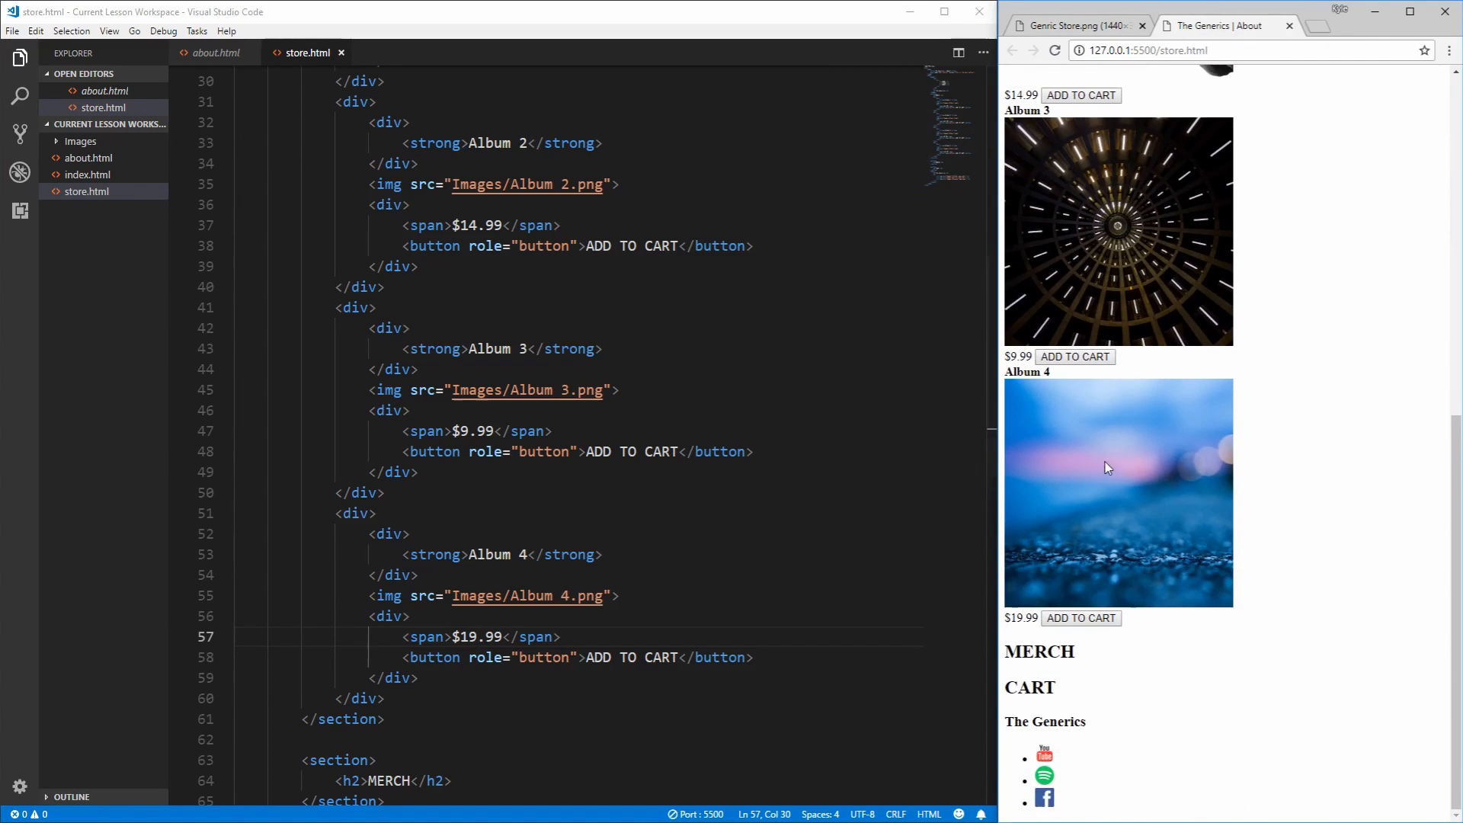
{"action": "mouse_move", "coordinate": [1207, 622]}
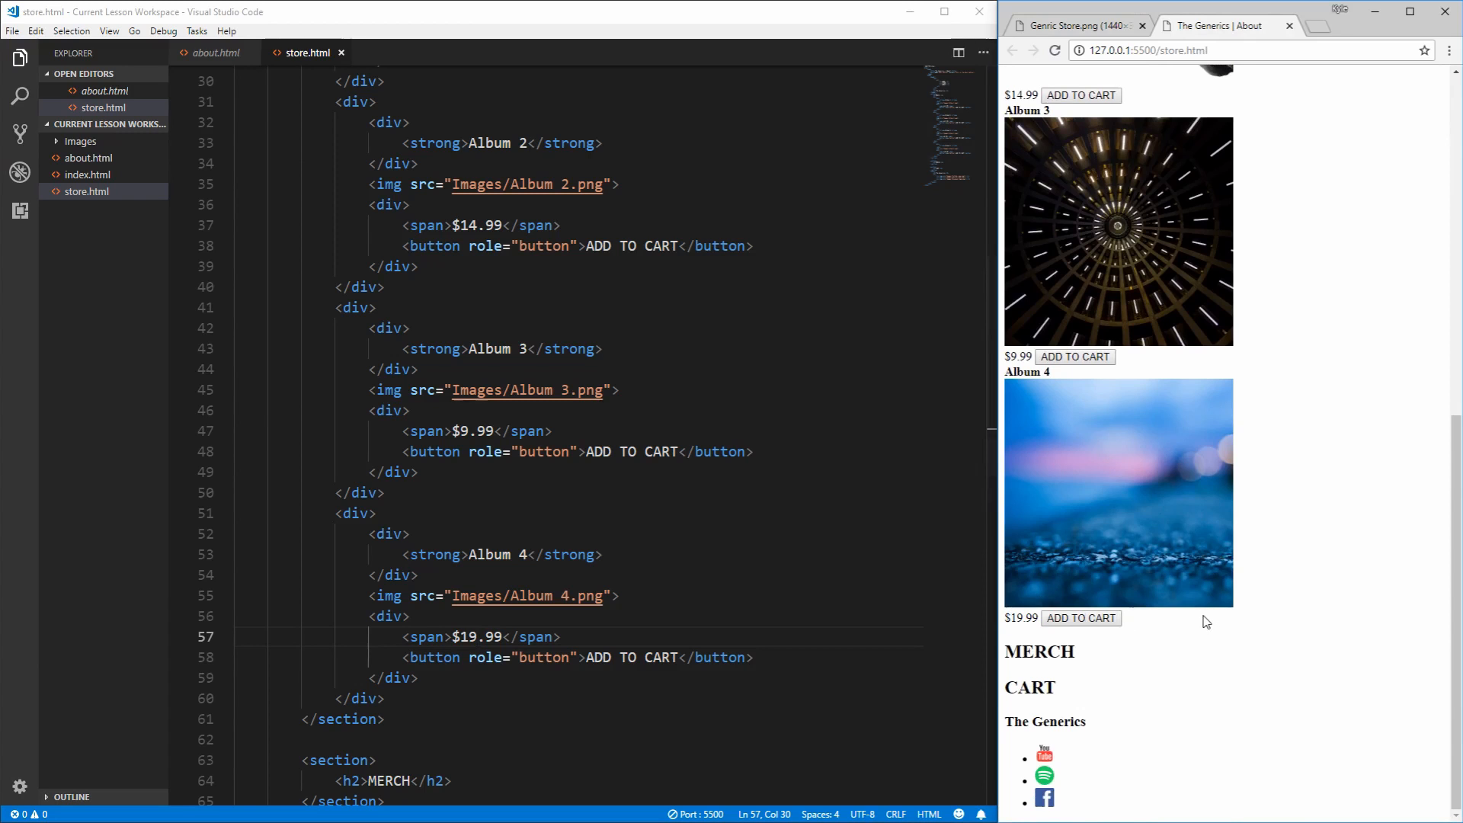
{"action": "scroll", "scroll_direction": "up", "scroll_amount": 3}
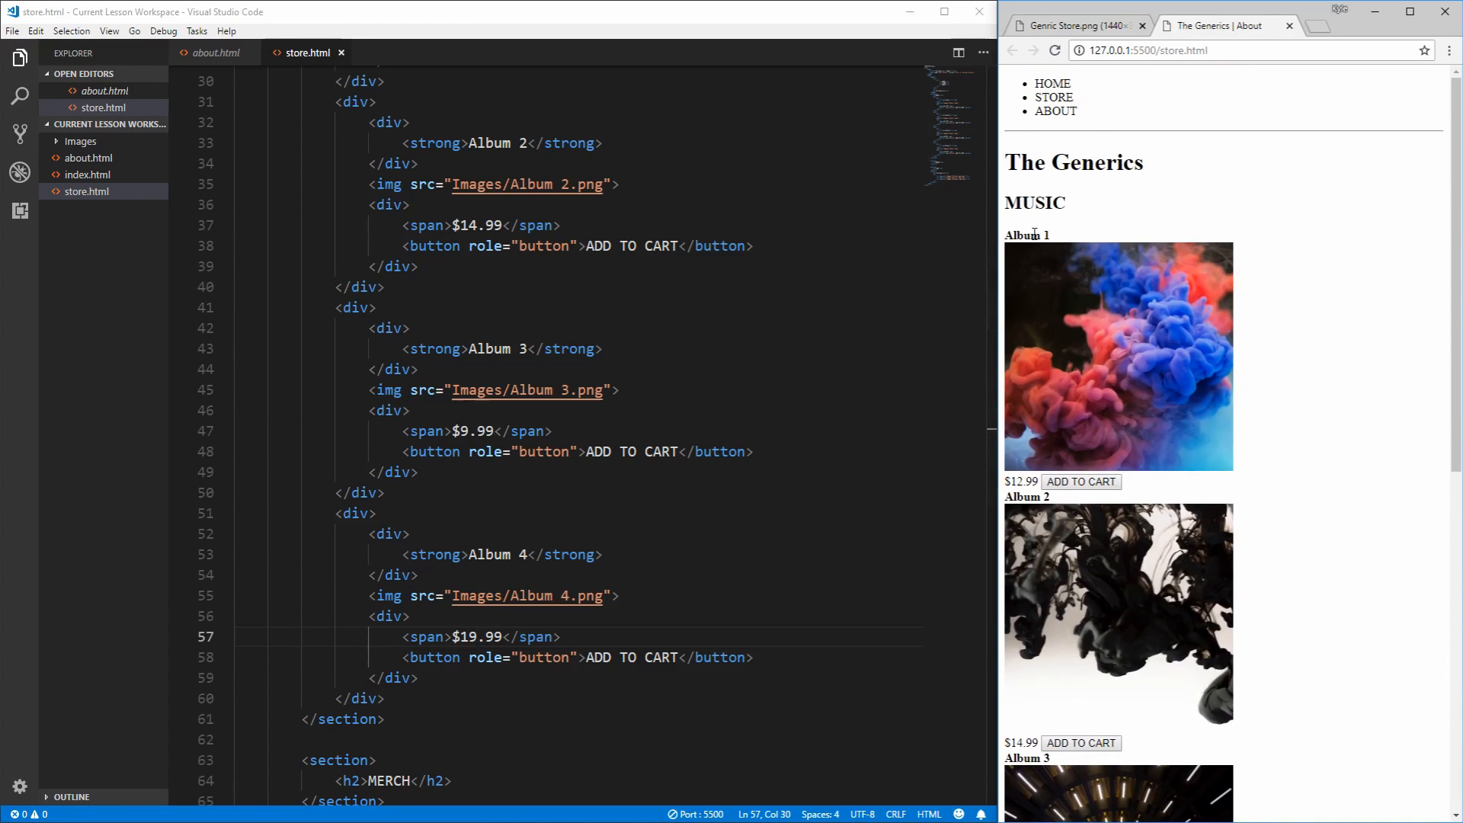
{"action": "mouse_move", "coordinate": [1084, 326]}
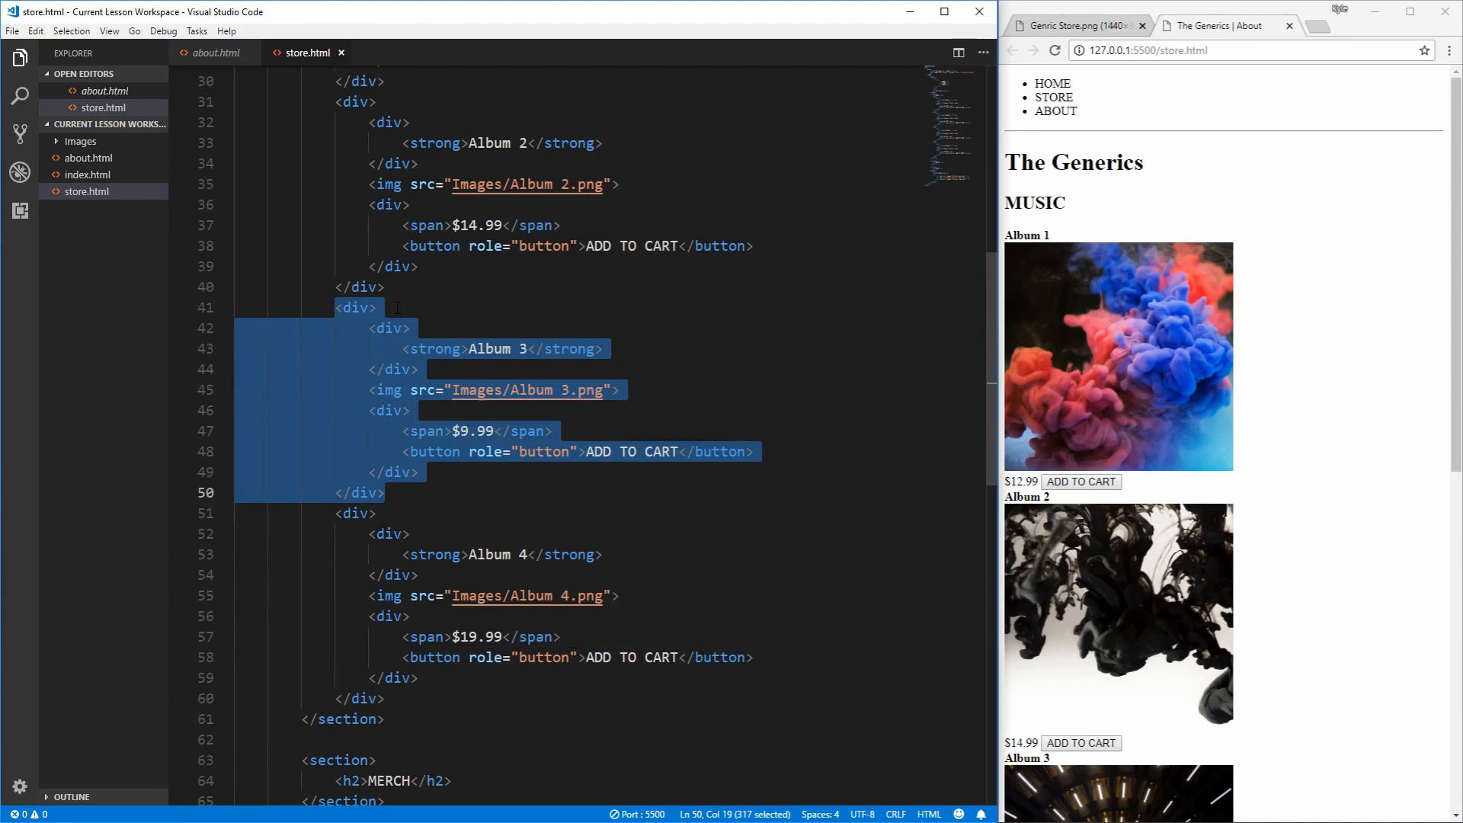
{"action": "left_click", "coordinate": [377, 306]}
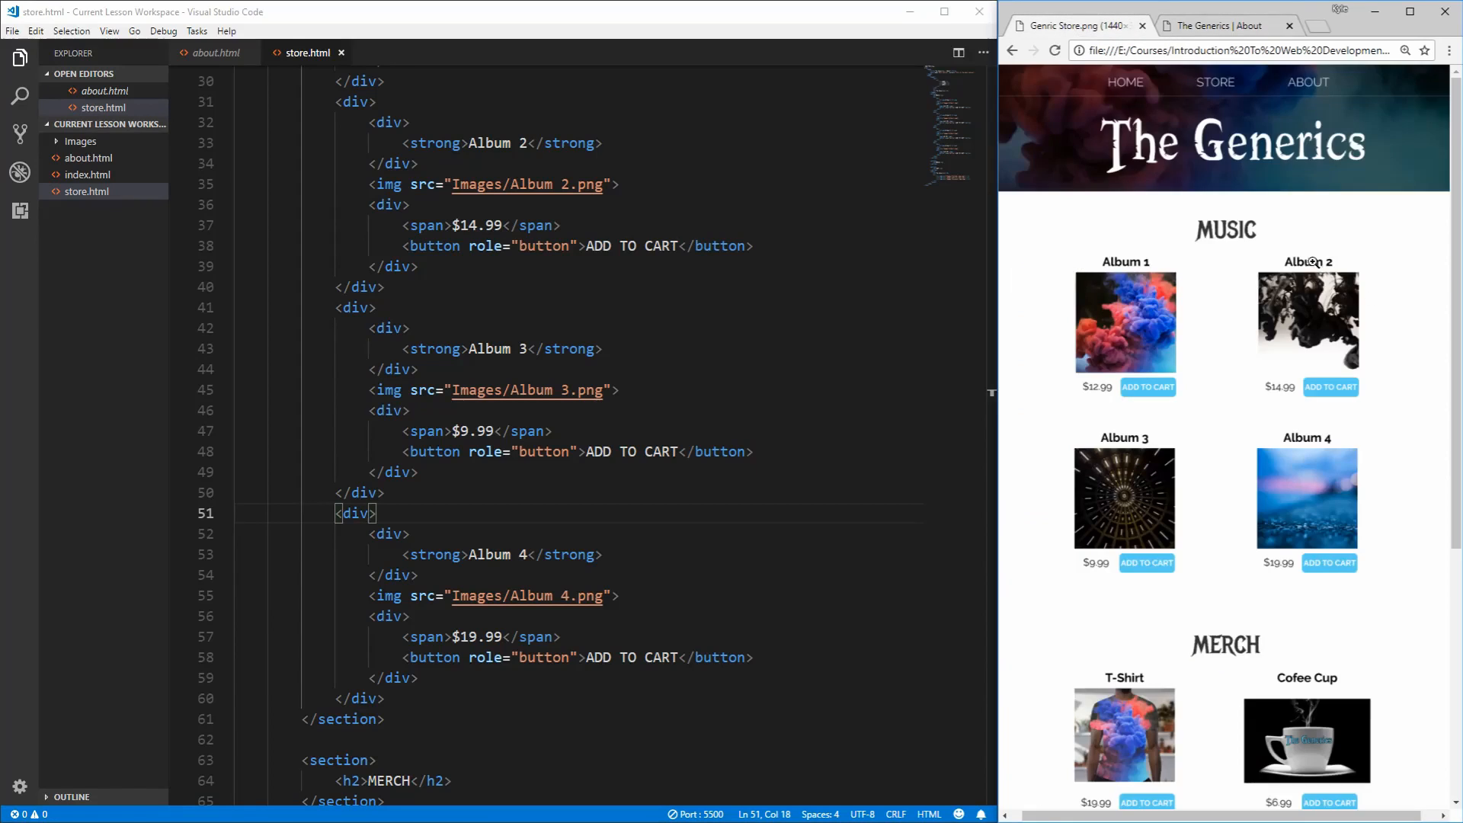
Step: Name the first MERCH entry T-Shirt and scroll down to compare with the mockup
{"action": "scroll", "scroll_direction": "down", "scroll_amount": 3}
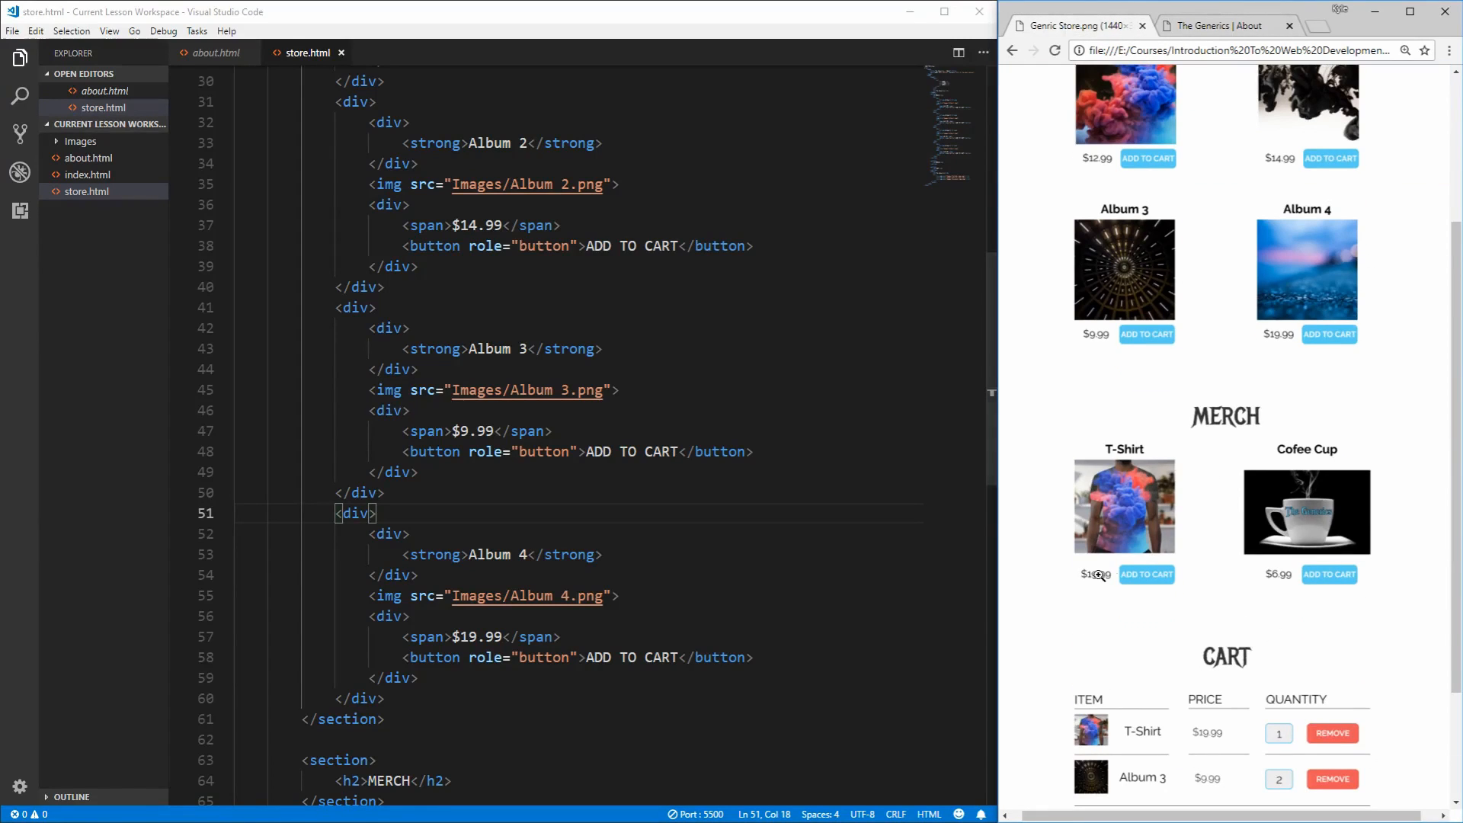
{"action": "mouse_move", "coordinate": [1113, 442]}
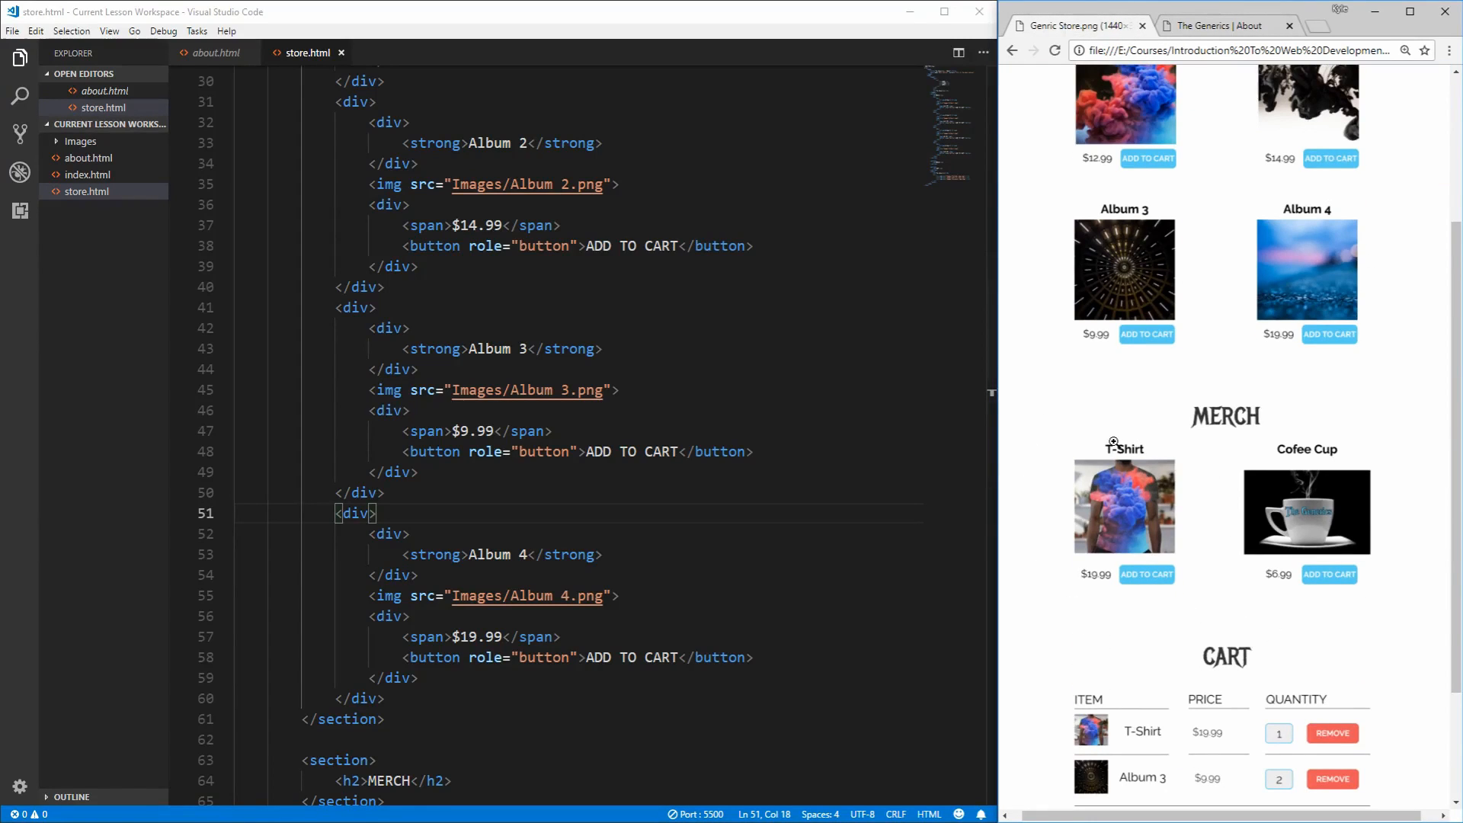
{"action": "mouse_move", "coordinate": [1168, 227]}
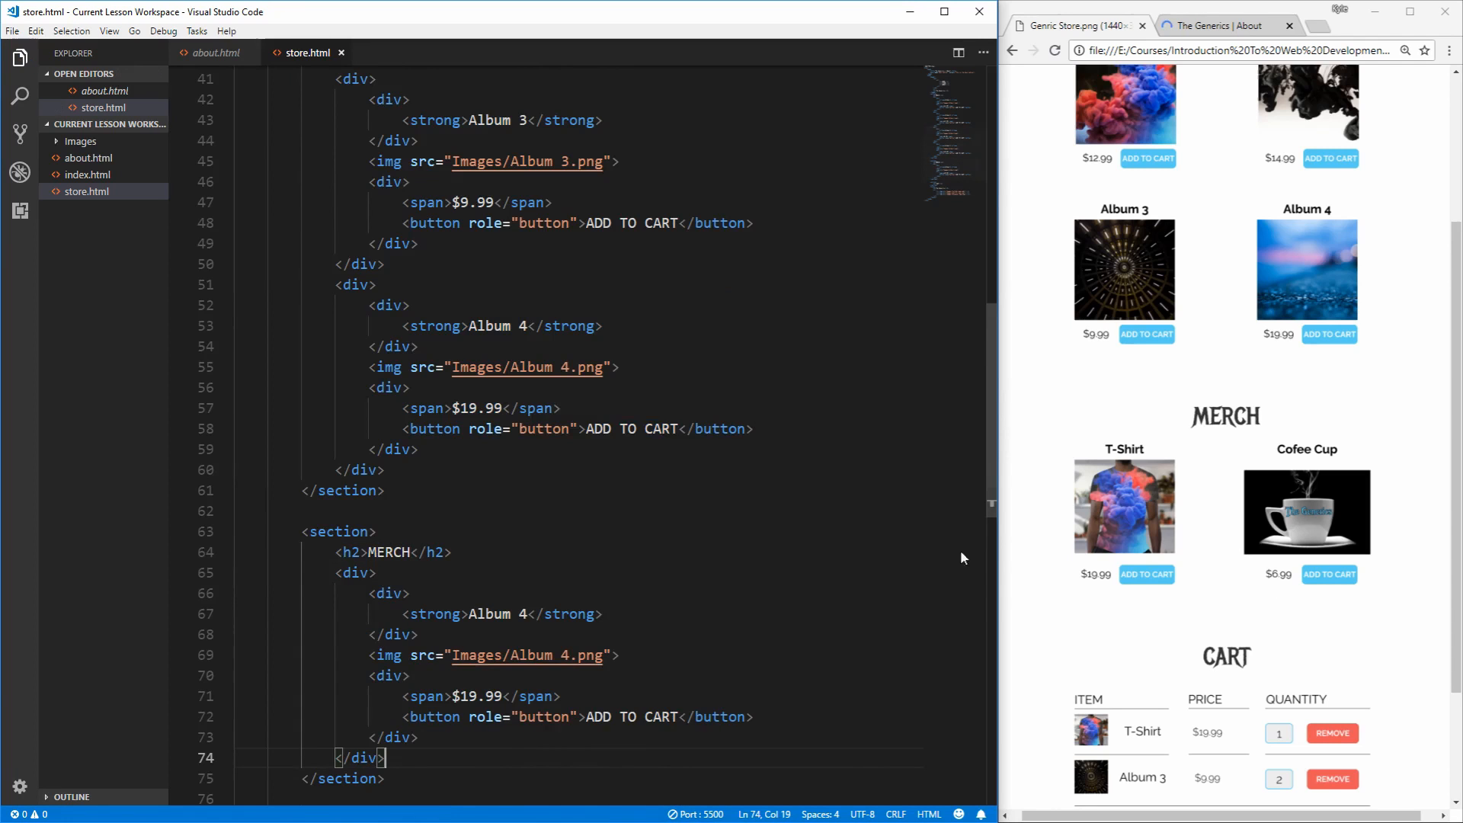
{"action": "type", "text": "T-Shirt"}
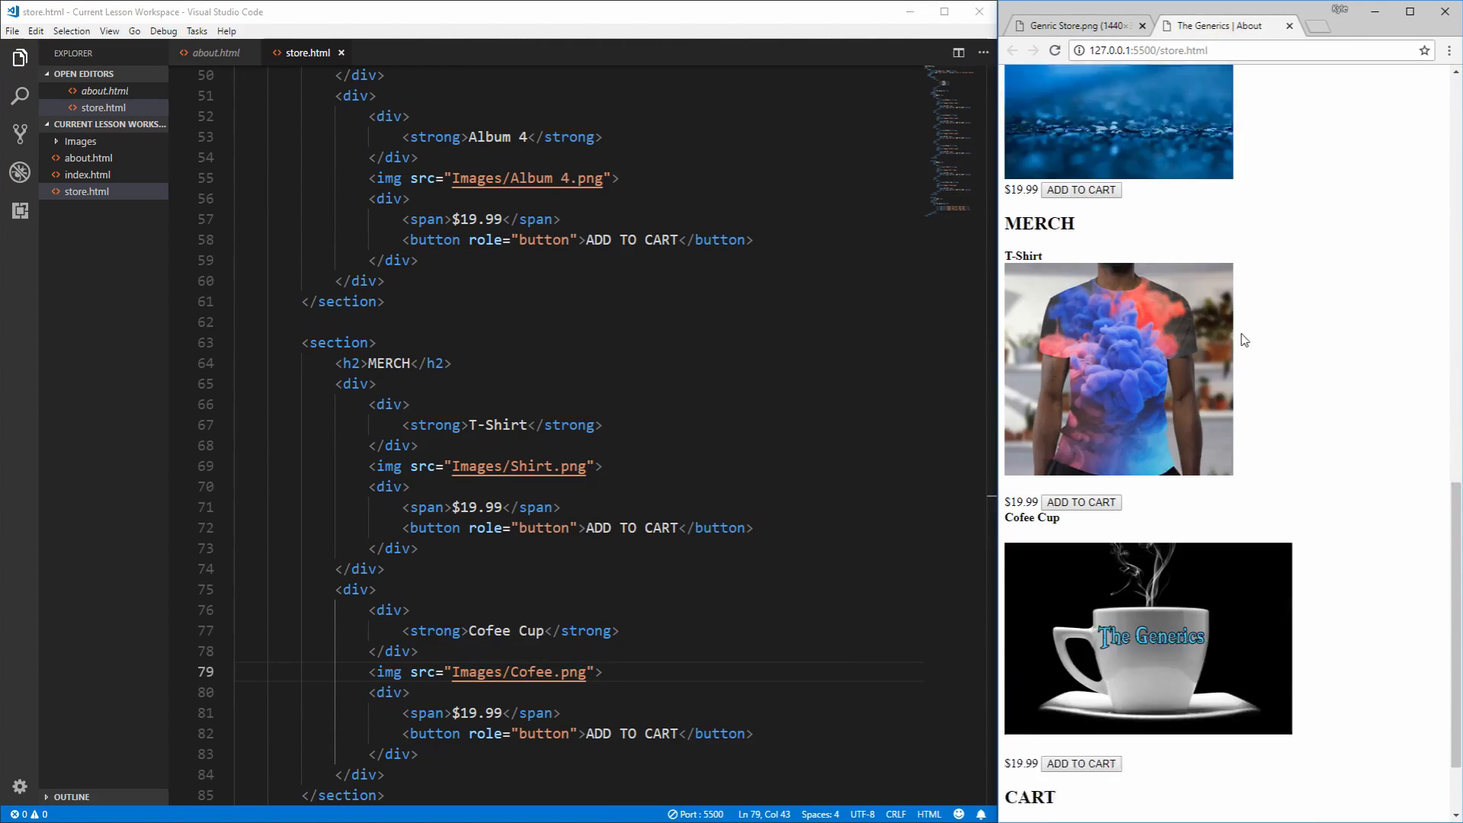
{"action": "scroll", "scroll_direction": "down", "scroll_amount": 3}
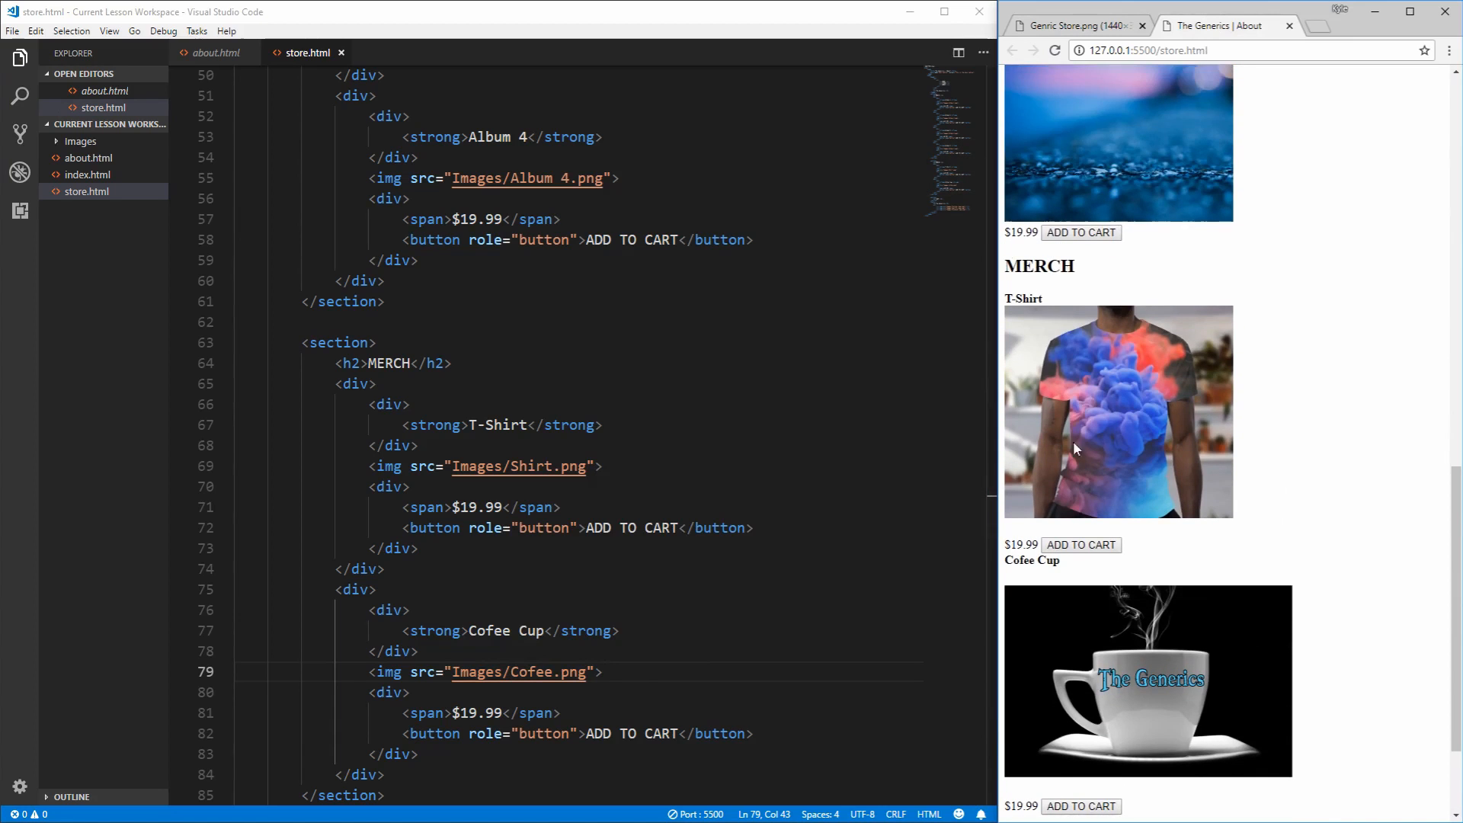
{"action": "scroll", "scroll_direction": "down", "scroll_amount": 3}
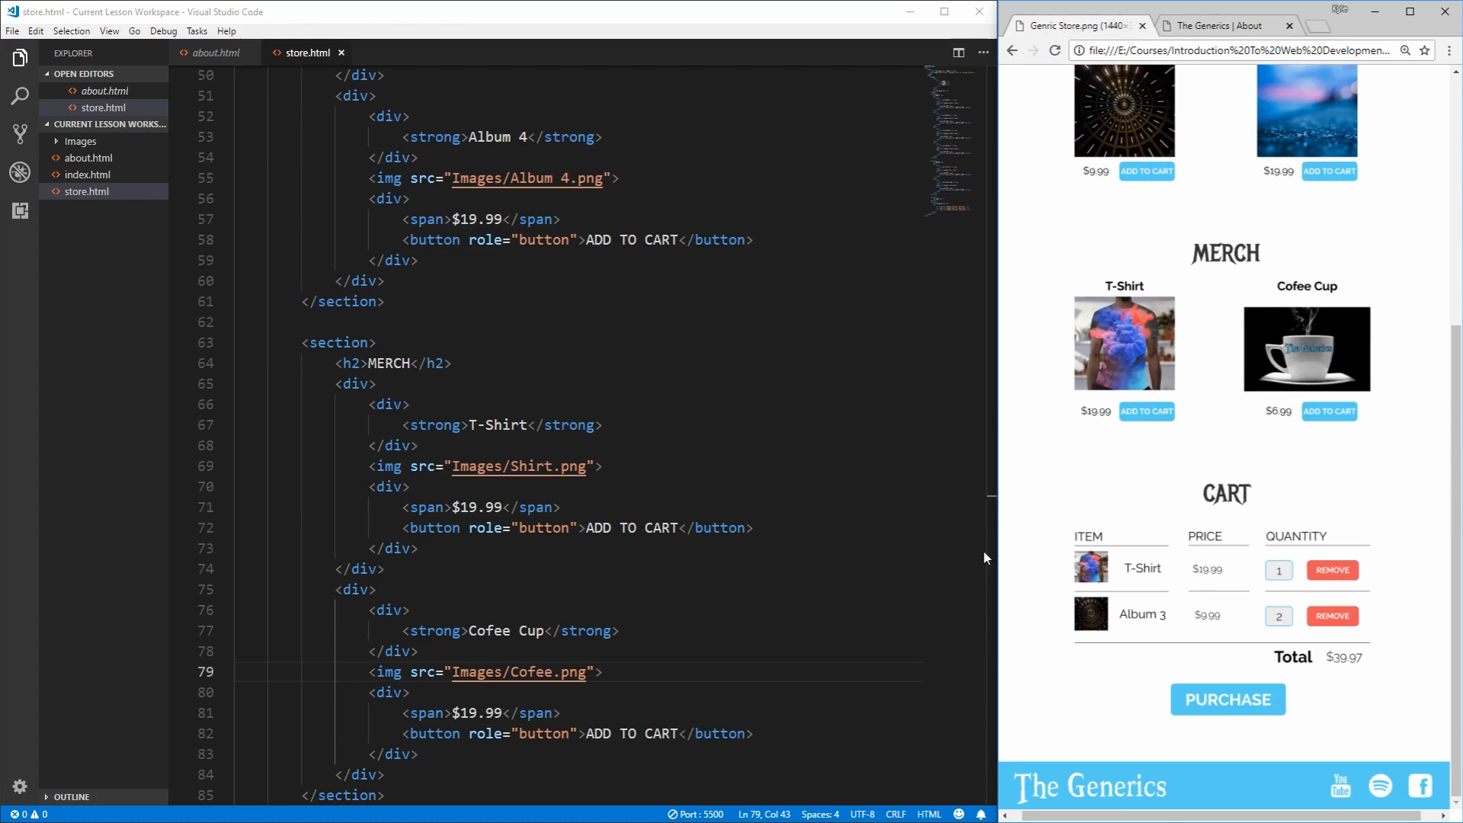
{"action": "mouse_move", "coordinate": [1147, 412]}
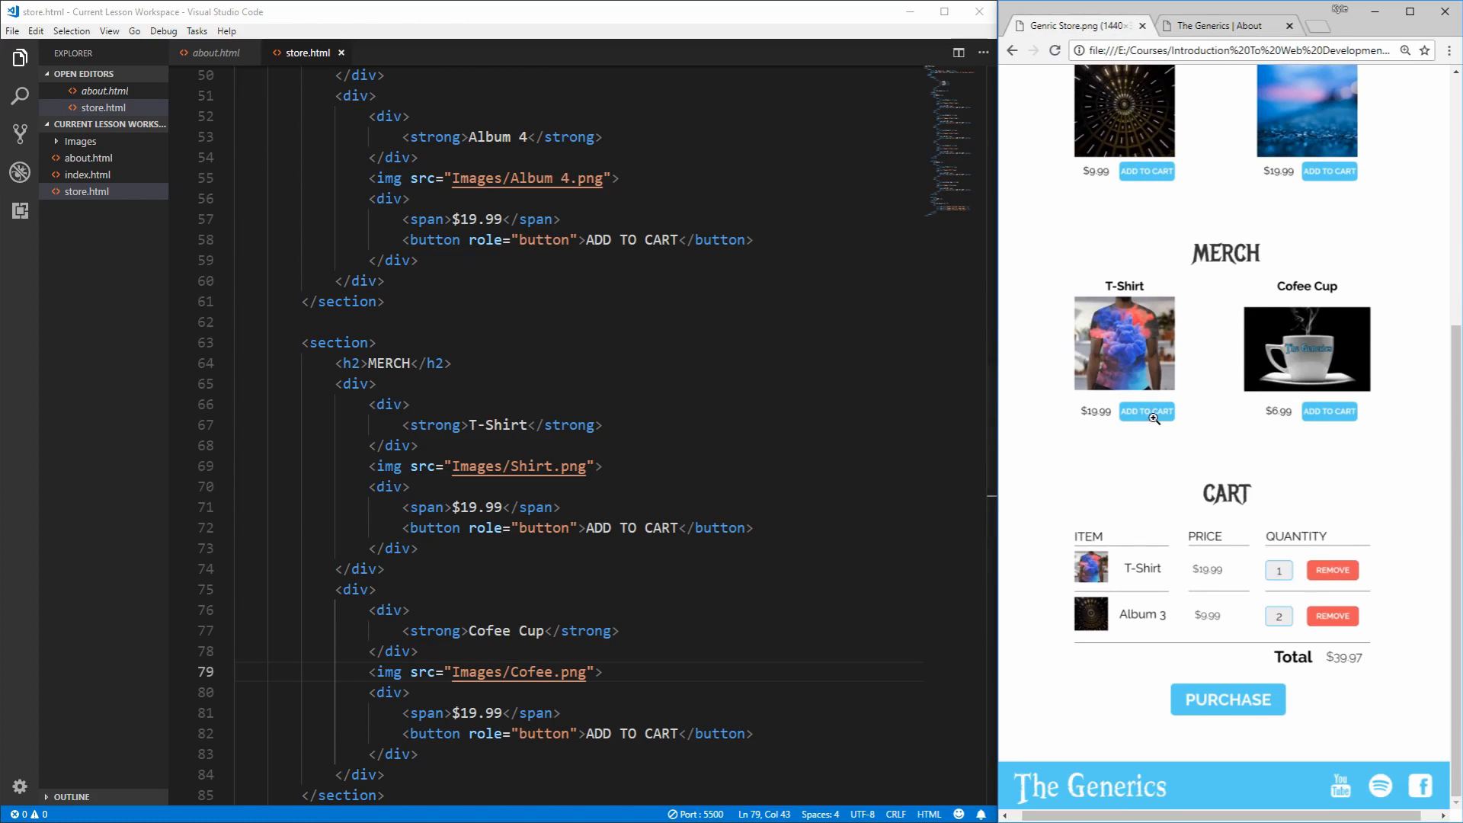
{"action": "mouse_move", "coordinate": [1233, 454]}
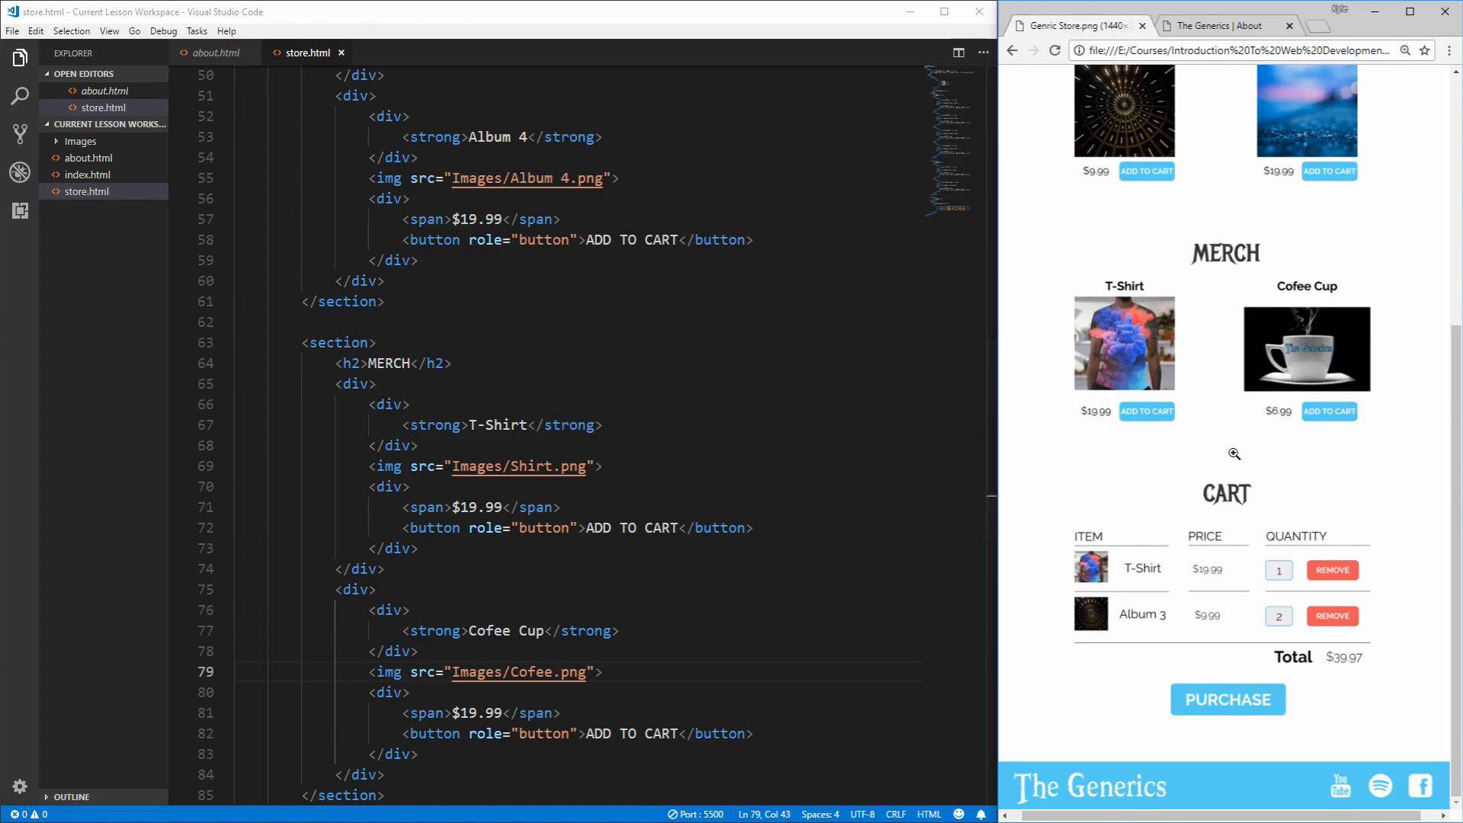
{"action": "mouse_move", "coordinate": [1346, 680]}
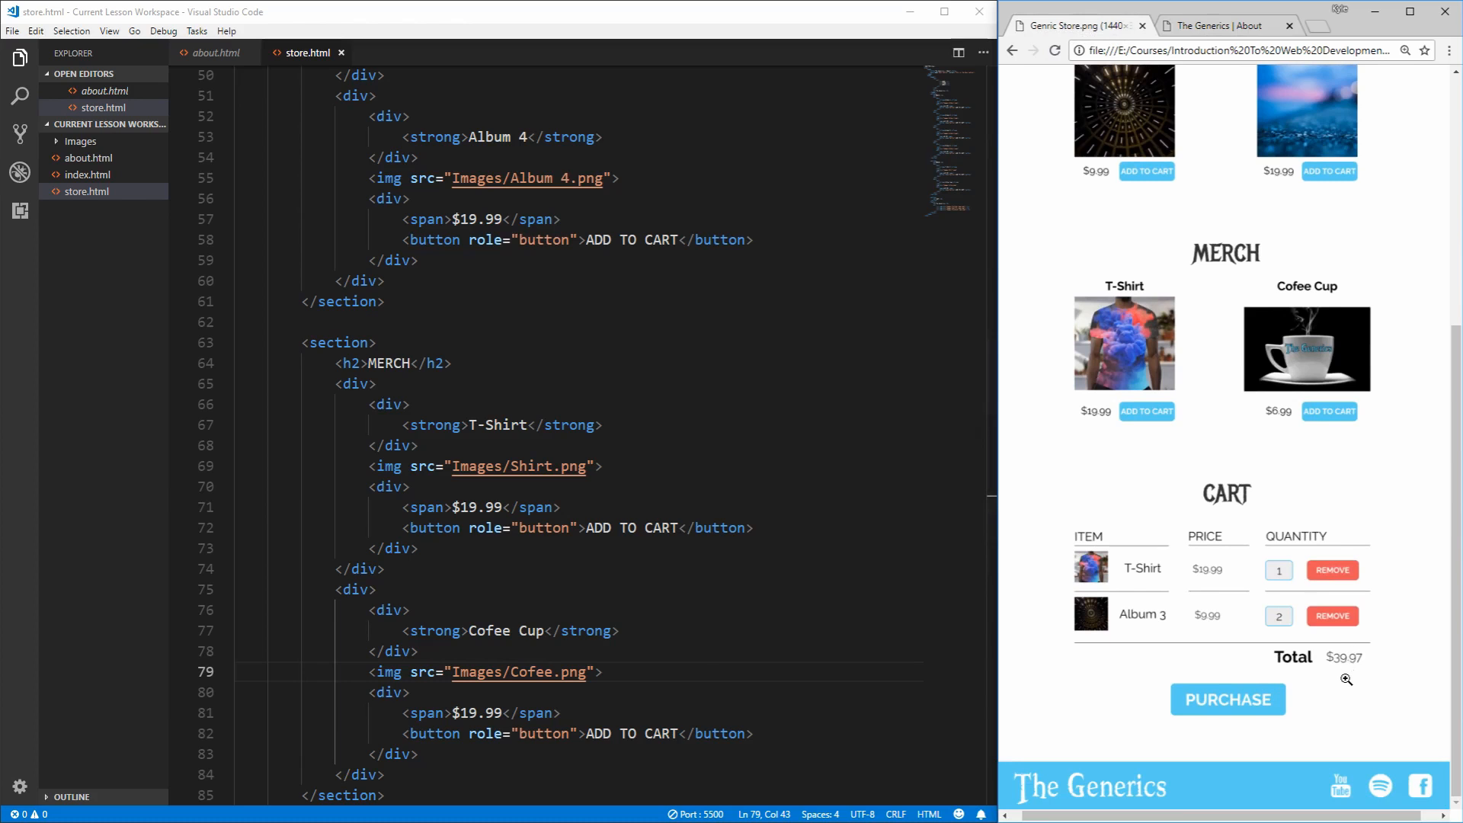
{"action": "scroll", "scroll_direction": "down", "scroll_amount": 3}
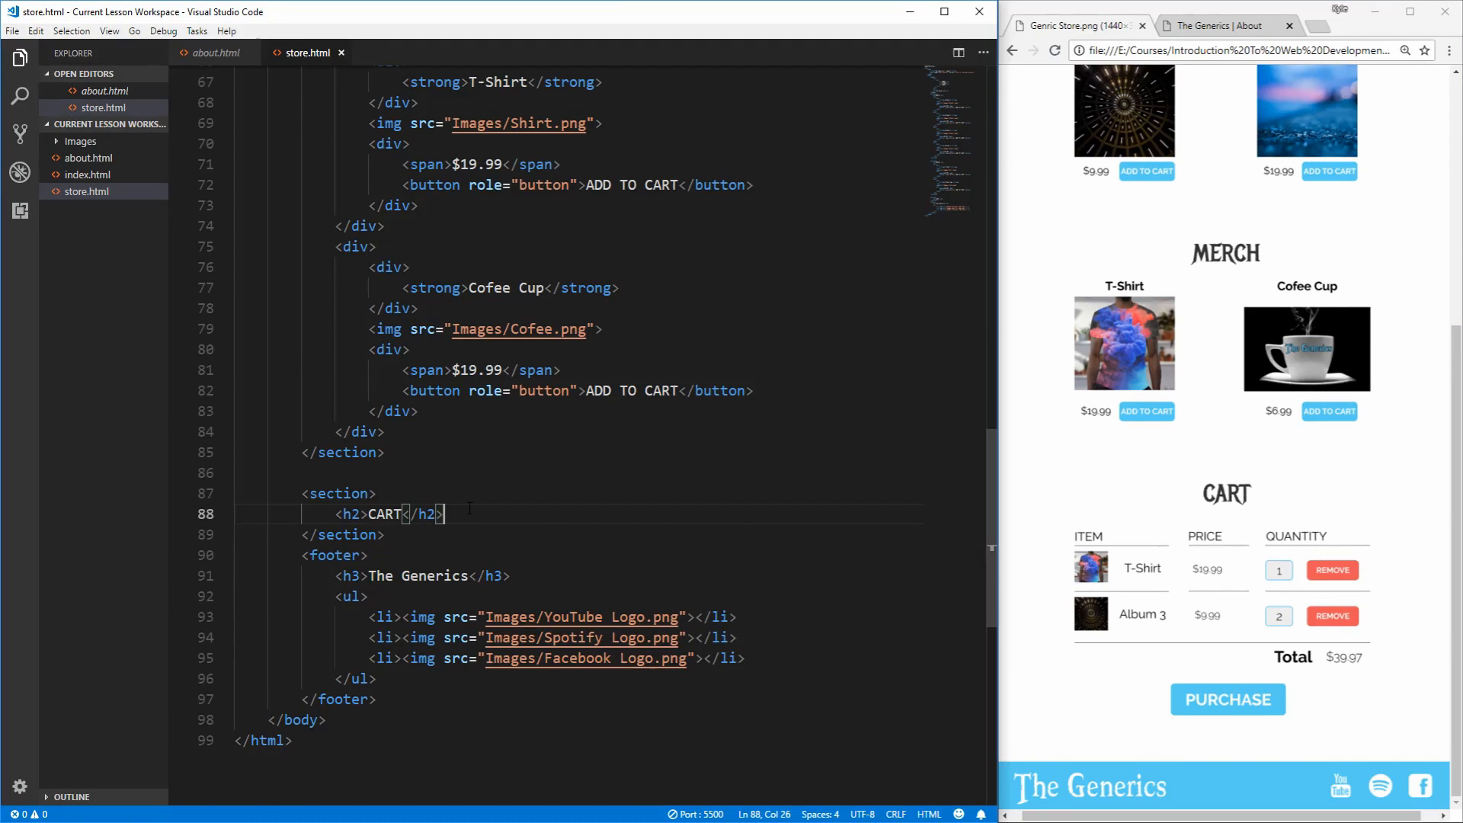
{"action": "mouse_move", "coordinate": [1277, 549]}
{"action": "type", "text": "<div></div>"}
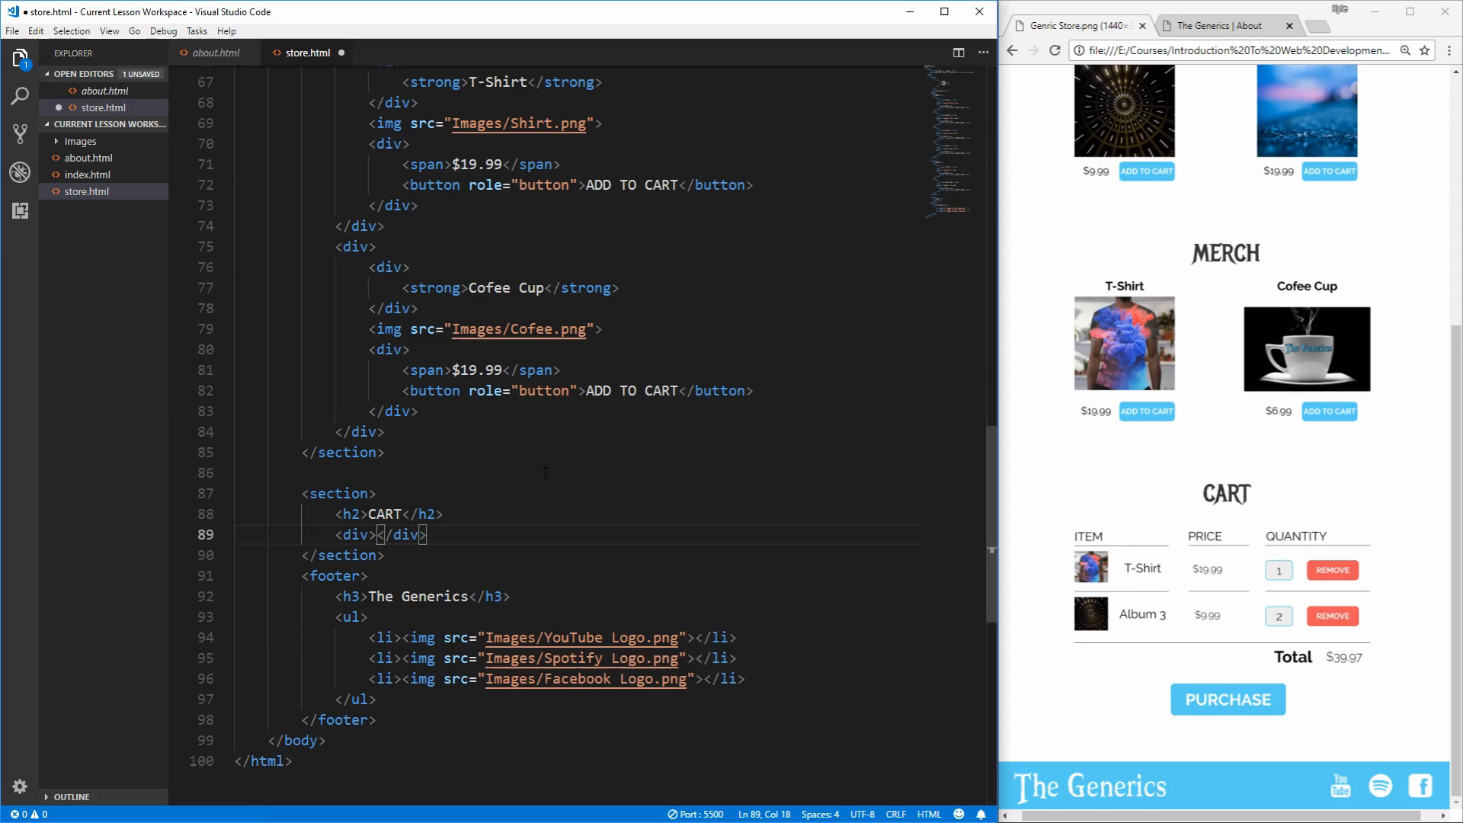
Step: Add strong ITEM, PRICE and QUANTITY labels in the cart header row, separated by &lt;&gt; entities
{"action": "key", "text": "Enter"}
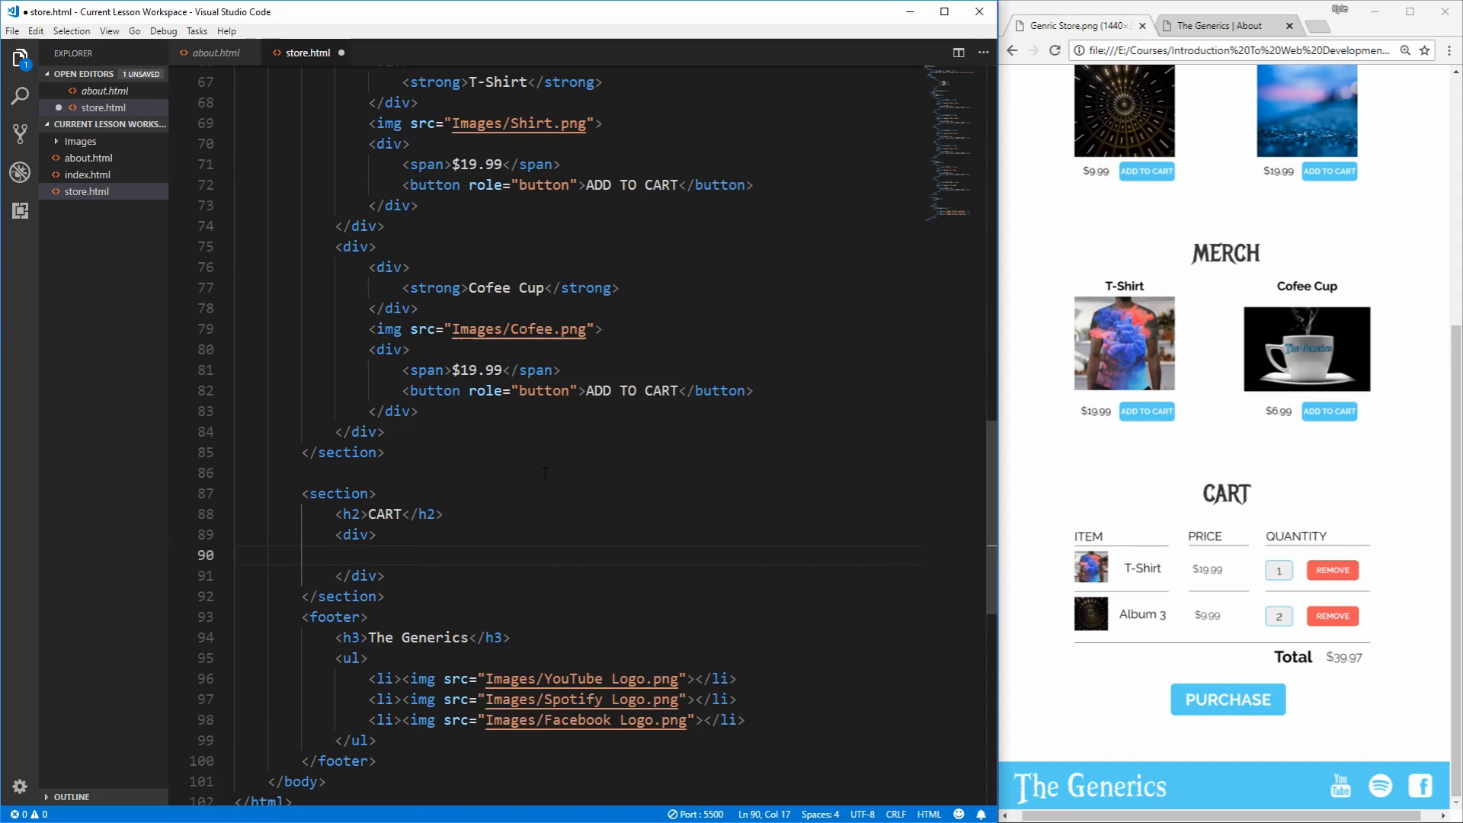
{"action": "type", "text": "<strong>QUANTITY</strong>"}
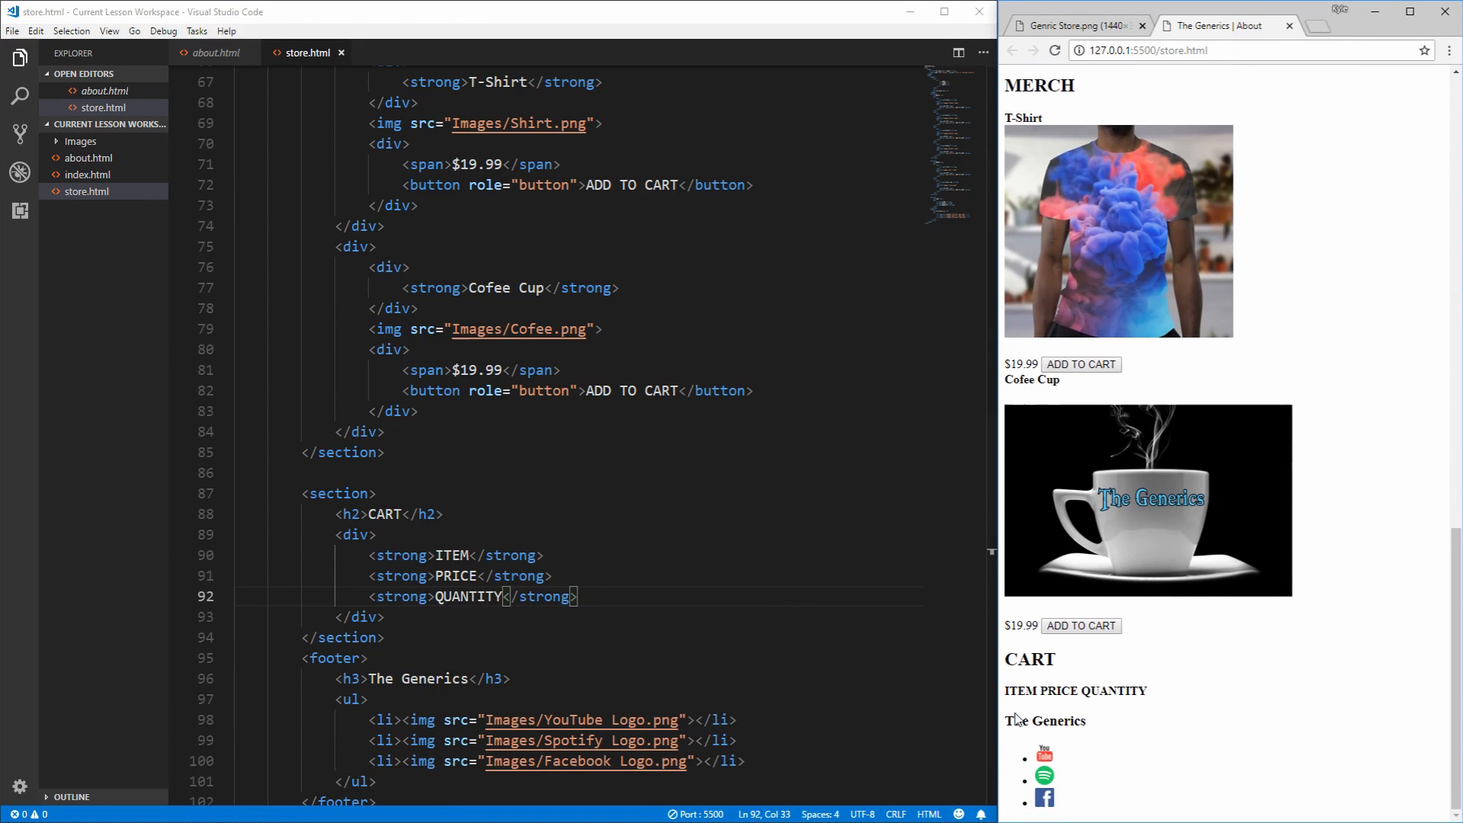
{"action": "double_click", "coordinate": [1075, 690]}
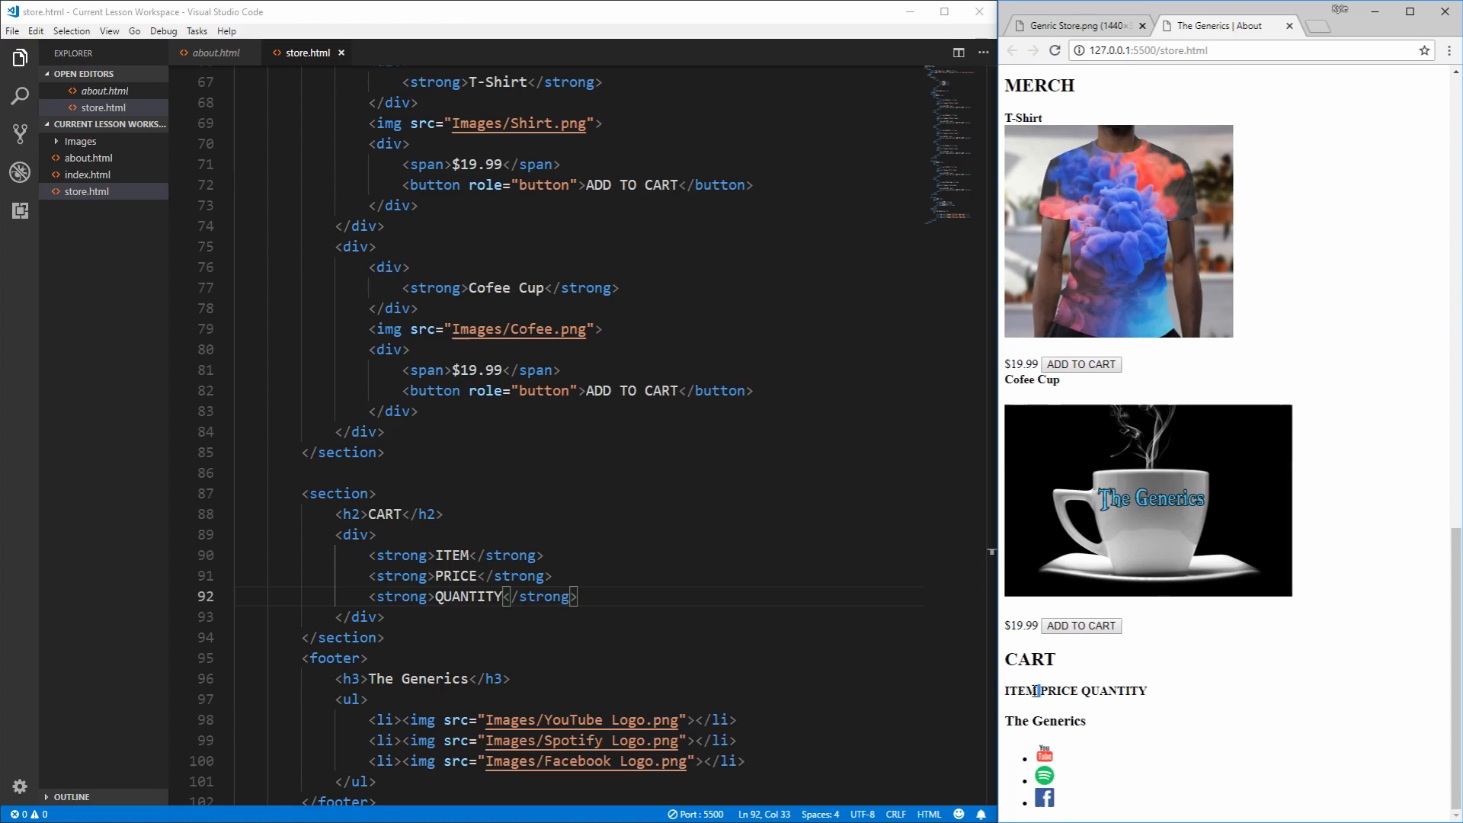
{"action": "mouse_move", "coordinate": [1090, 689]}
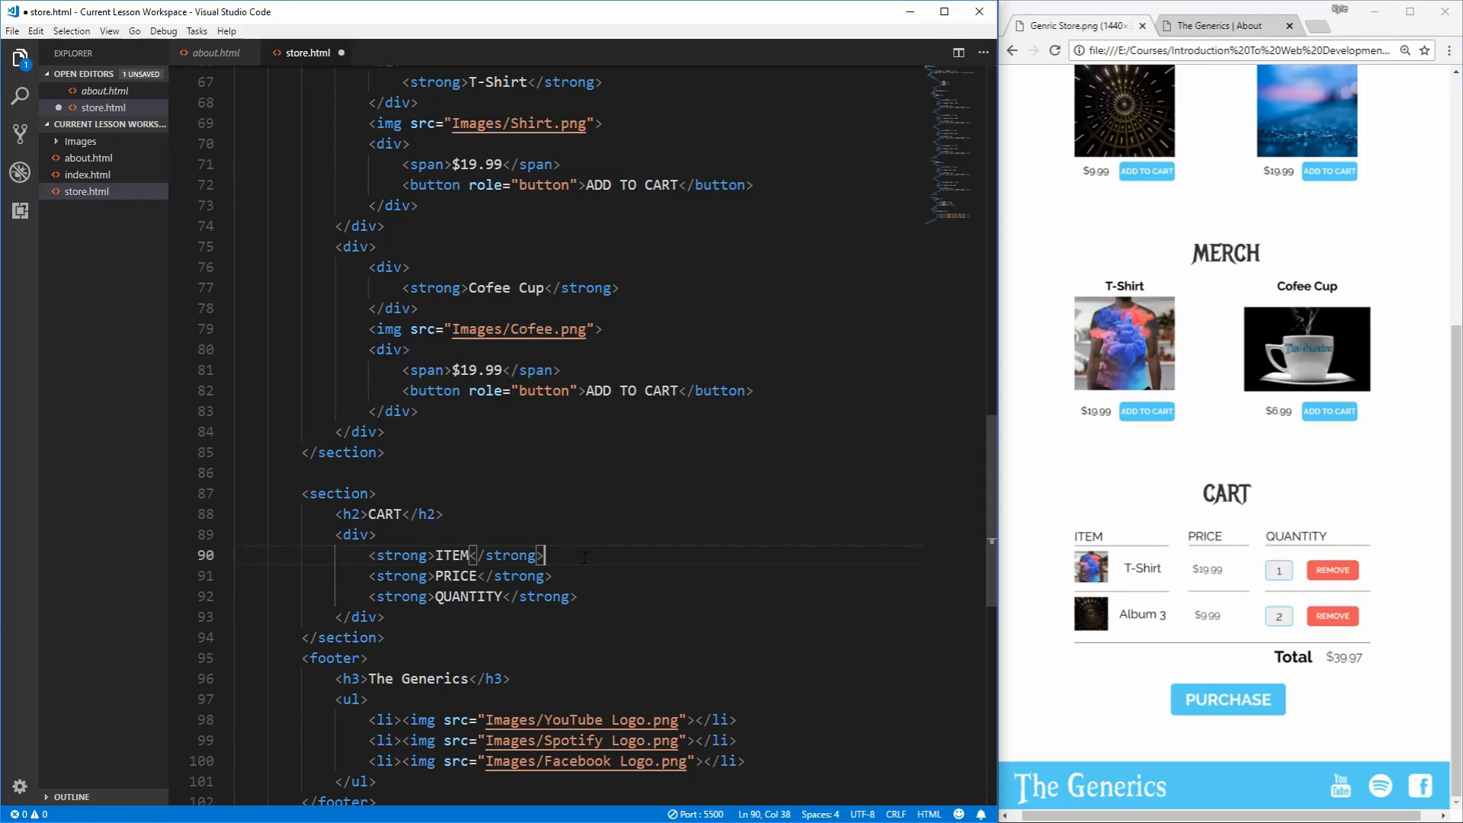
{"action": "type", "text": "&"}
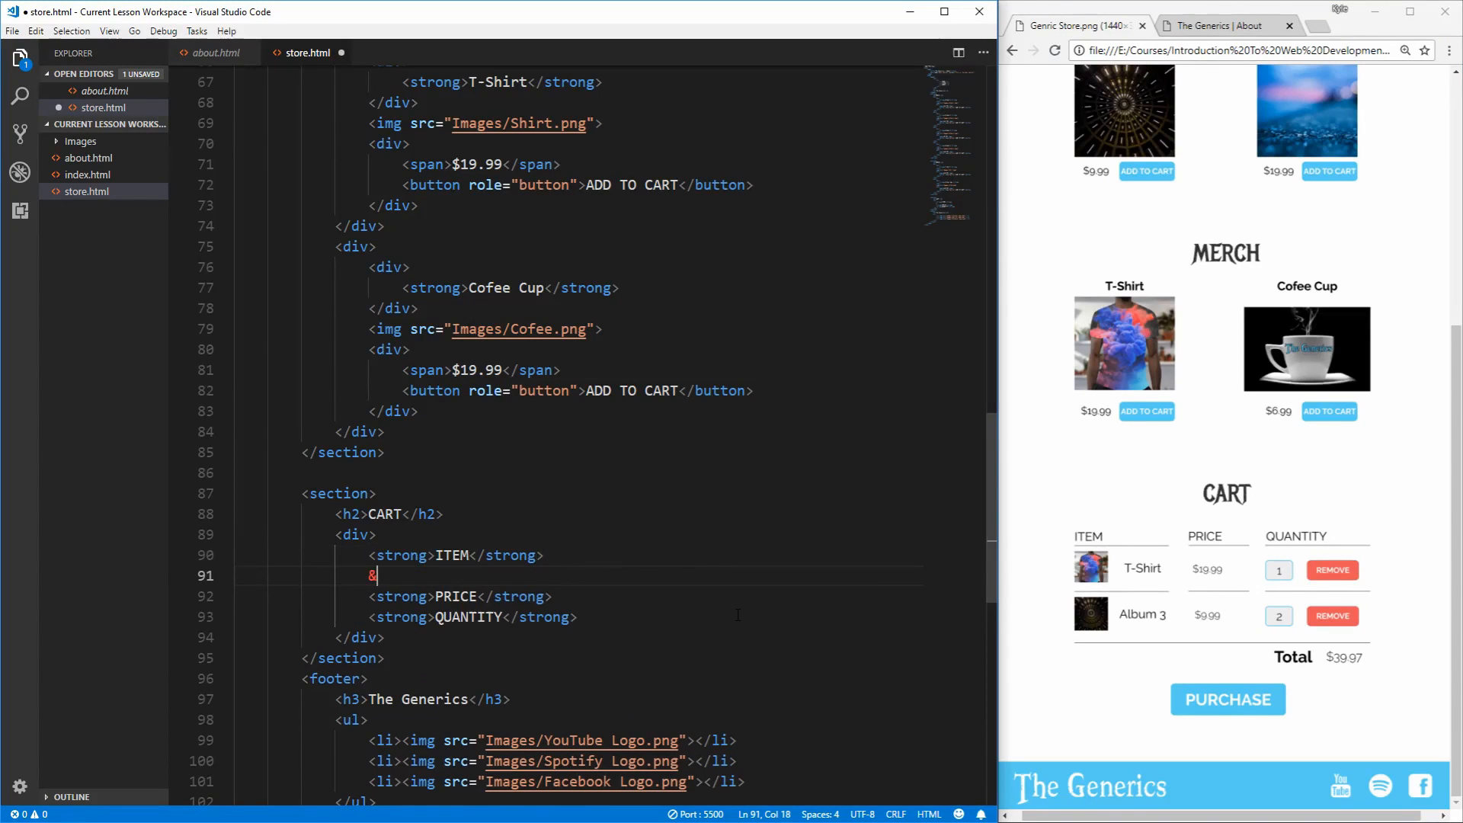
{"action": "type", "text": "lt;&"}
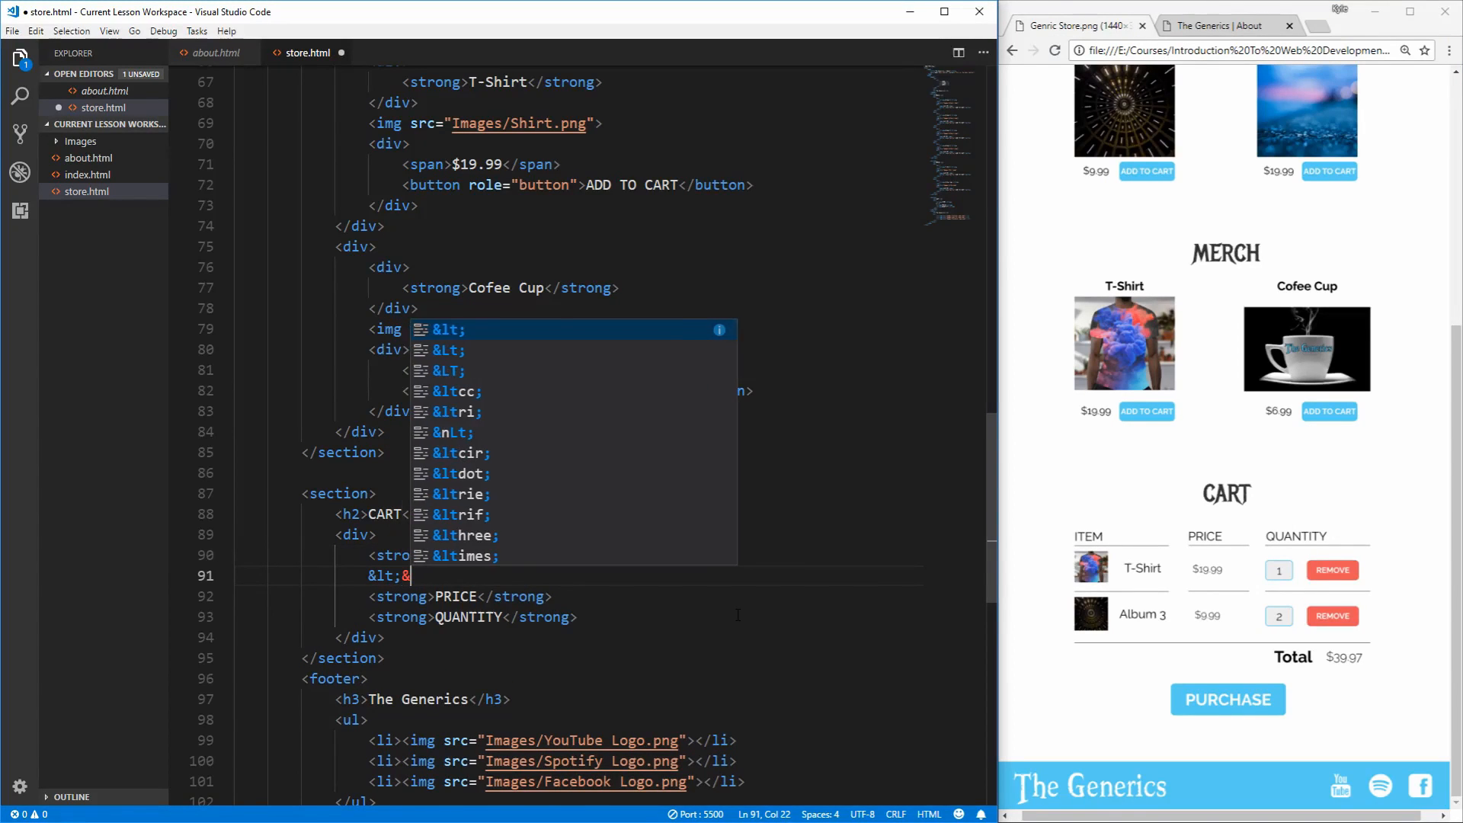
{"action": "type", "text": "gt;"}
{"action": "type", "text": "<div>"}
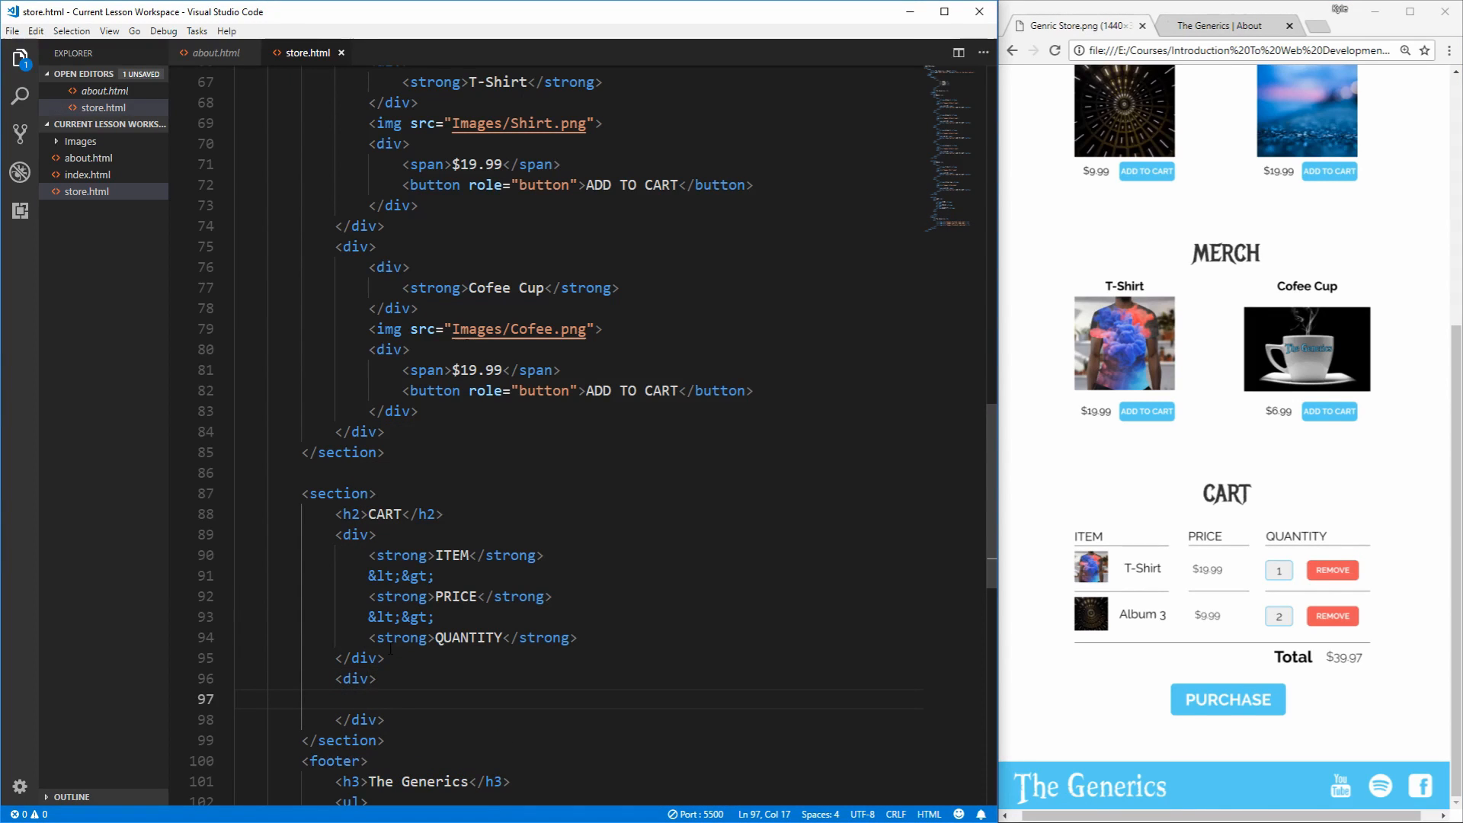
Step: Add an img of Images/Album 1.png sized width 100 and height 100 to the cart row
{"action": "type", "text": "img"}
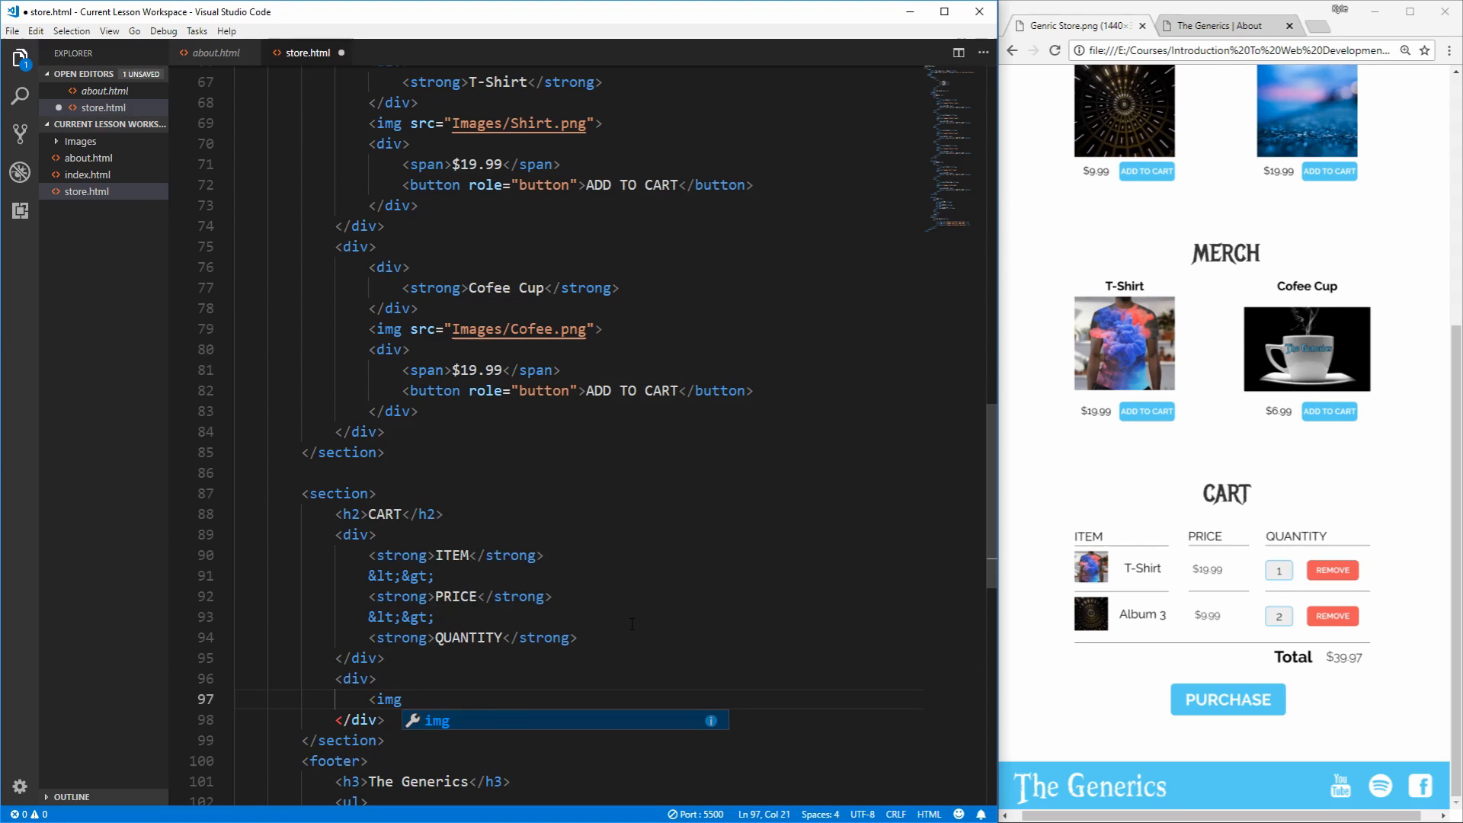
{"action": "type", "text": "src=\"Albu"}
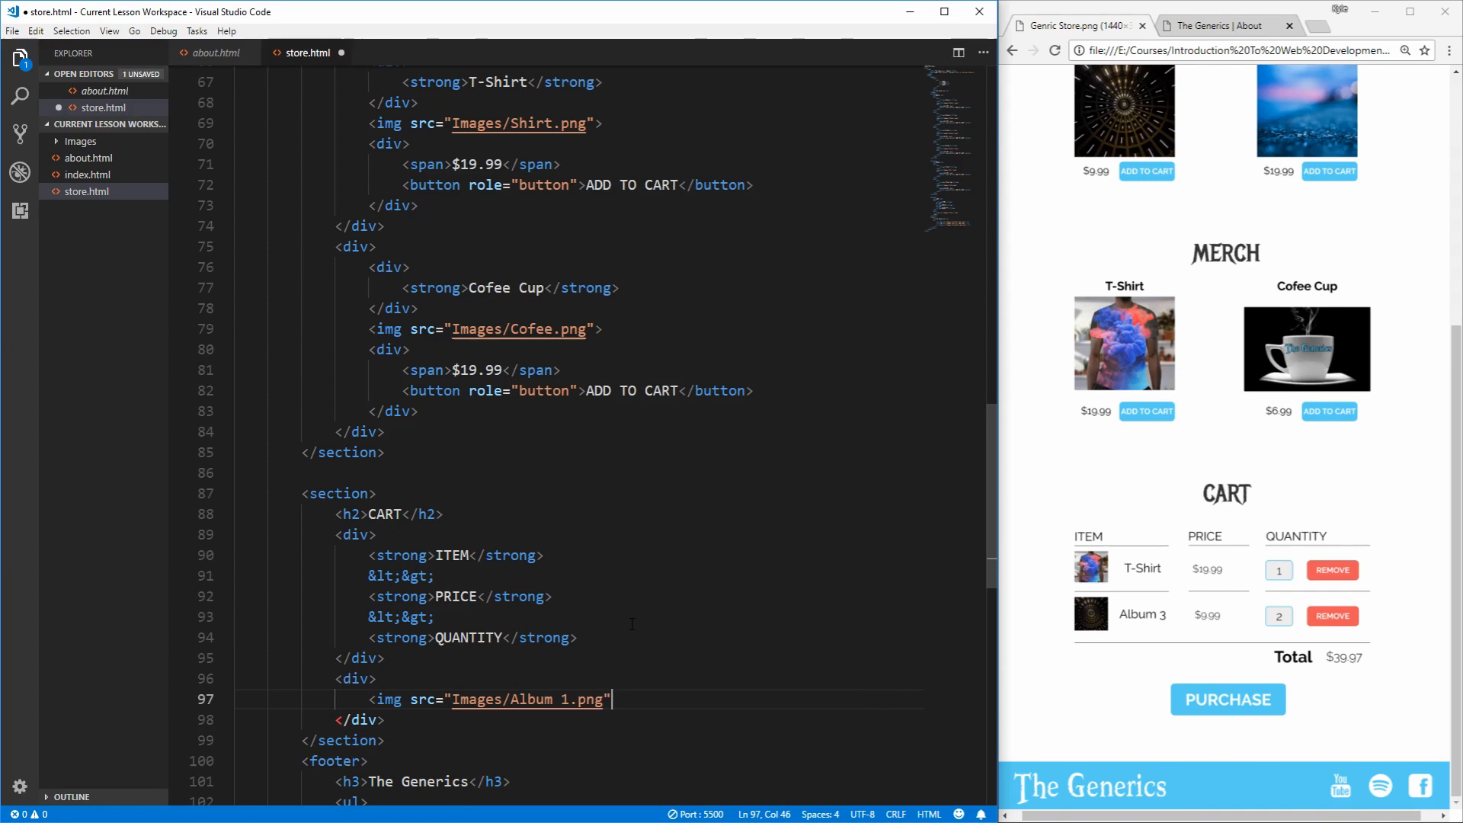
{"action": "type", "text": ">"}
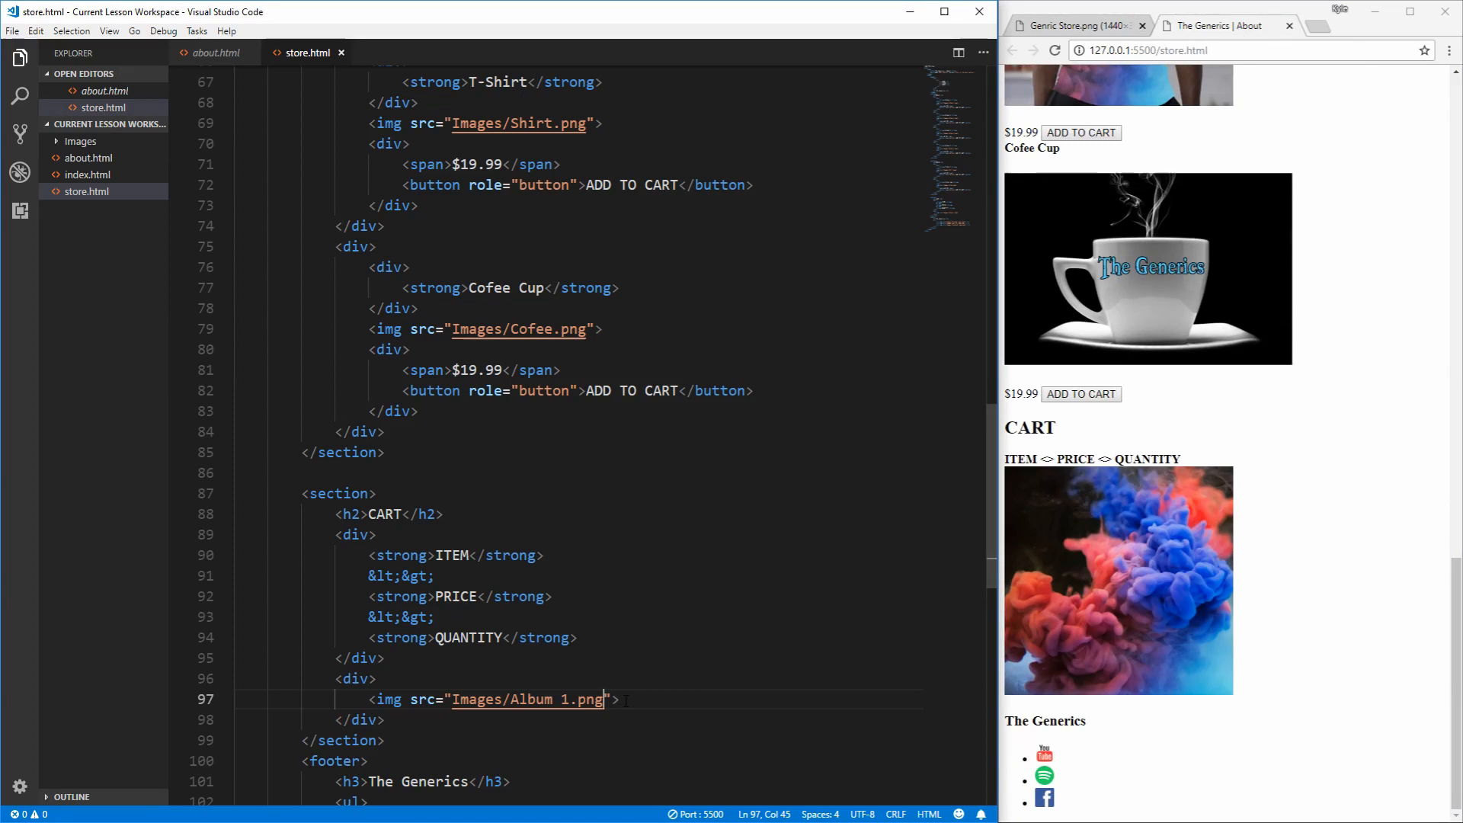
{"action": "type", "text": "width=\"\""}
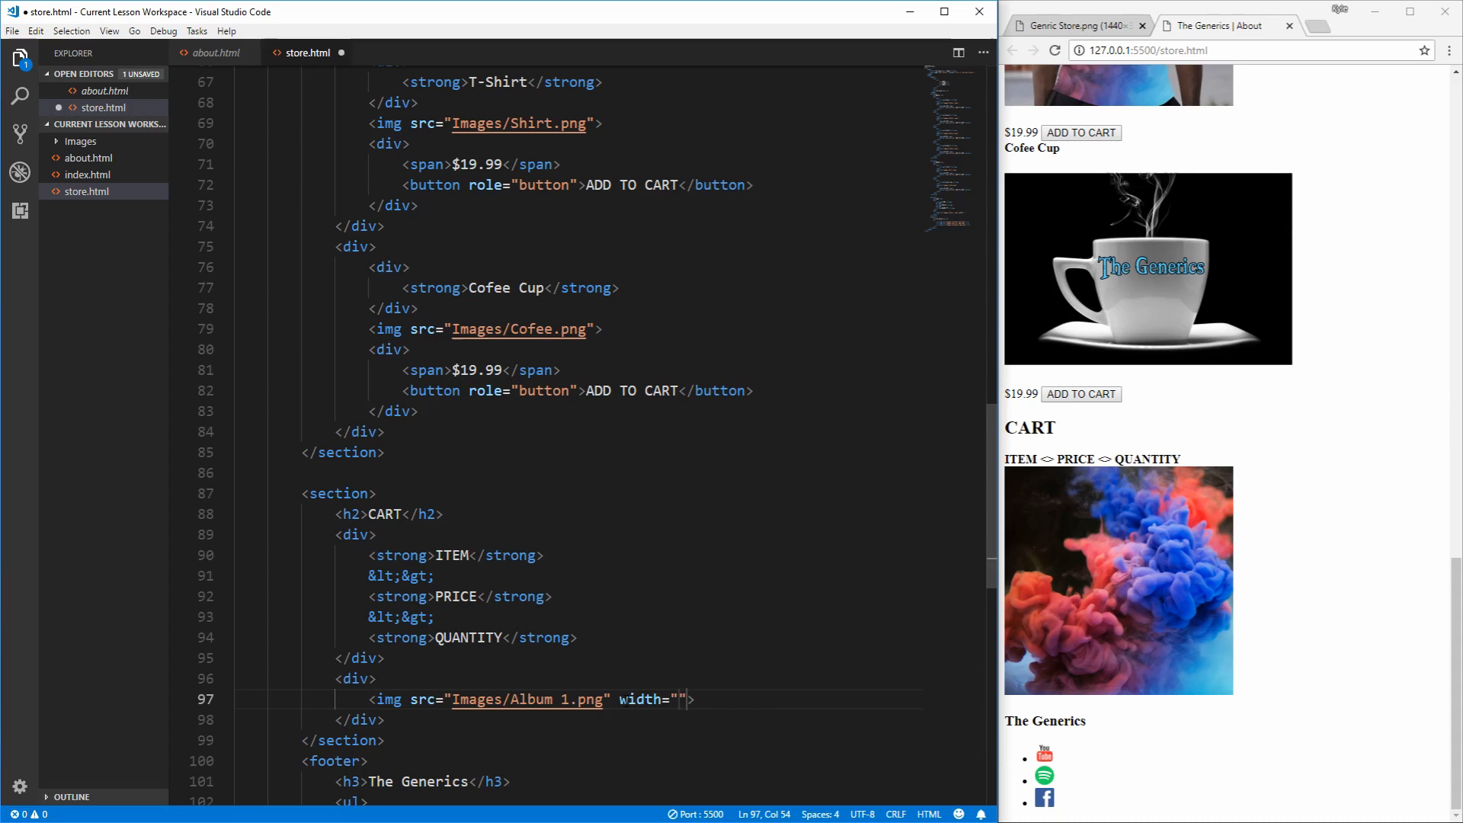
{"action": "type", "text": "100"}
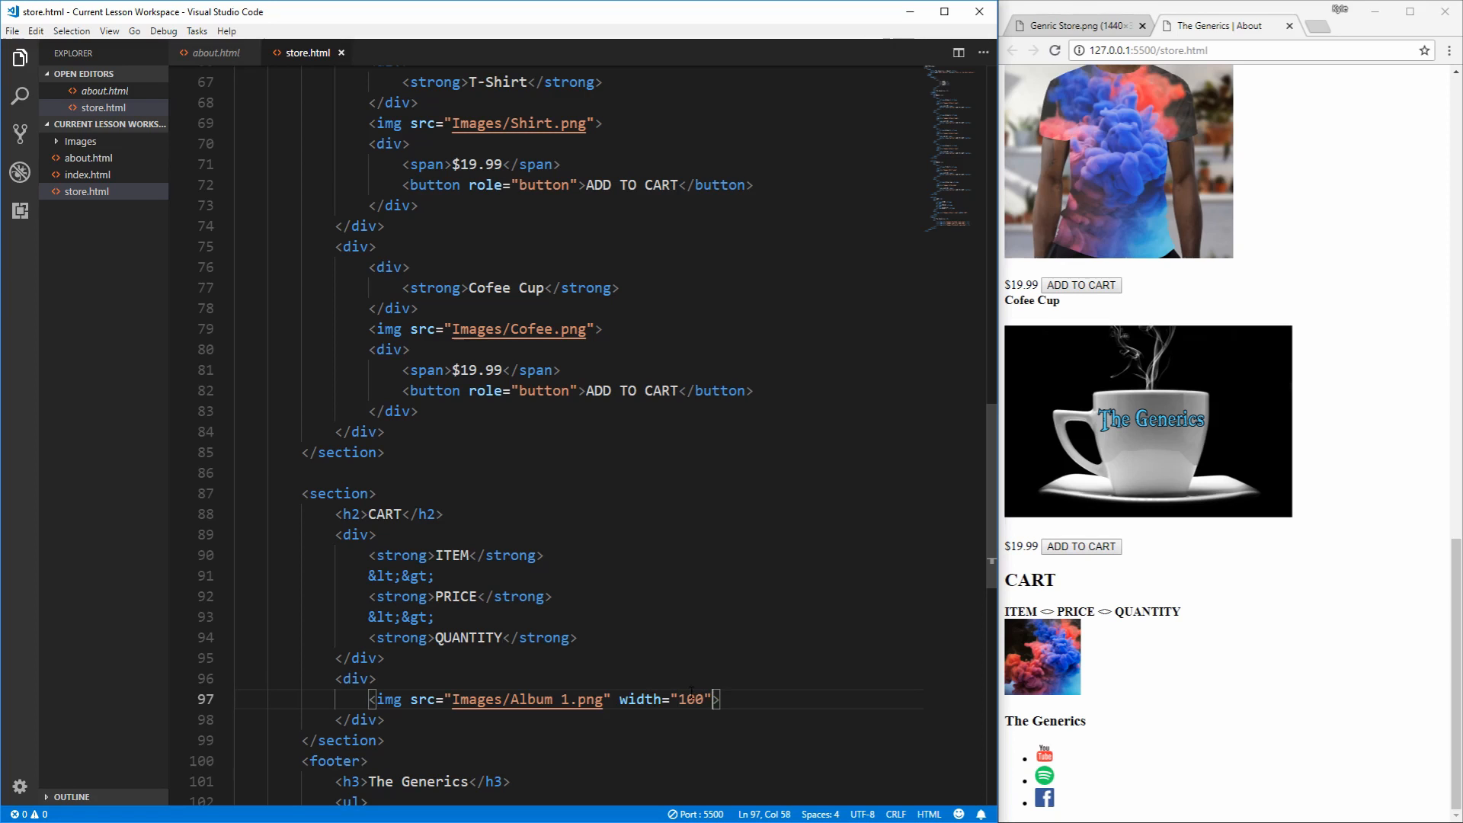
{"action": "type", "text": "height=\"\""}
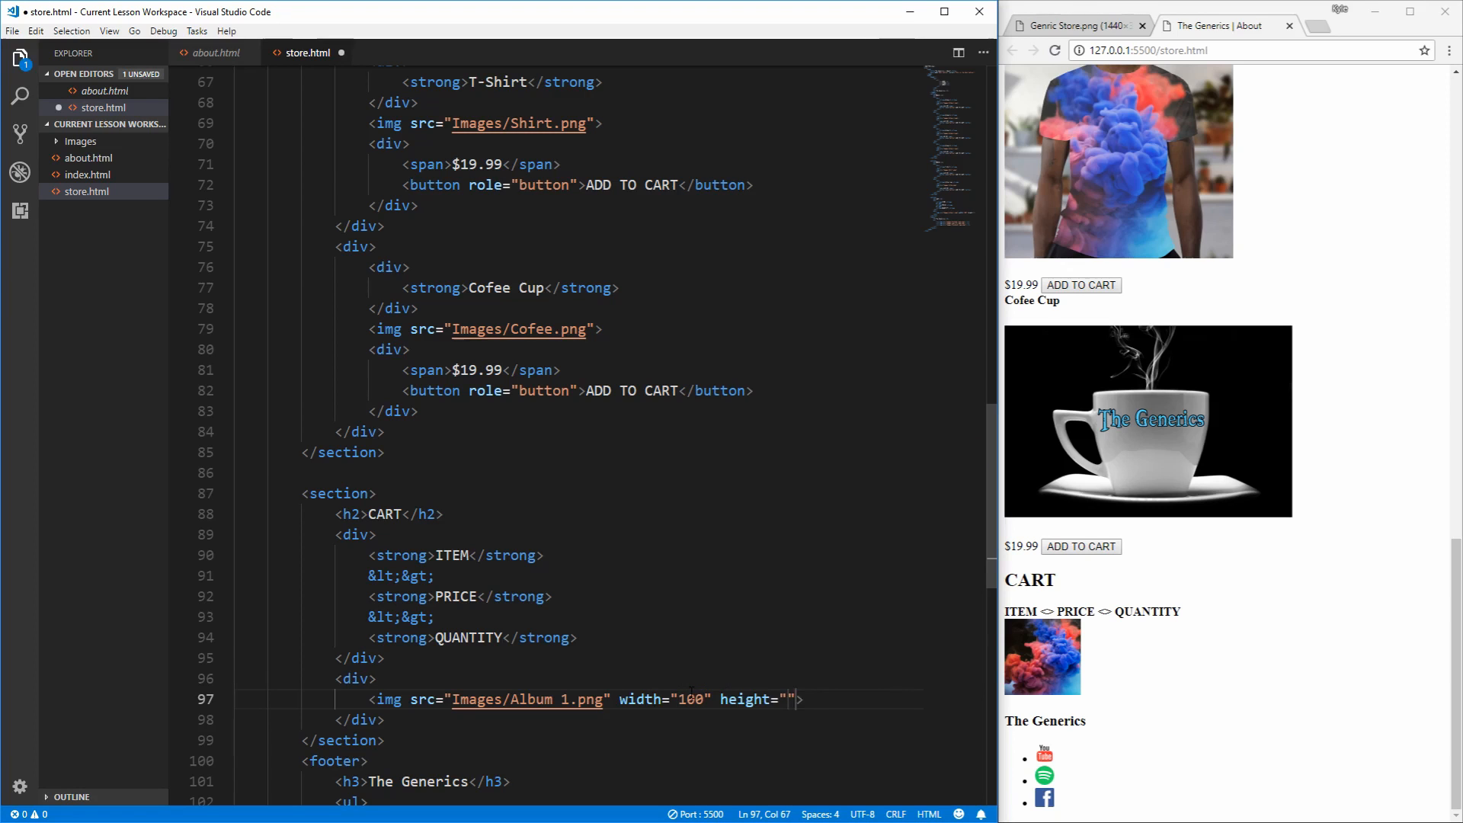
{"action": "type", "text": "100"}
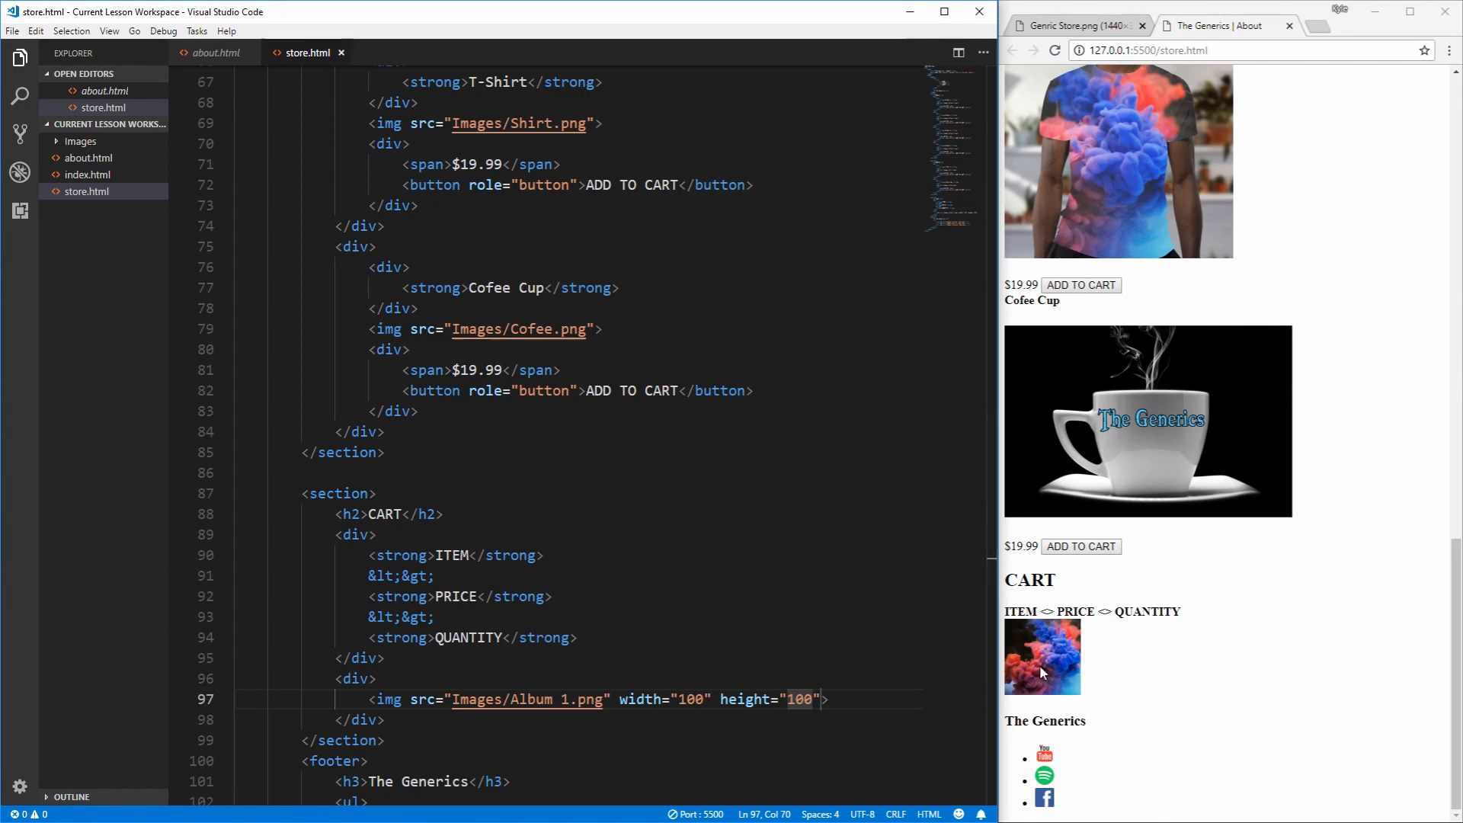
{"action": "mouse_move", "coordinate": [1149, 515]}
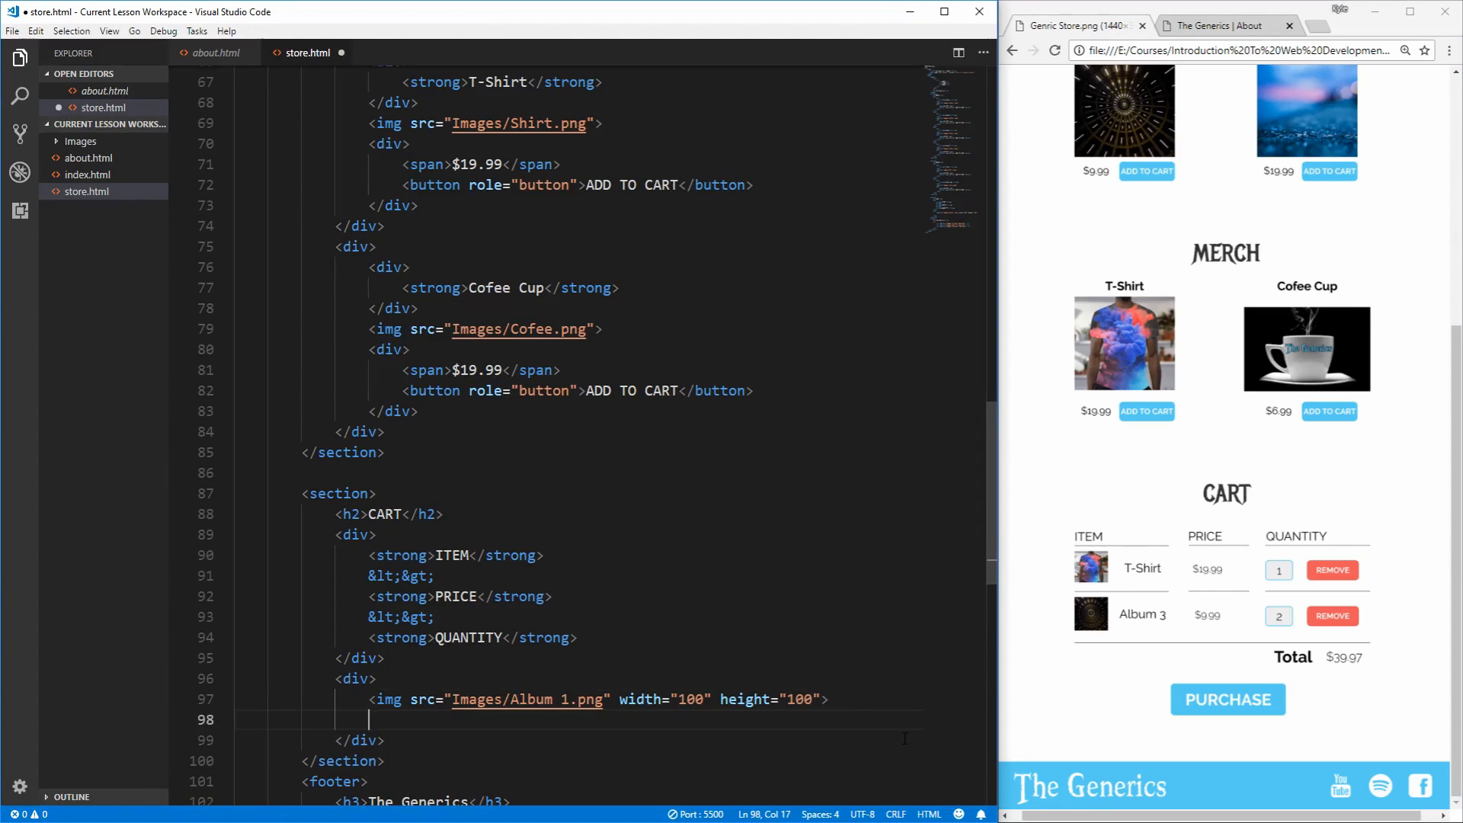
Step: Add a T-Shirt span and $19.99 price with a &lt;&gt; separator, then begin a quantity input
{"action": "type", "text": "<span>$</span>"}
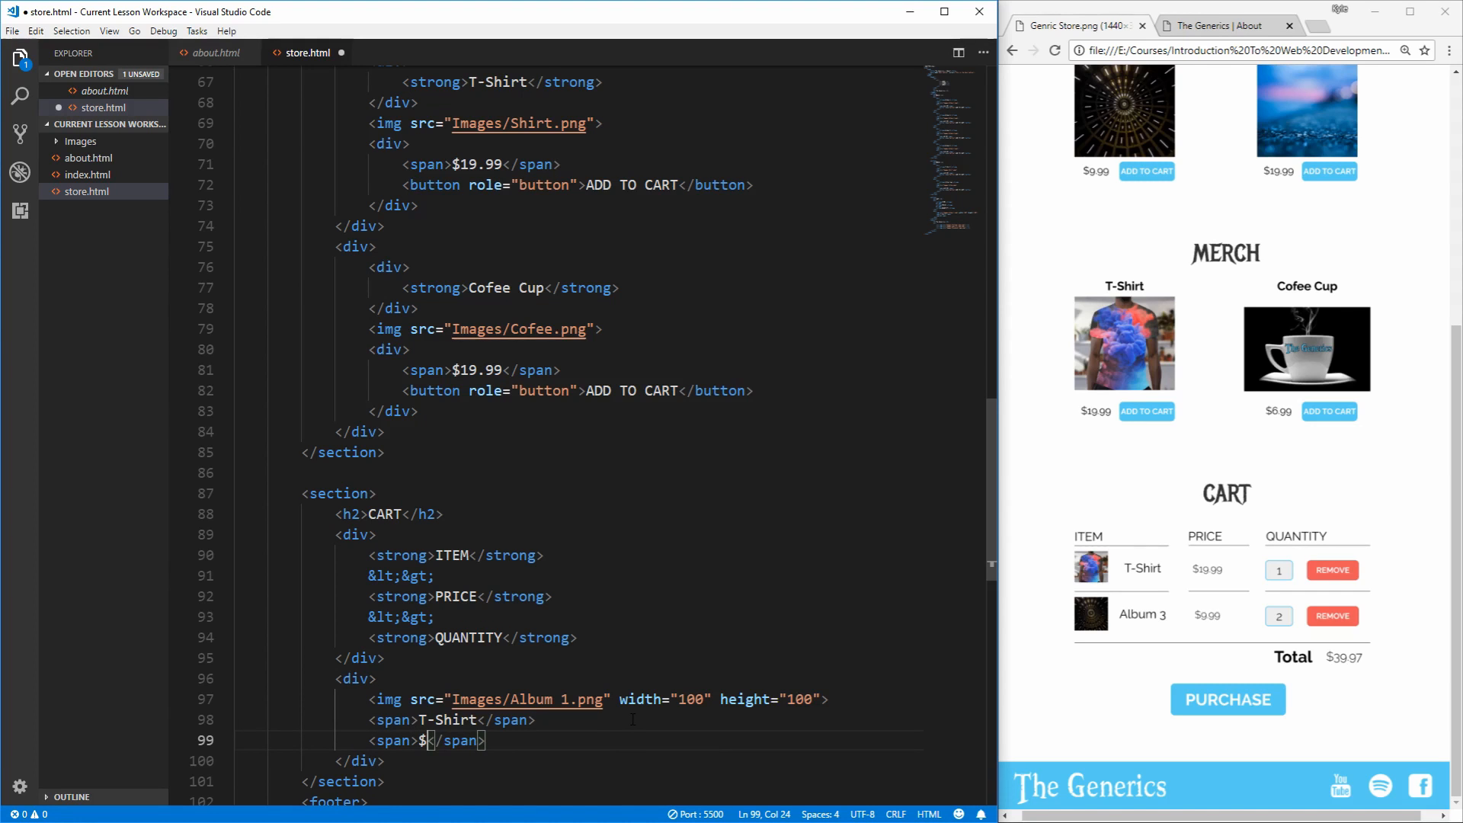
{"action": "type", "text": "19.99"}
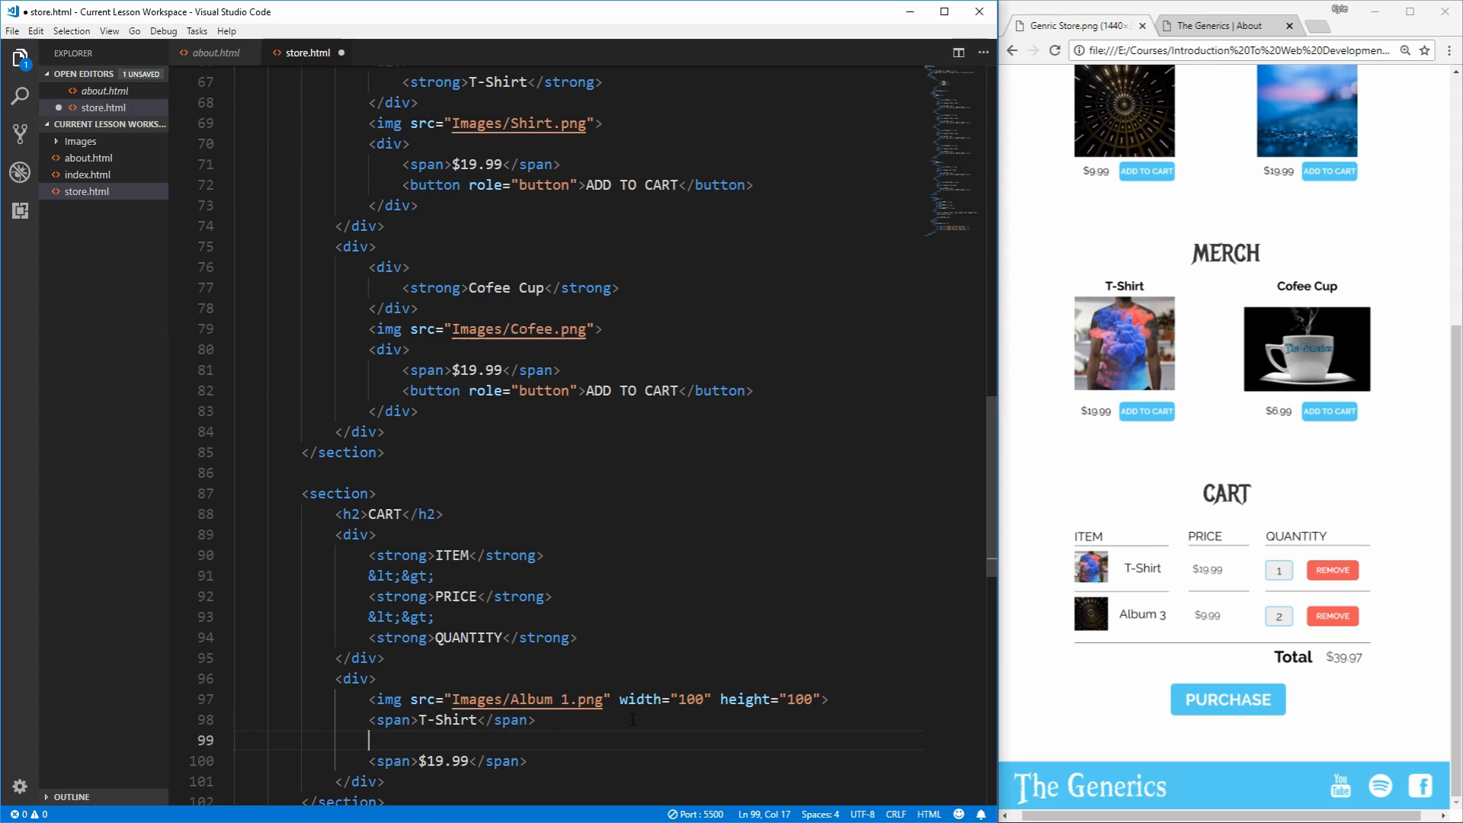
{"action": "type", "text": "&lt;&gt;"}
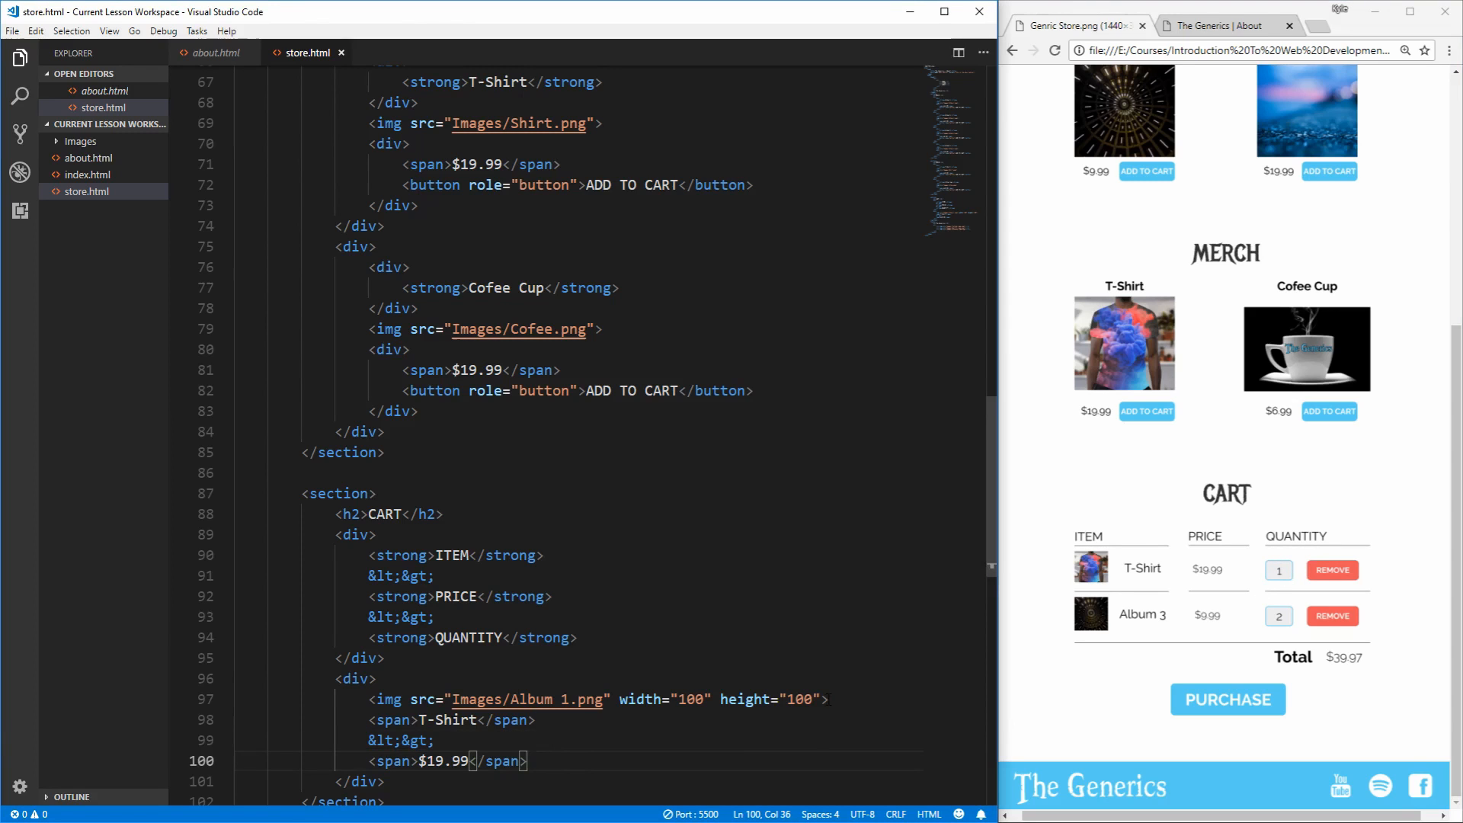
{"action": "type", "text": "inpu"}
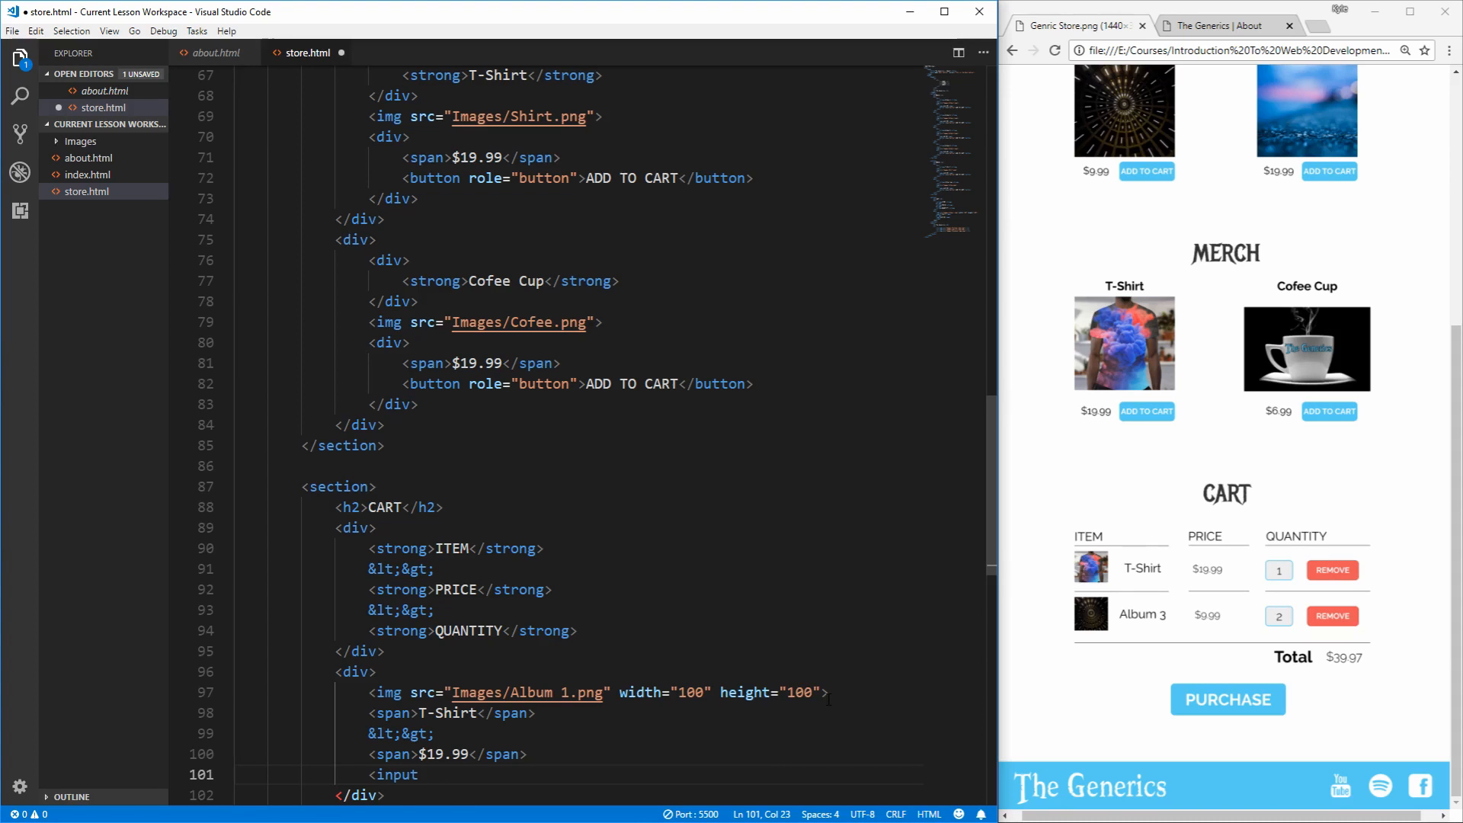
Step: Make the quantity input a number type with value 1, test it in preview, and add the separator before it
{"action": "type", "text": "type=\"number\">"}
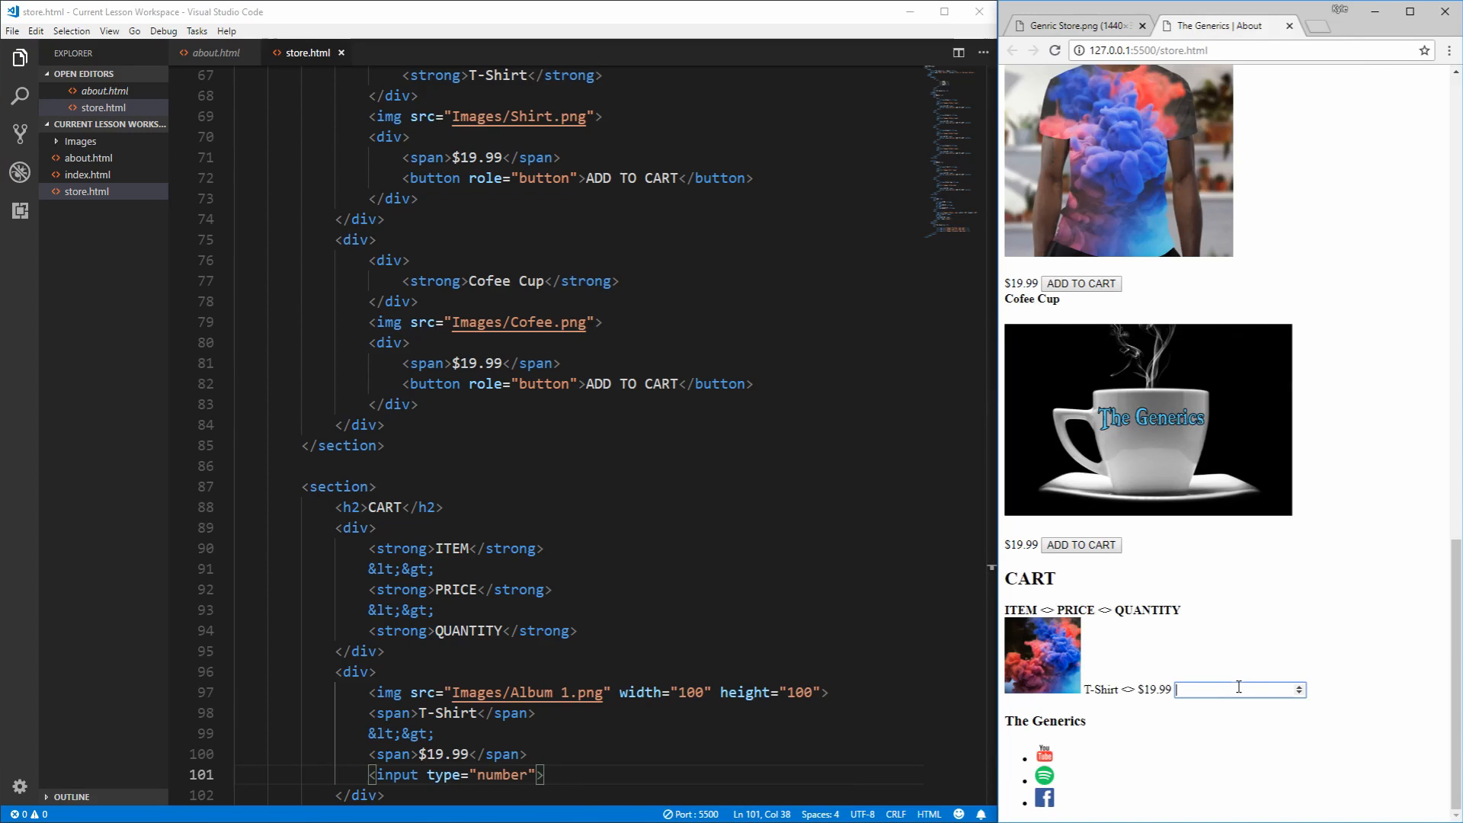
{"action": "type", "text": "1"}
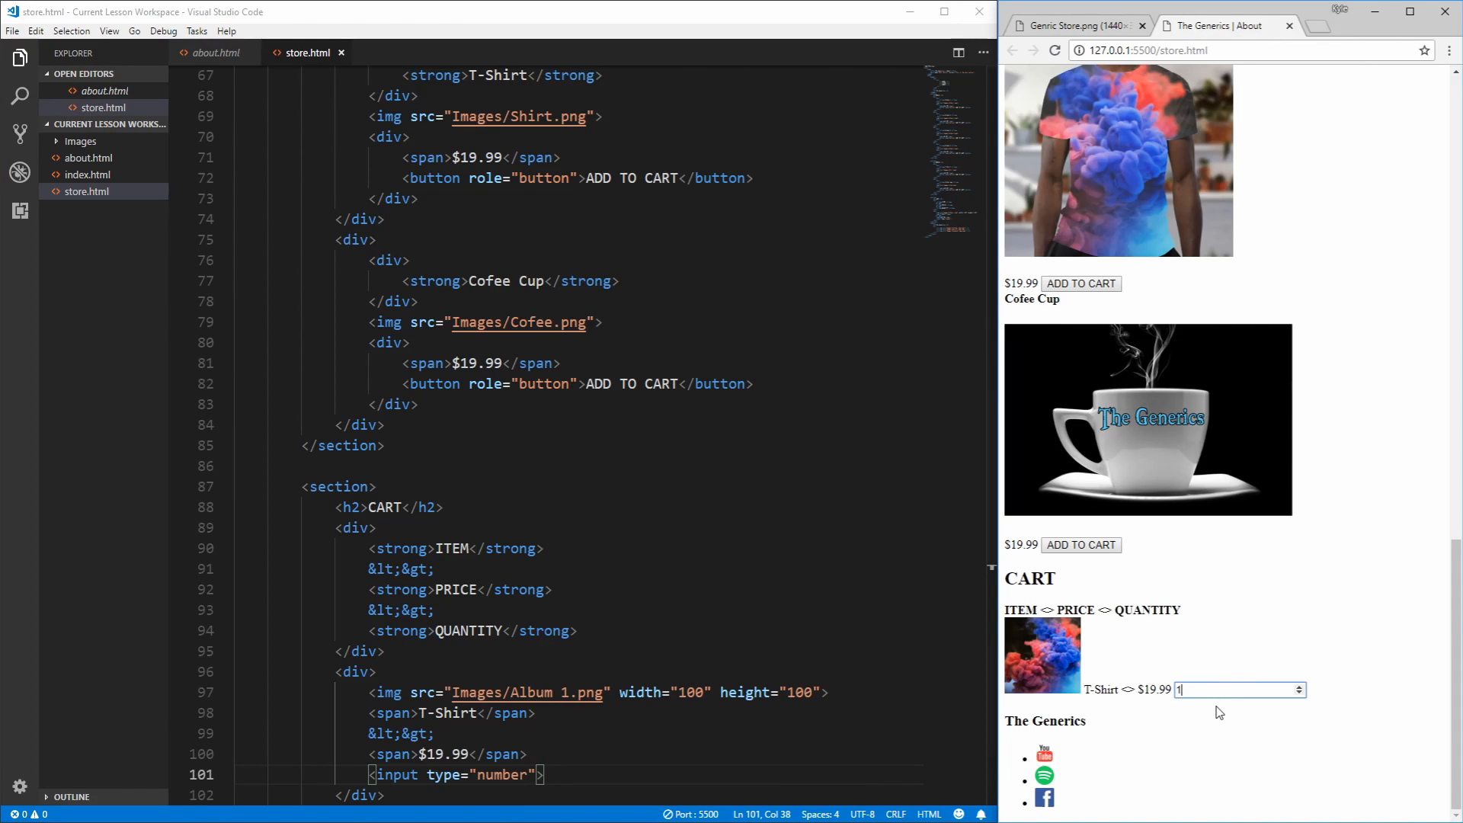
{"action": "key", "text": "Backspace"}
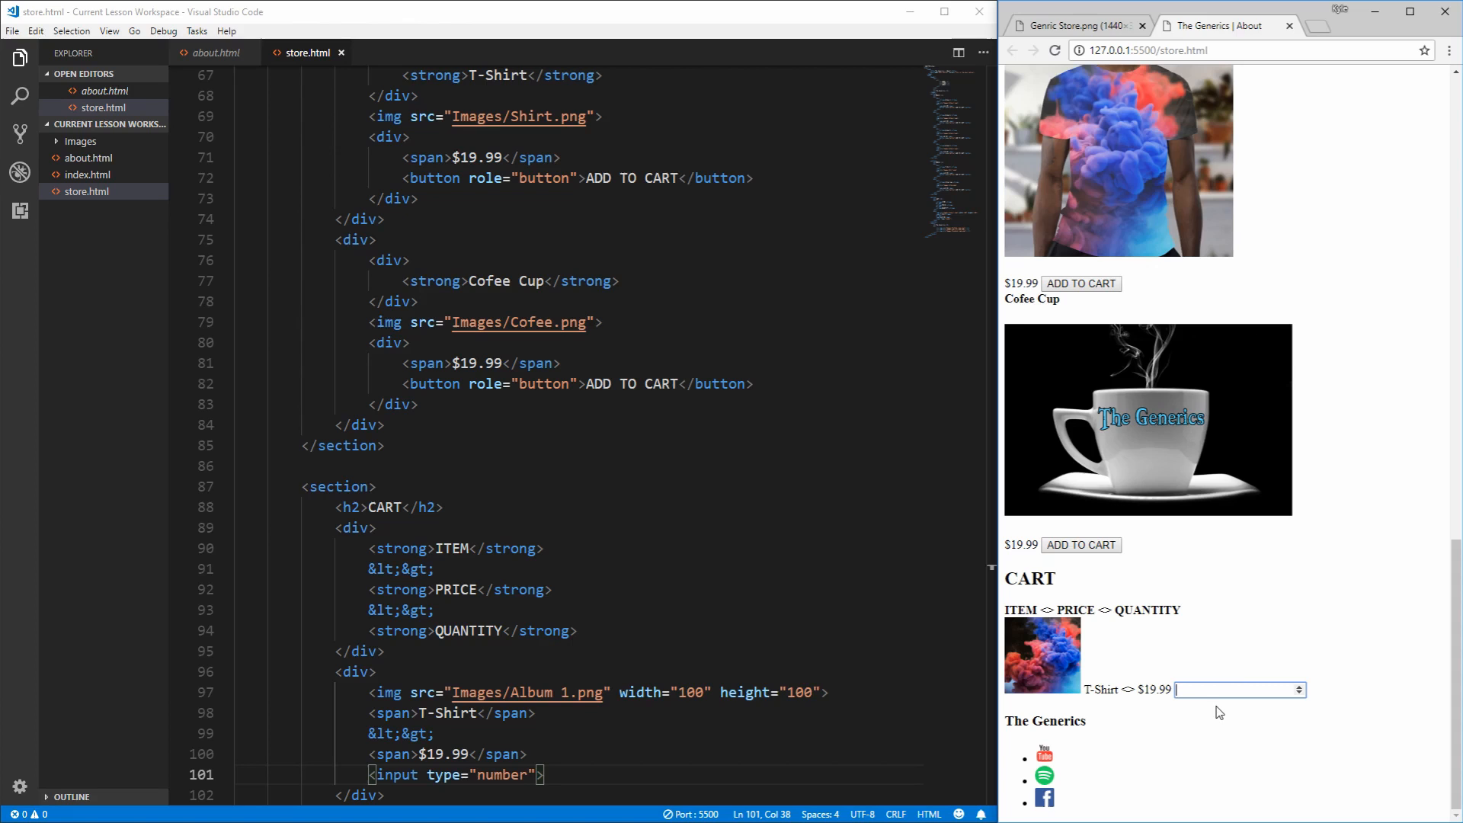
{"action": "type", "text": "1223"}
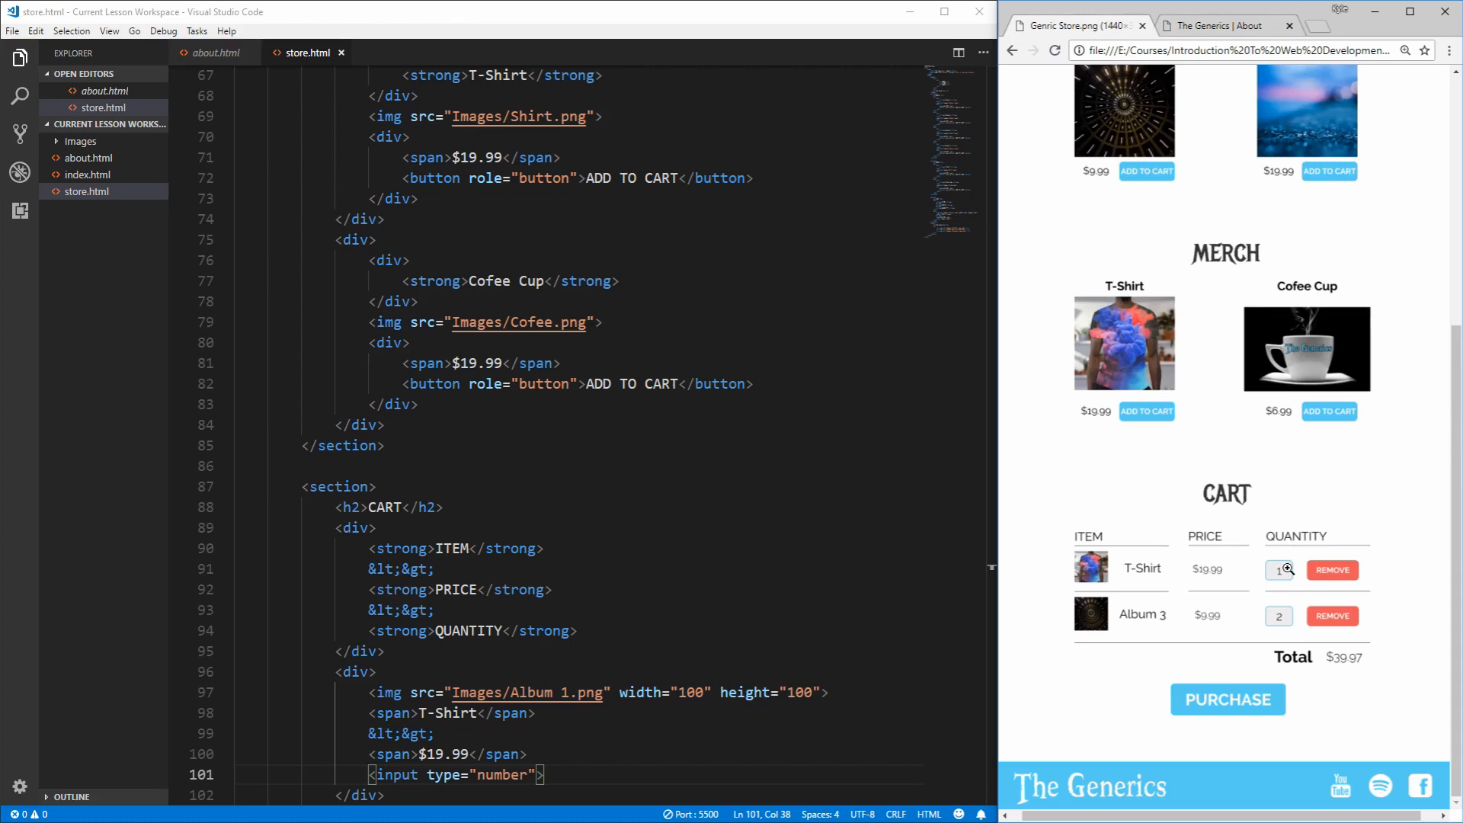
{"action": "scroll", "scroll_direction": "down", "scroll_amount": 3}
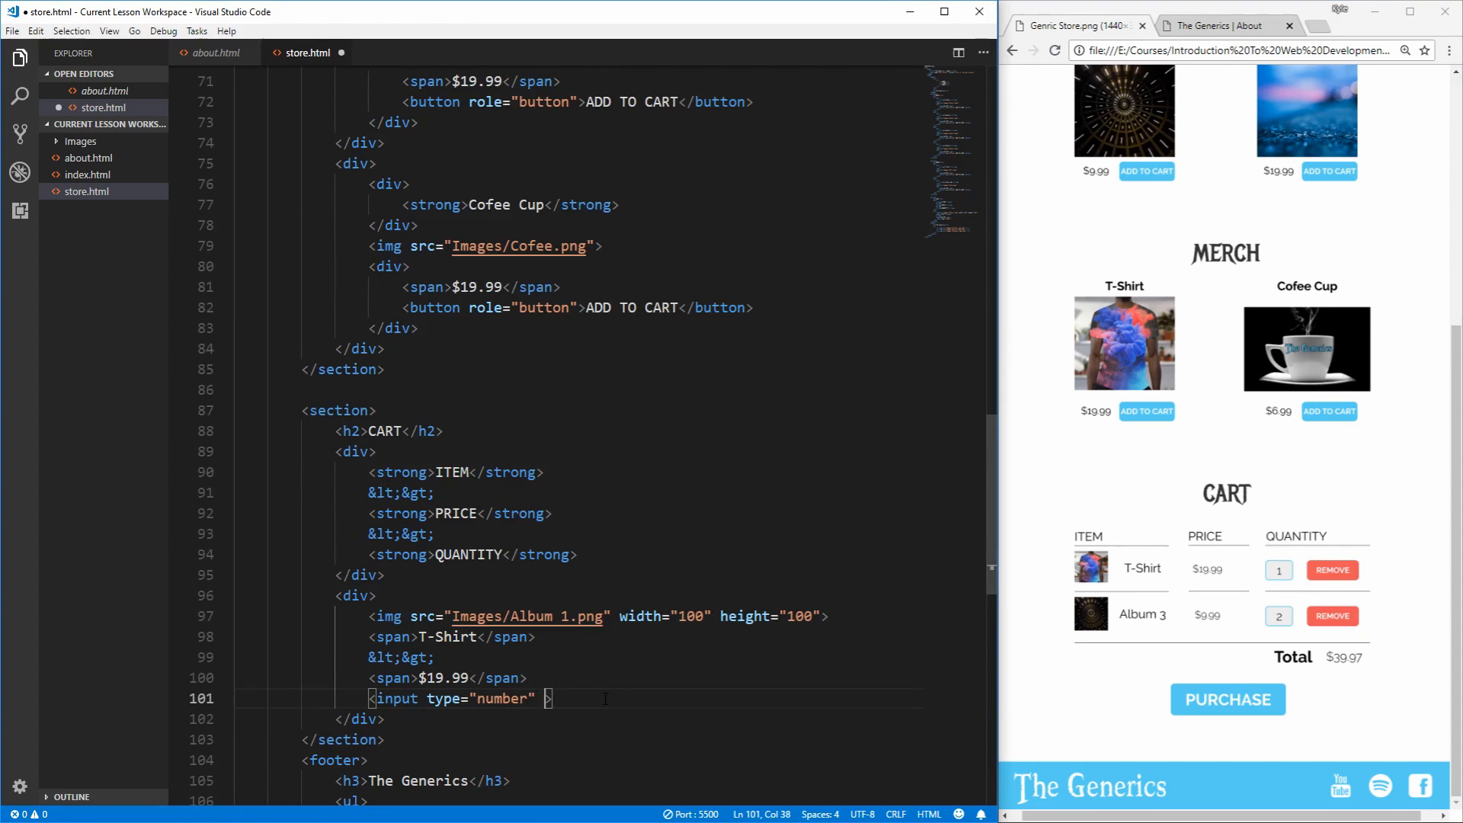
{"action": "type", "text": "value=\"\""}
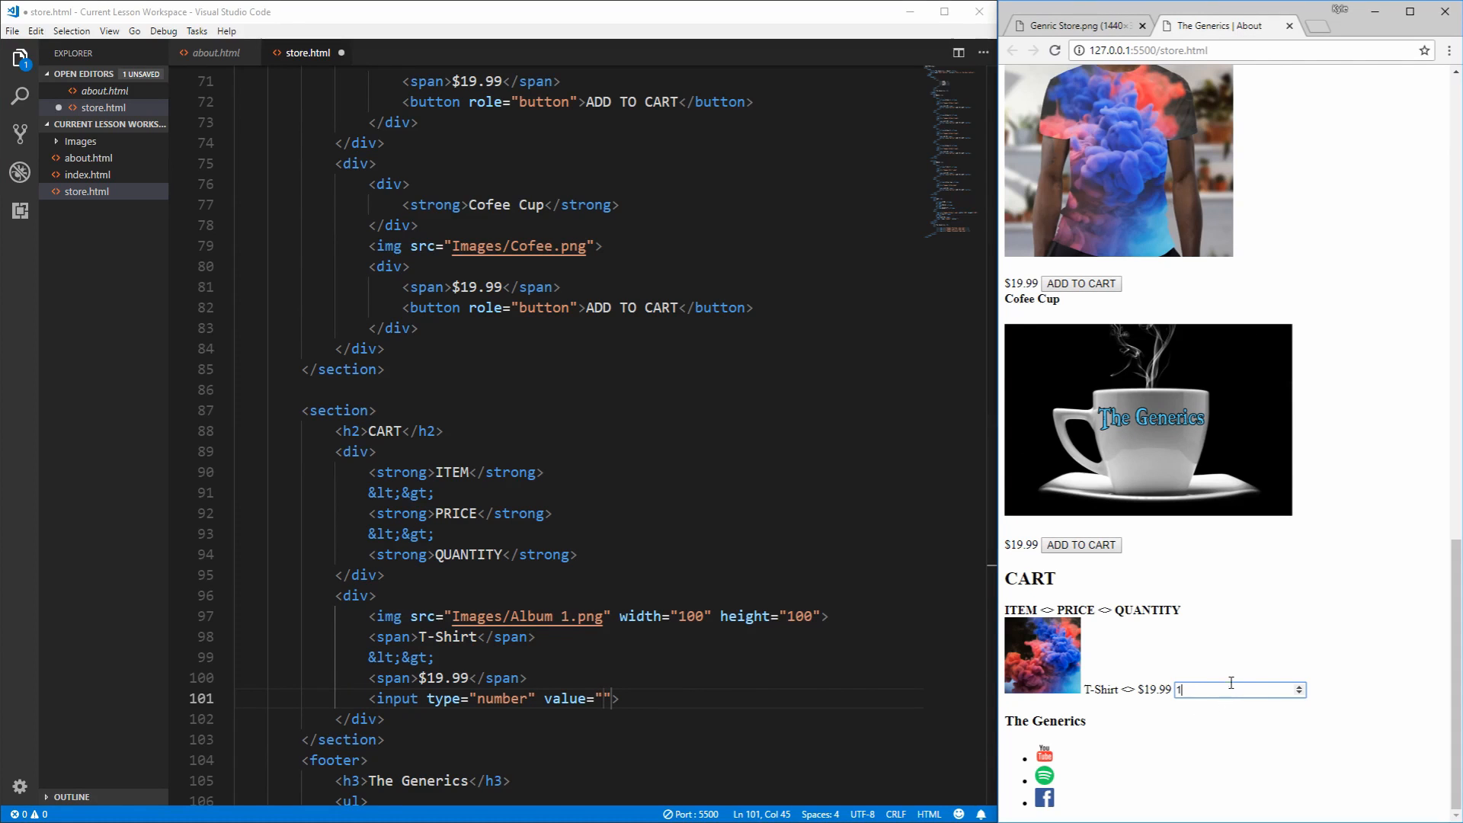
{"action": "type", "text": "23"}
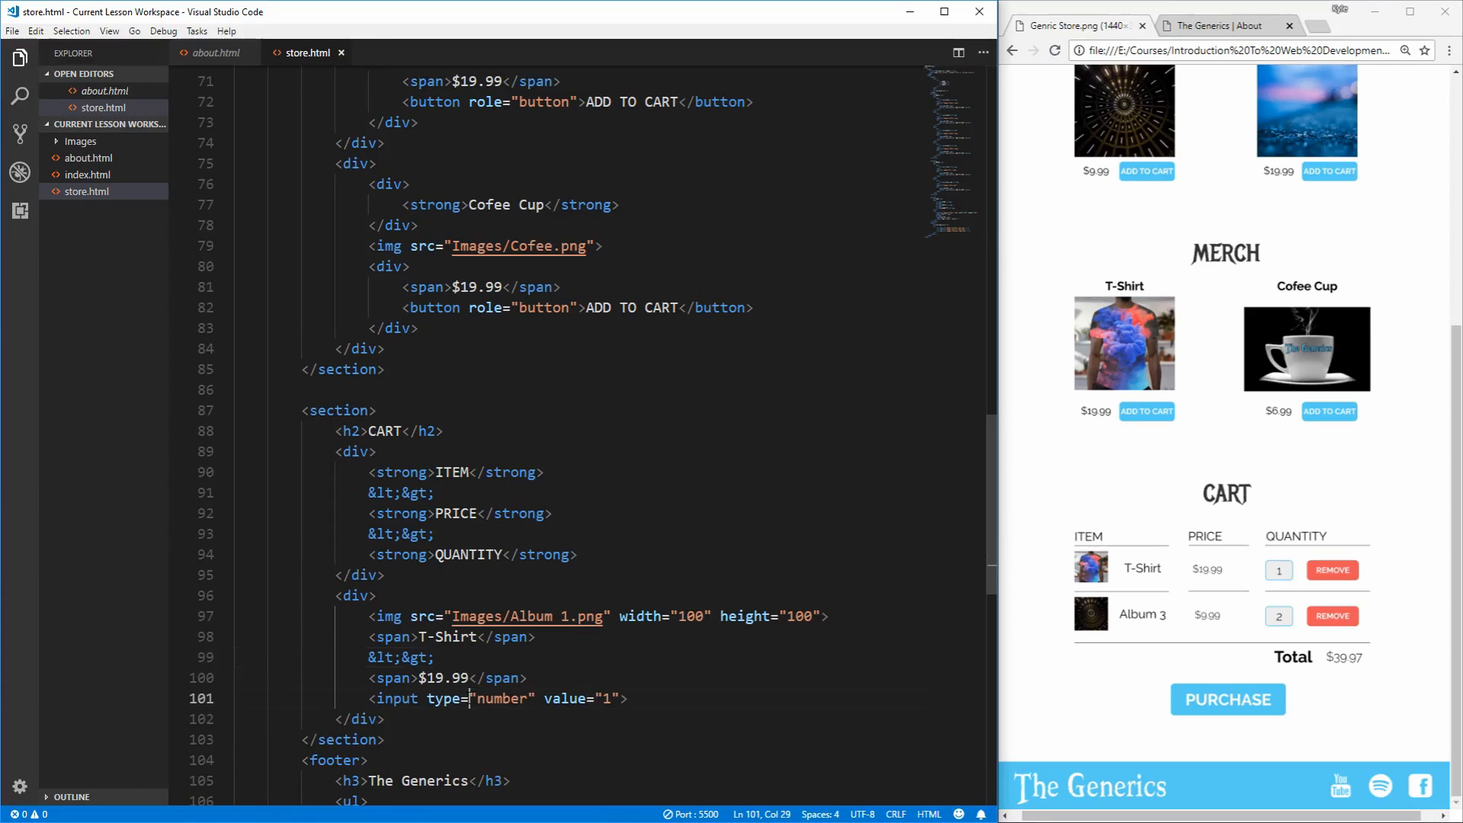
{"action": "key", "text": "Enter"}
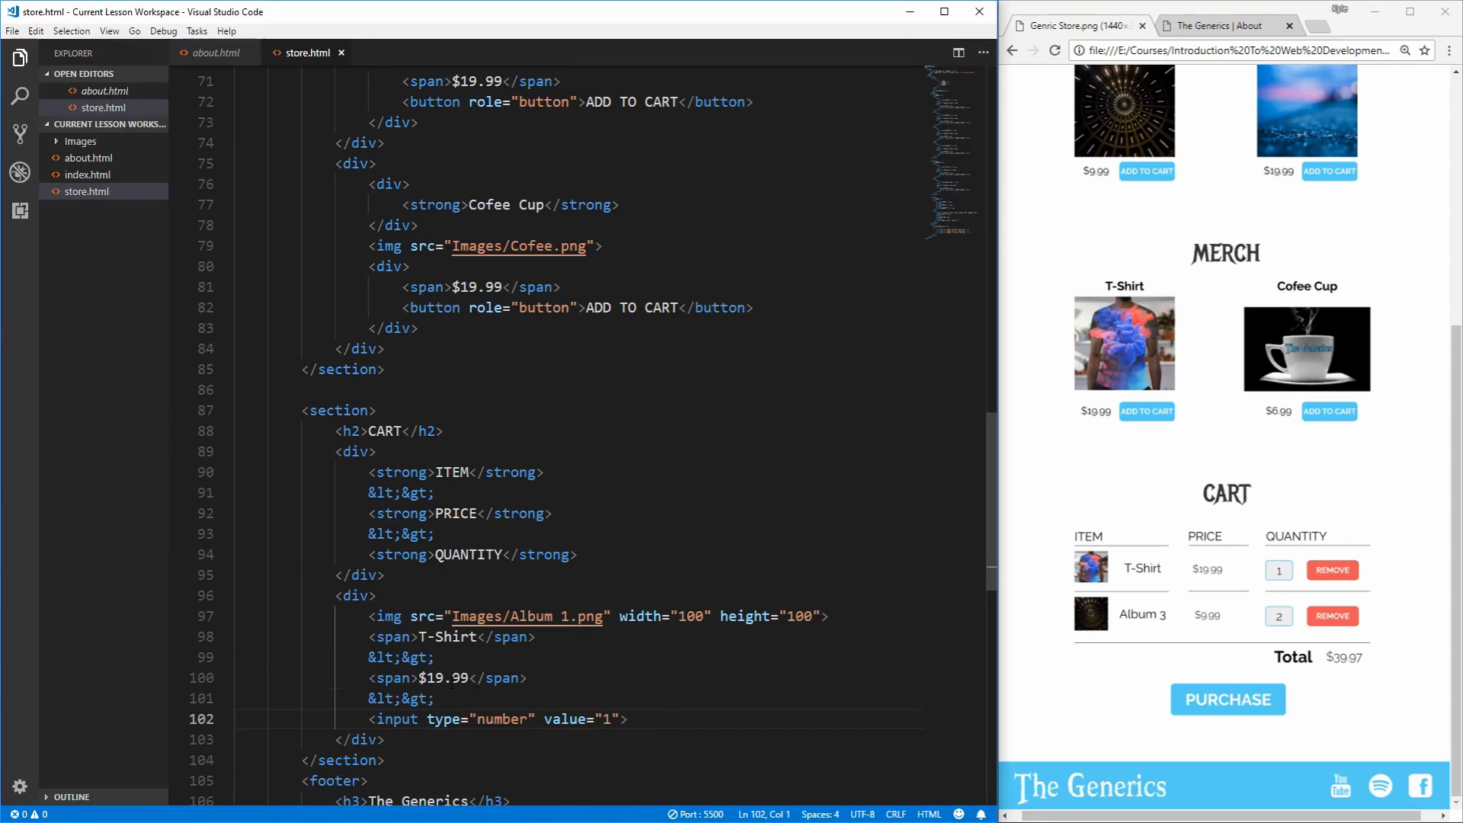
Step: Add a REMOVE button after the quantity input and check the cart row in the preview
{"action": "left_click", "coordinate": [630, 718]}
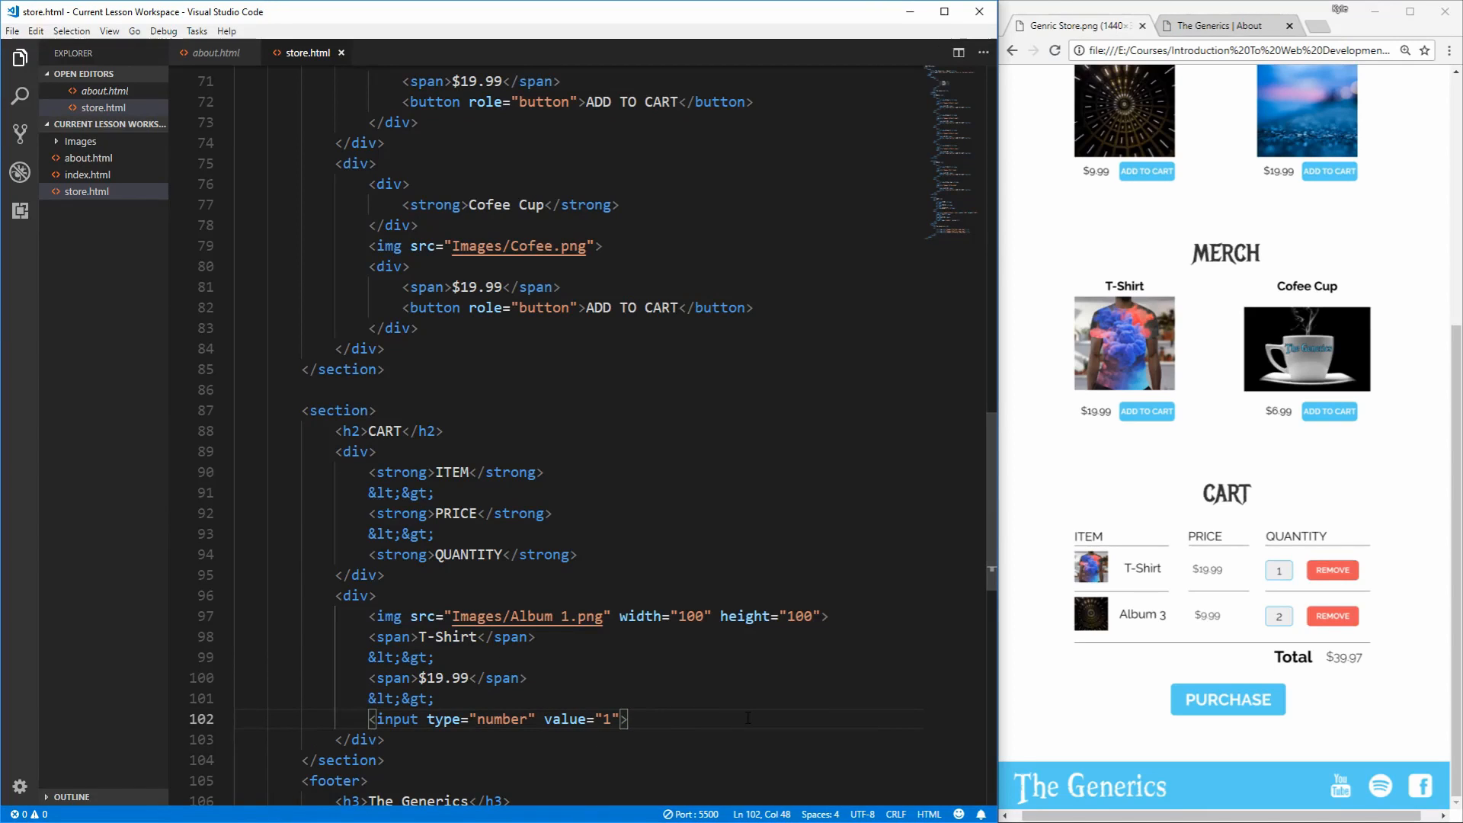
{"action": "type", "text": "<button role=\"button\"></button>"}
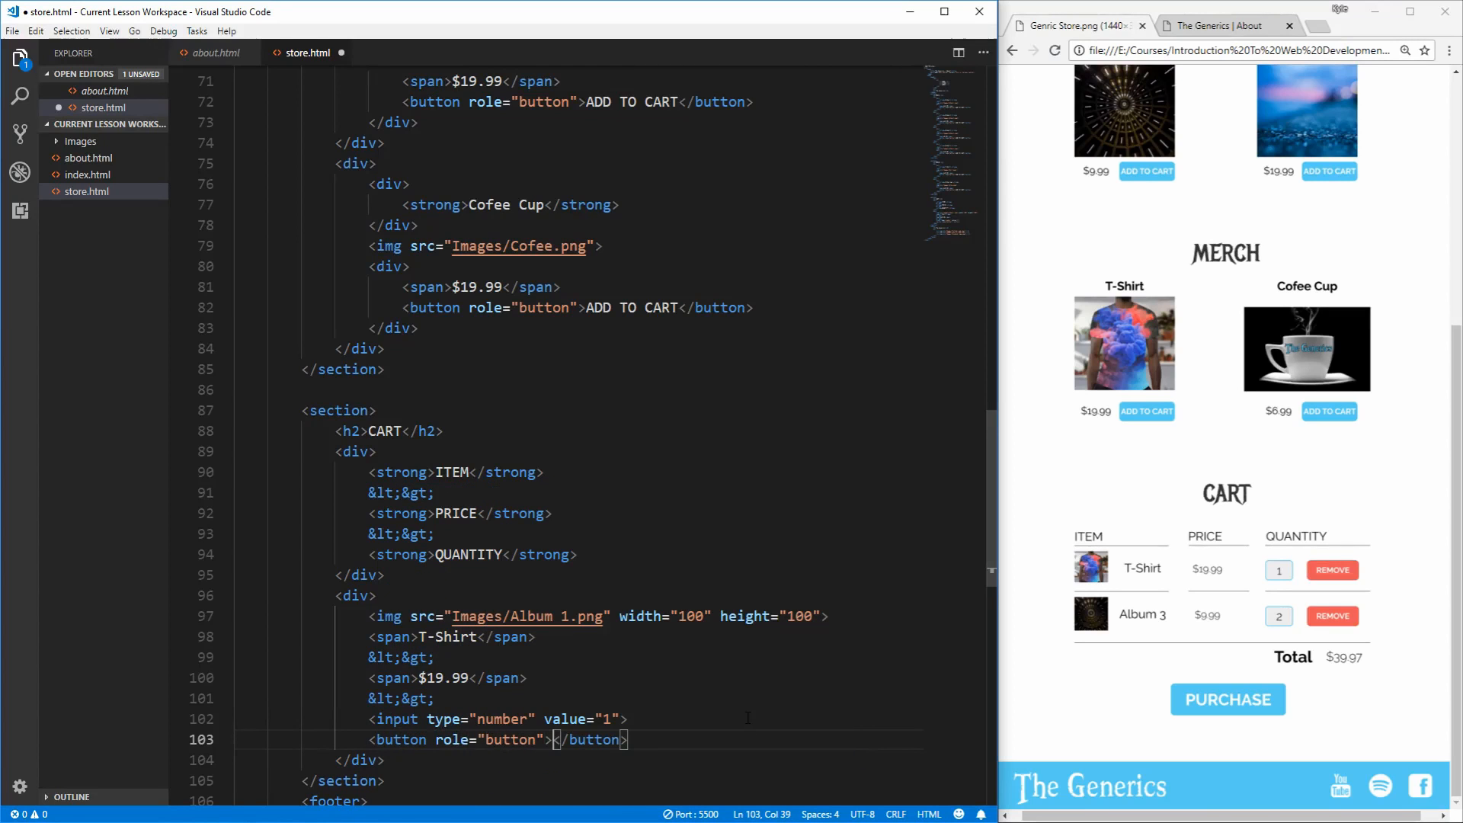
{"action": "type", "text": "REMOVE"}
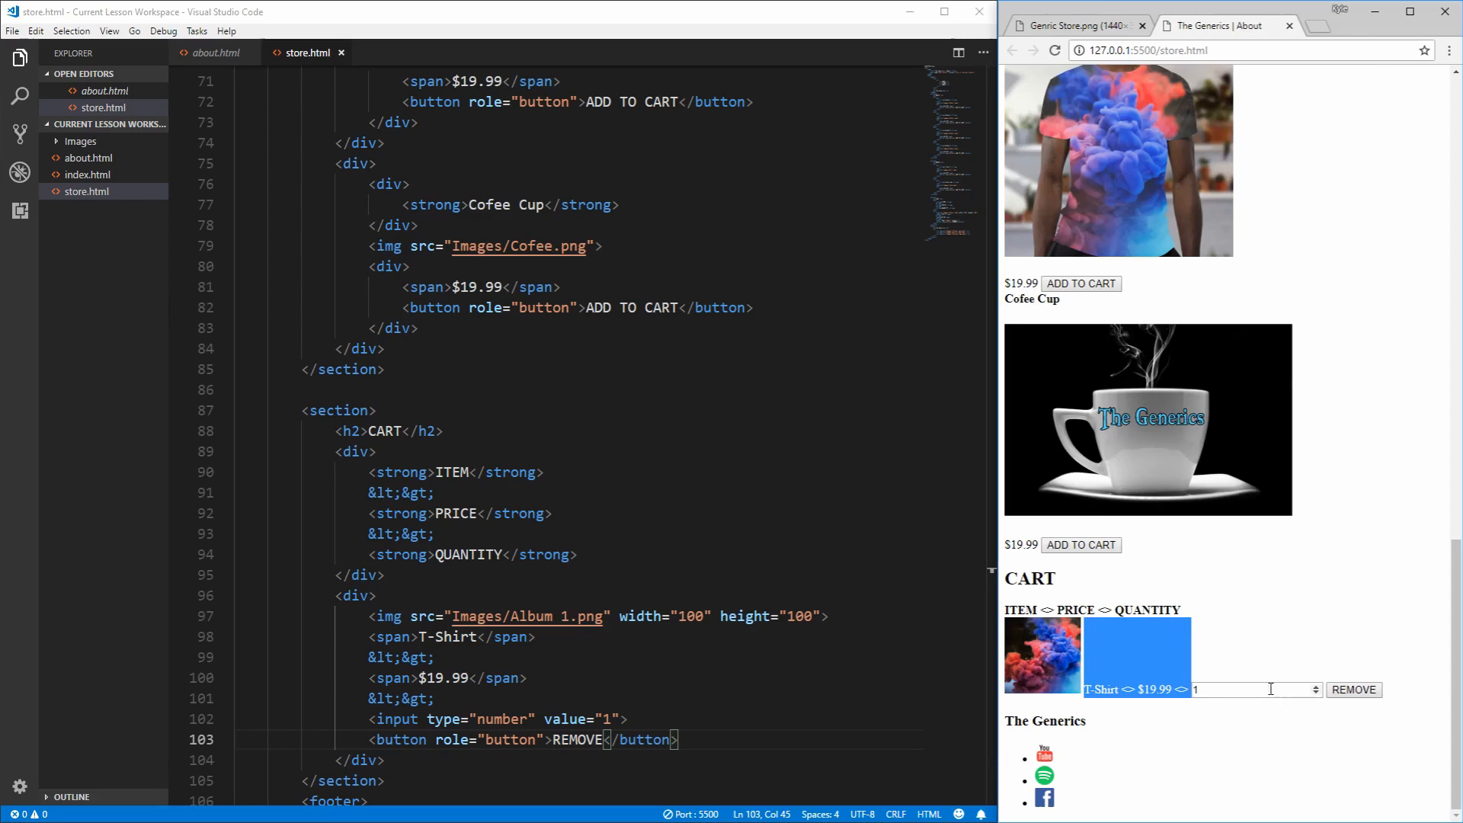
{"action": "left_click", "coordinate": [1031, 51]}
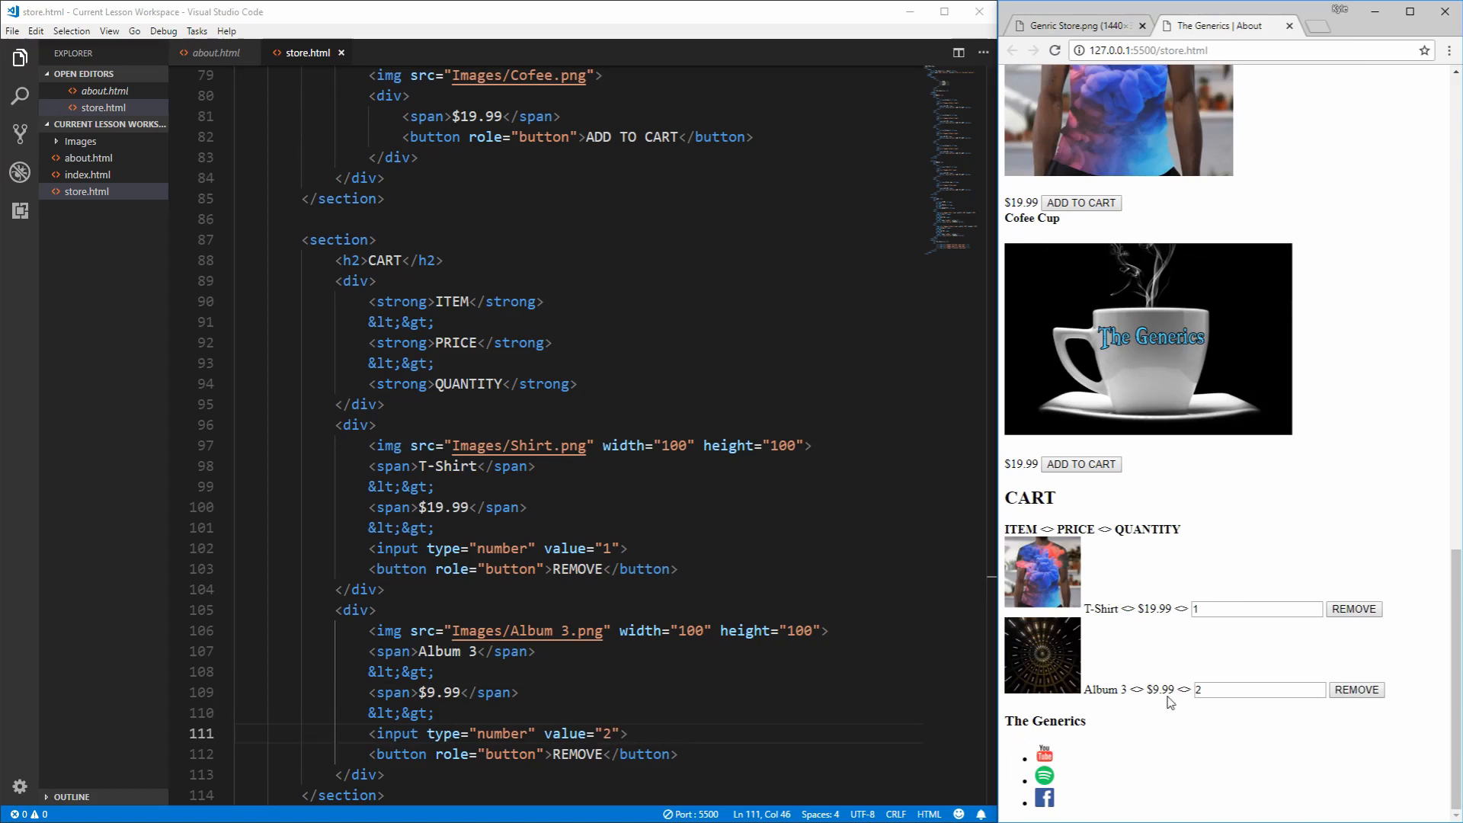
{"action": "mouse_move", "coordinate": [1148, 631]}
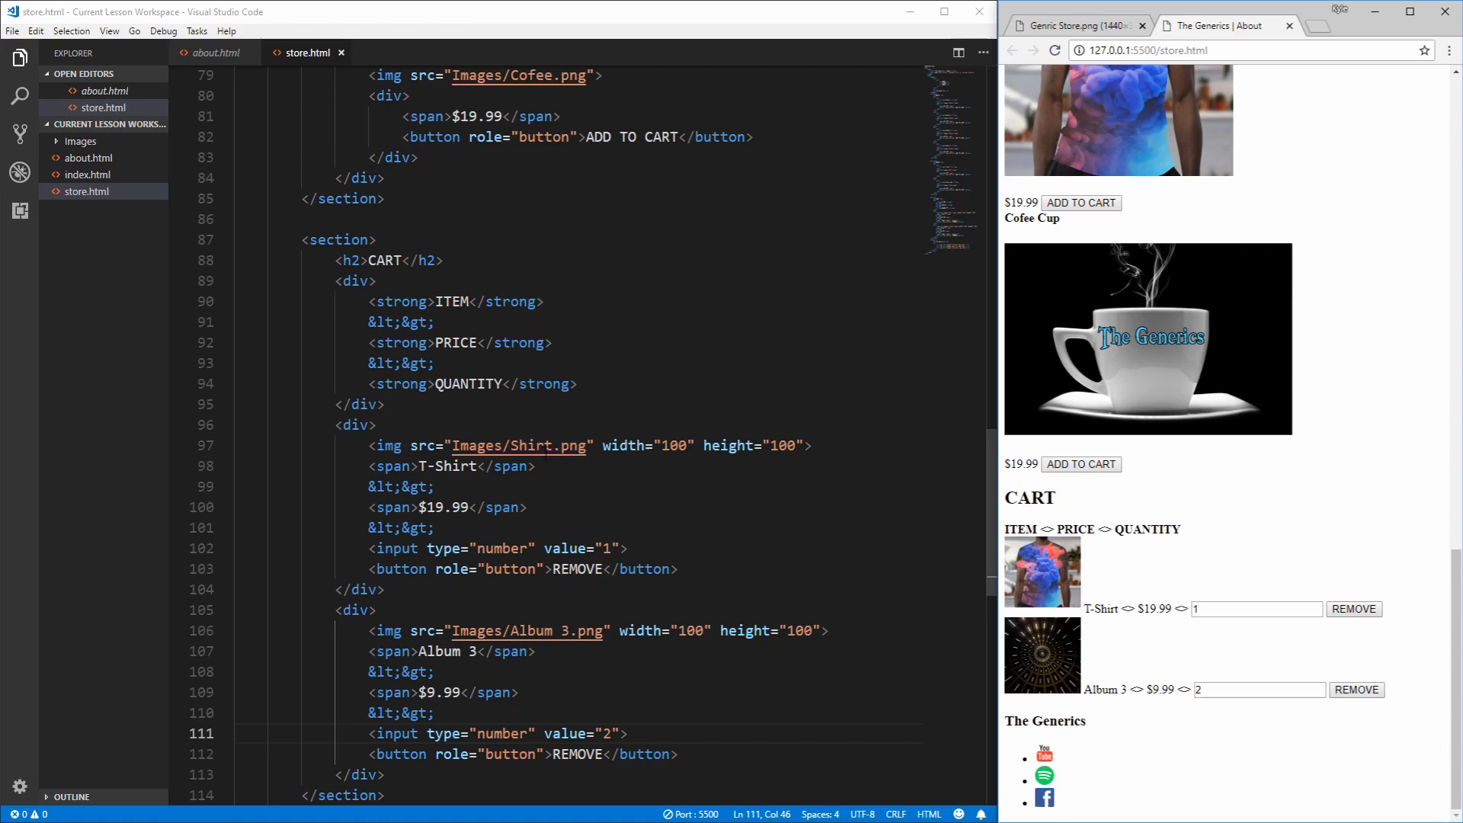
Step: Check the Album 3 row with quantity 2 in the preview, then bring up the store design mockup for reference
{"action": "left_click", "coordinate": [1254, 689]}
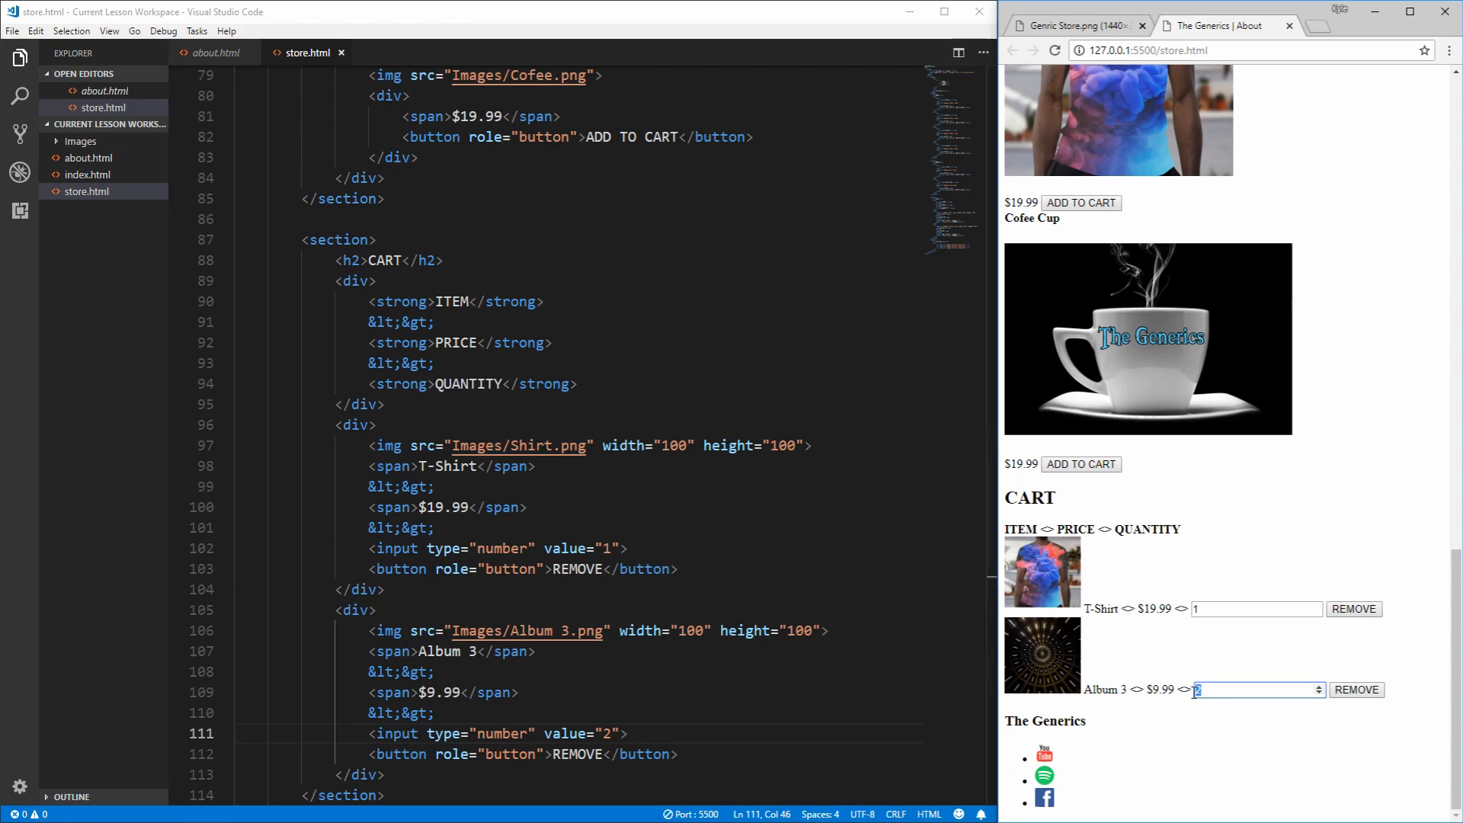
{"action": "double_click", "coordinate": [577, 734]}
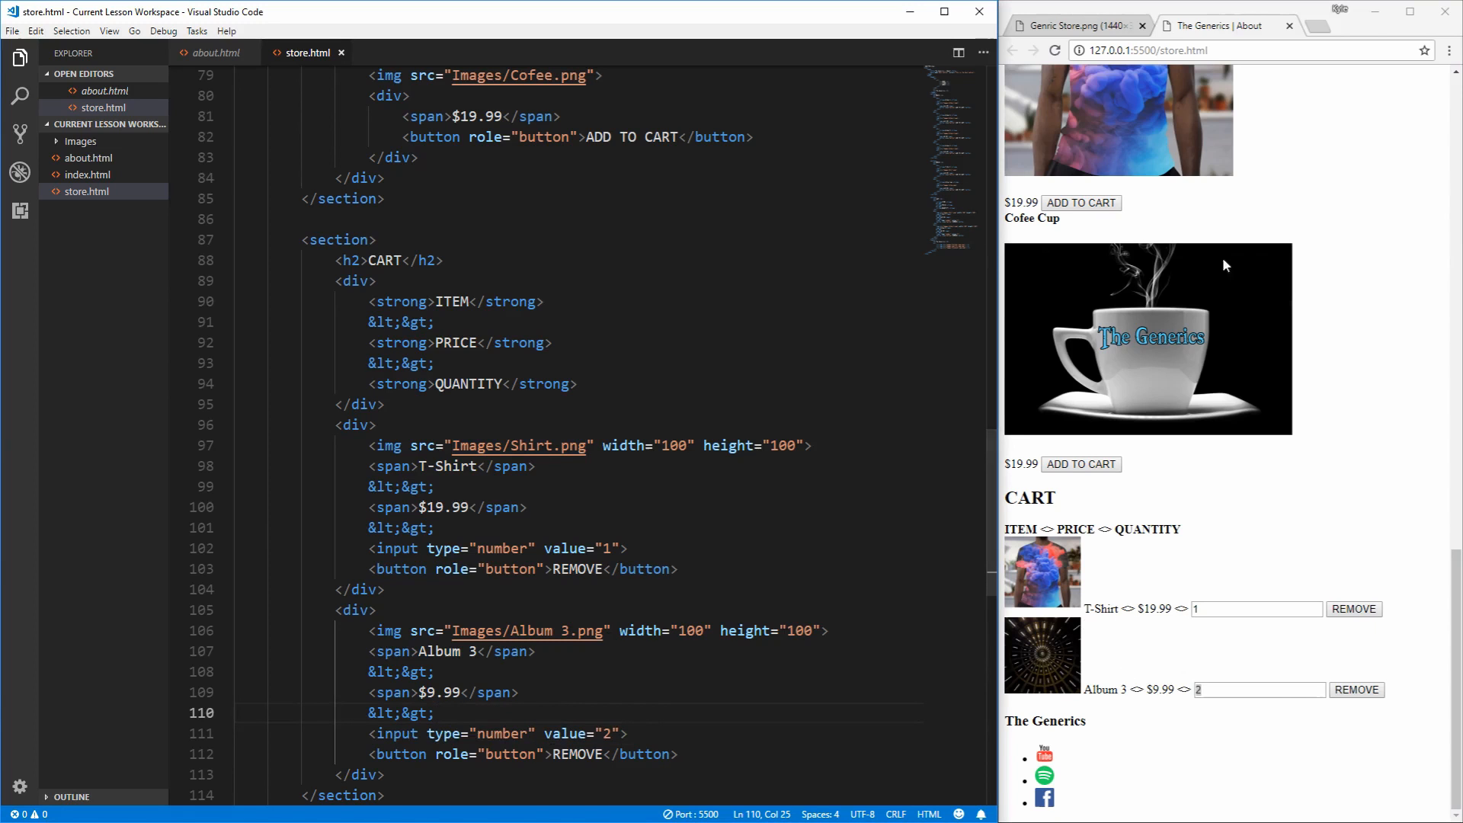
{"action": "left_click", "coordinate": [384, 774]}
{"action": "type", "text": "<hr>"}
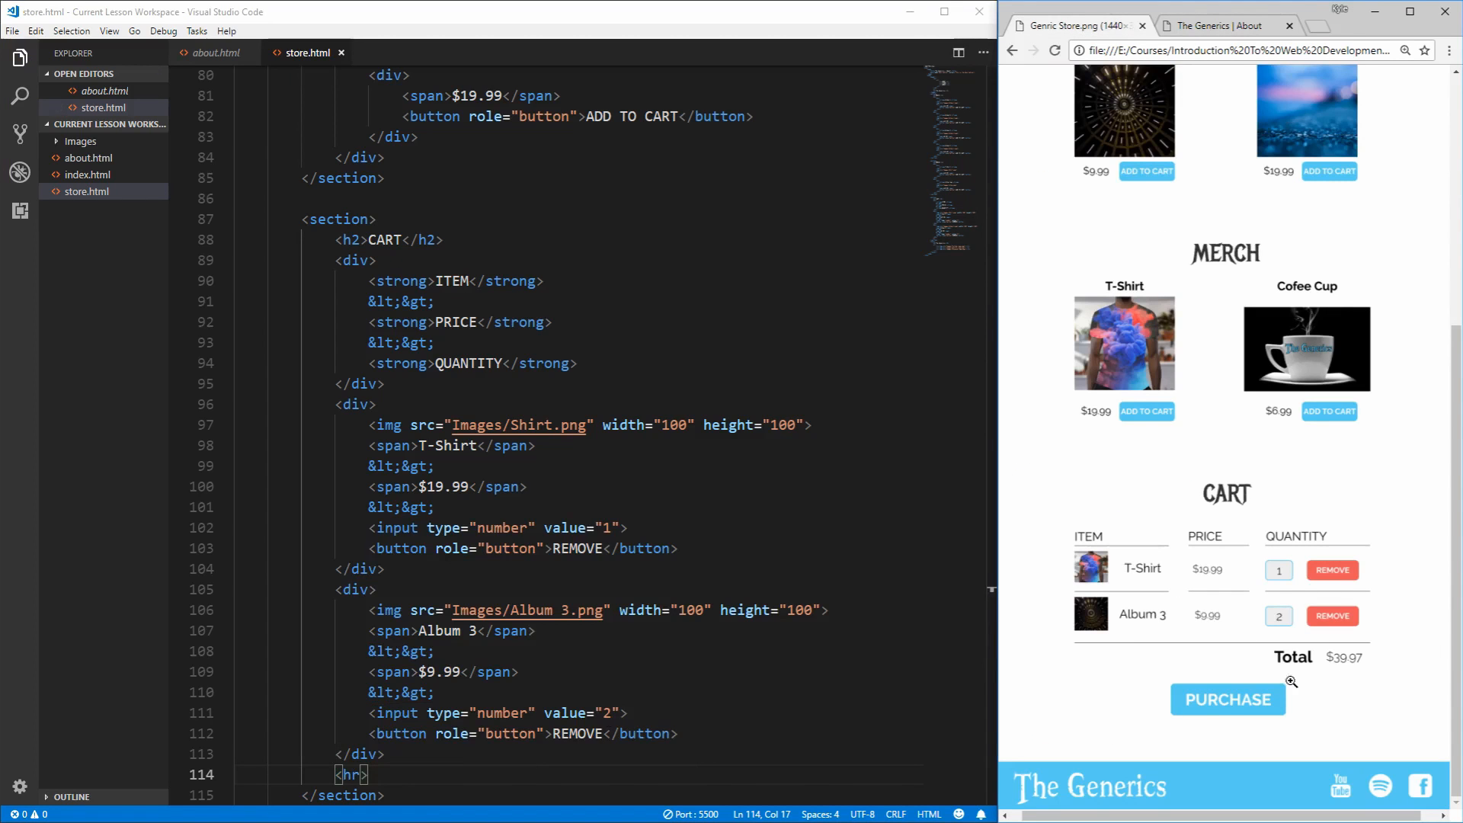
{"action": "mouse_move", "coordinate": [1094, 547]}
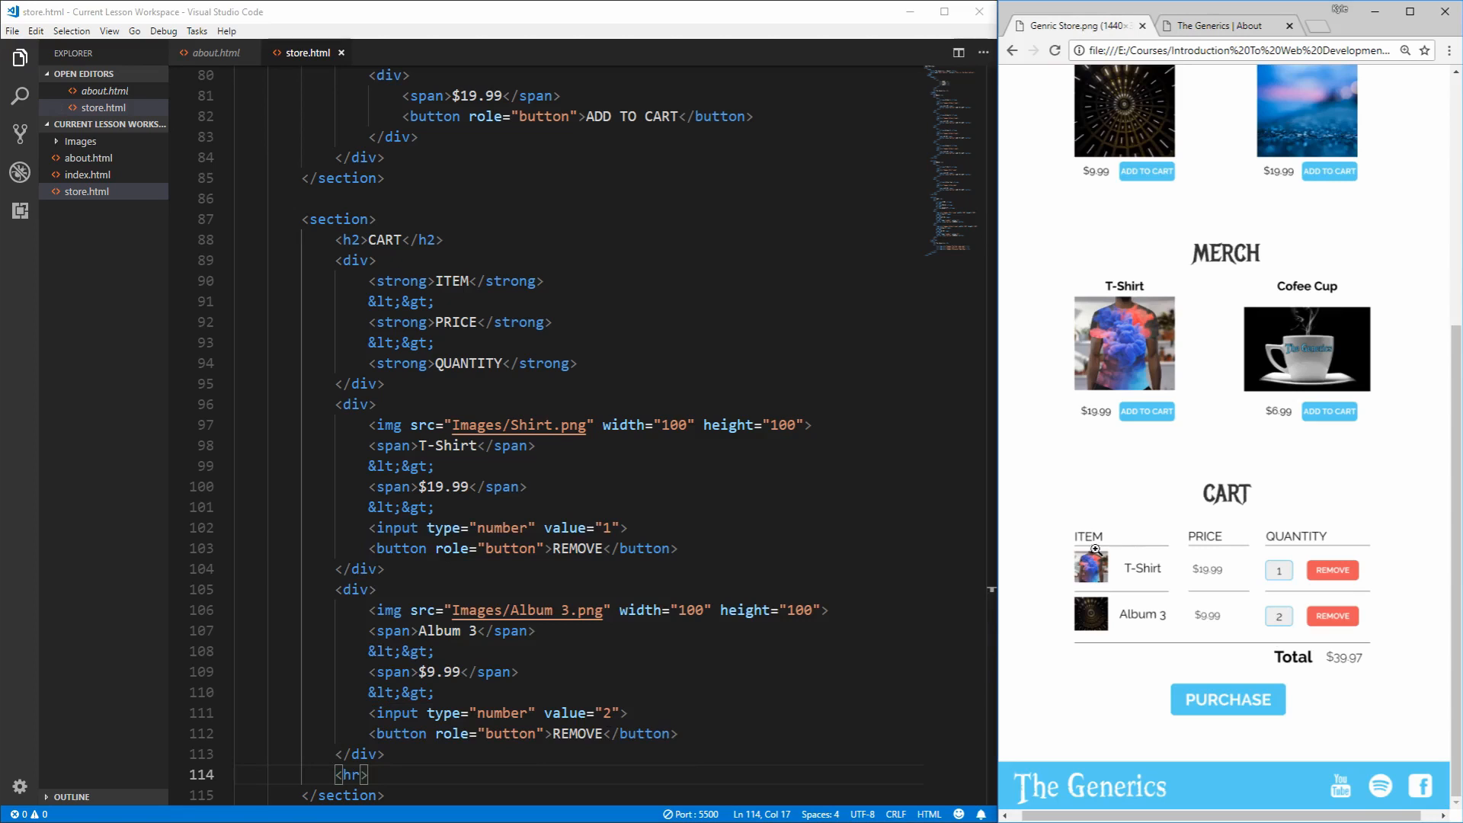
{"action": "mouse_move", "coordinate": [1363, 540]}
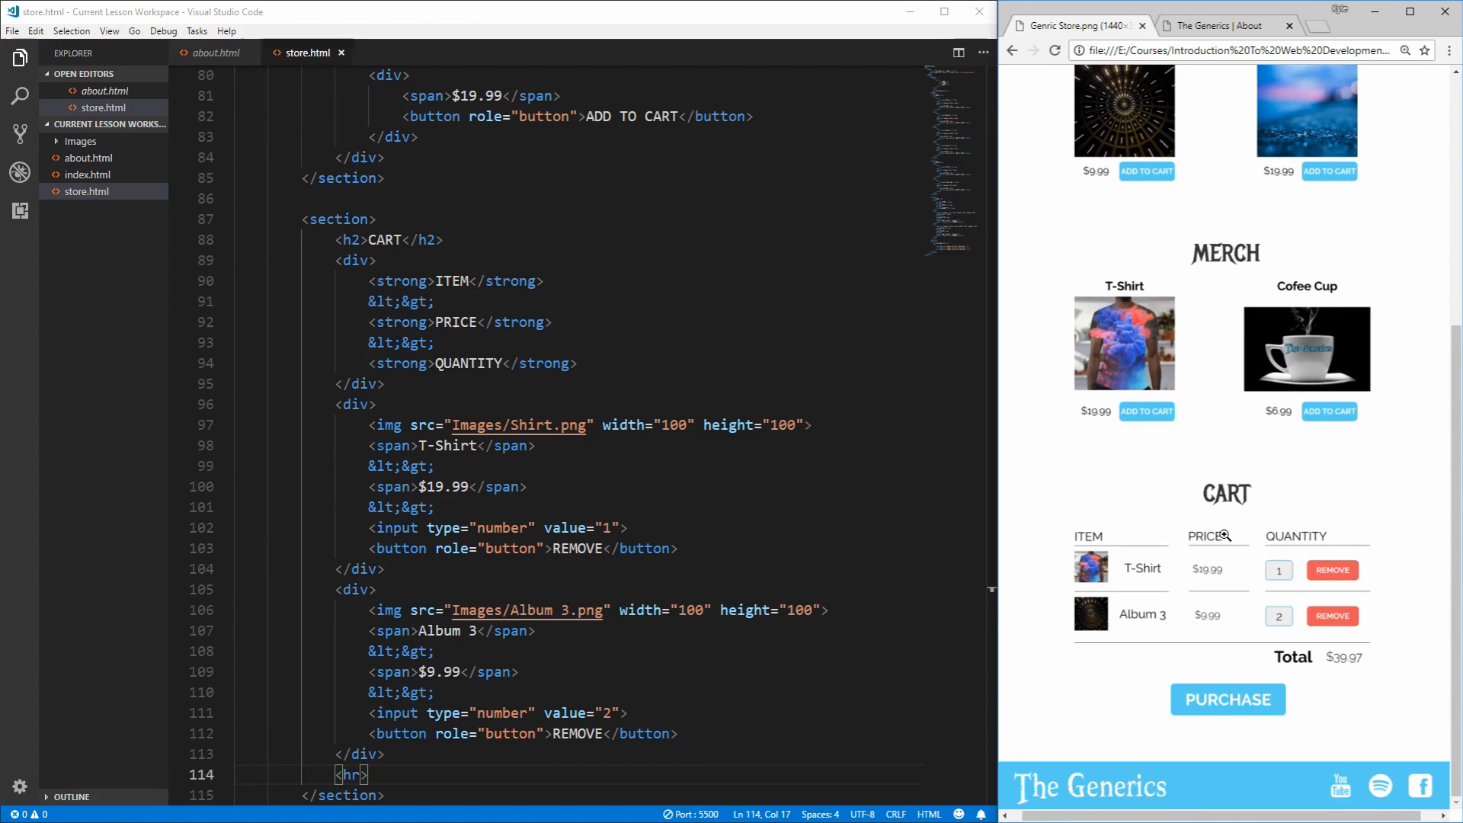
{"action": "mouse_move", "coordinate": [1308, 545]}
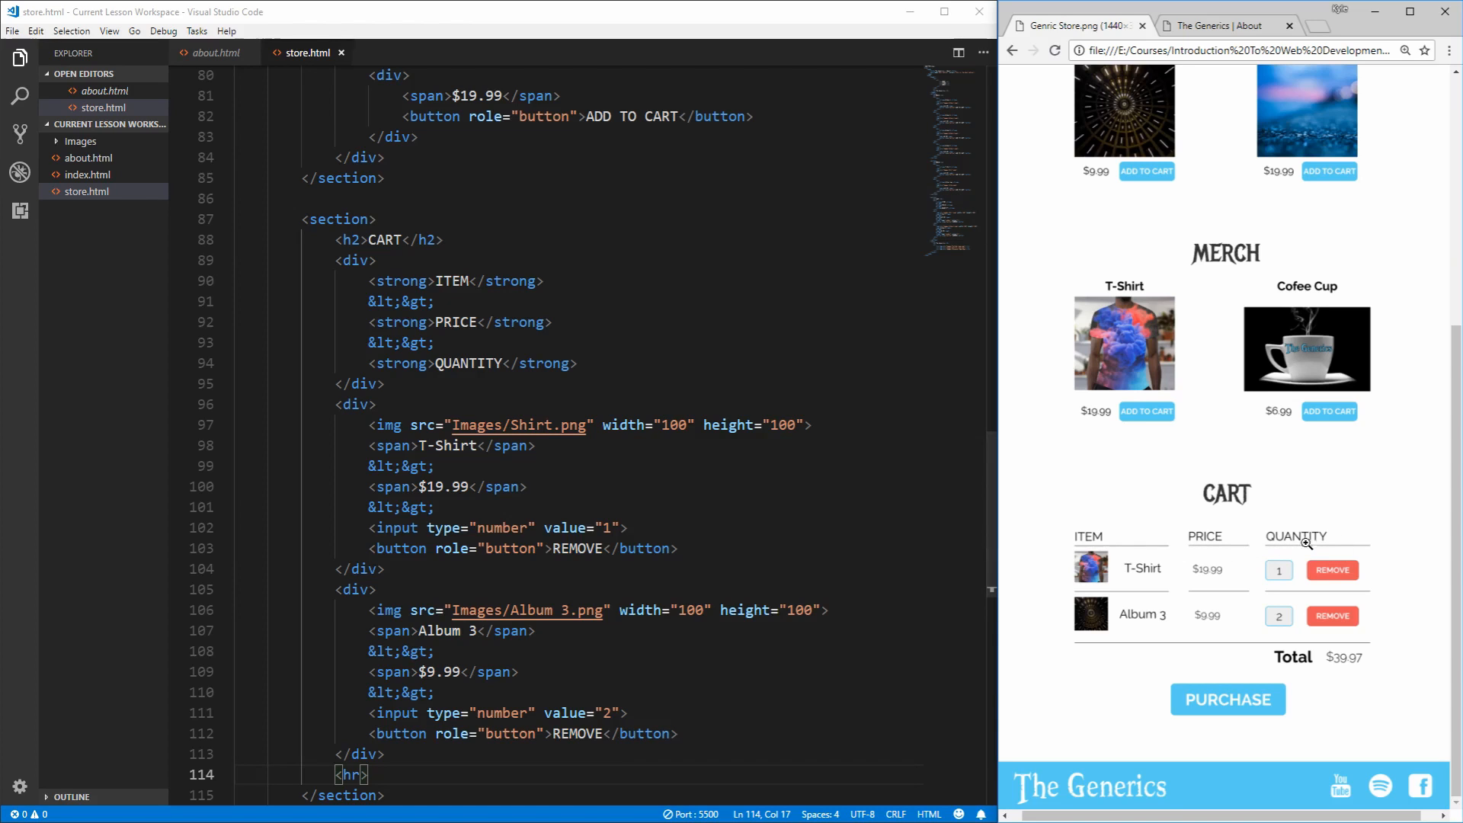
{"action": "mouse_move", "coordinate": [1064, 550]}
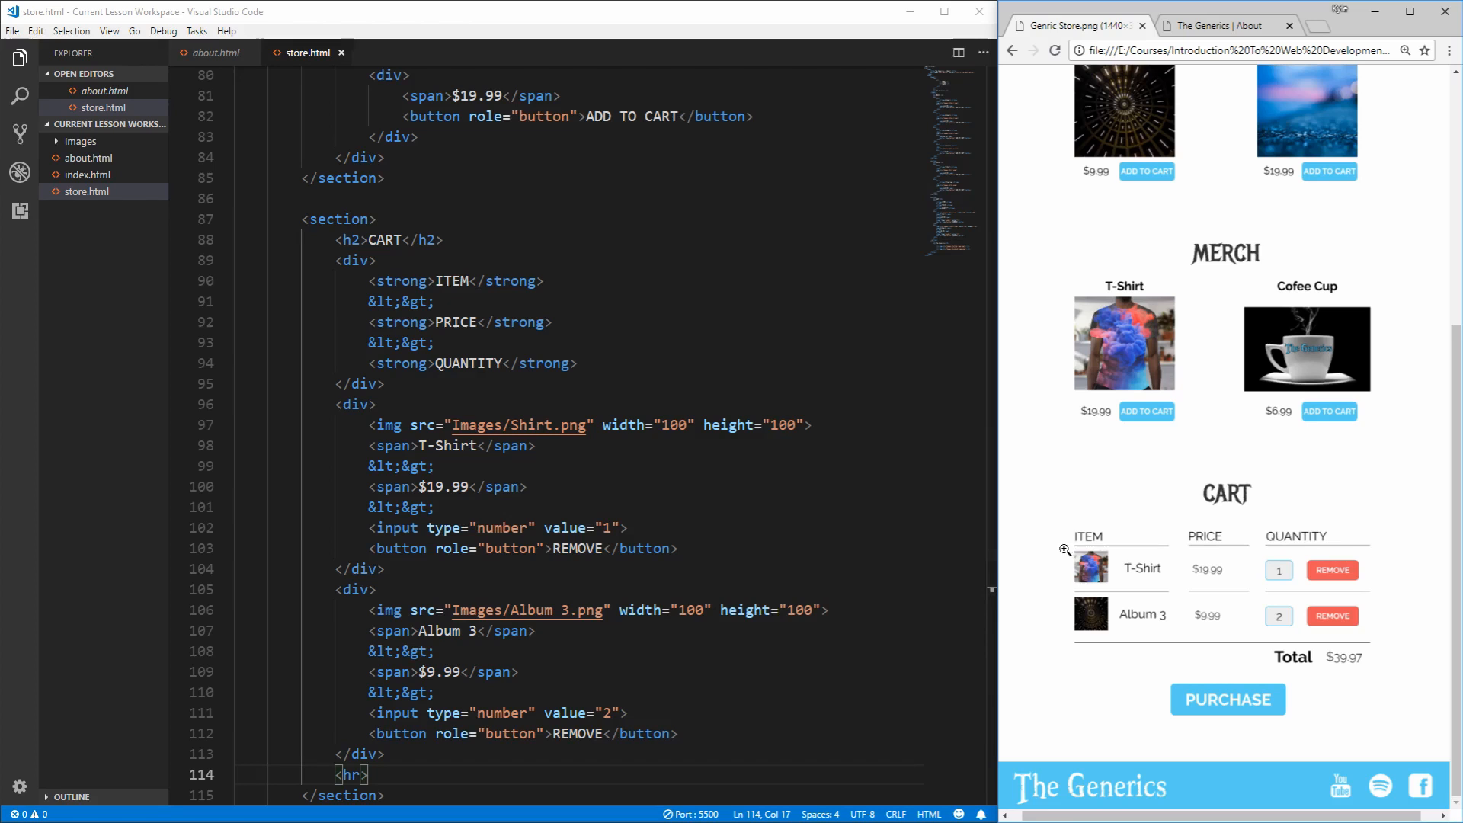
{"action": "mouse_move", "coordinate": [1394, 540]}
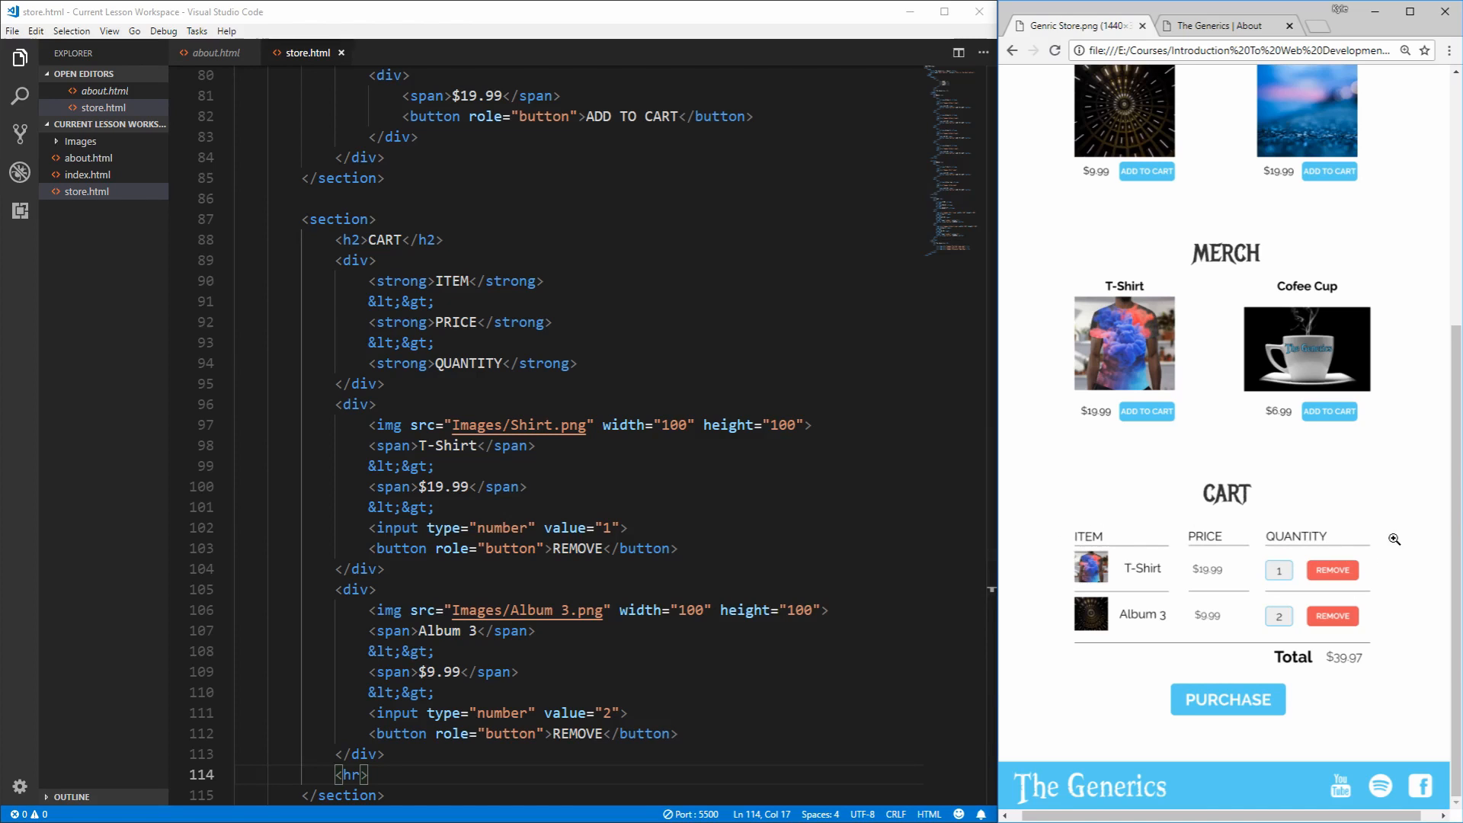
{"action": "mouse_move", "coordinate": [1183, 523]}
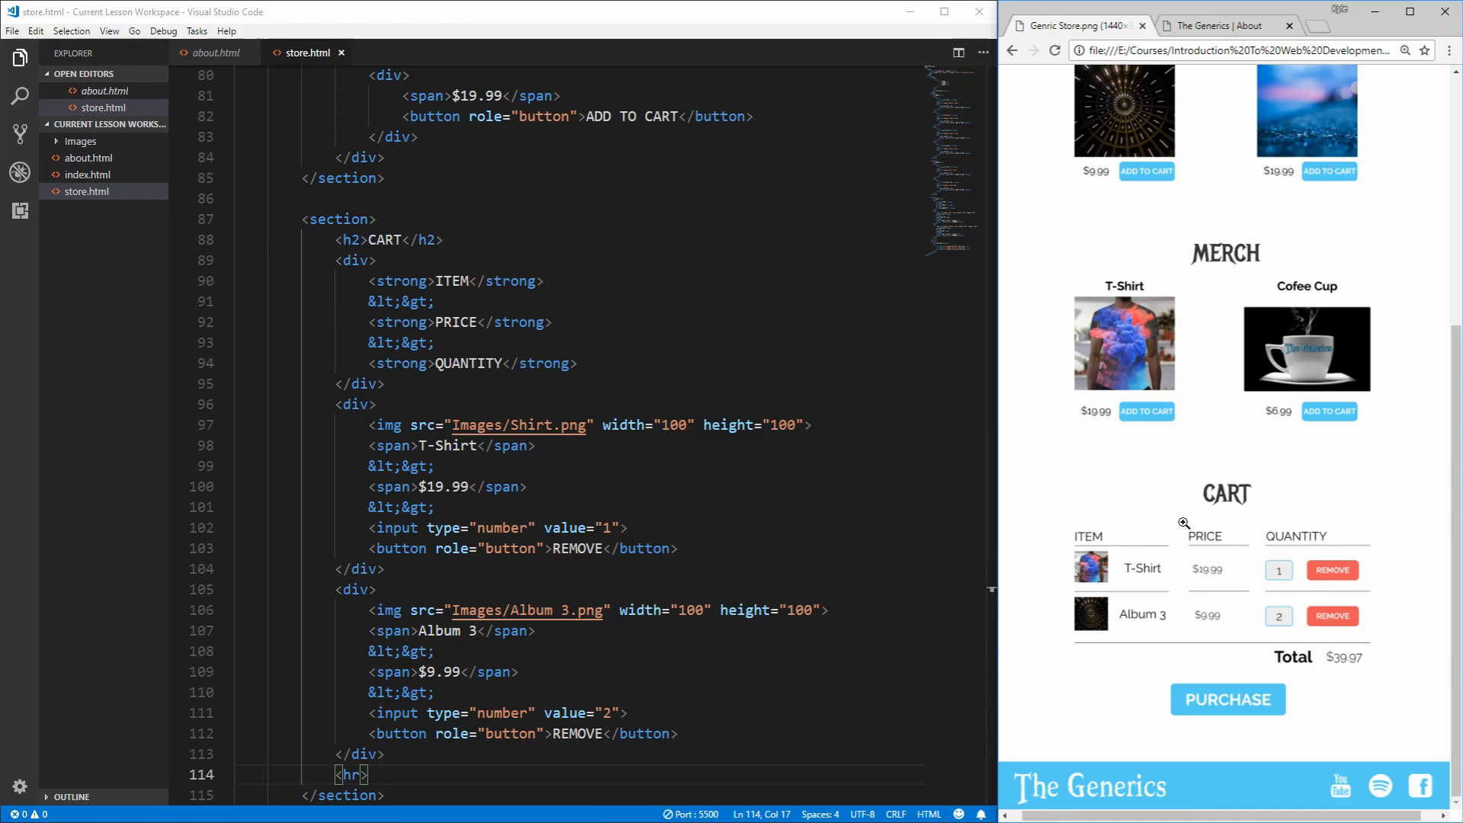
Step: Scroll down to the end of the CART section where the <hr> and empty div follow the cart rows
{"action": "scroll", "scroll_direction": "down", "scroll_amount": 3}
{"action": "type", "text": "<div></div>"}
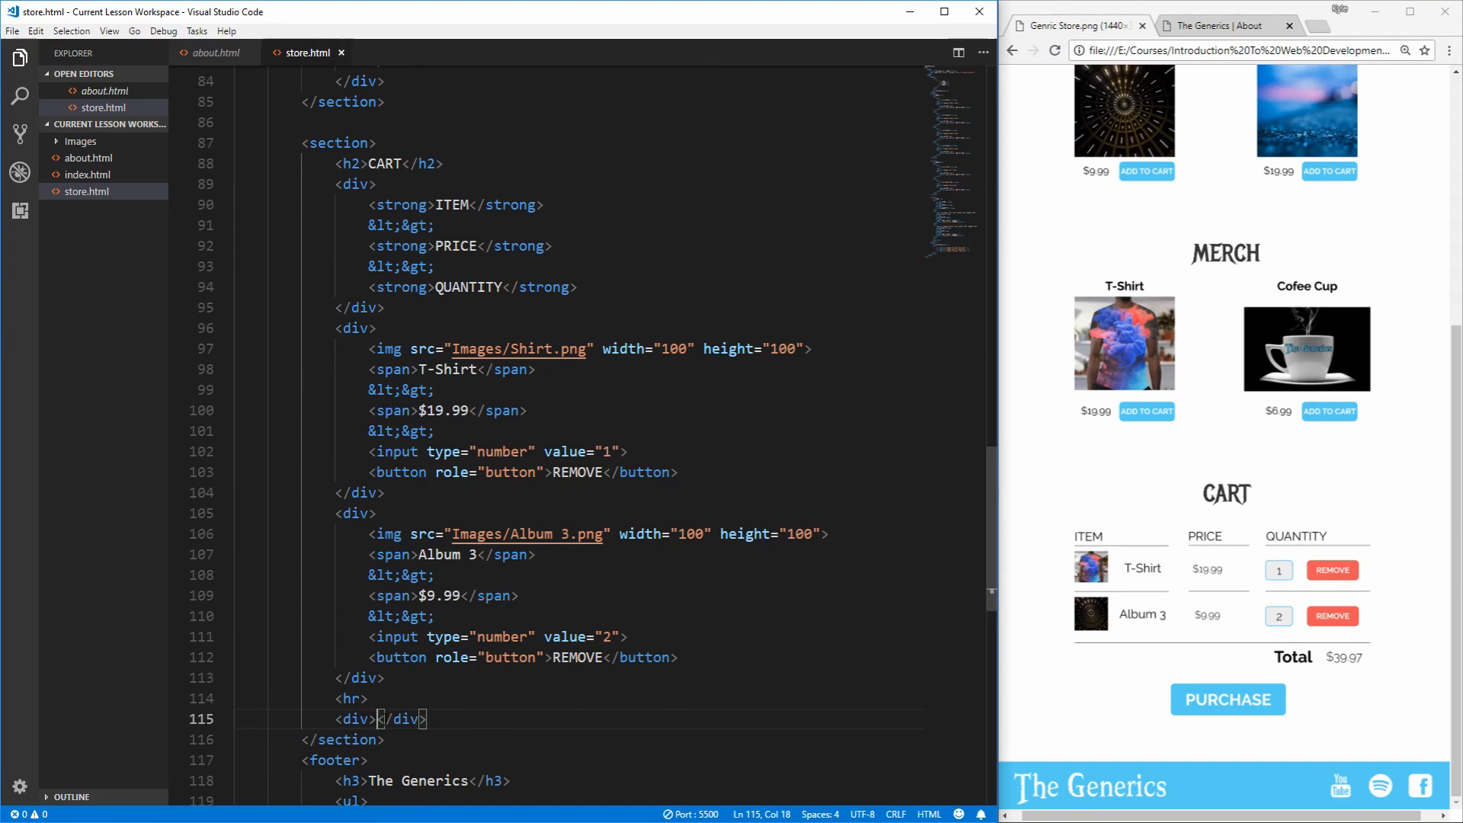
Step: Fill the div with <strong>Total</strong> and <span>$39.97</span>
{"action": "key", "text": "Enter"}
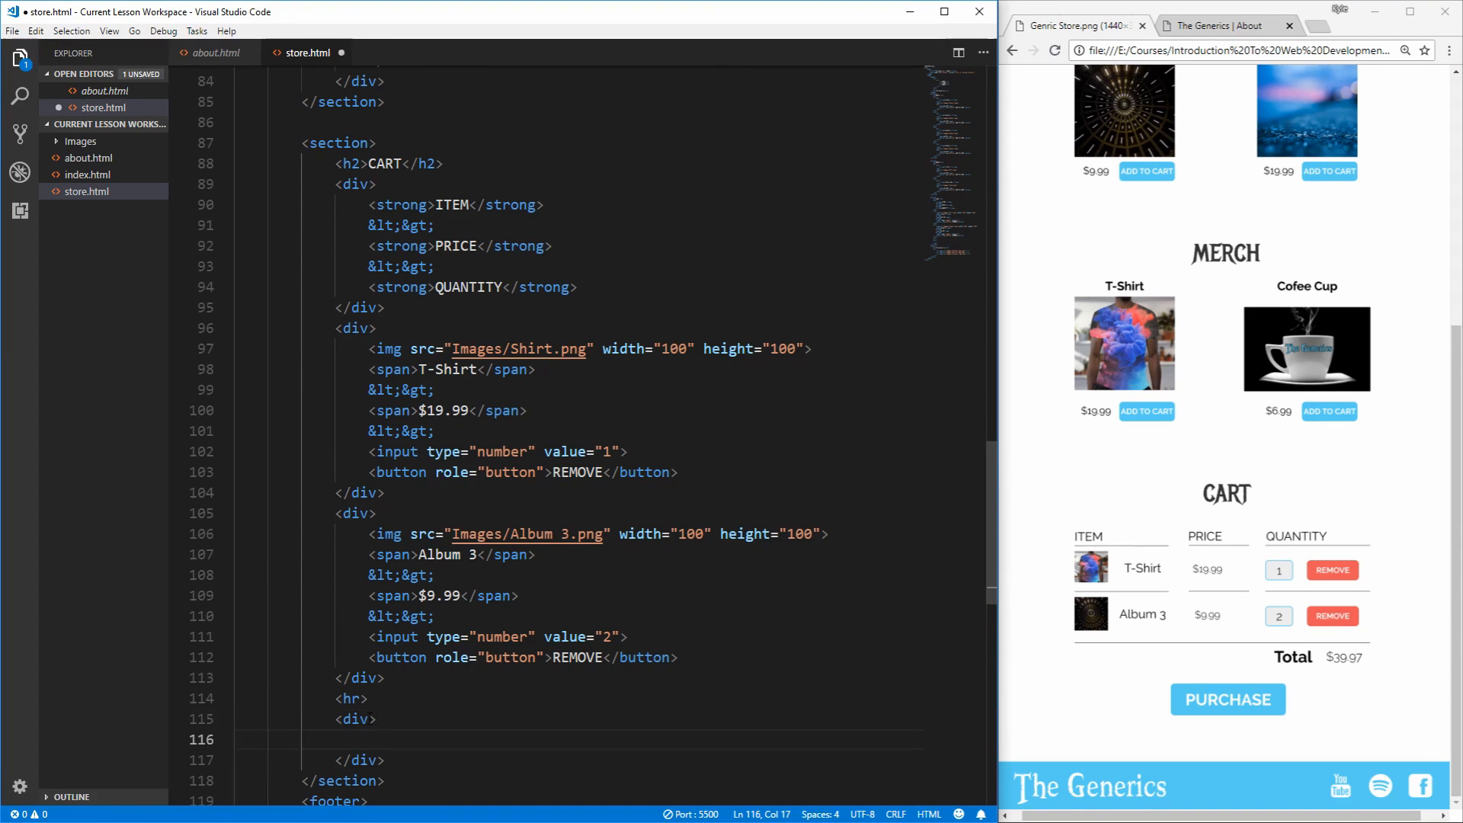
{"action": "type", "text": "<strong></strong>"}
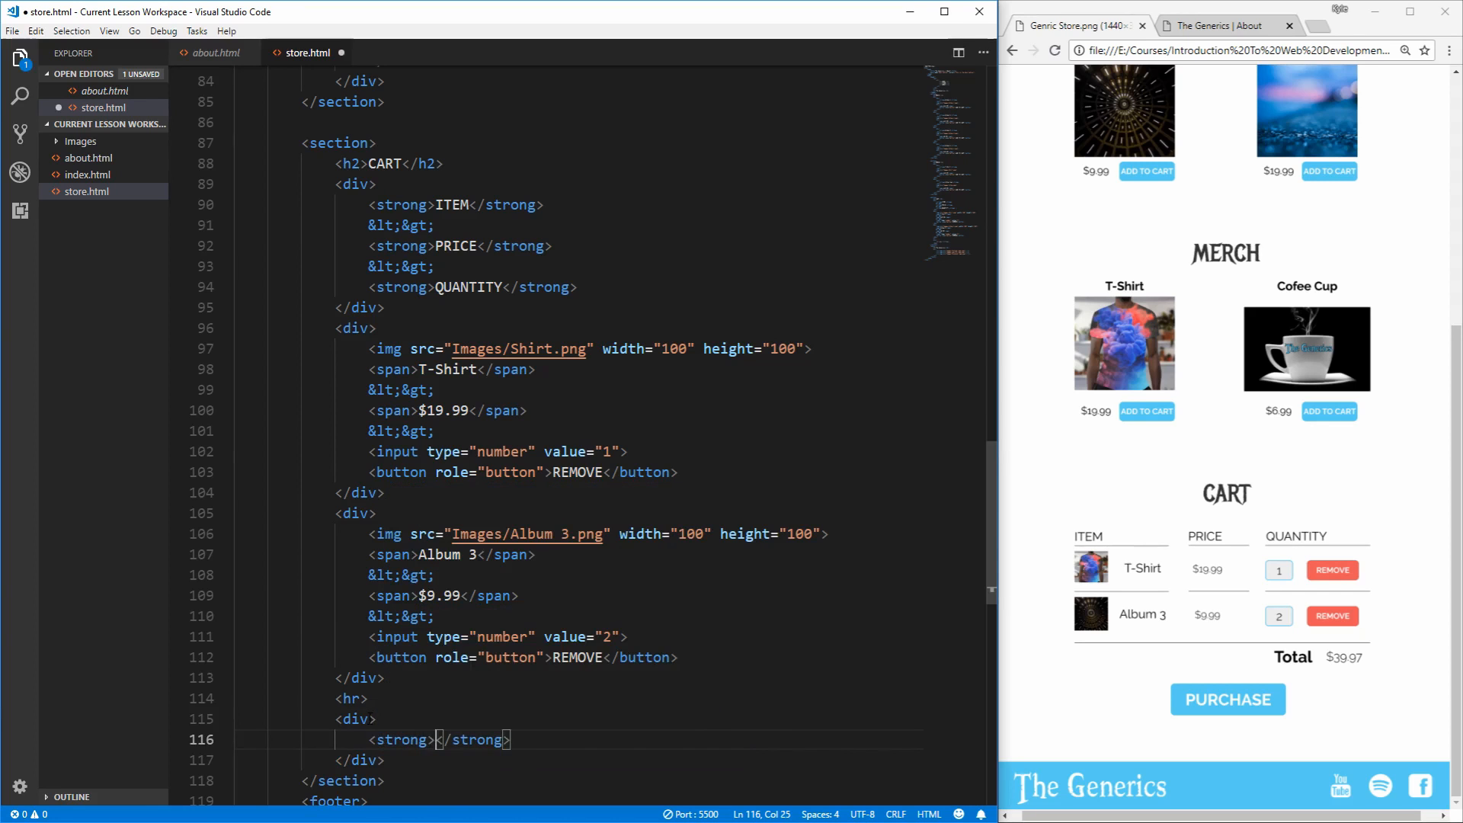
{"action": "type", "text": "Total"}
{"action": "type", "text": "<span></span>"}
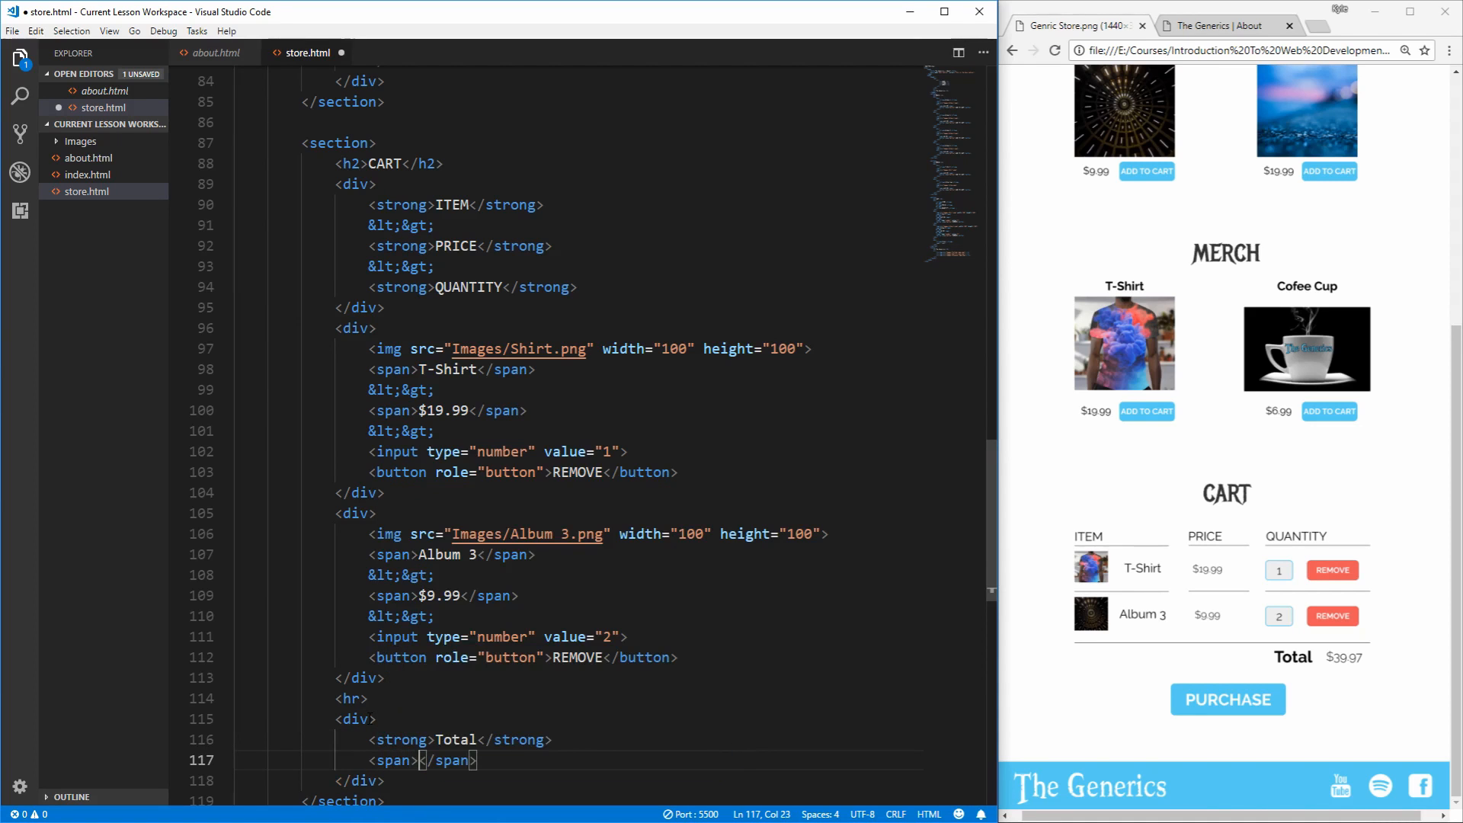
{"action": "type", "text": "$39.97"}
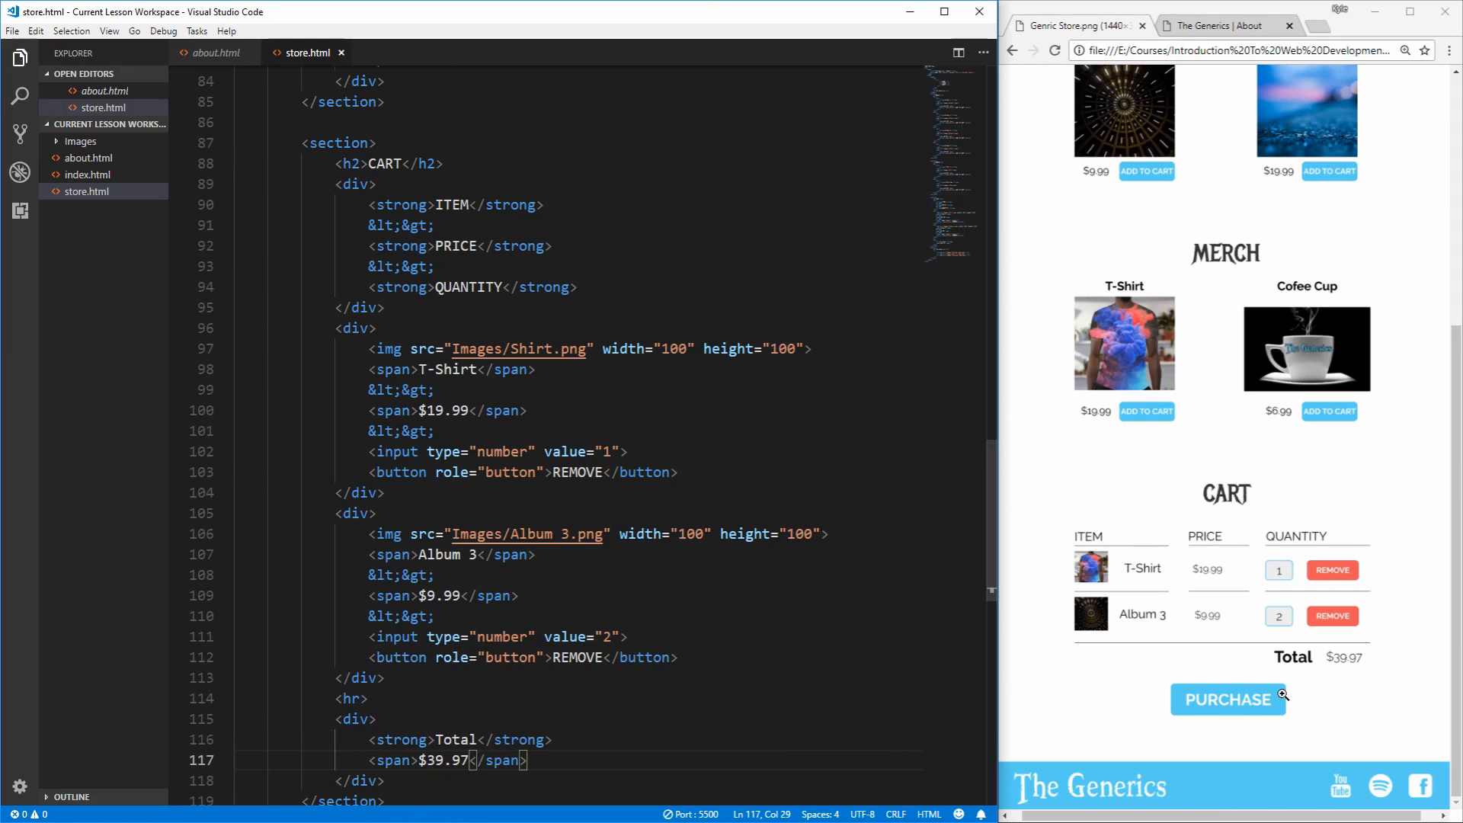
{"action": "scroll", "scroll_direction": "down", "scroll_amount": 3}
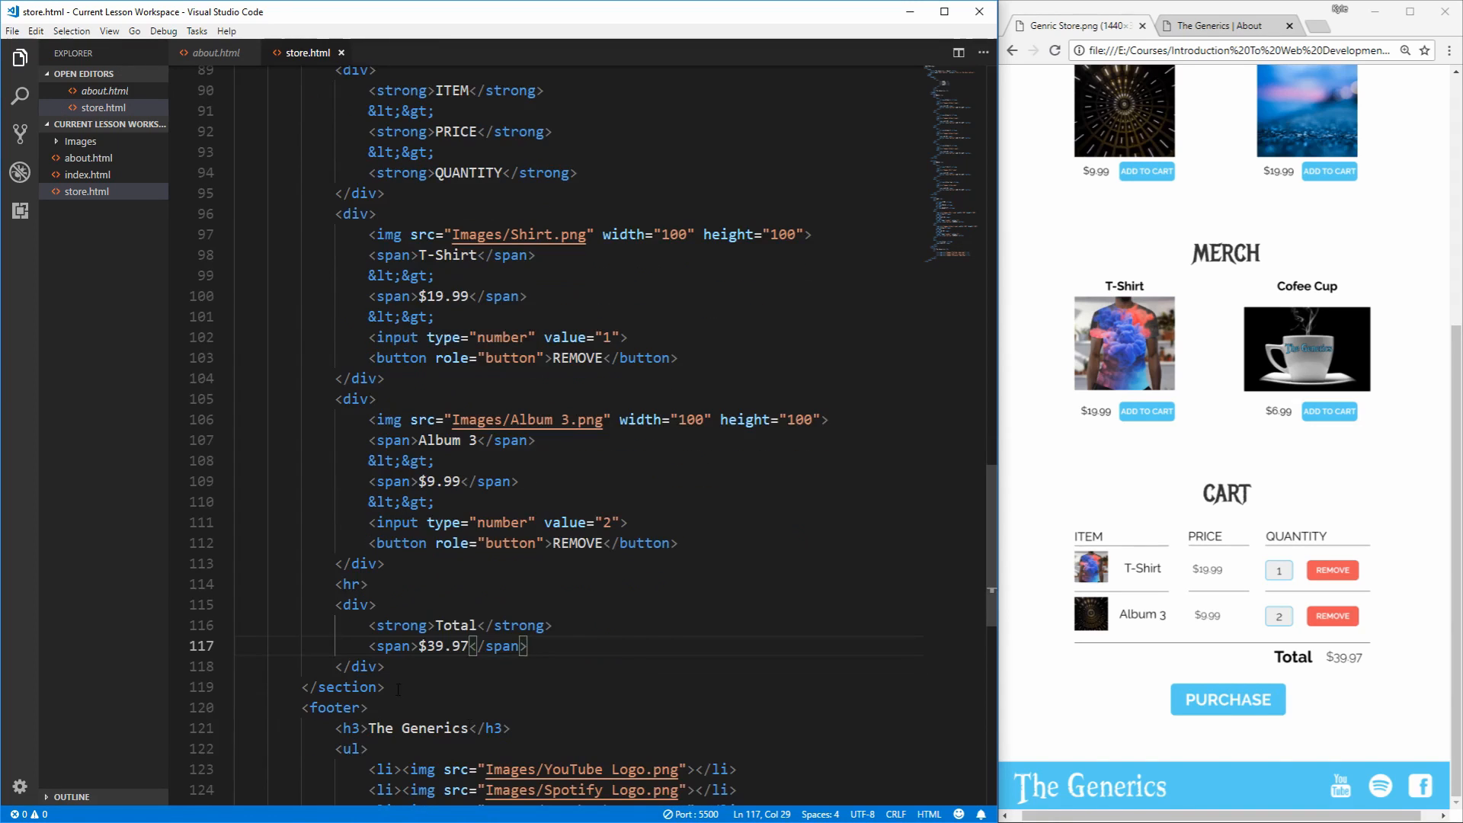
Step: Add a div below containing <button role="button">PURCHASE</button>
{"action": "key", "text": "enter"}
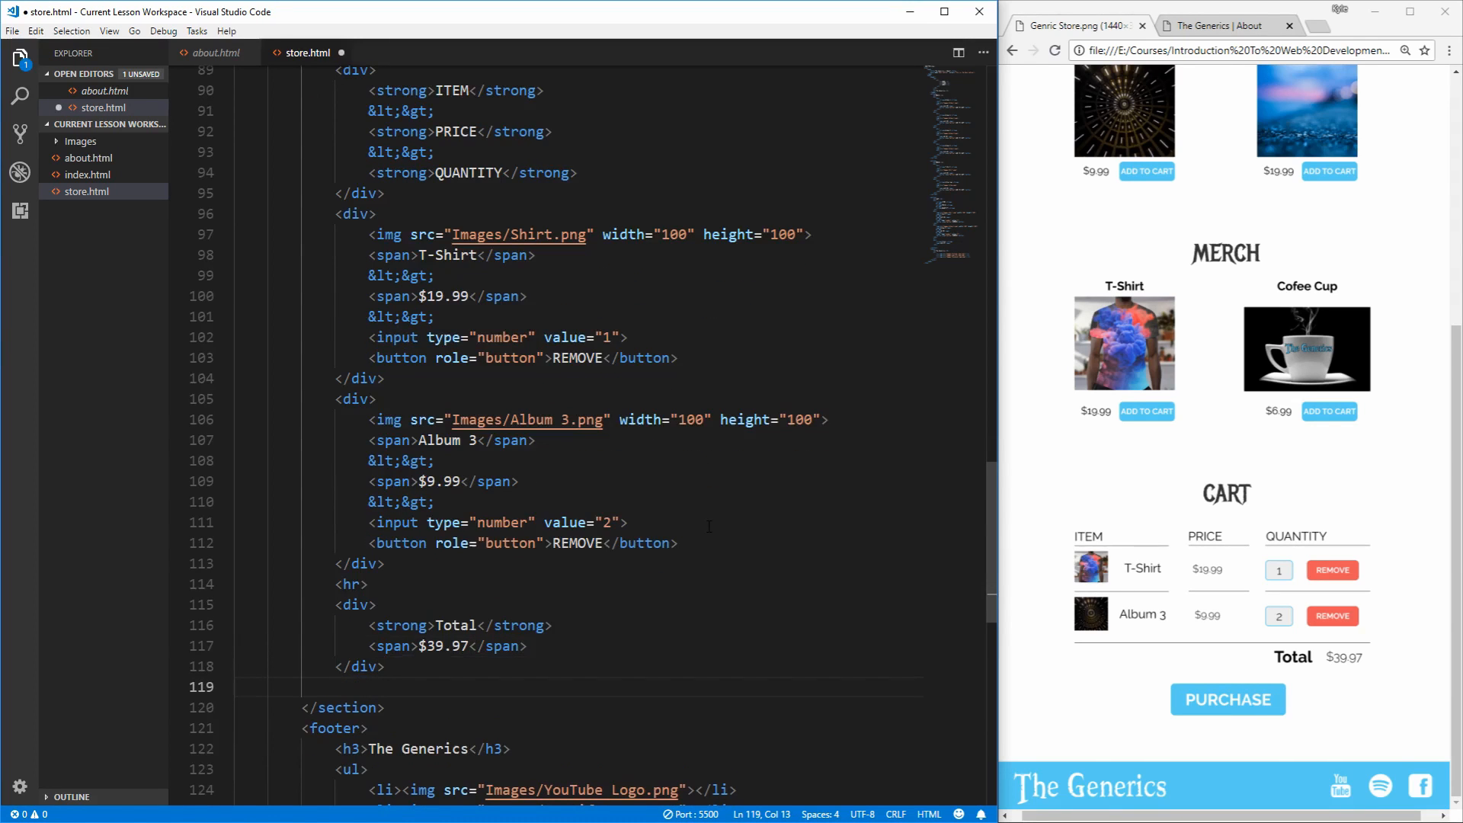
{"action": "type", "text": "<div>"}
{"action": "type", "text": "<button rol"}
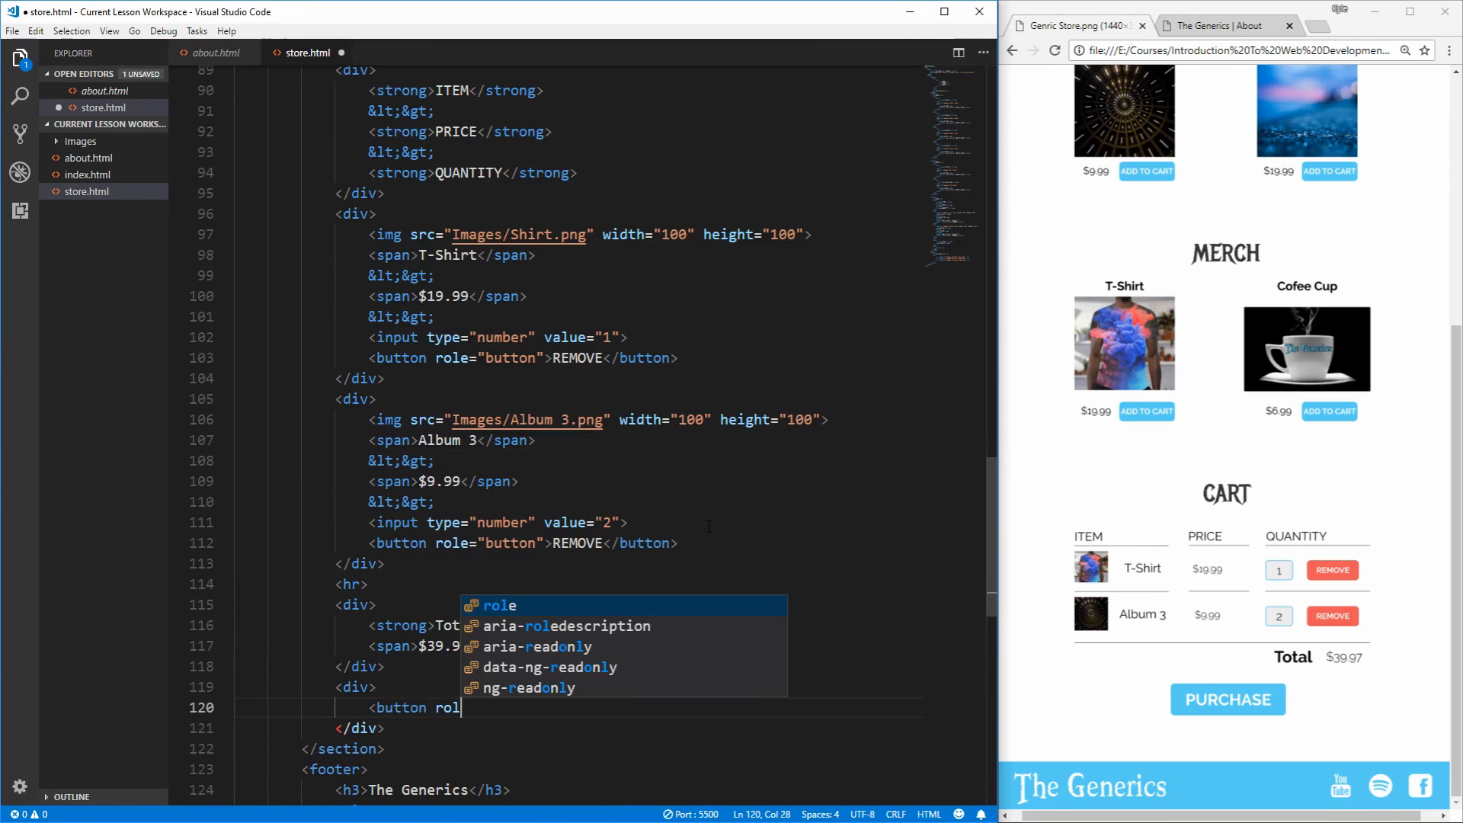
{"action": "type", "text": "=\"button\">PURC</button>"}
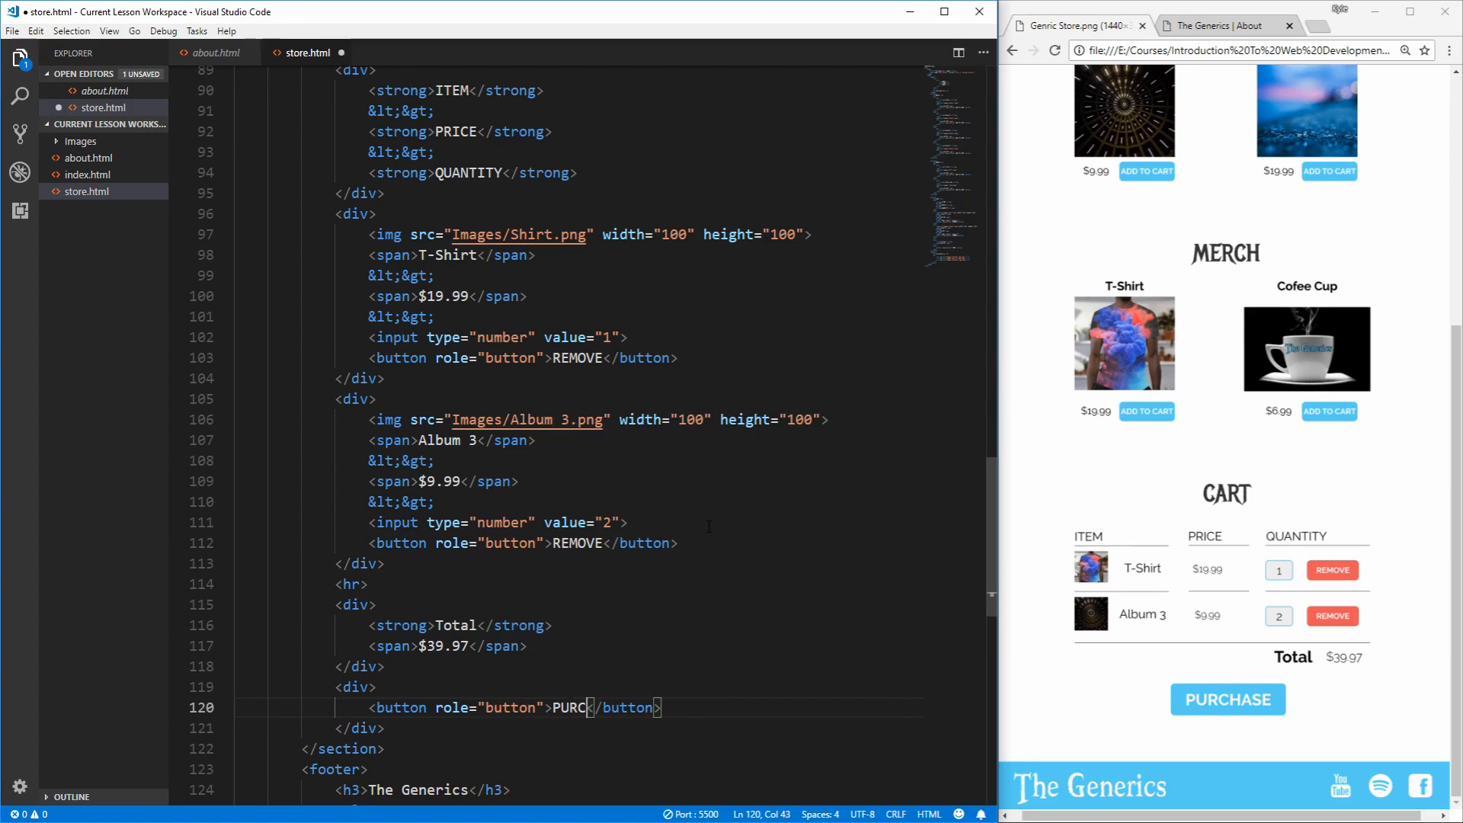
{"action": "type", "text": "HASE"}
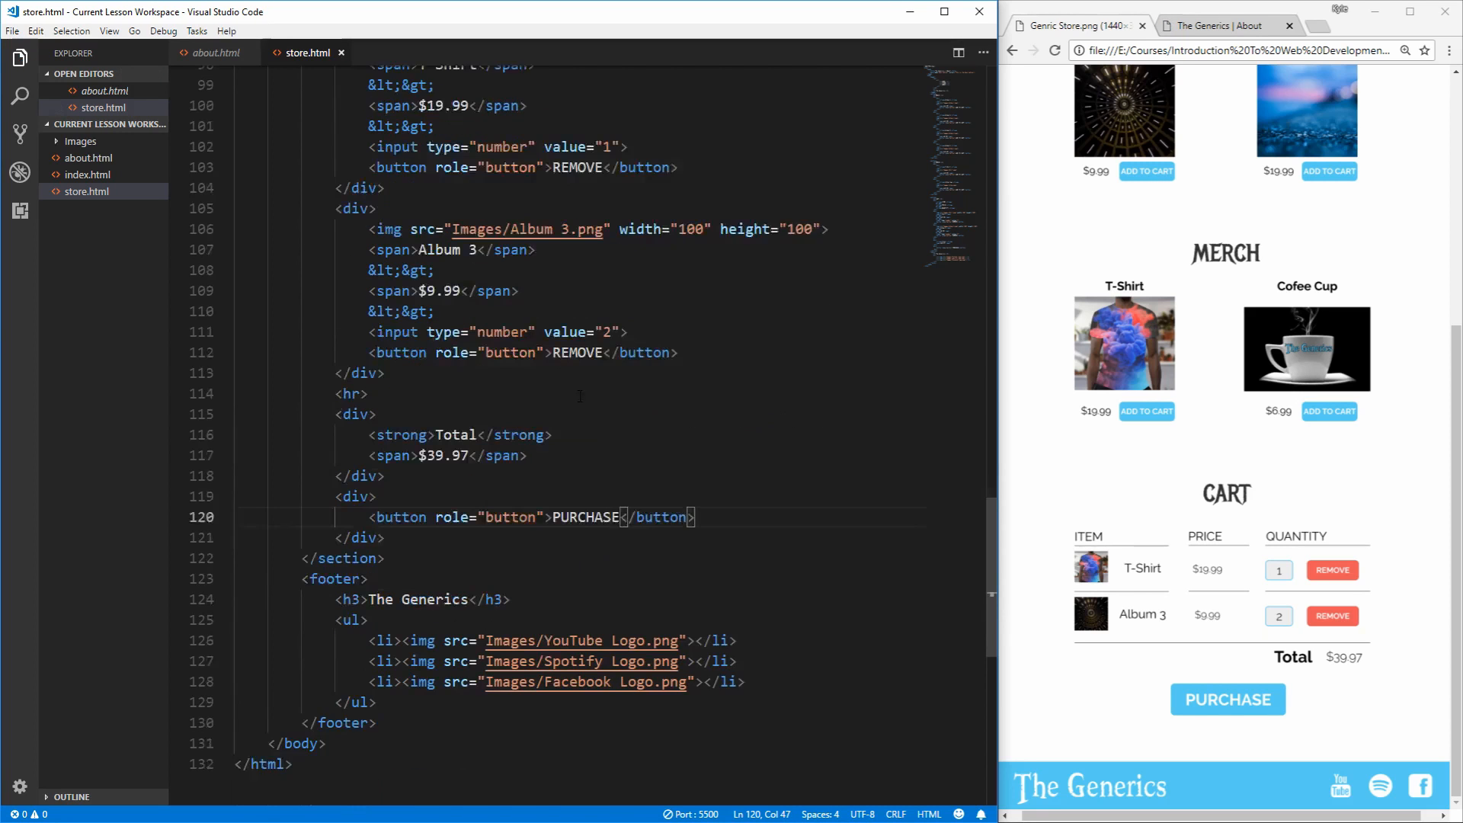
{"action": "scroll", "scroll_direction": "up", "scroll_amount": 3}
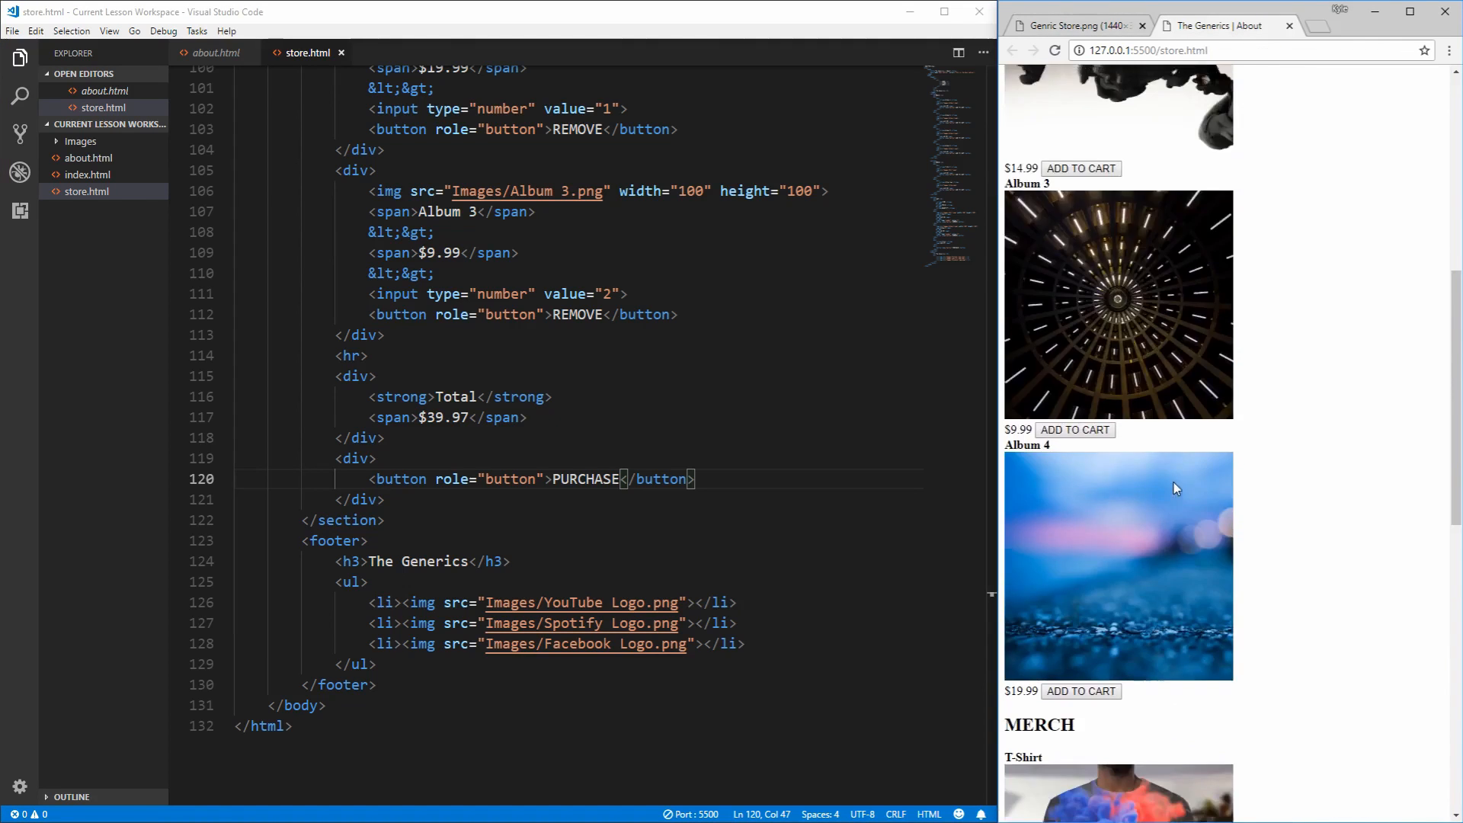
{"action": "scroll", "scroll_direction": "up", "scroll_amount": 3}
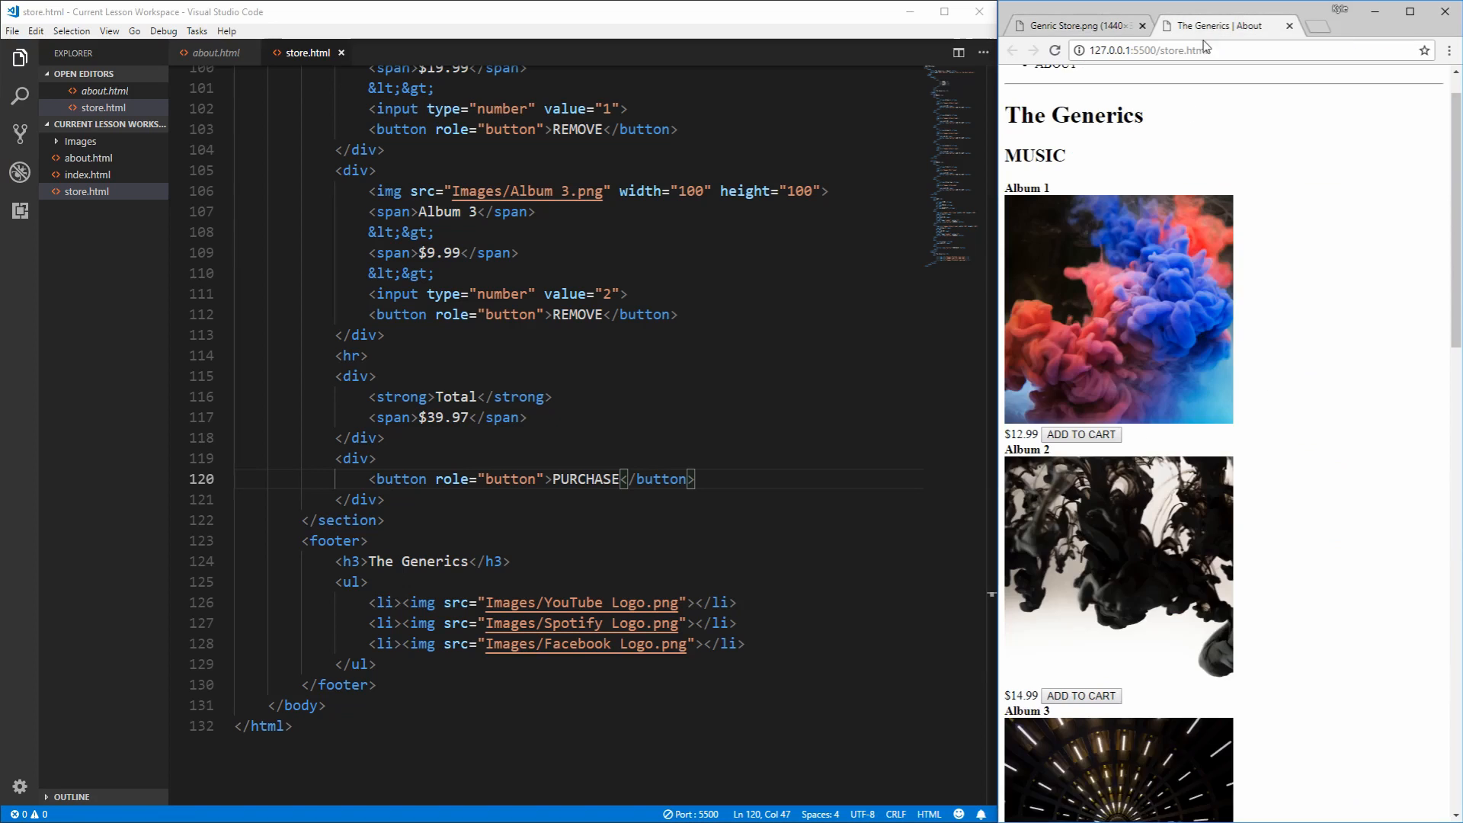
{"action": "scroll", "scroll_direction": "up", "scroll_amount": 3}
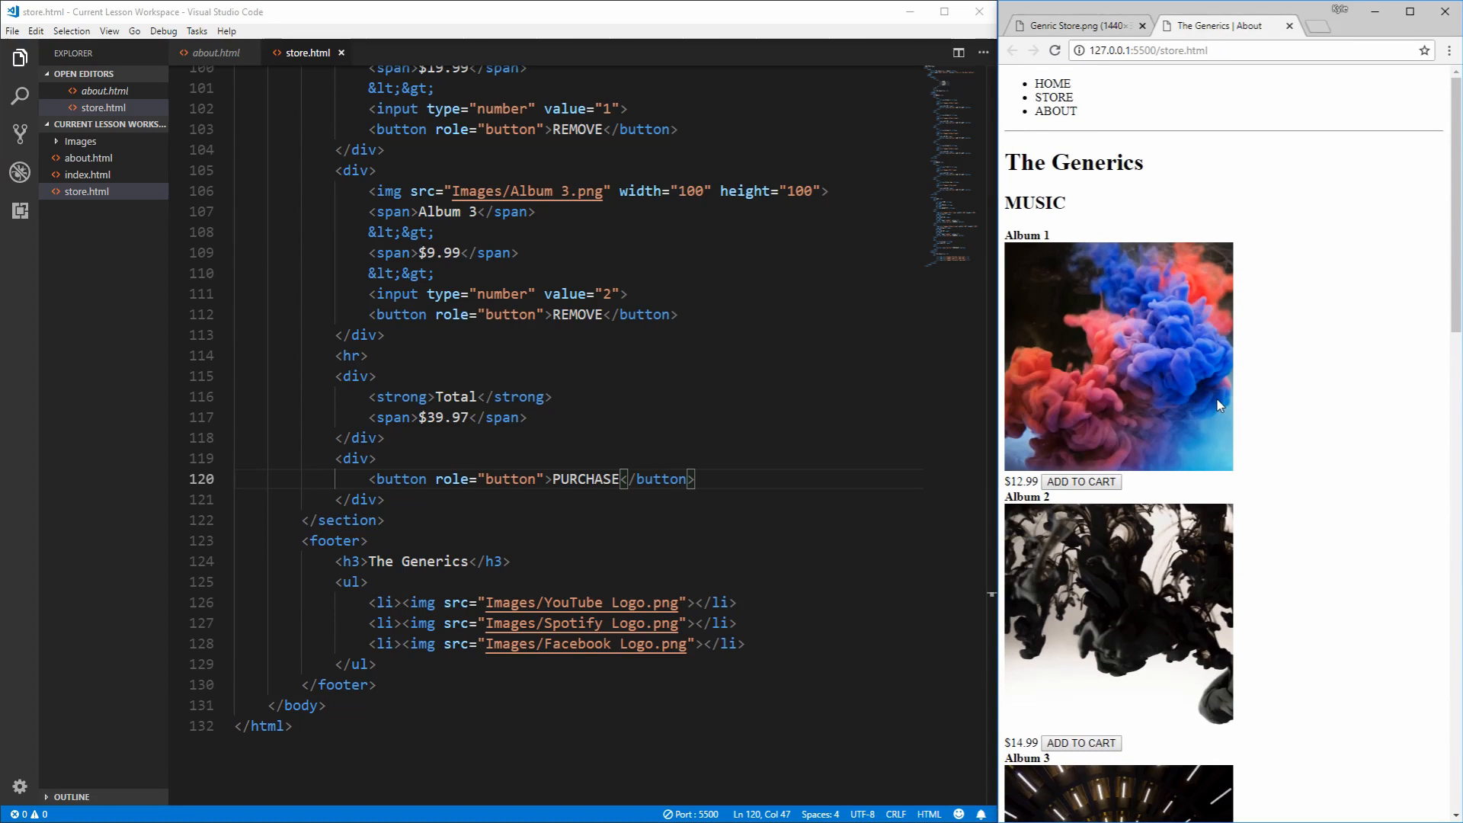
{"action": "scroll", "scroll_direction": "down", "scroll_amount": 3}
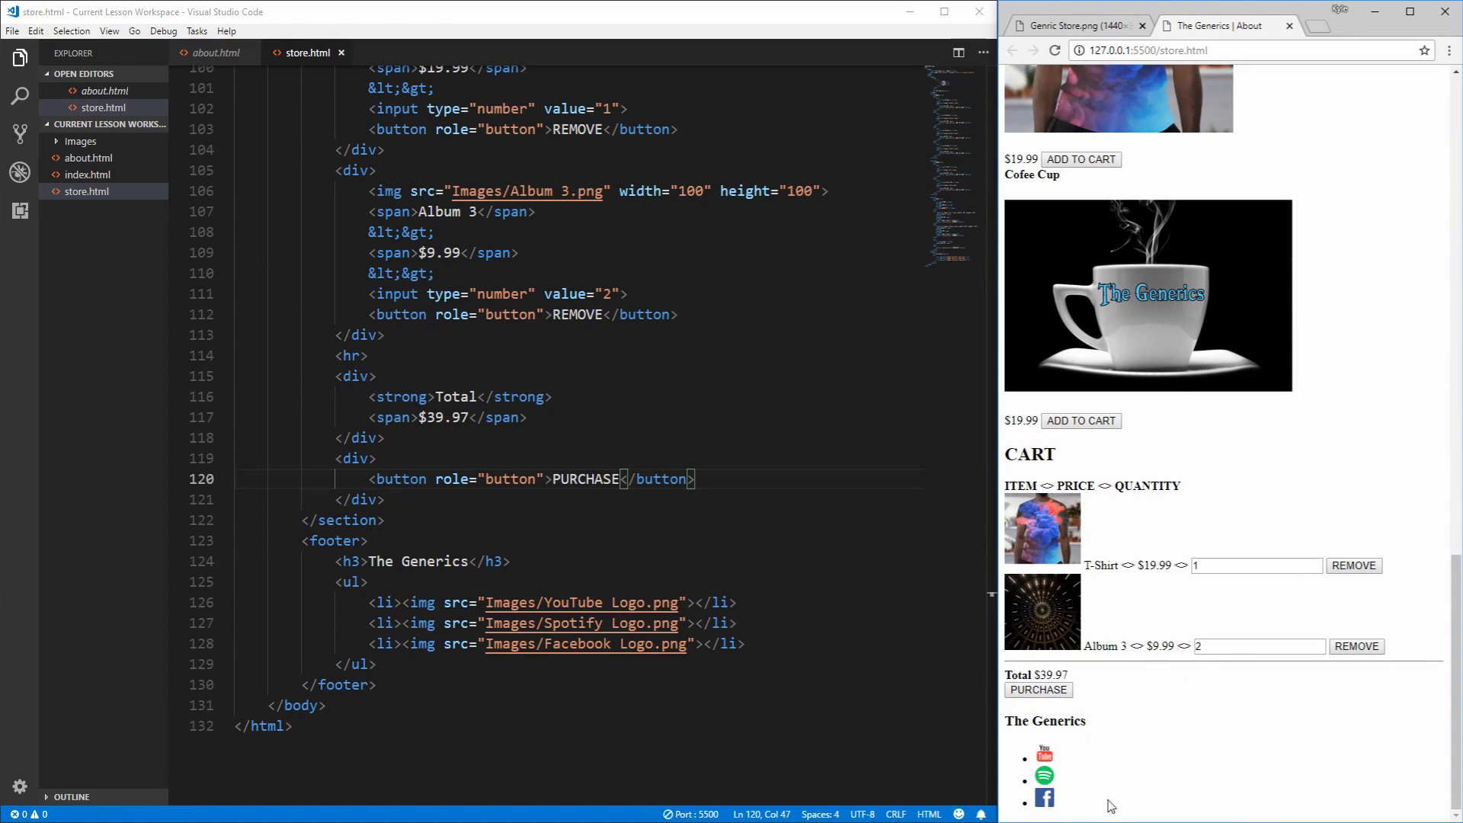
{"action": "scroll", "scroll_direction": "up", "scroll_amount": 3}
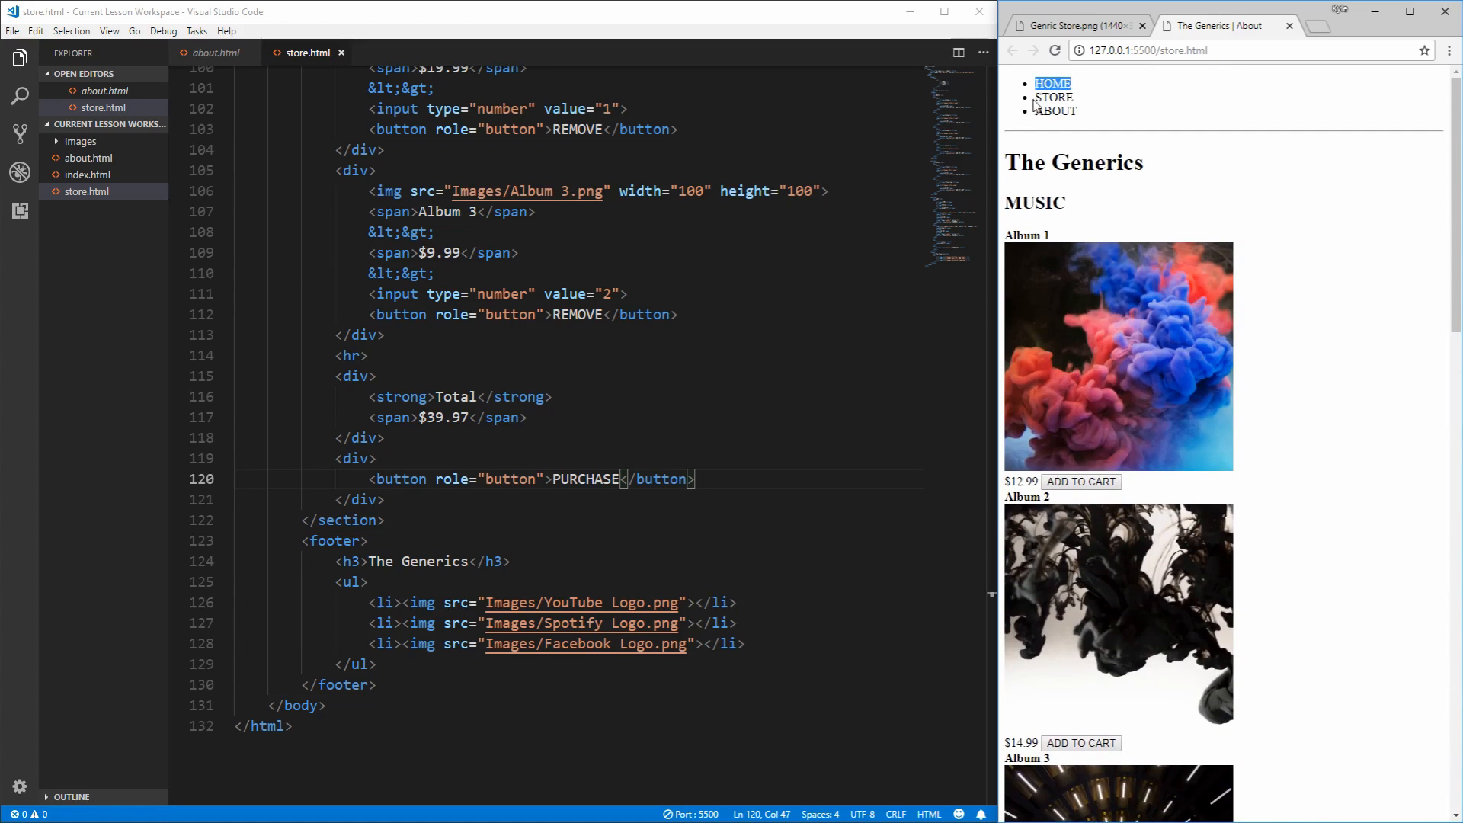
{"action": "mouse_move", "coordinate": [1022, 122]}
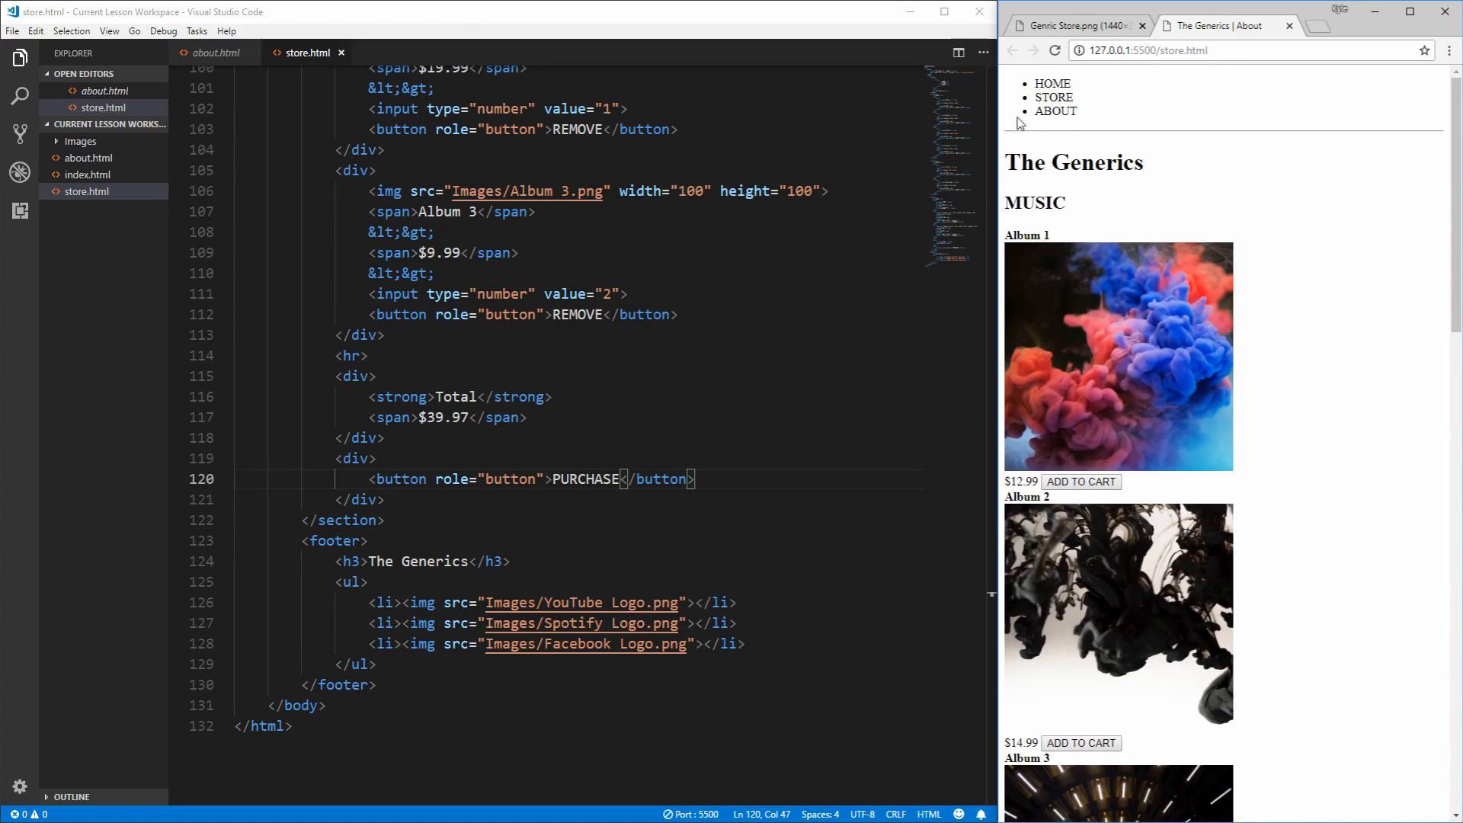
{"action": "scroll", "scroll_direction": "up", "scroll_amount": 3}
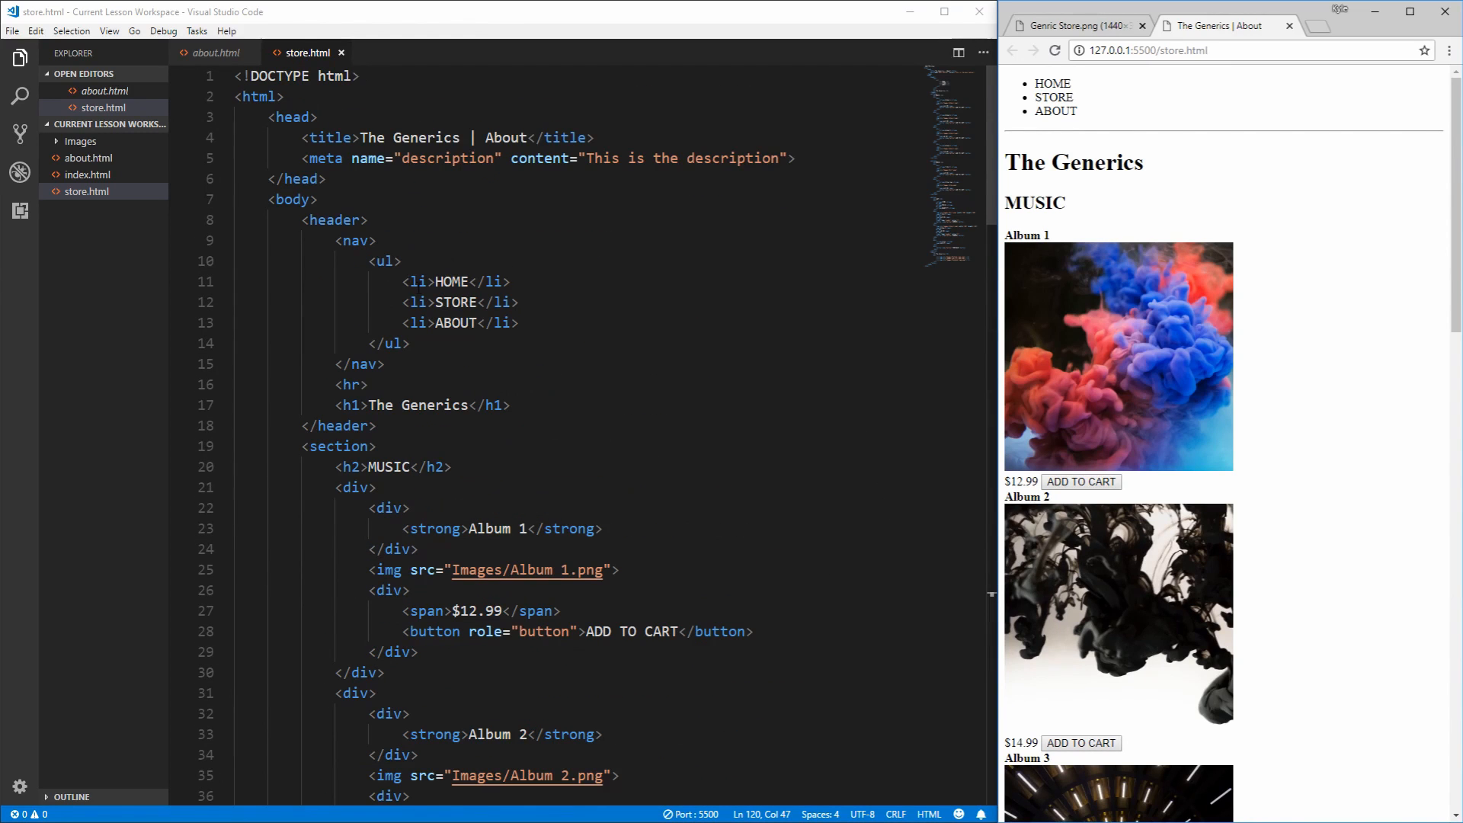
Step: Wrap the HOME, STORE and ABOUT nav items in <a href> links to index.html, store.html and about.html
{"action": "left_click", "coordinate": [404, 281]}
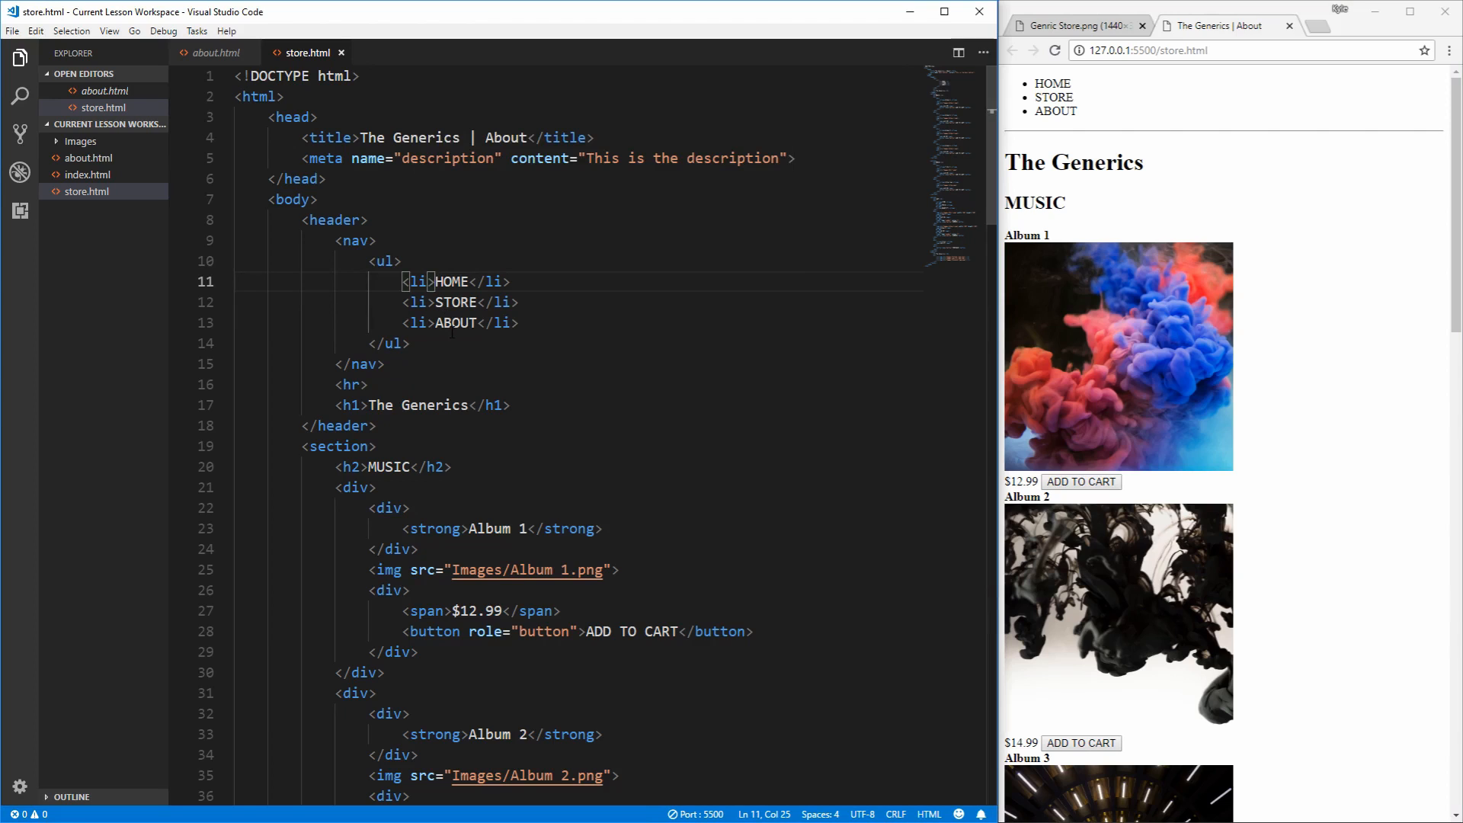
{"action": "type", "text": "<a href=\""}
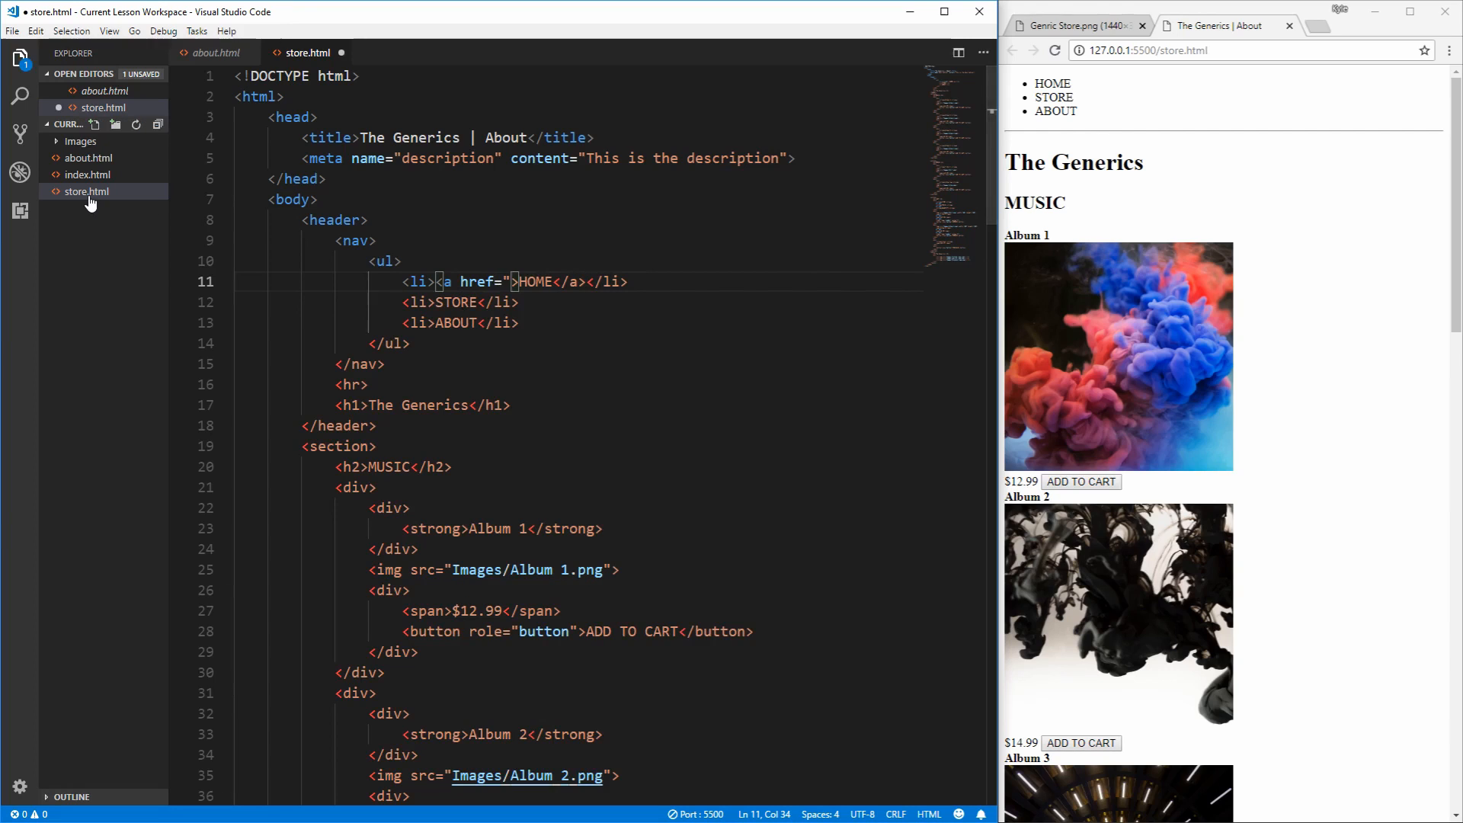
{"action": "mouse_move", "coordinate": [87, 174]}
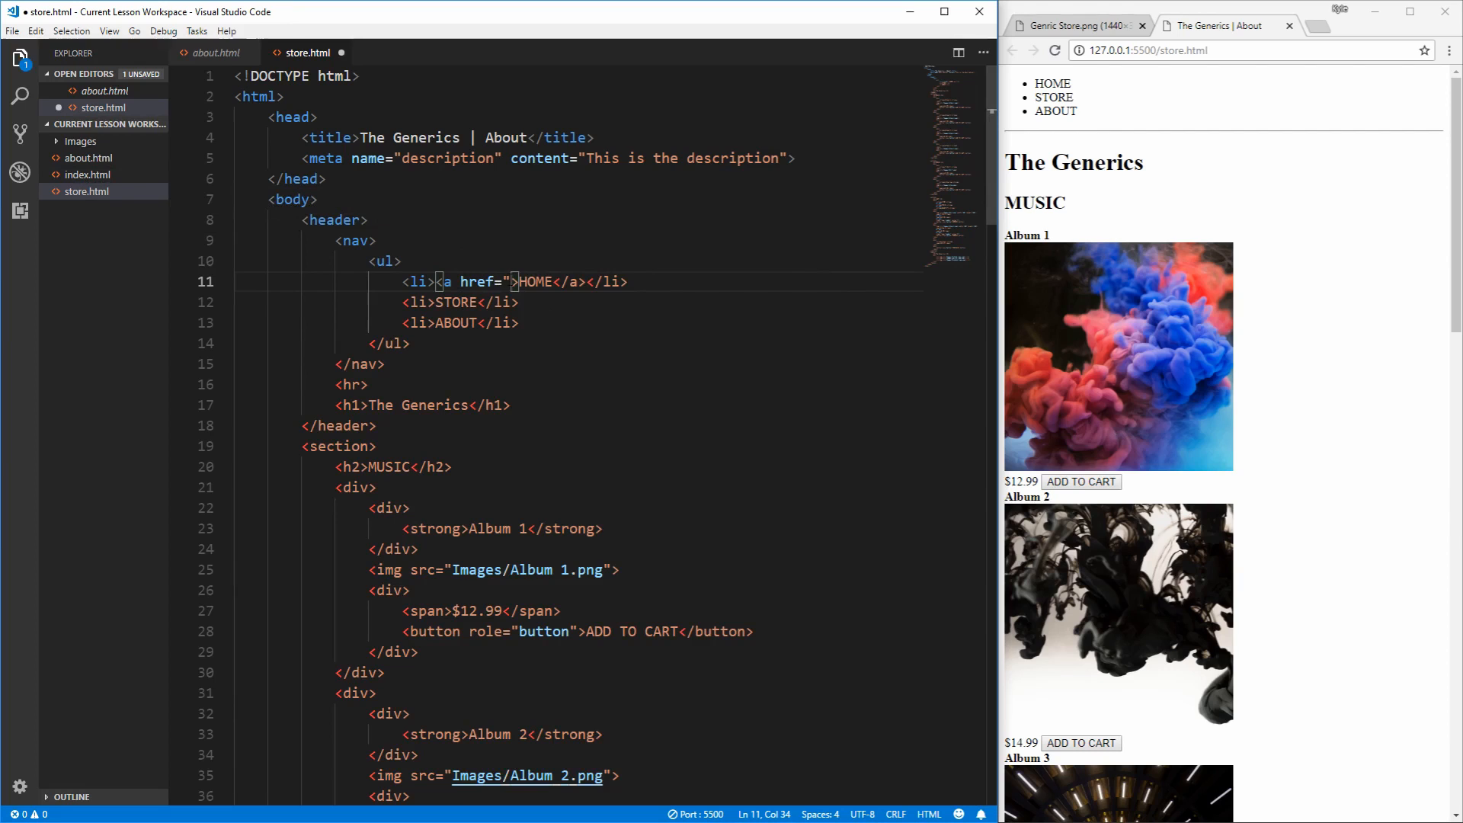
{"action": "type", "text": "index.html"}
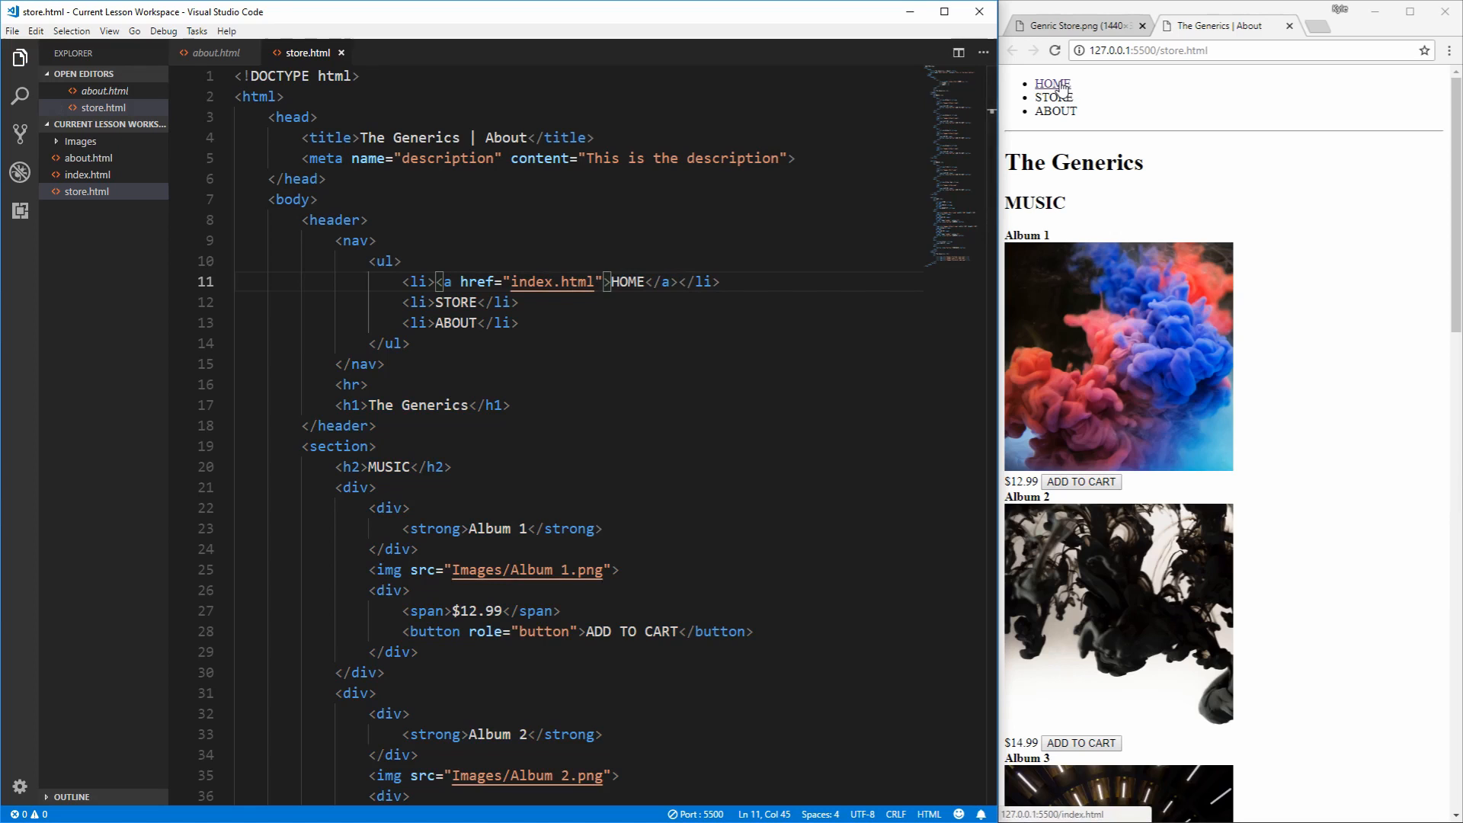
Step: Follow the HOME, STORE and ABOUT links in the preview to confirm they work
{"action": "left_click", "coordinate": [1051, 84]}
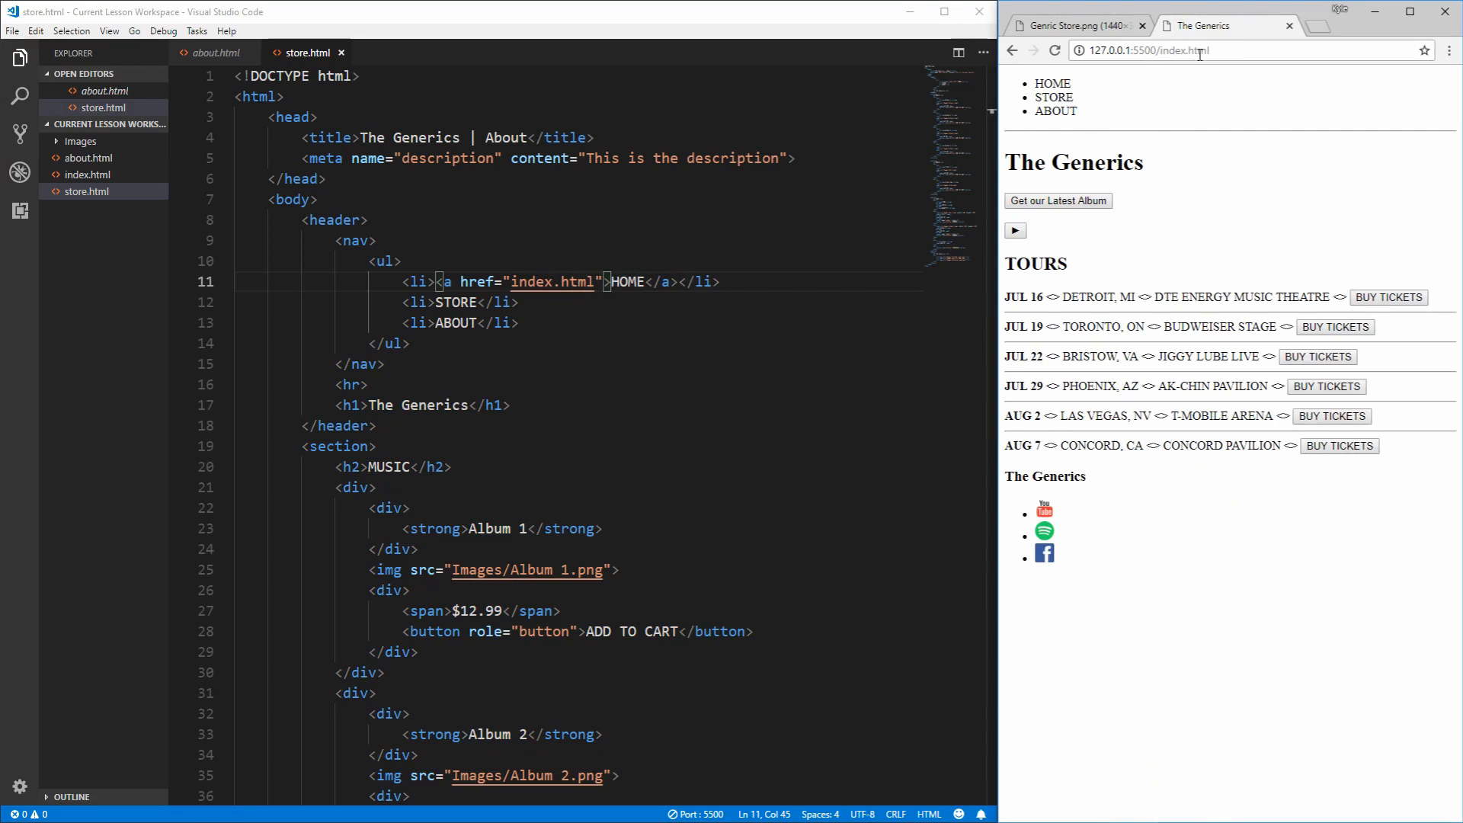
{"action": "left_click", "coordinate": [1051, 83]}
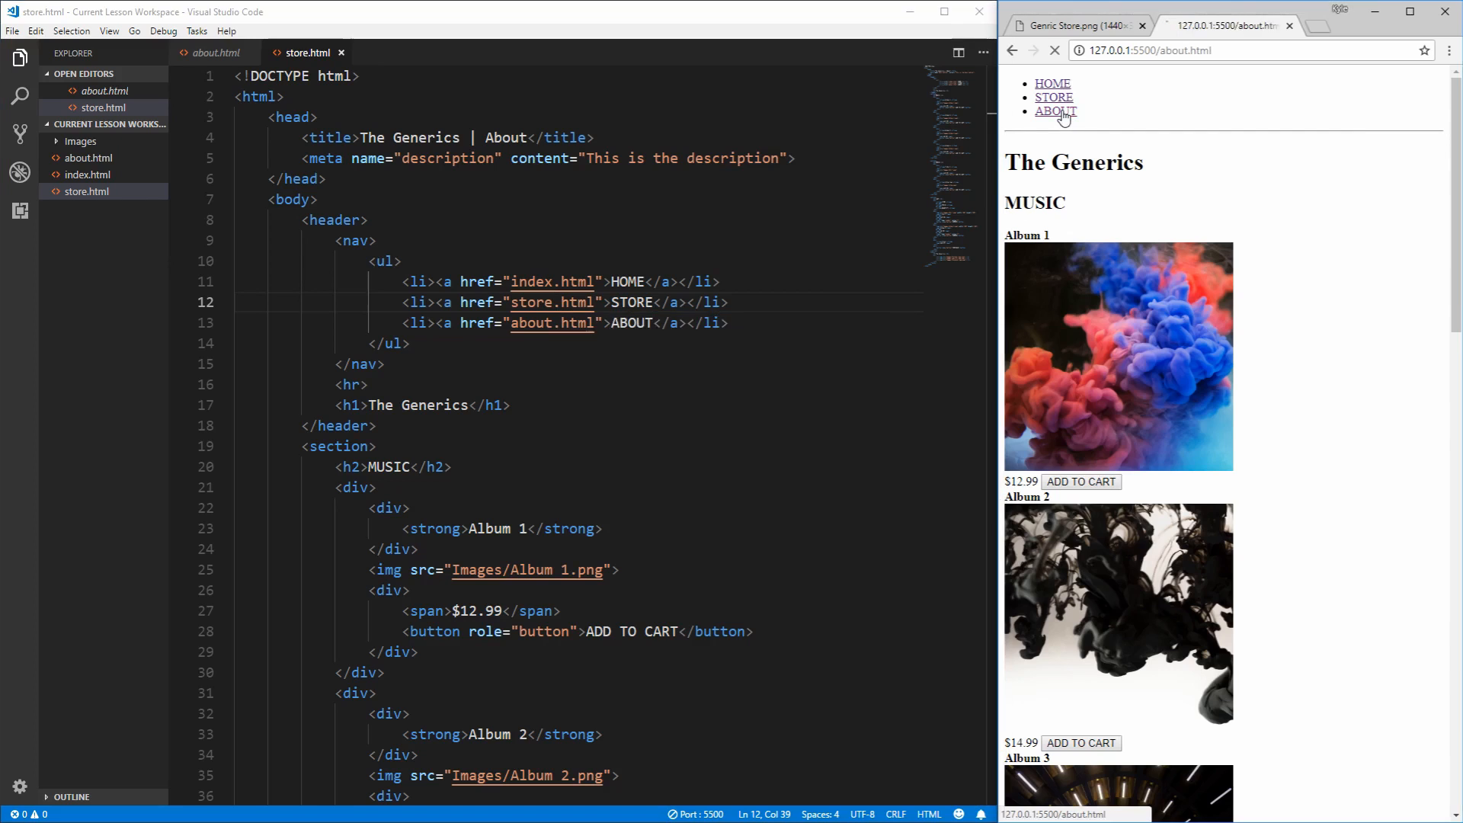
{"action": "left_click", "coordinate": [1053, 98]}
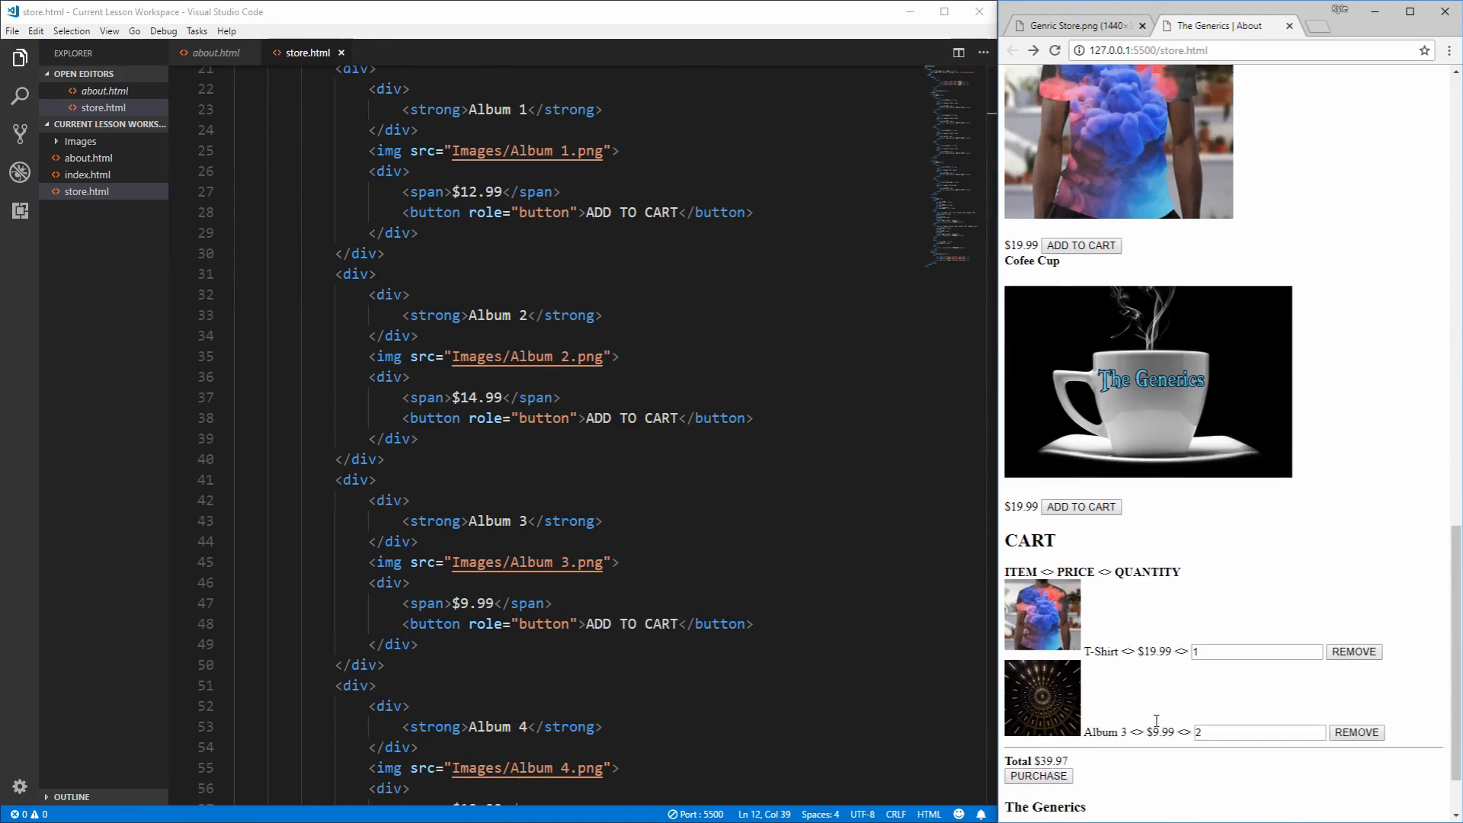
{"action": "scroll", "scroll_direction": "down", "scroll_amount": 3}
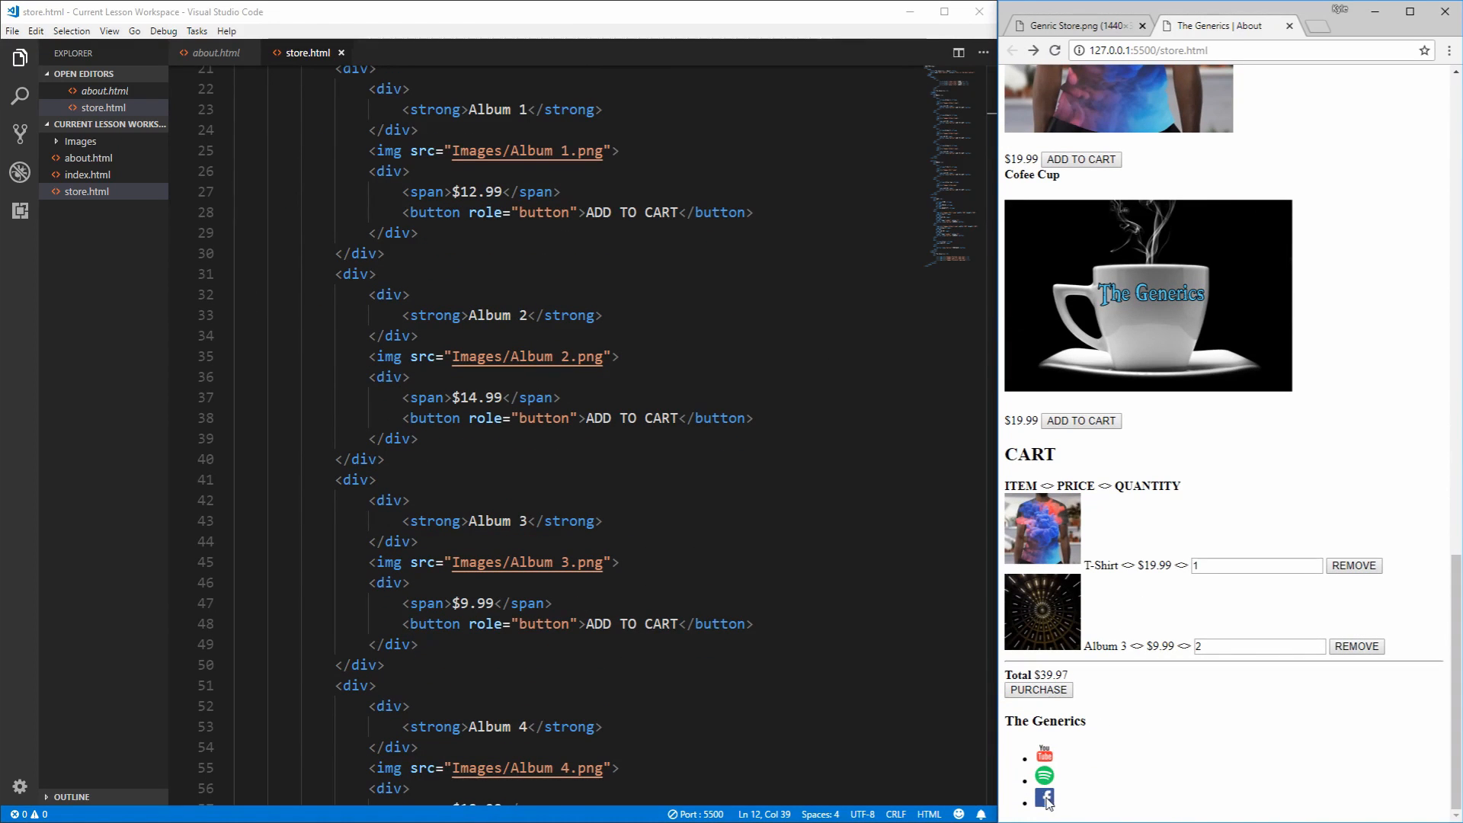
{"action": "scroll", "scroll_direction": "down", "scroll_amount": 3}
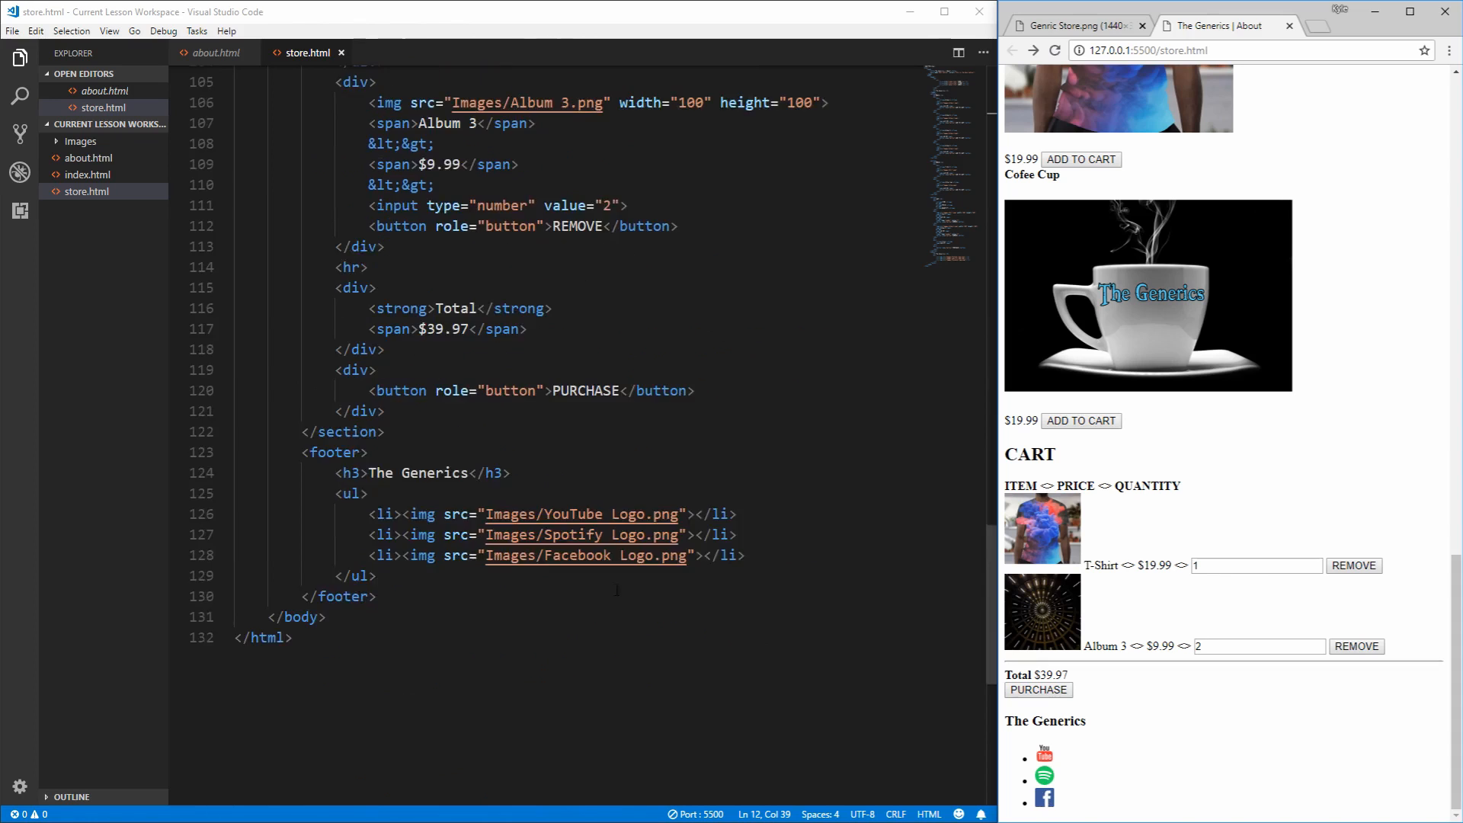
{"action": "scroll", "scroll_direction": "down", "scroll_amount": 3}
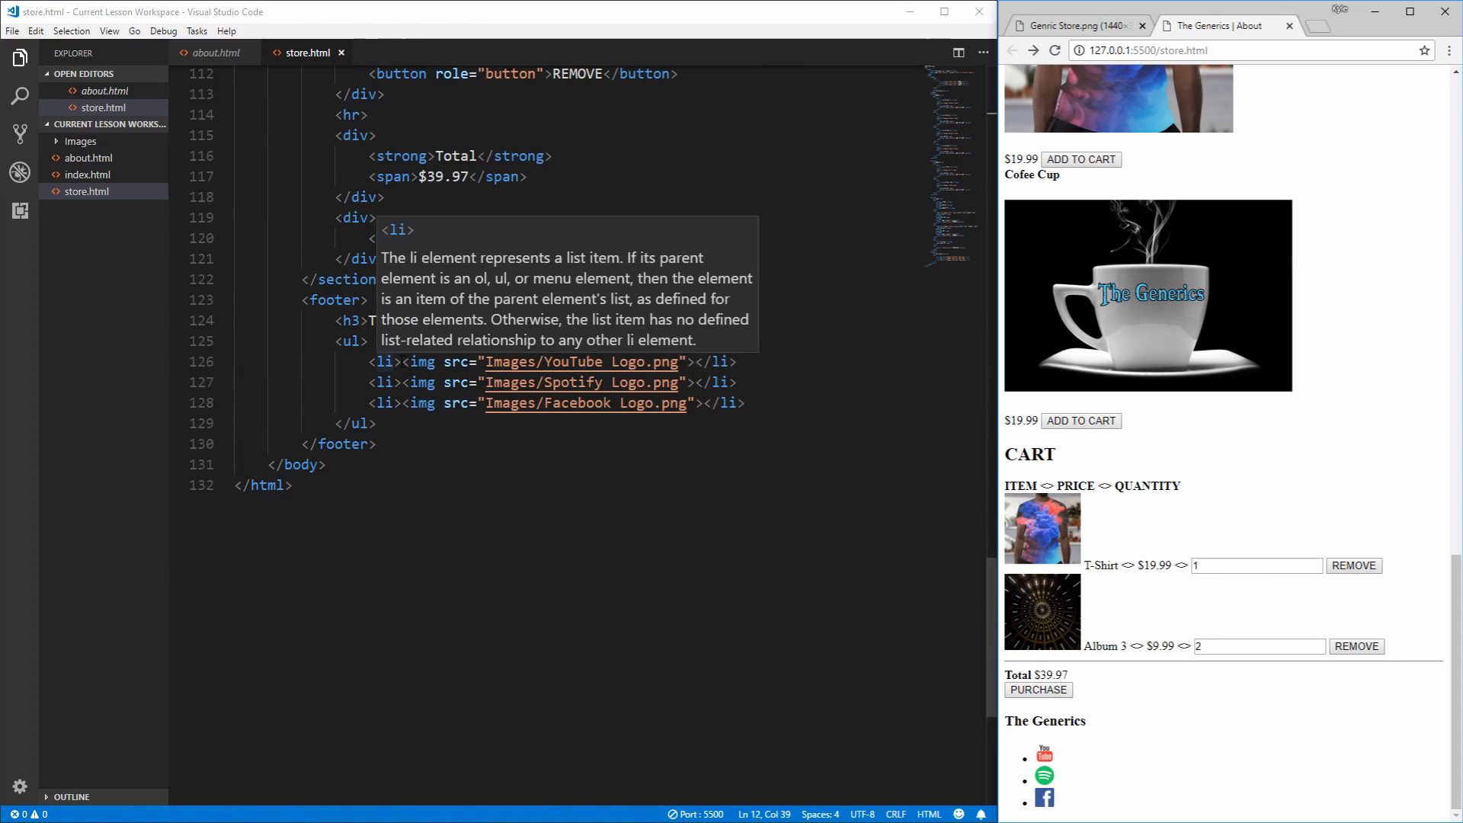
{"action": "left_click", "coordinate": [402, 363]}
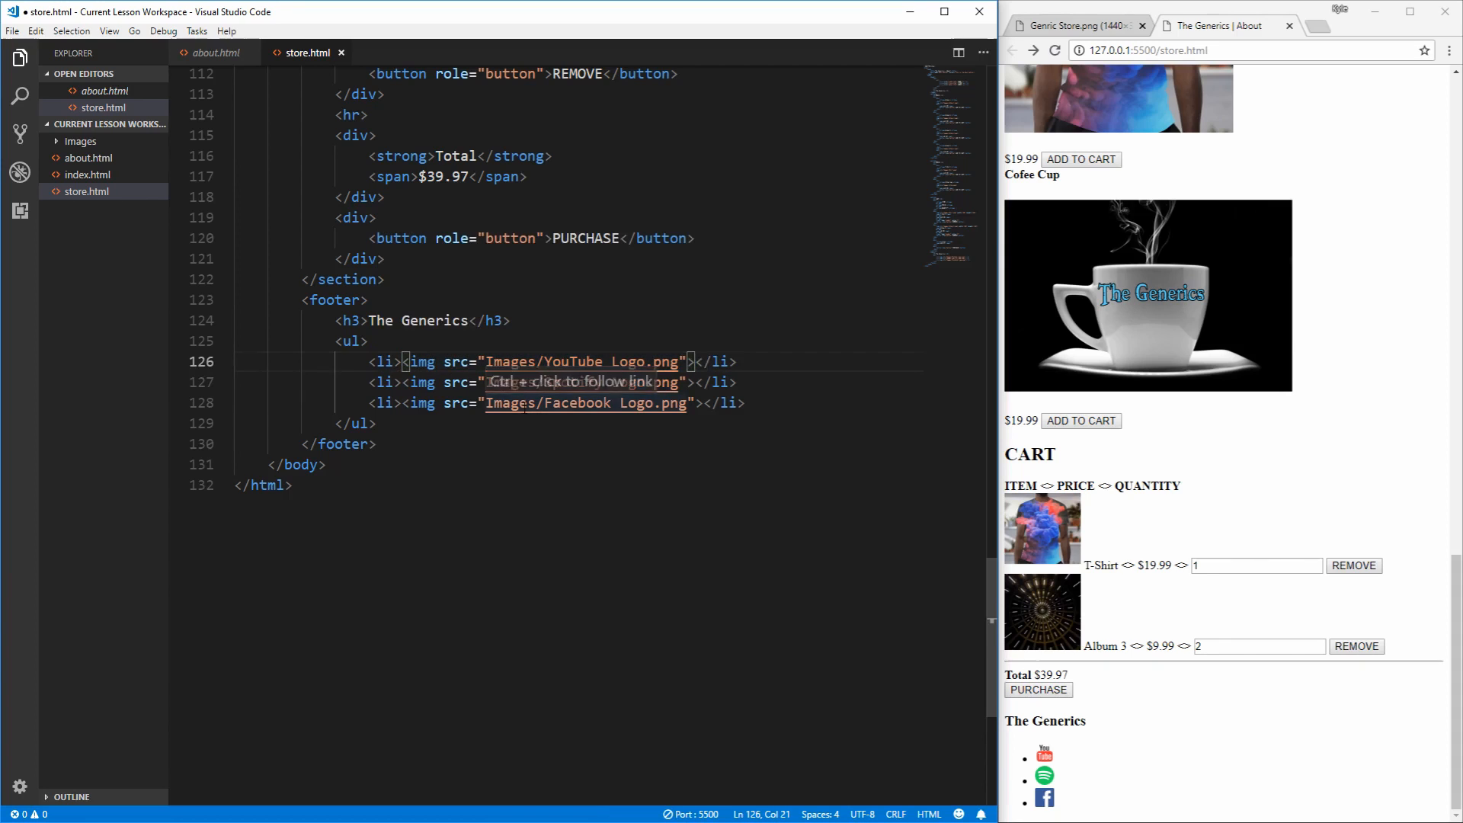
{"action": "type", "text": "<a"}
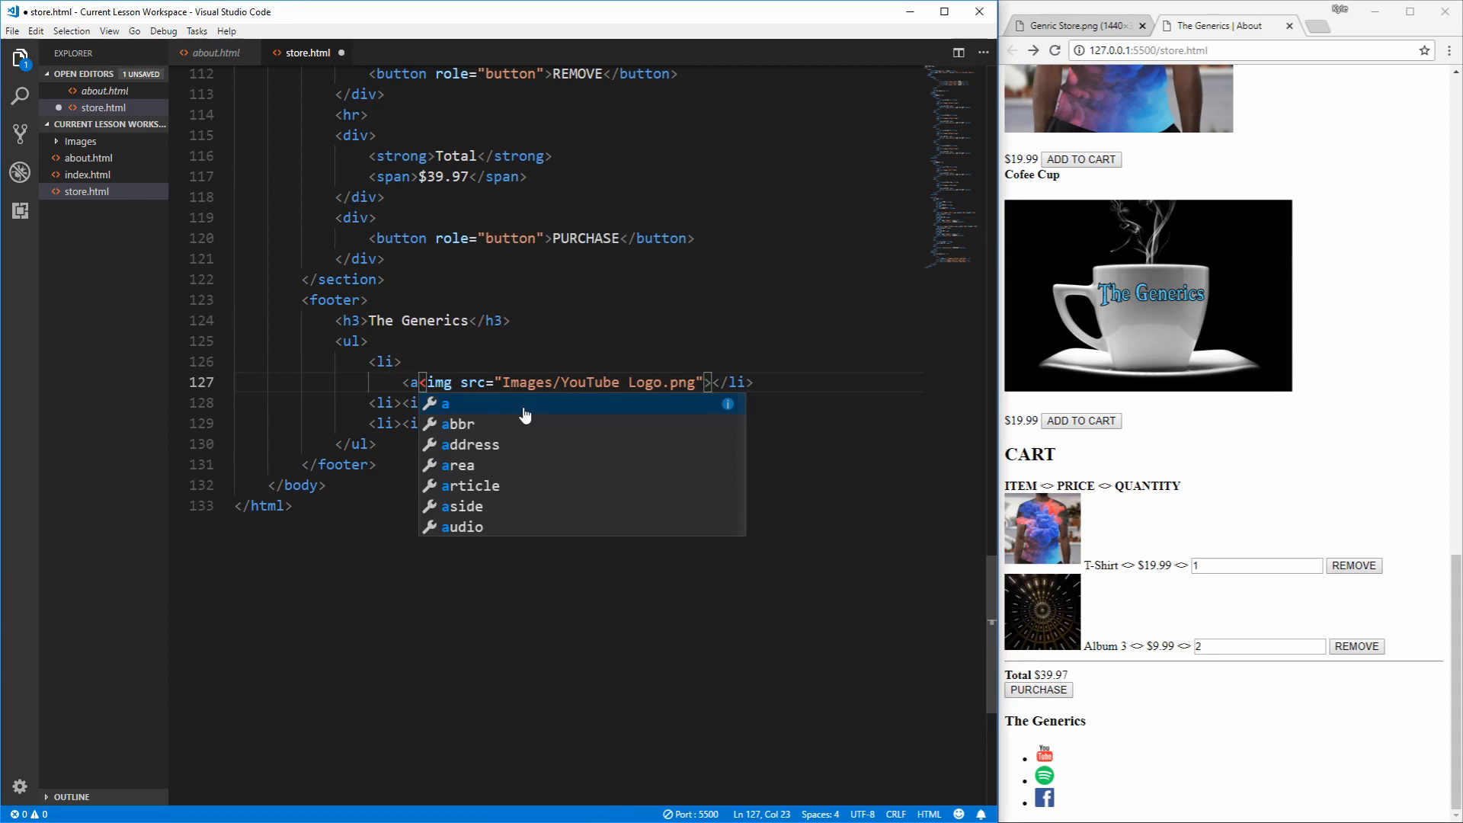
{"action": "type", "text": "href=\"https"}
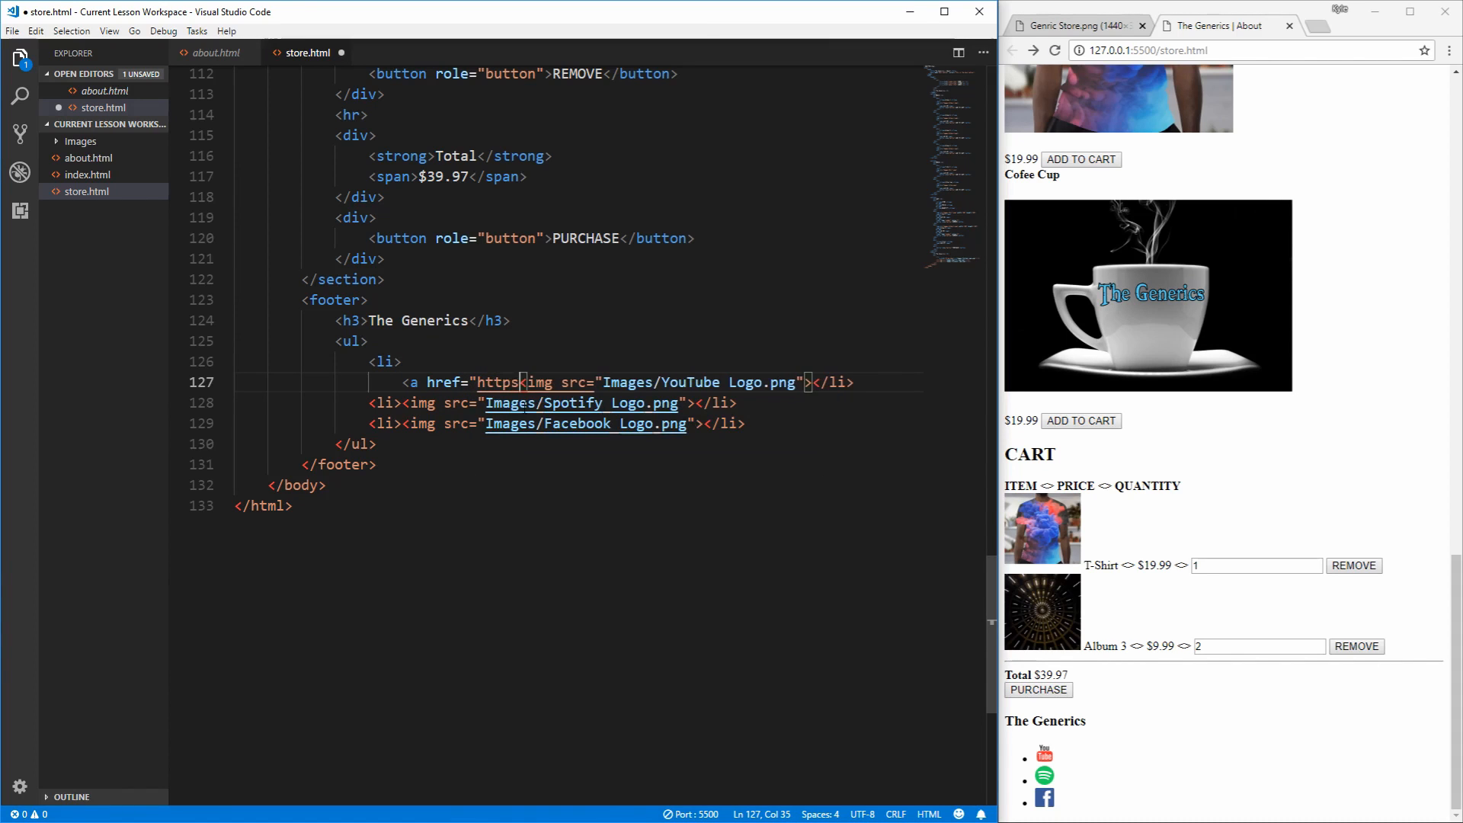
{"action": "type", "text": "://youtube.com\">"}
{"action": "type", "text": "</a>"}
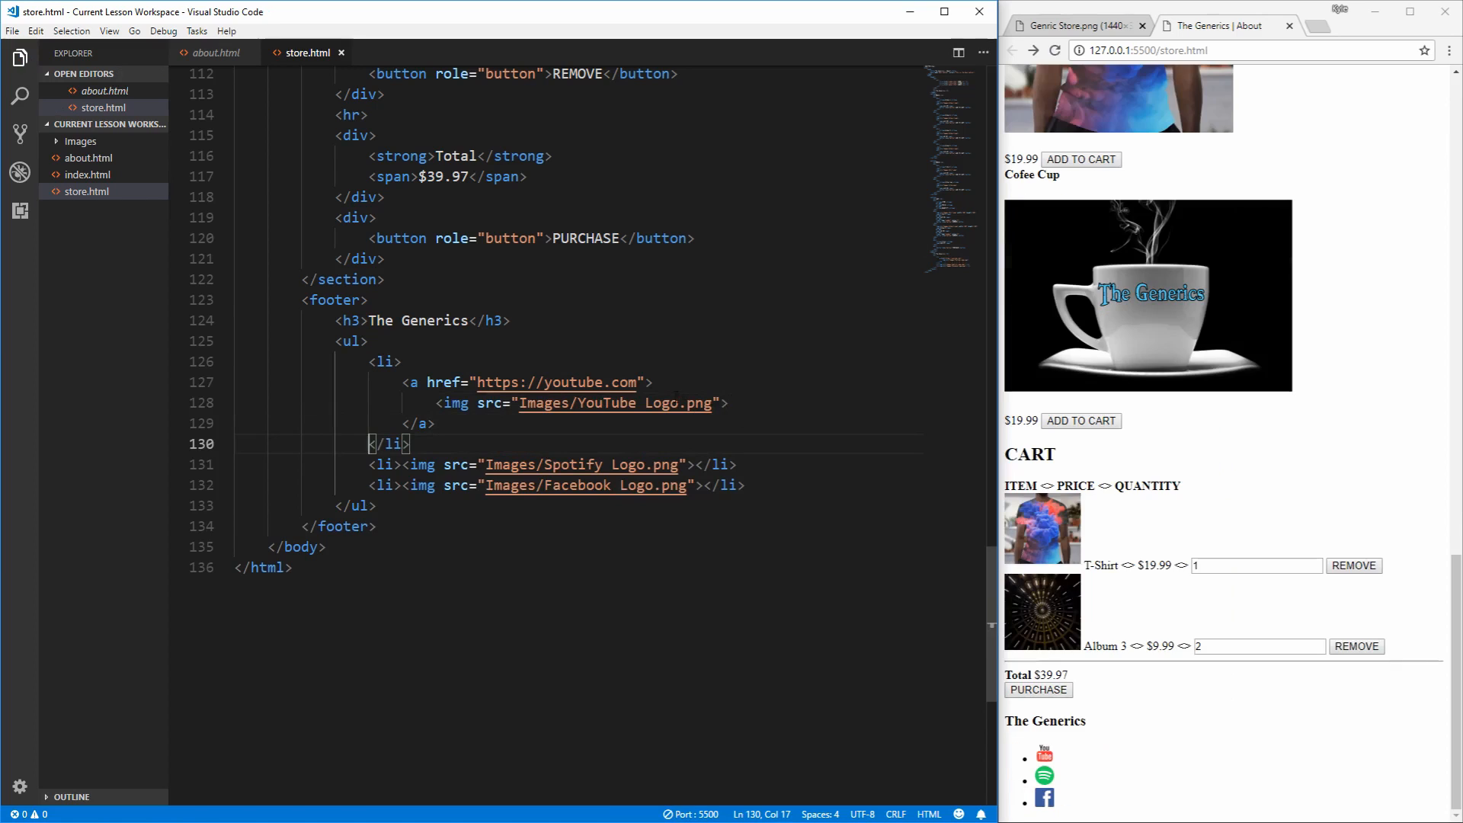
{"action": "mouse_move", "coordinate": [1042, 757]}
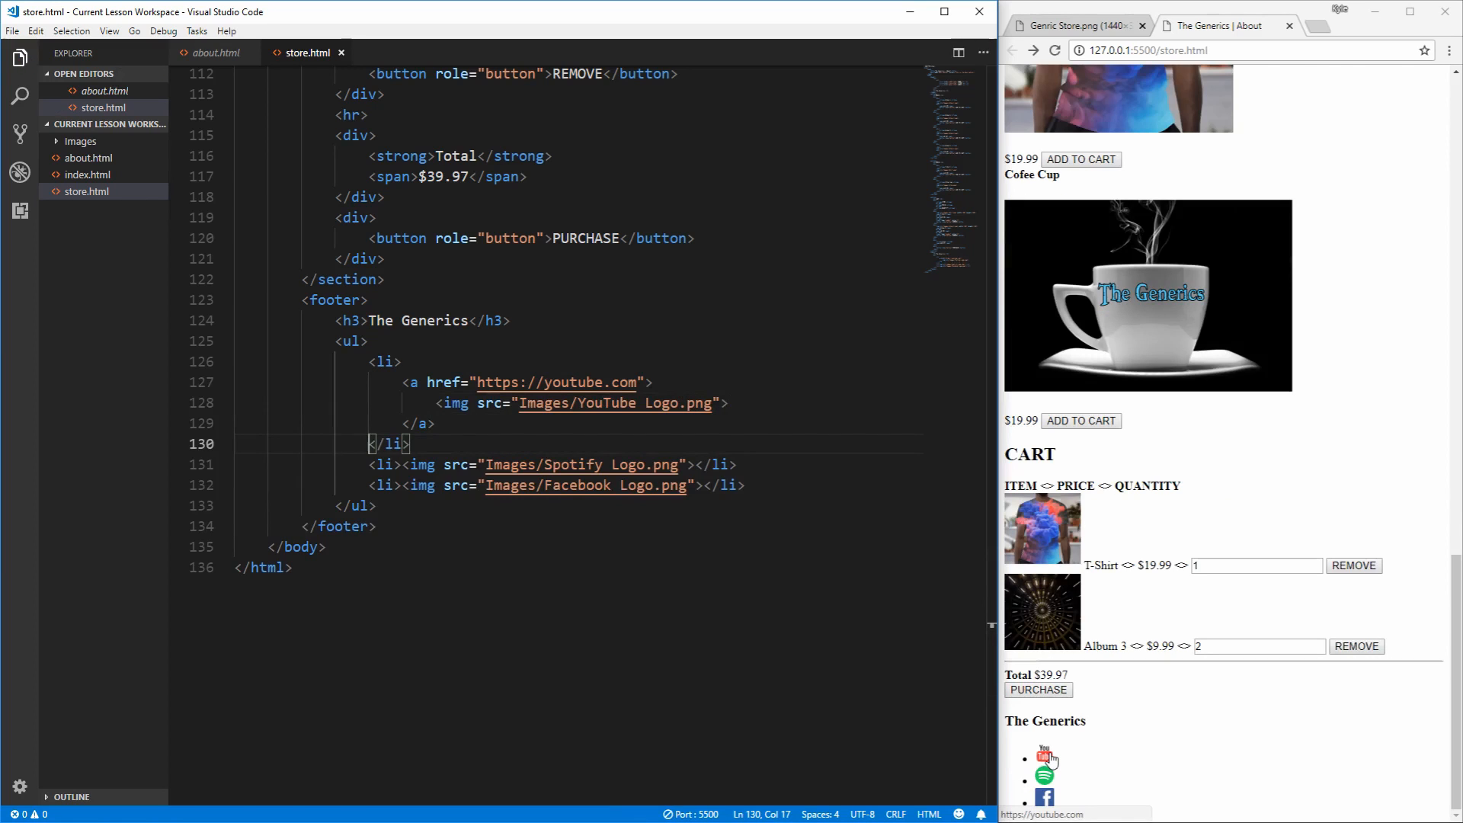
{"action": "left_click", "coordinate": [1046, 757]}
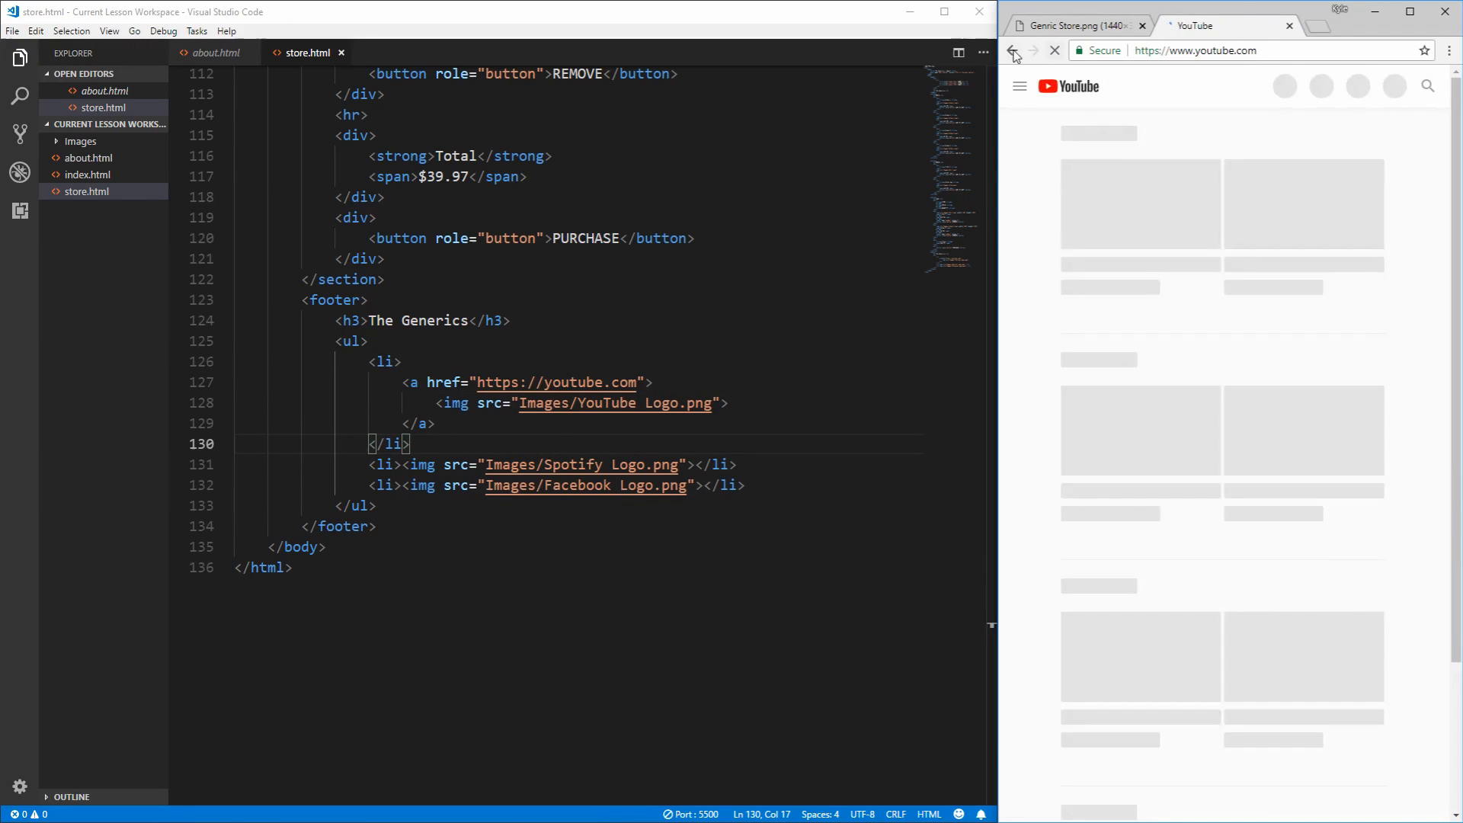
{"action": "left_click", "coordinate": [1013, 50]}
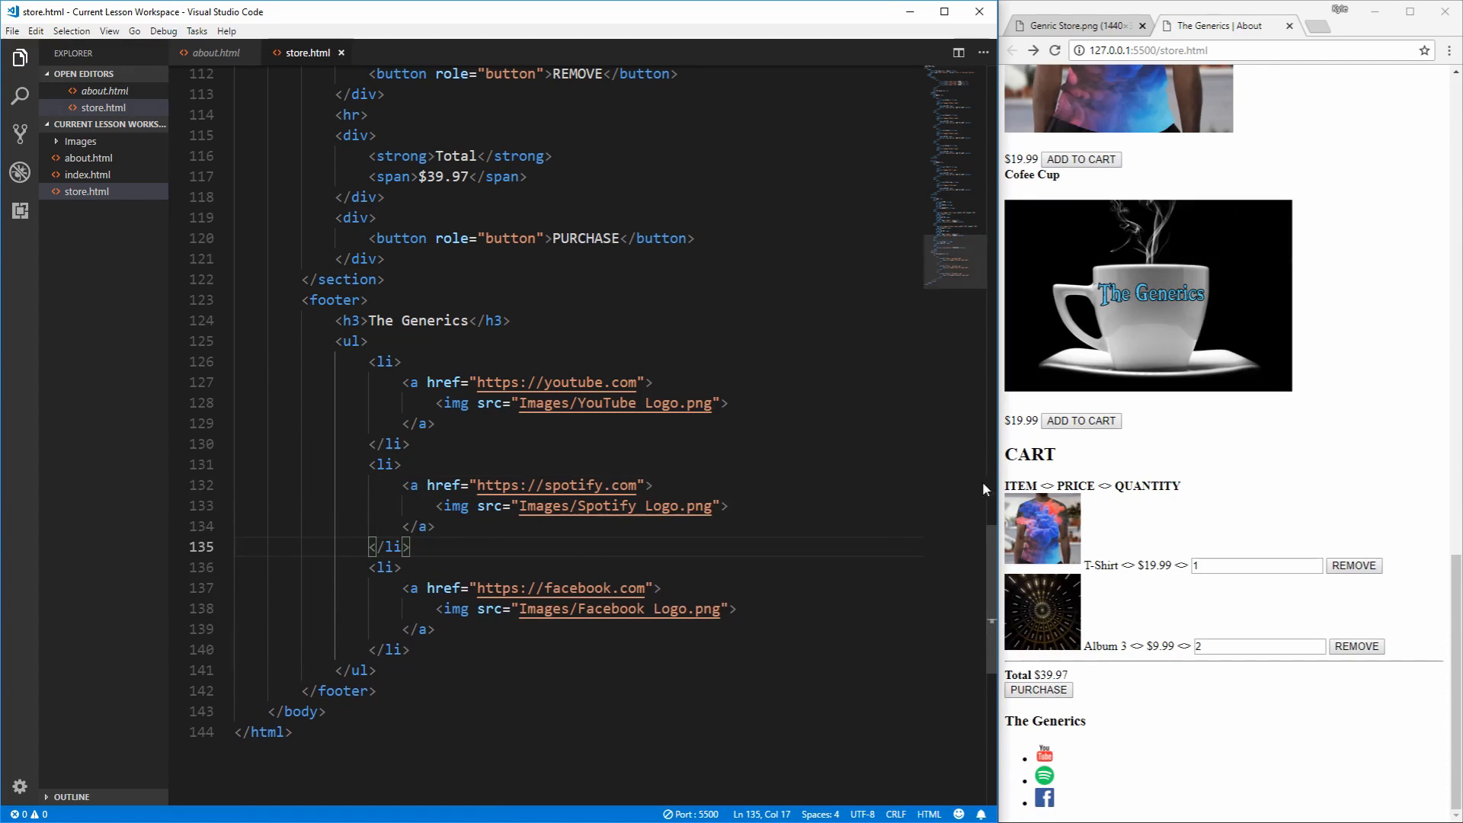
{"action": "mouse_move", "coordinate": [1044, 775]}
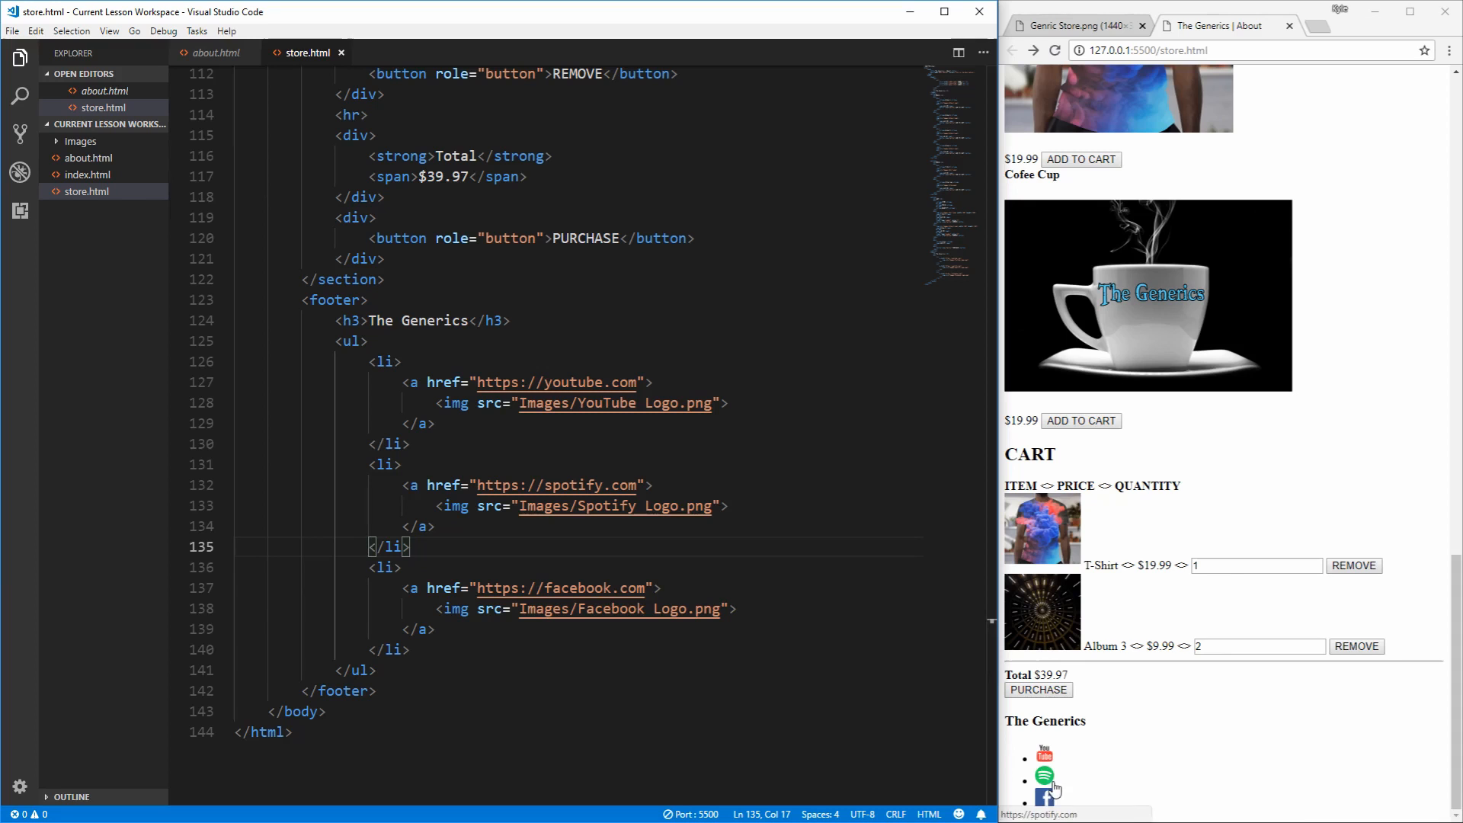
Step: Follow the Spotify logo link in the preview to confirm it reaches spotify.com
{"action": "left_click", "coordinate": [1044, 776]}
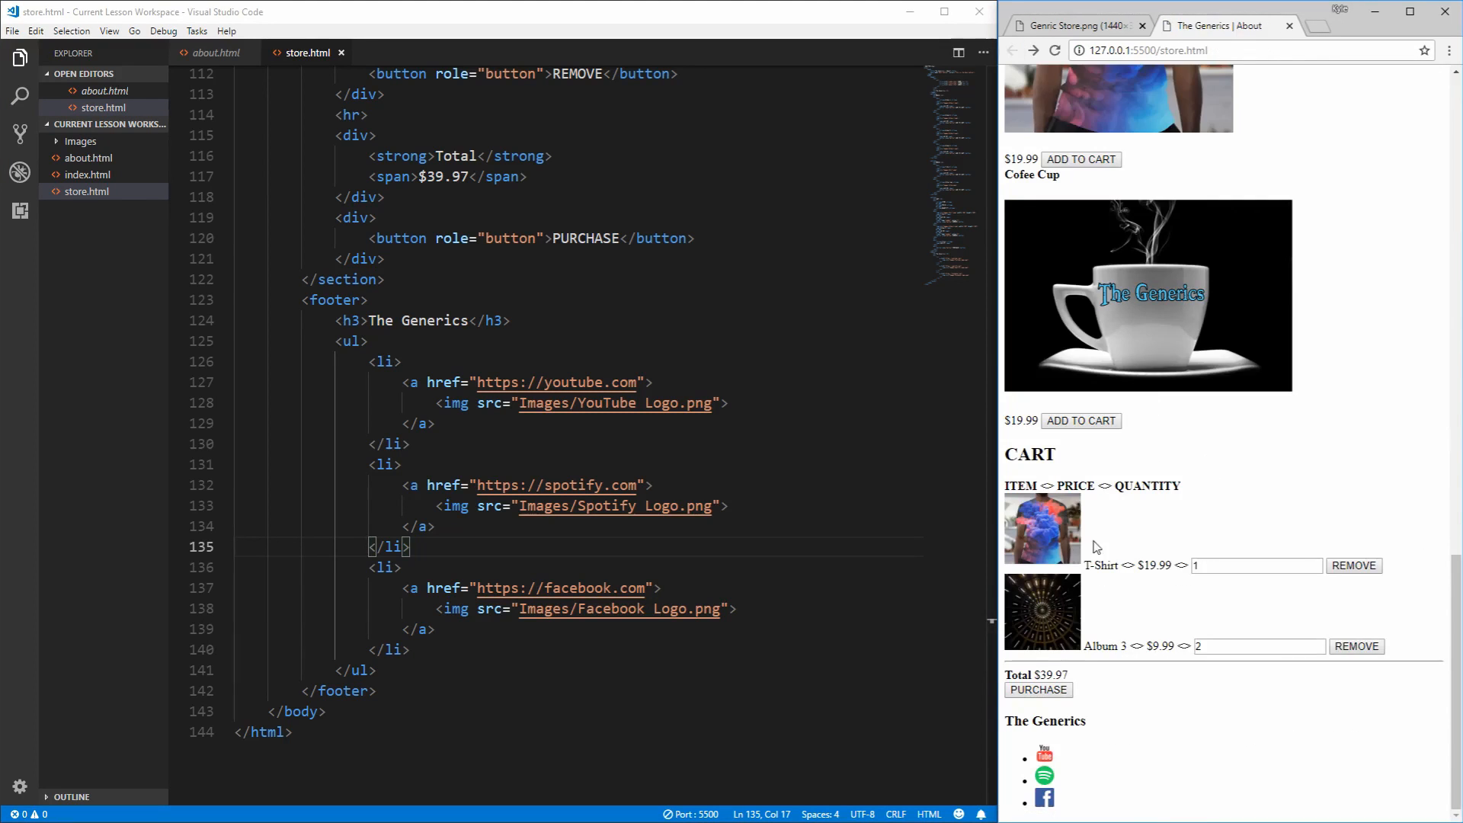
{"action": "mouse_move", "coordinate": [1044, 765]}
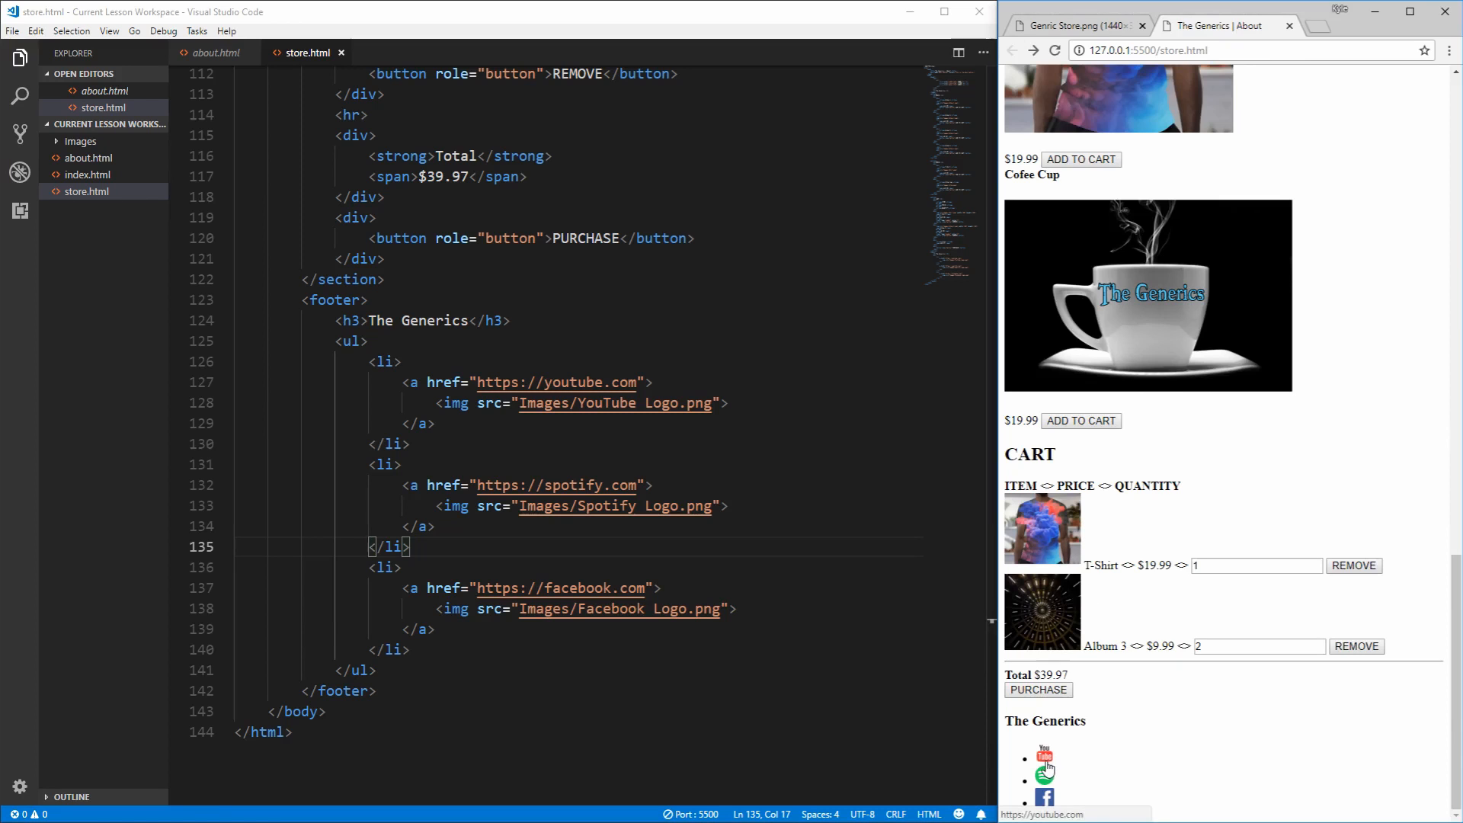
Step: Add target="_blank" to the YouTube, Spotify and Facebook footer anchors
{"action": "left_click", "coordinate": [1042, 778]}
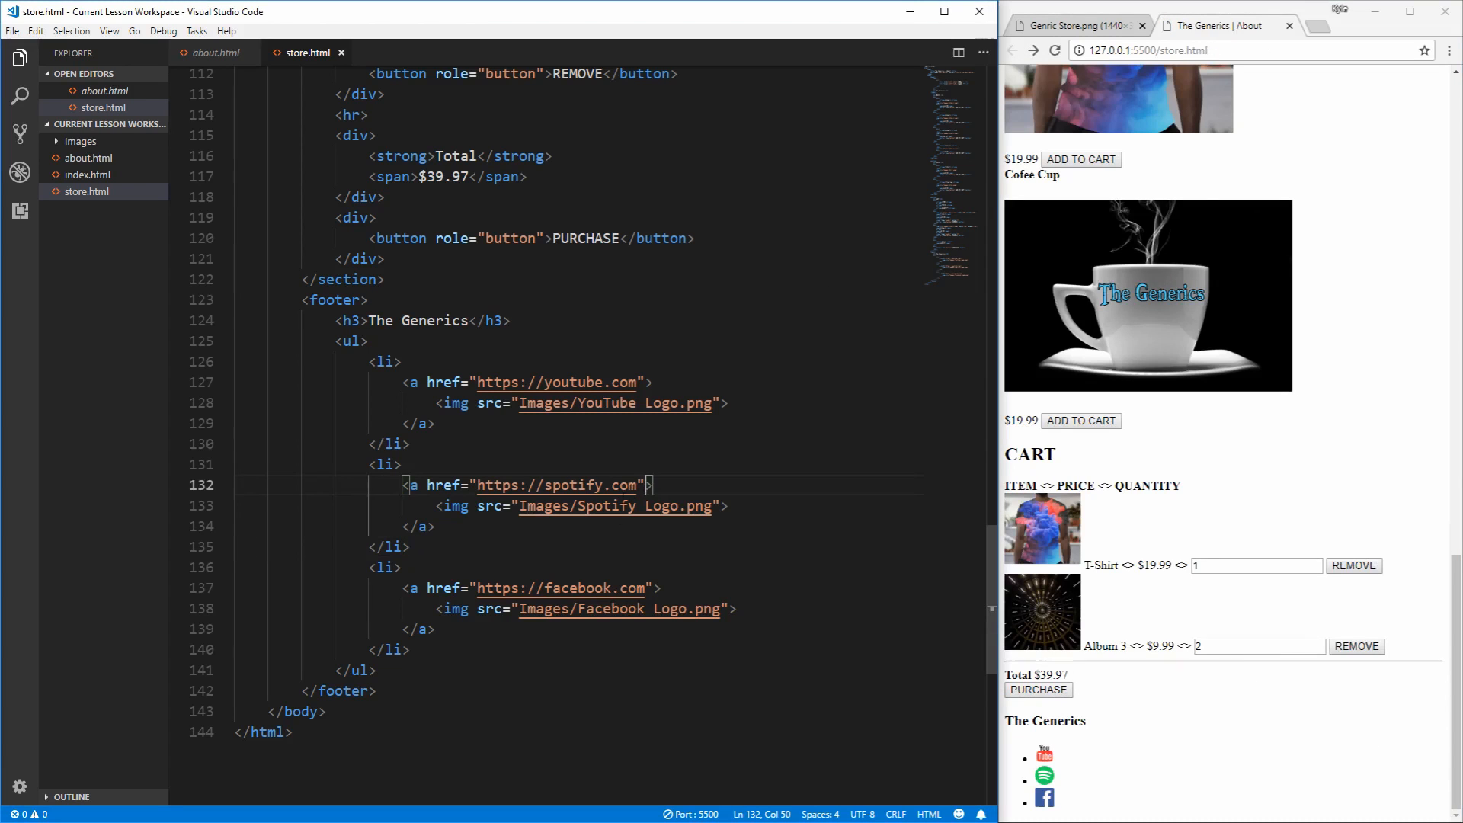
{"action": "type", "text": "target=\"_blank"}
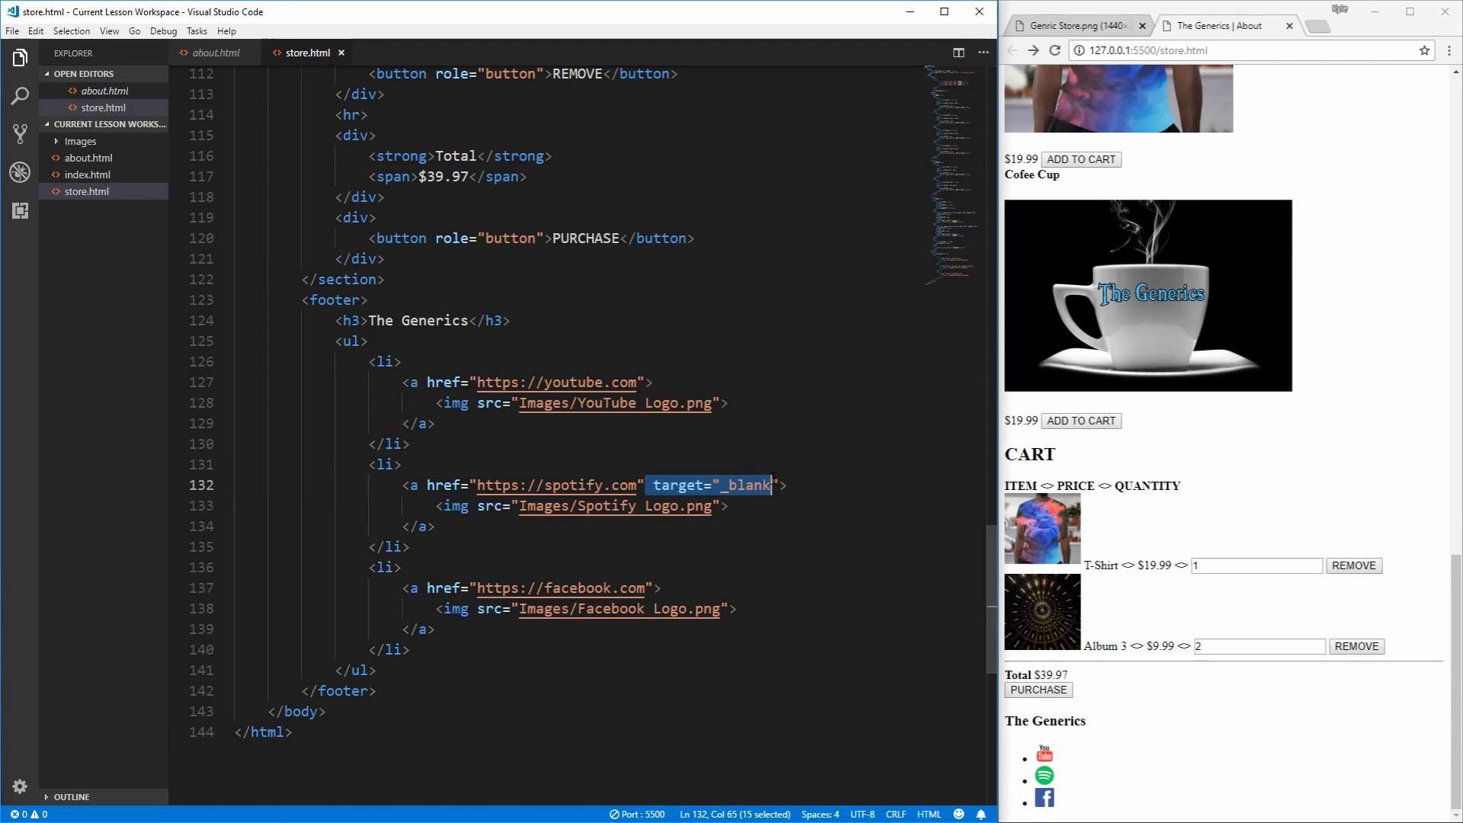
{"action": "type", "text": "target=\"_blank\""}
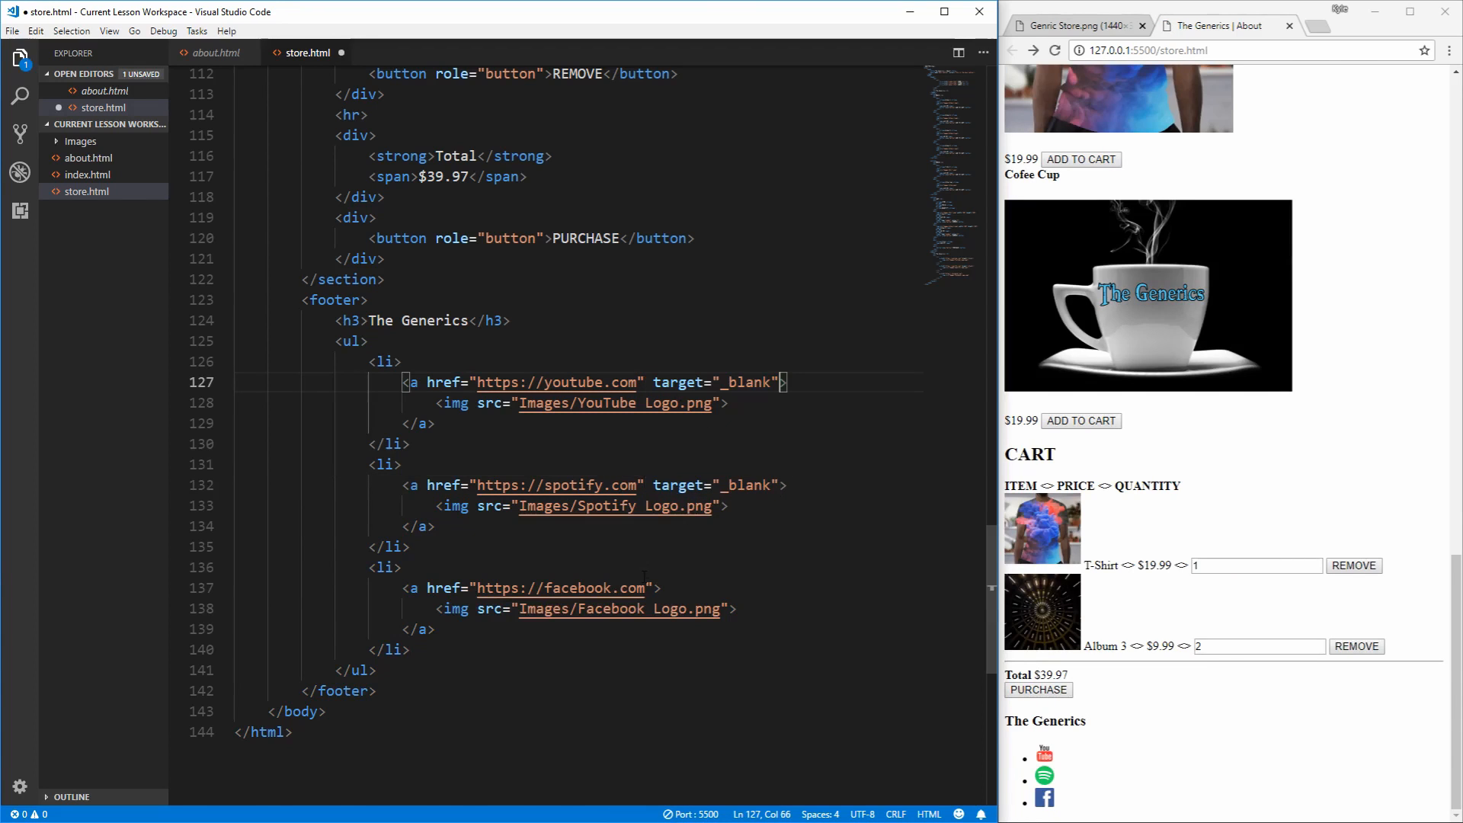
{"action": "type", "text": "target=\"_blank\""}
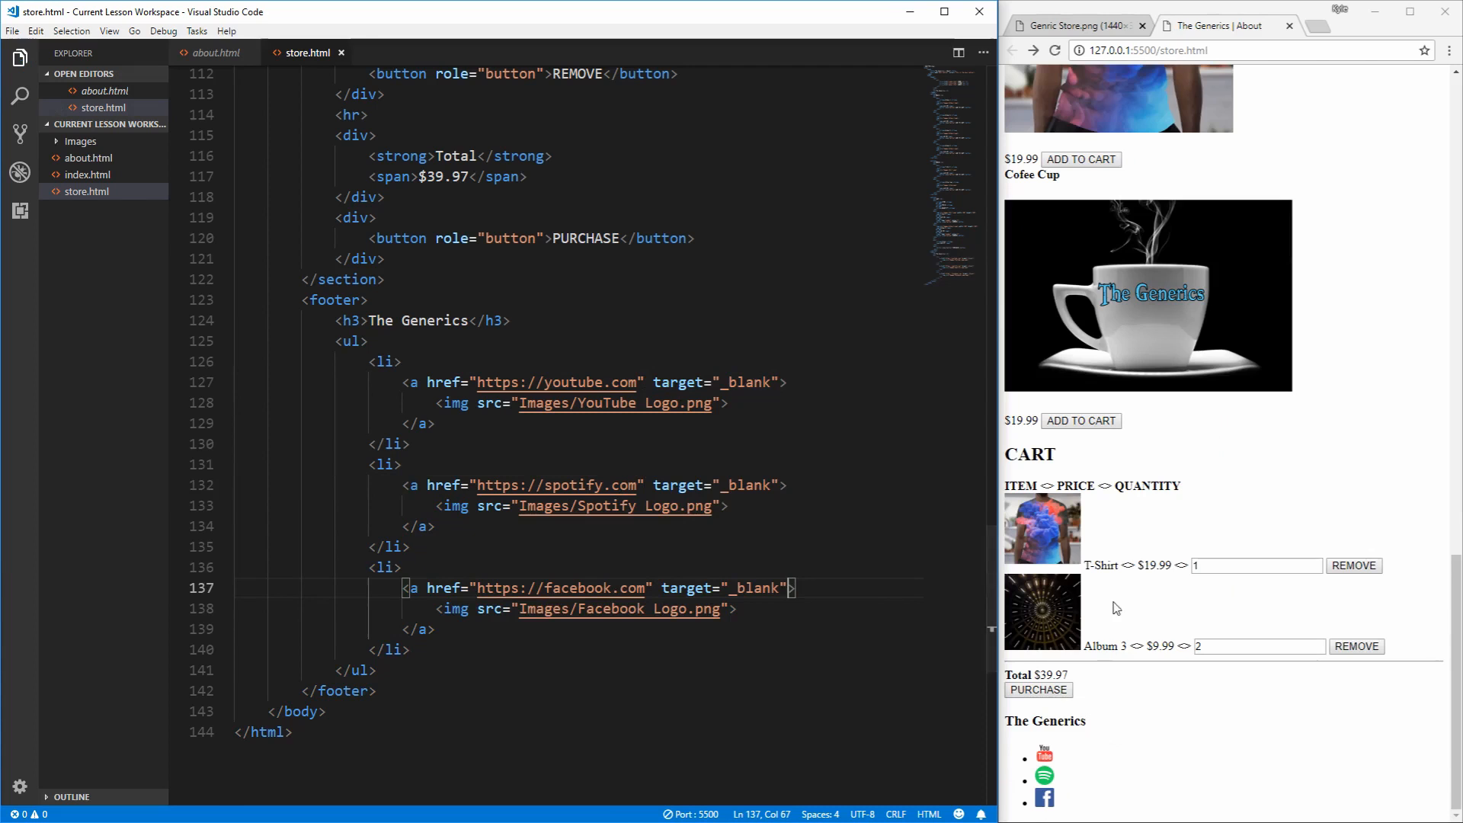
Step: Confirm the Spotify logo now opens in a new tab and close that tab
{"action": "left_click", "coordinate": [1044, 774]}
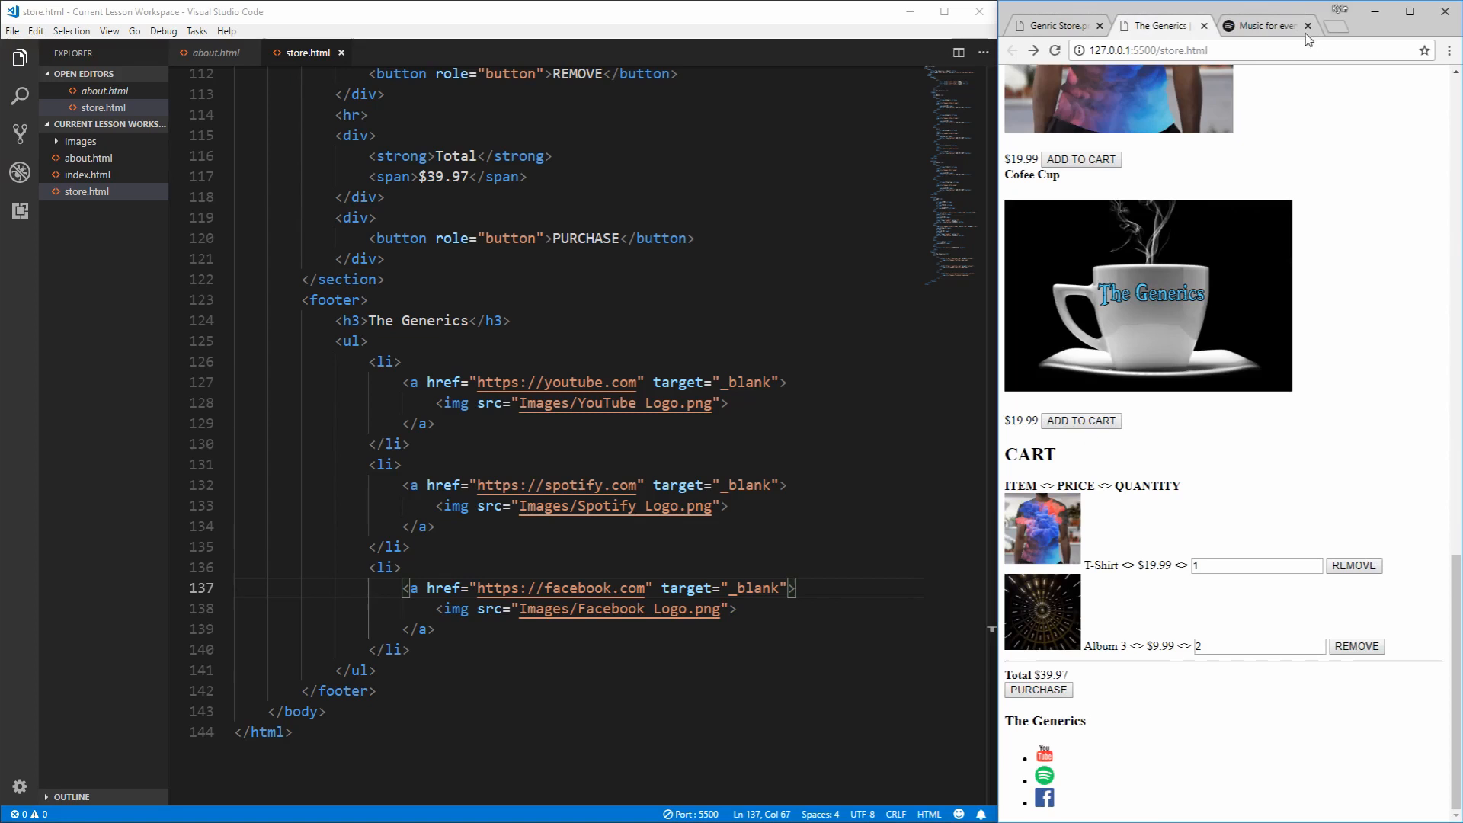
{"action": "left_click", "coordinate": [1308, 26]}
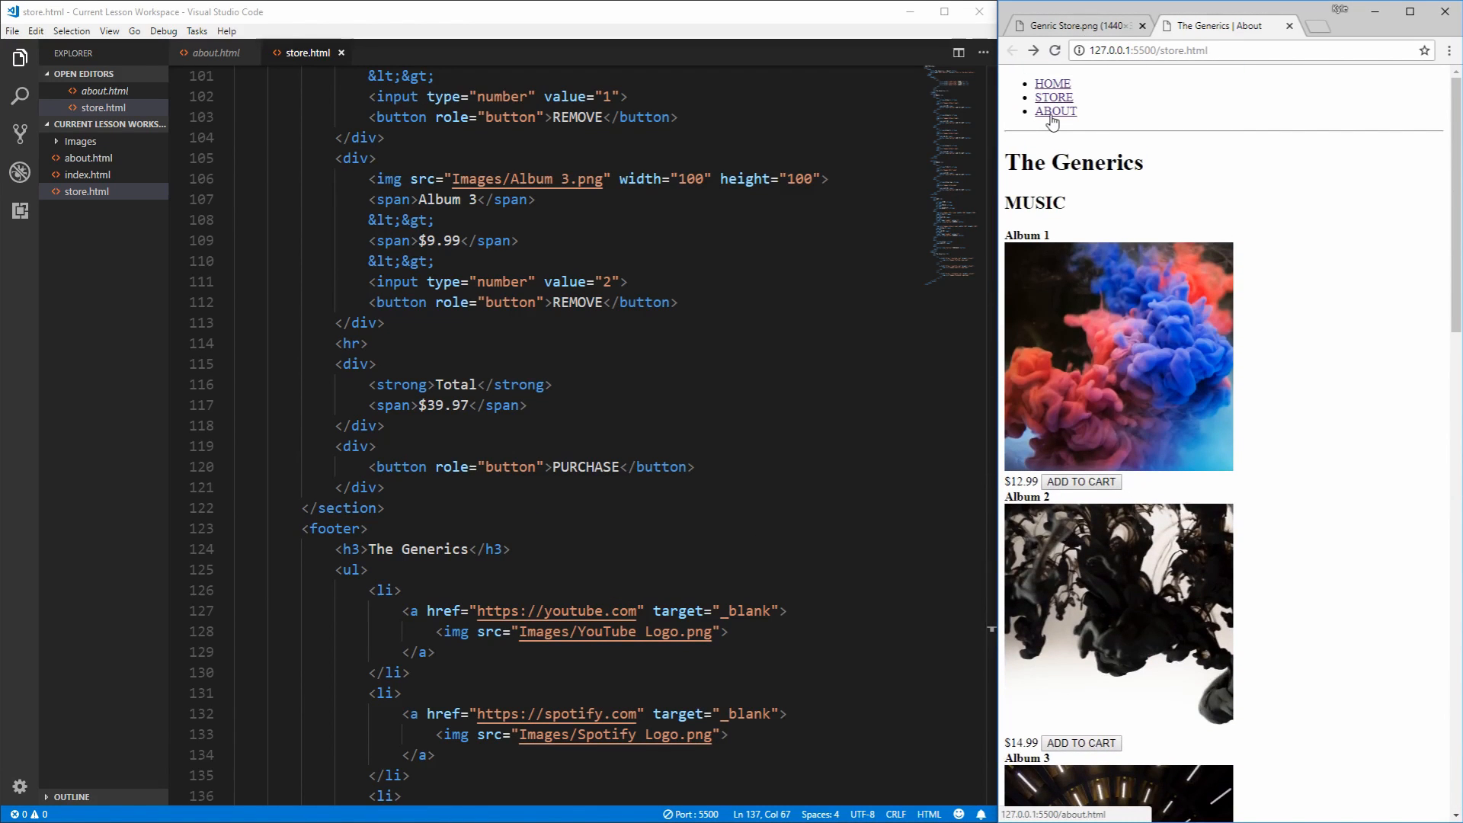
{"action": "mouse_move", "coordinate": [1175, 322]}
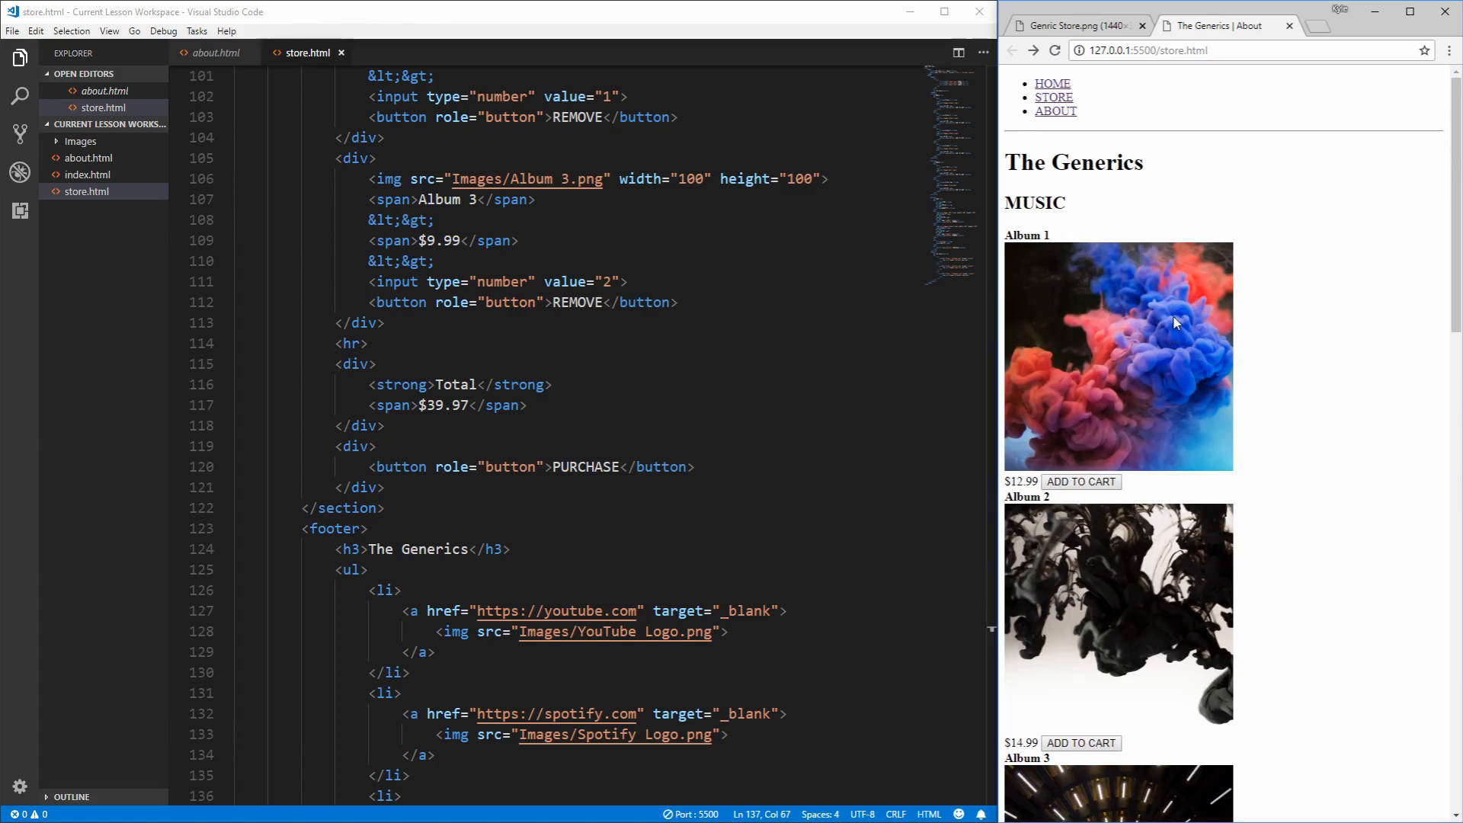
Step: Open index.html from the Explorer beside store.html
{"action": "scroll", "scroll_direction": "up", "scroll_amount": 3}
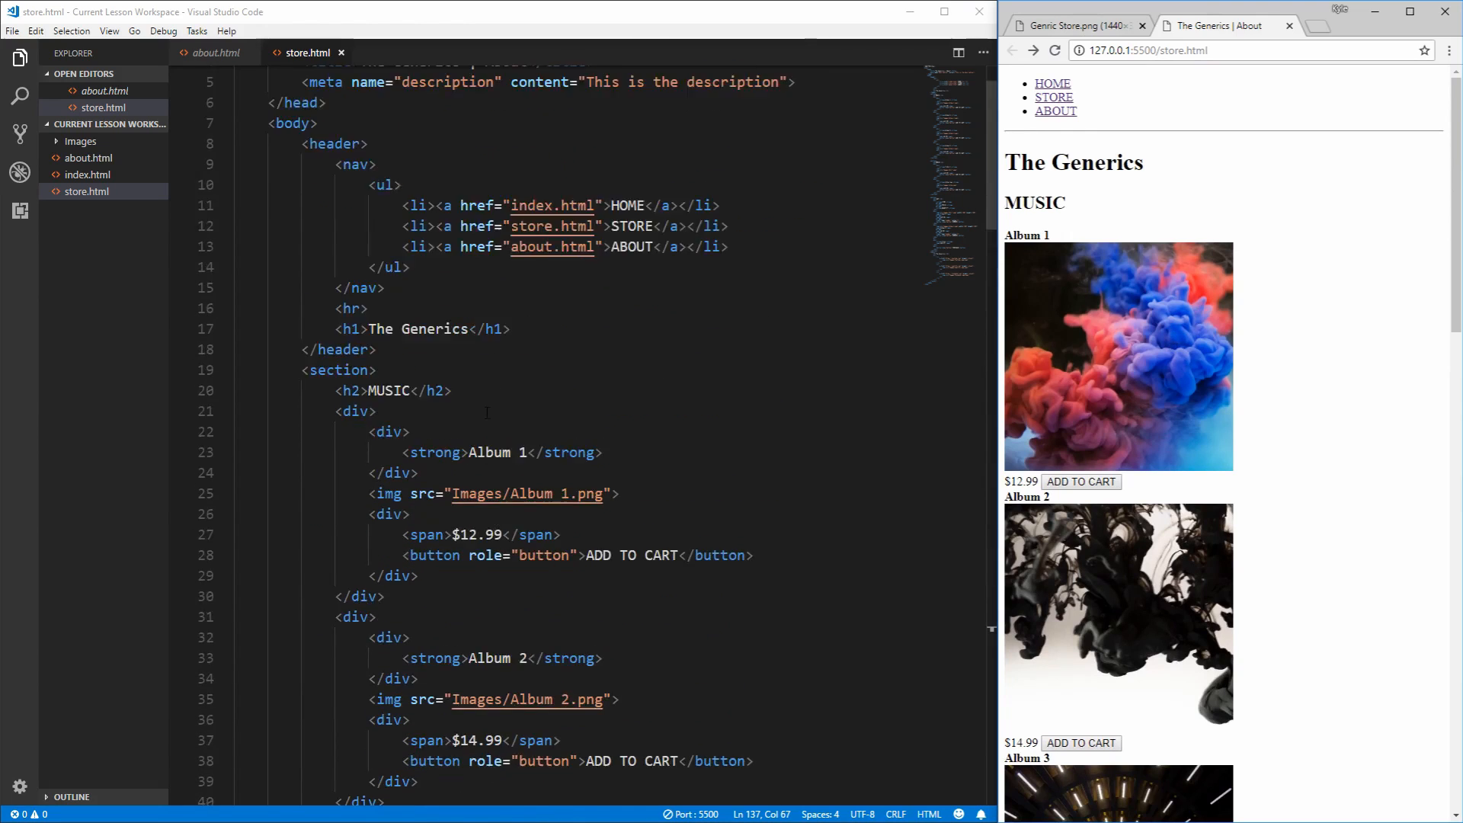
{"action": "left_click", "coordinate": [88, 174]}
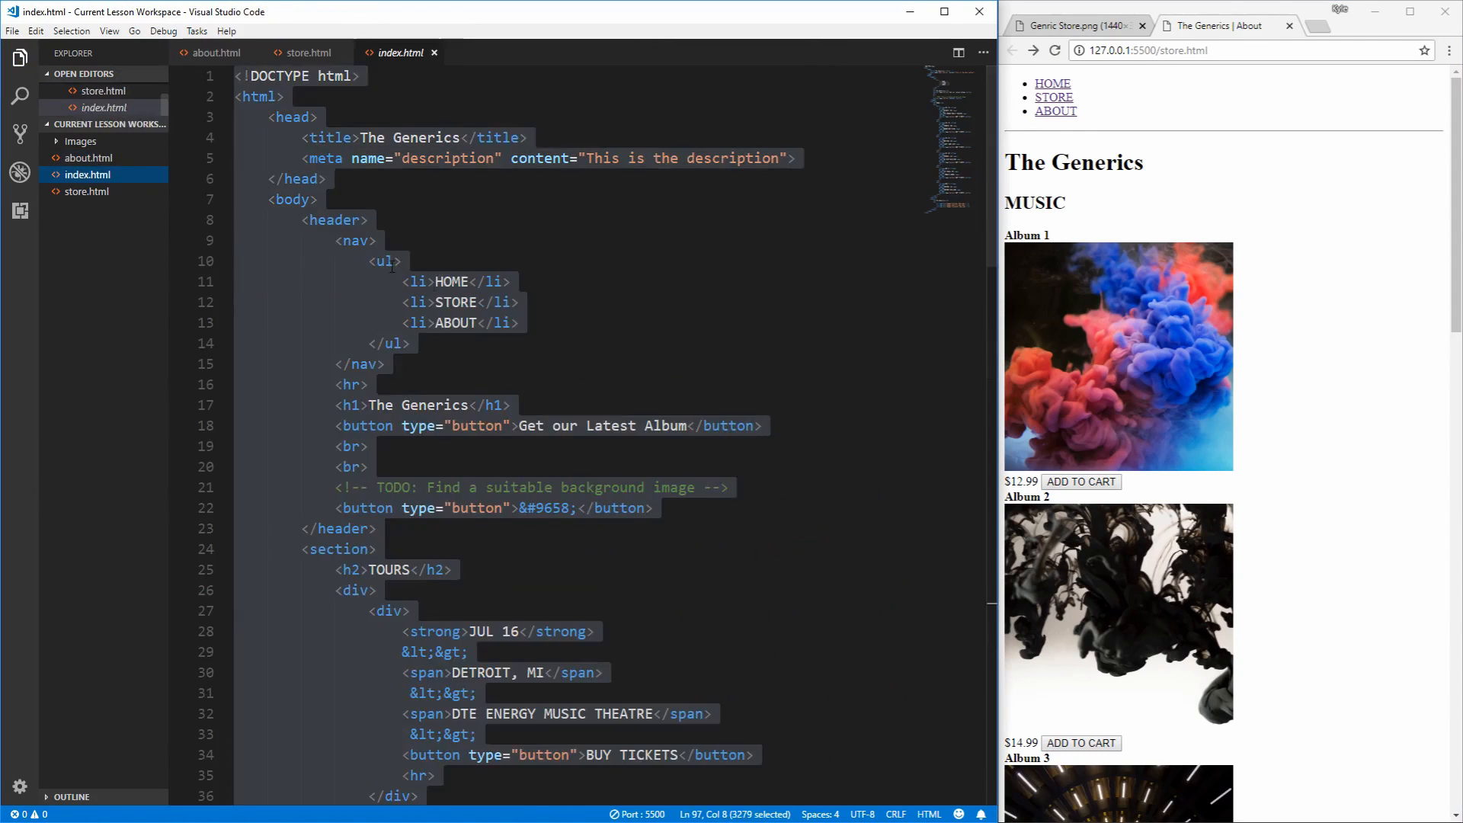
{"action": "scroll", "scroll_direction": "down", "scroll_amount": 3}
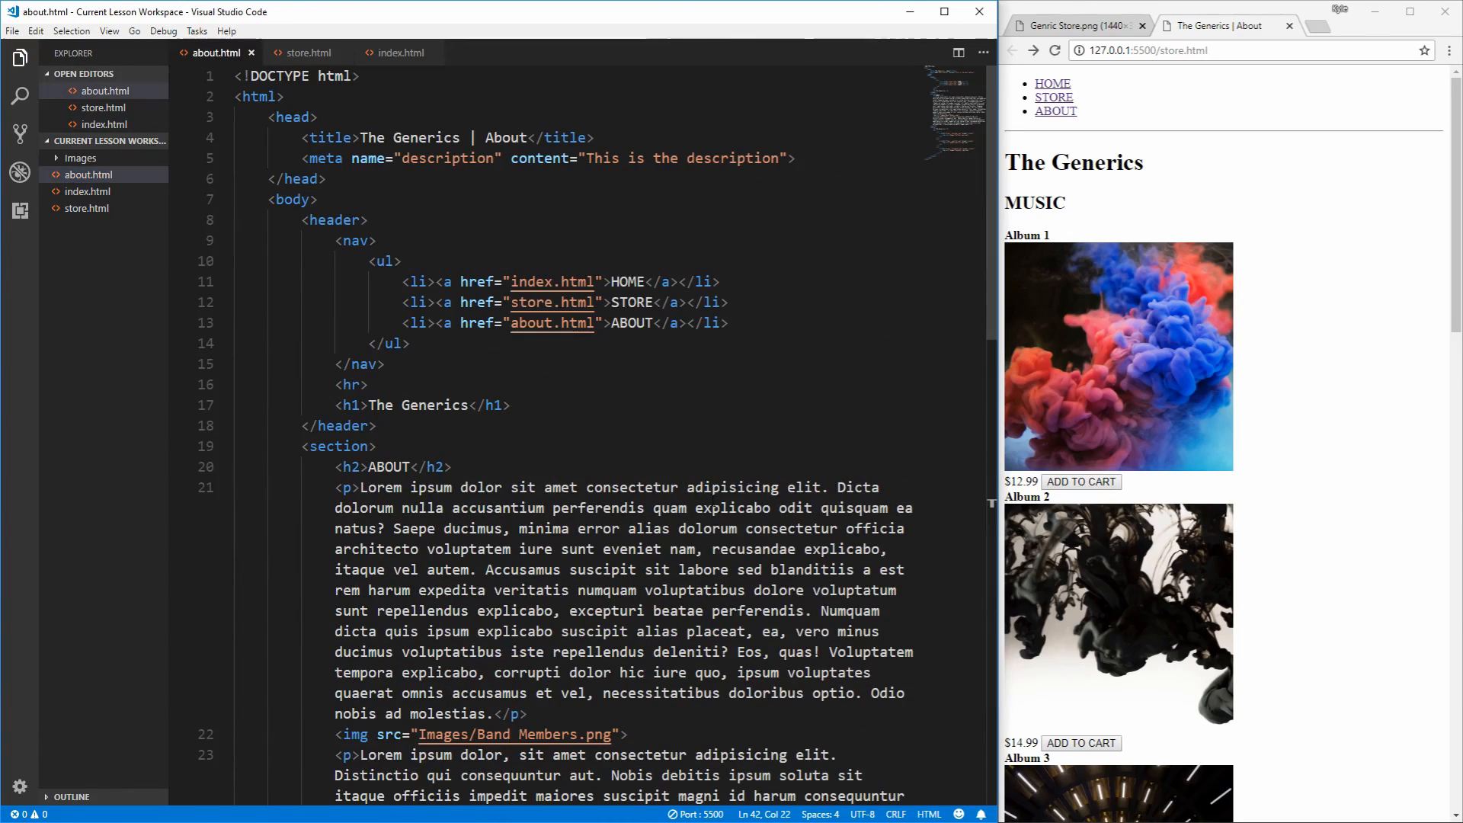
Step: Navigate HOME, then ABOUT, then back to STORE through the page links in the preview
{"action": "left_click", "coordinate": [1052, 83]}
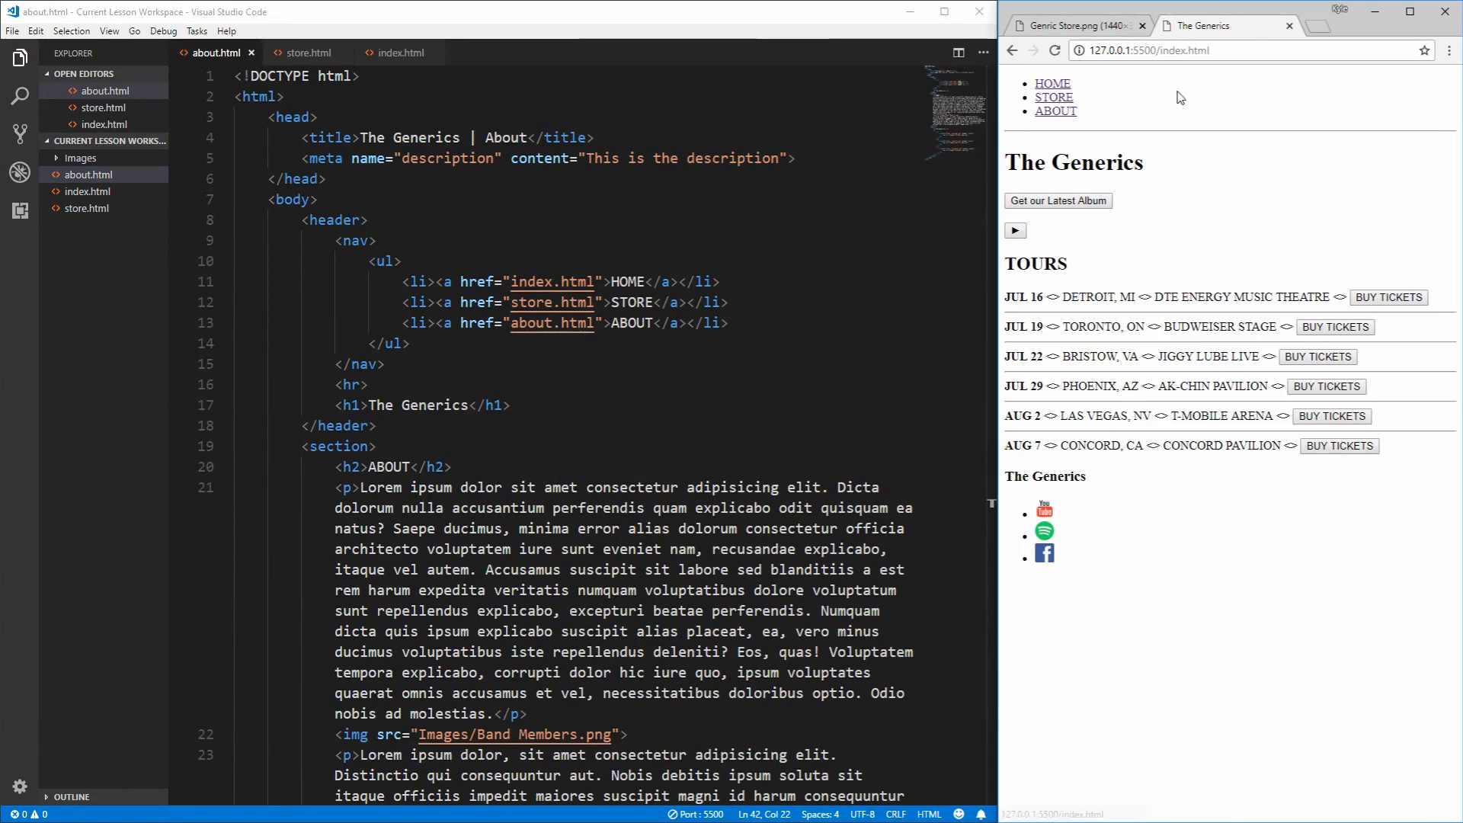
{"action": "left_click", "coordinate": [1044, 530]}
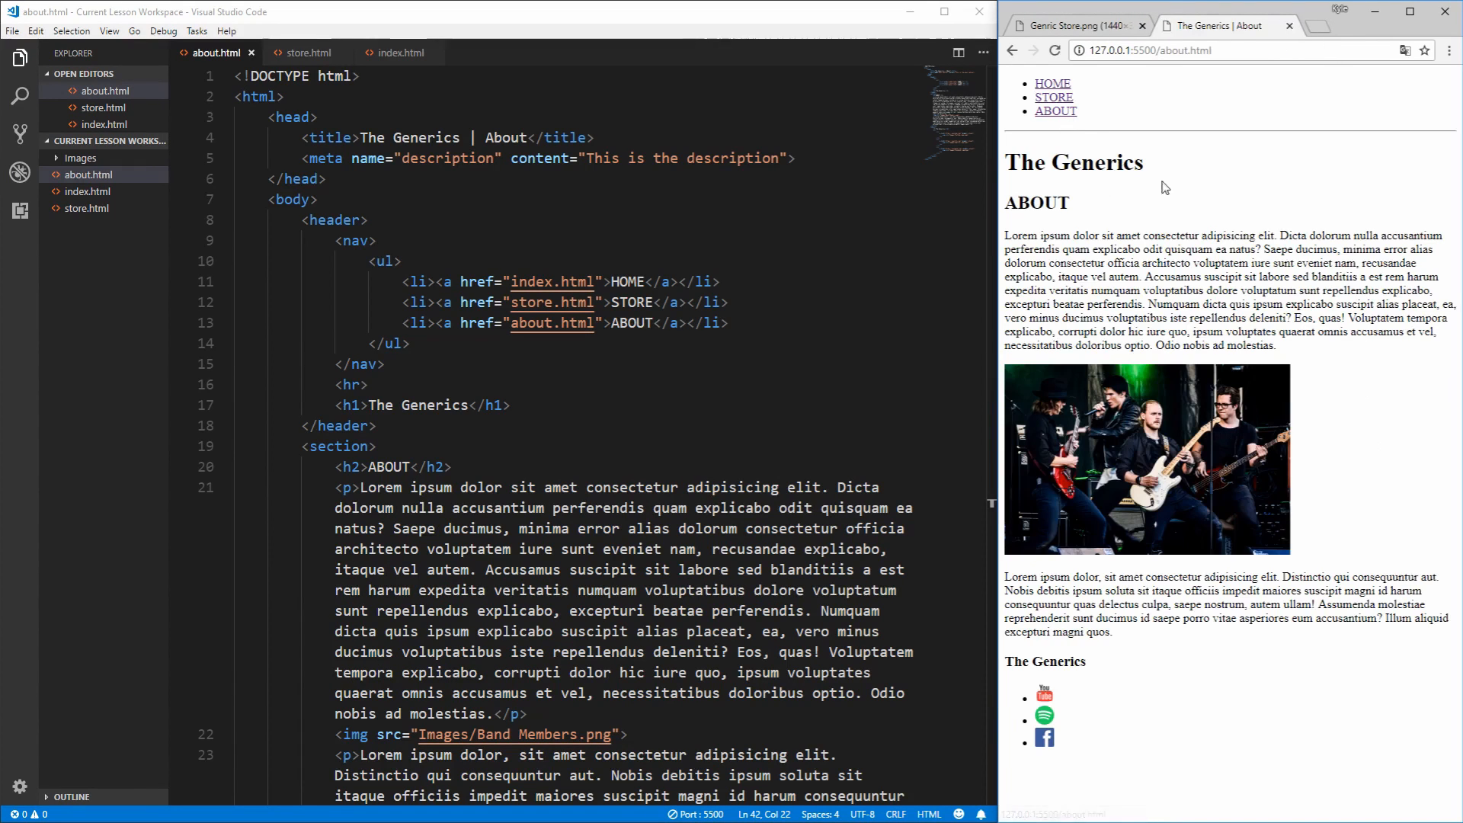
{"action": "left_click", "coordinate": [1053, 98]}
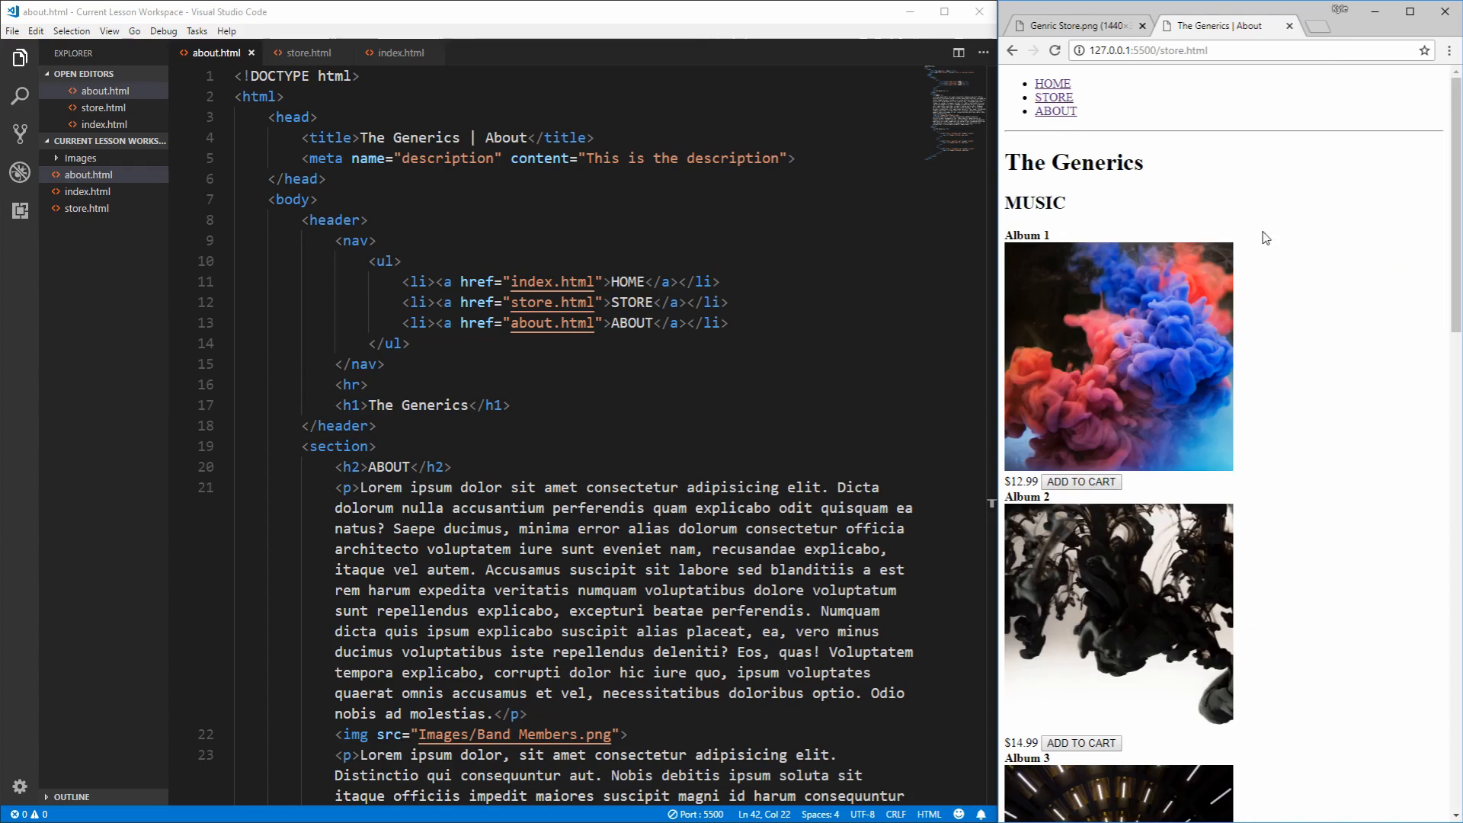
Step: Change store.html's title to 'The Generics | Store' and save so the preview tab updates
{"action": "left_click", "coordinate": [308, 52]}
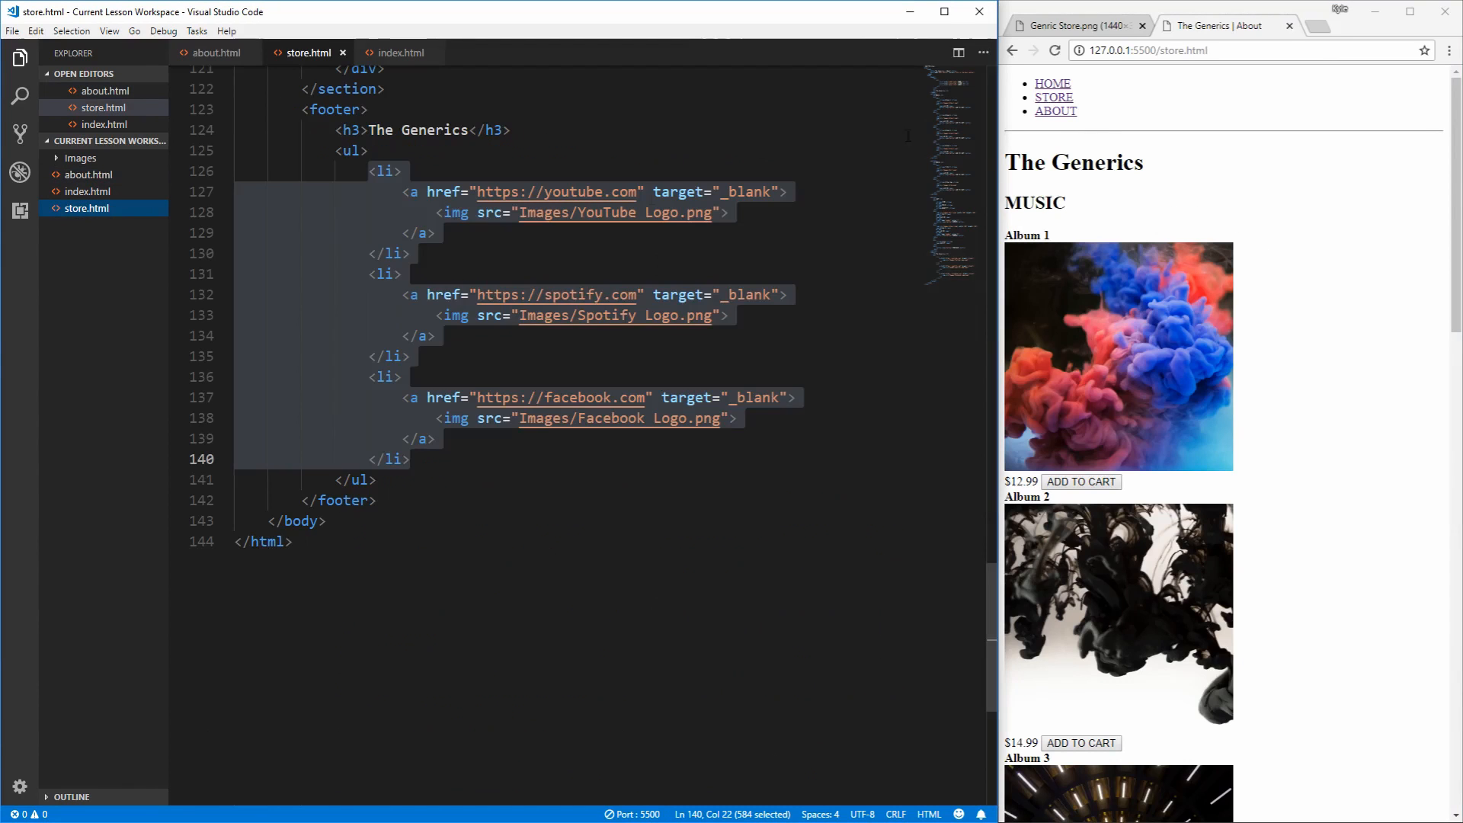
{"action": "scroll", "scroll_direction": "up", "scroll_amount": 3}
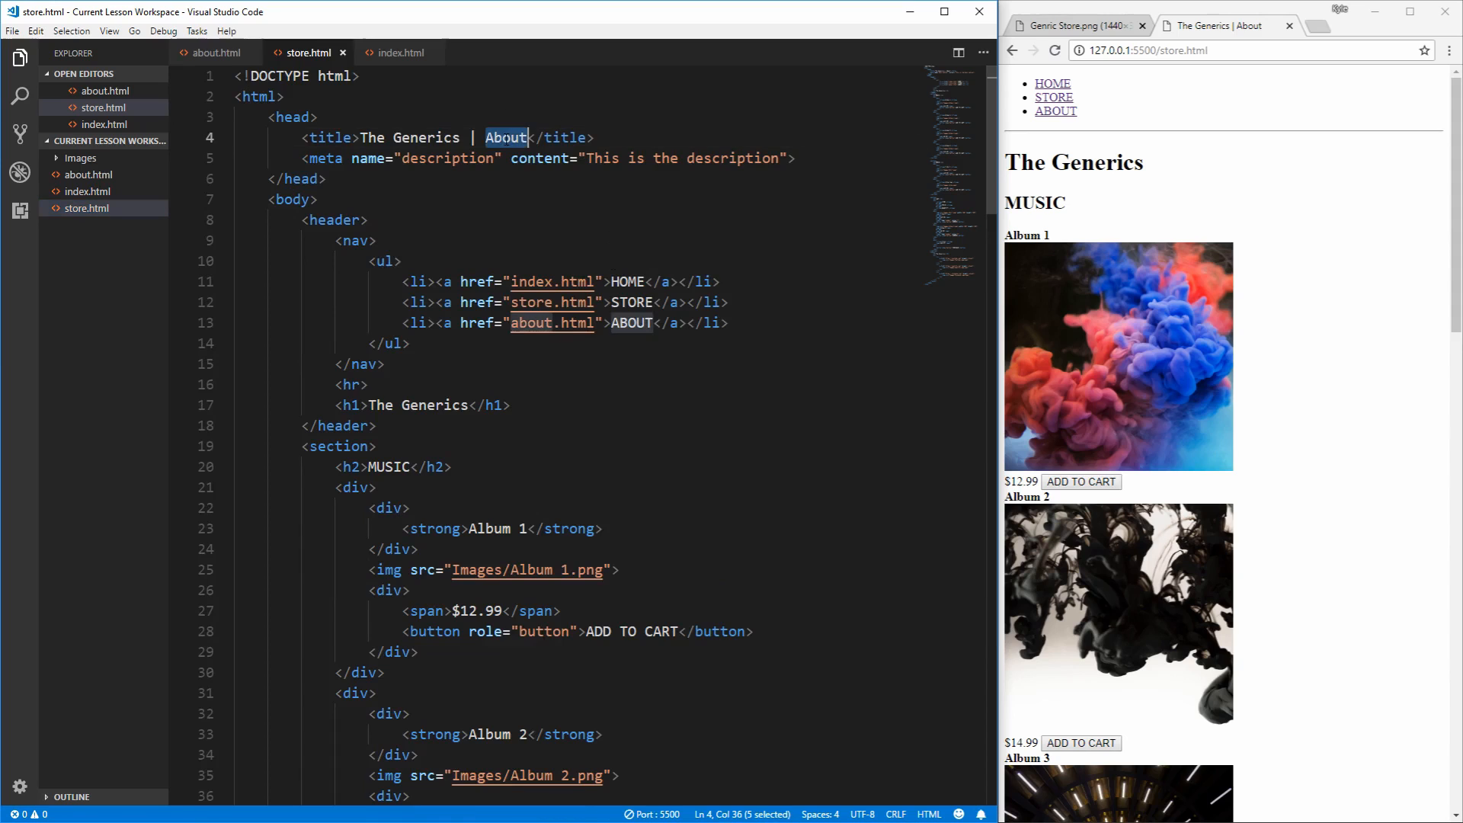
{"action": "type", "text": "Store"}
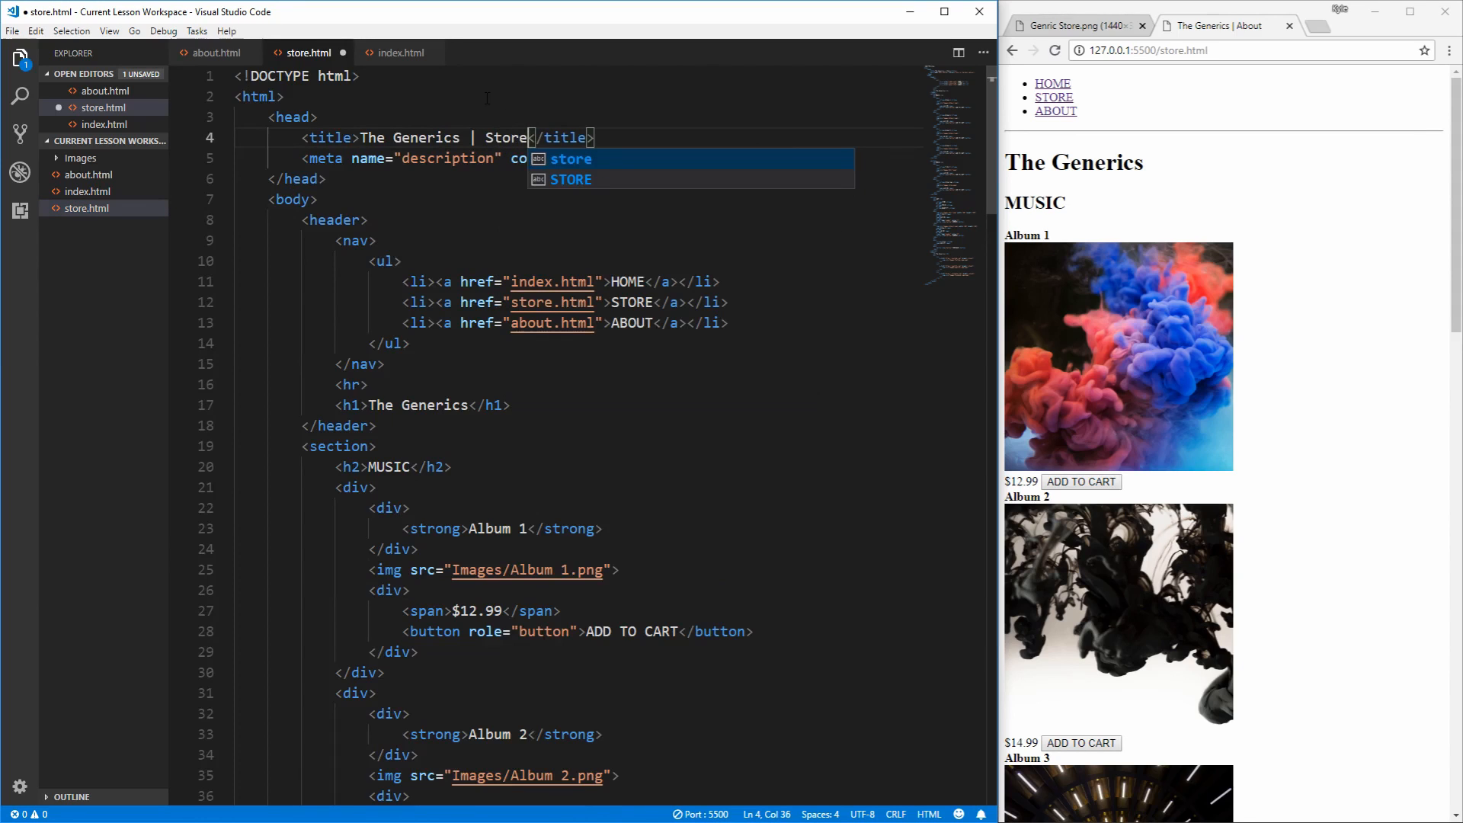
{"action": "key", "text": "ctrl+s"}
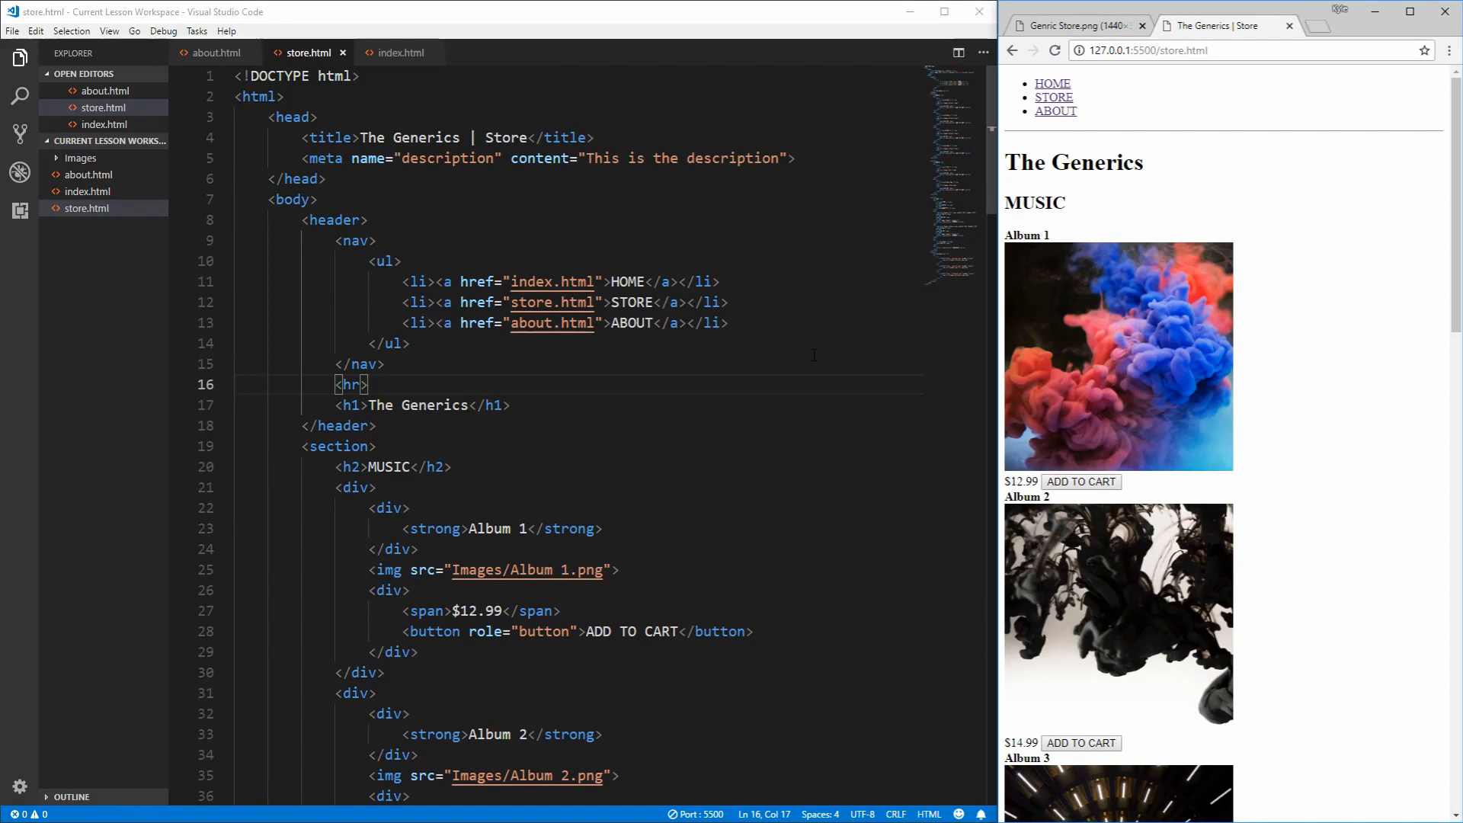
{"action": "mouse_move", "coordinate": [1105, 265]}
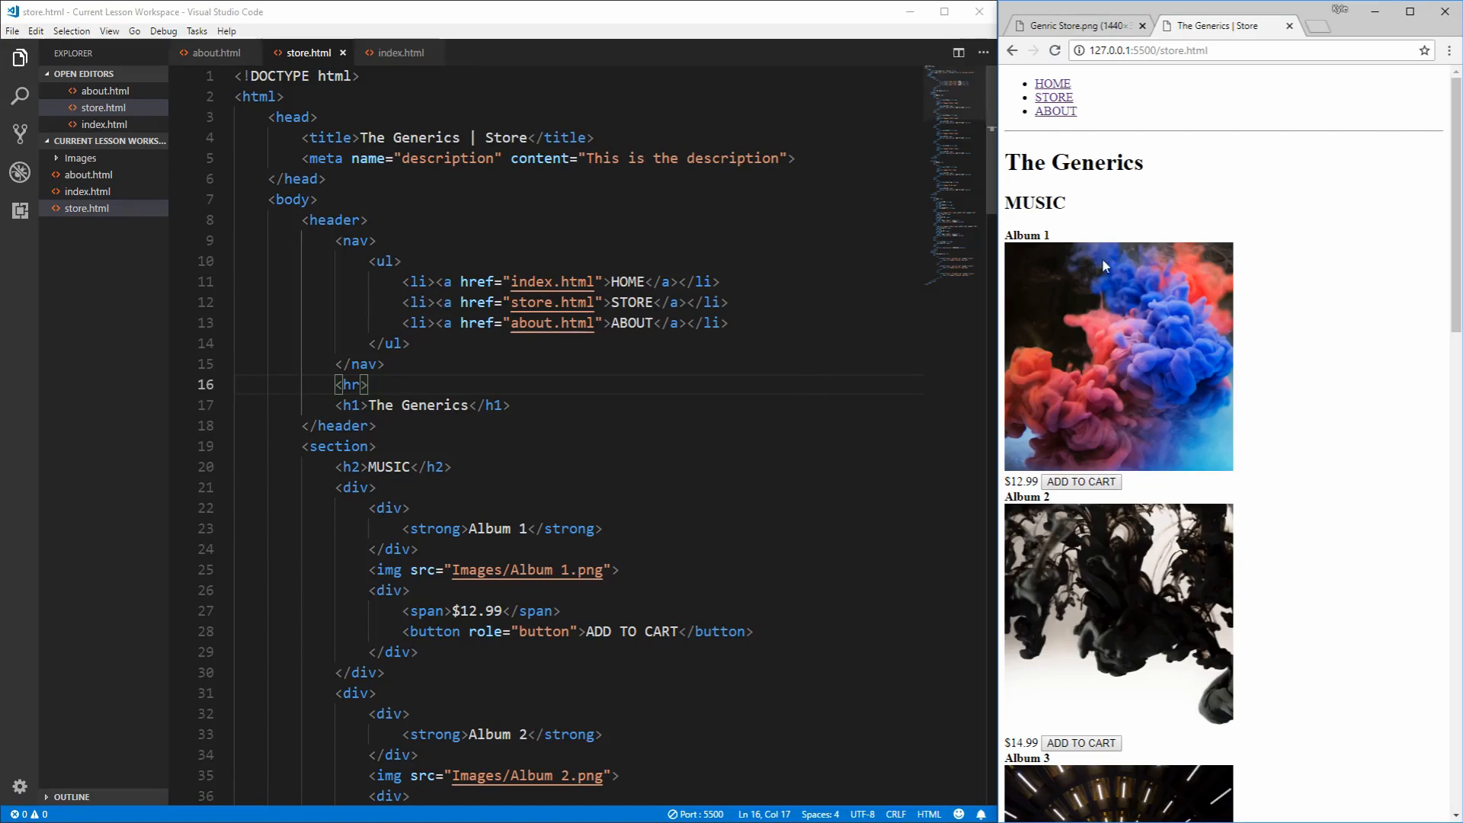
{"action": "mouse_move", "coordinate": [1178, 127]}
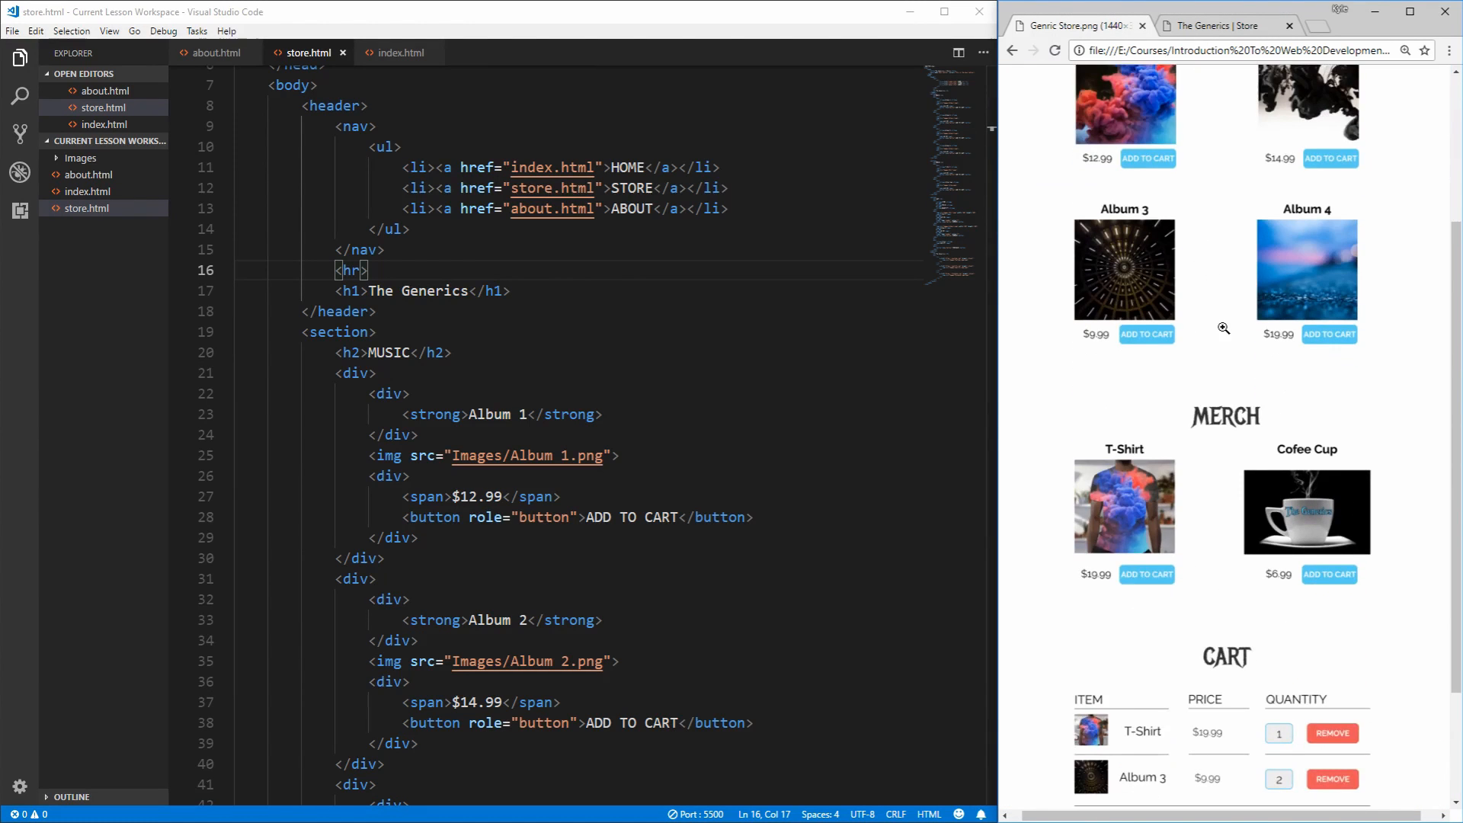
Step: Scroll through the Genric Store.png mockup to compare its merch, cart and footer with the page
{"action": "scroll", "scroll_direction": "down", "scroll_amount": 3}
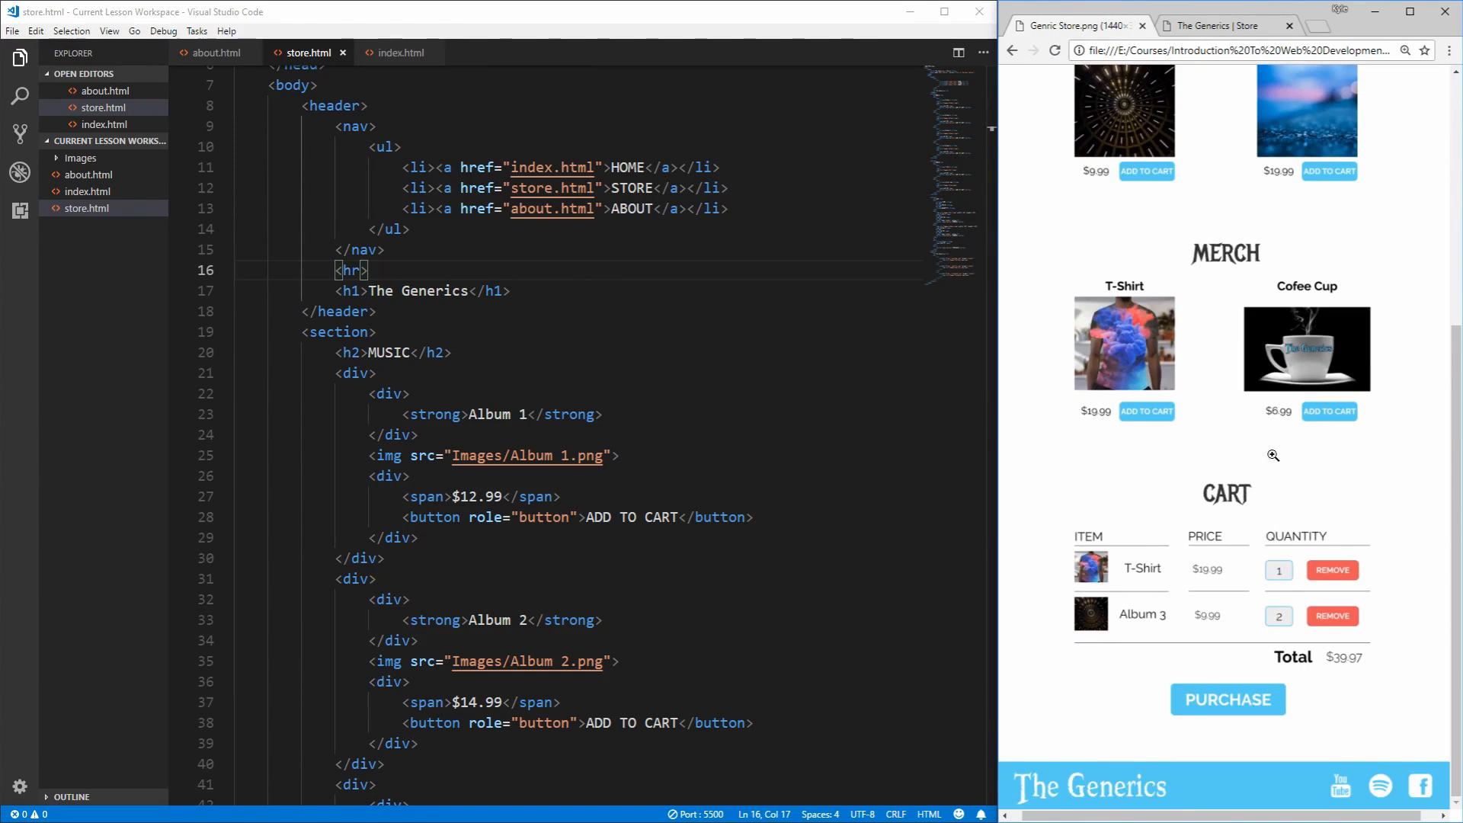
{"action": "mouse_move", "coordinate": [1305, 552]}
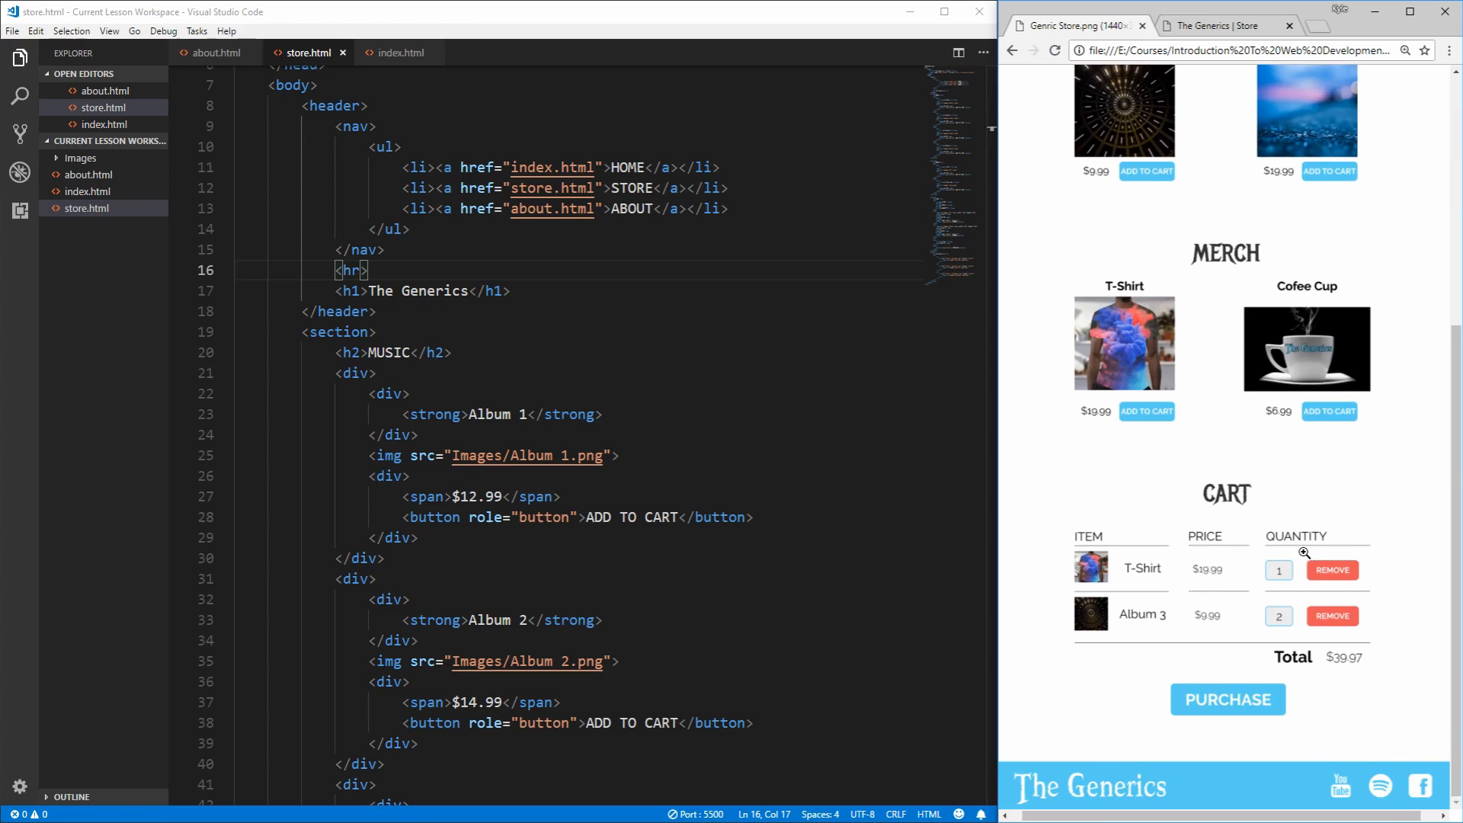
{"action": "scroll", "scroll_direction": "up", "scroll_amount": 3}
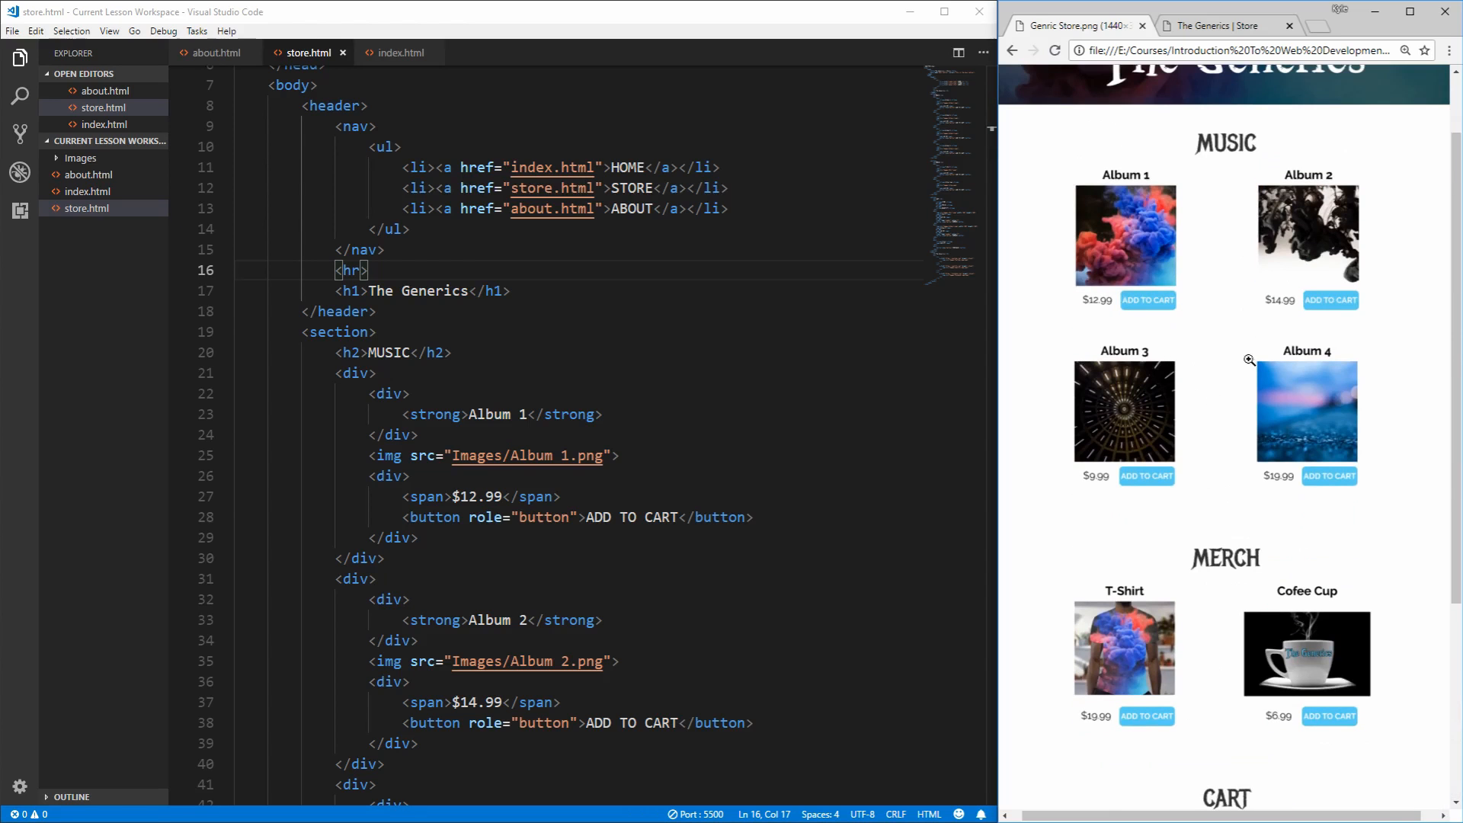
{"action": "scroll", "scroll_direction": "down", "scroll_amount": 3}
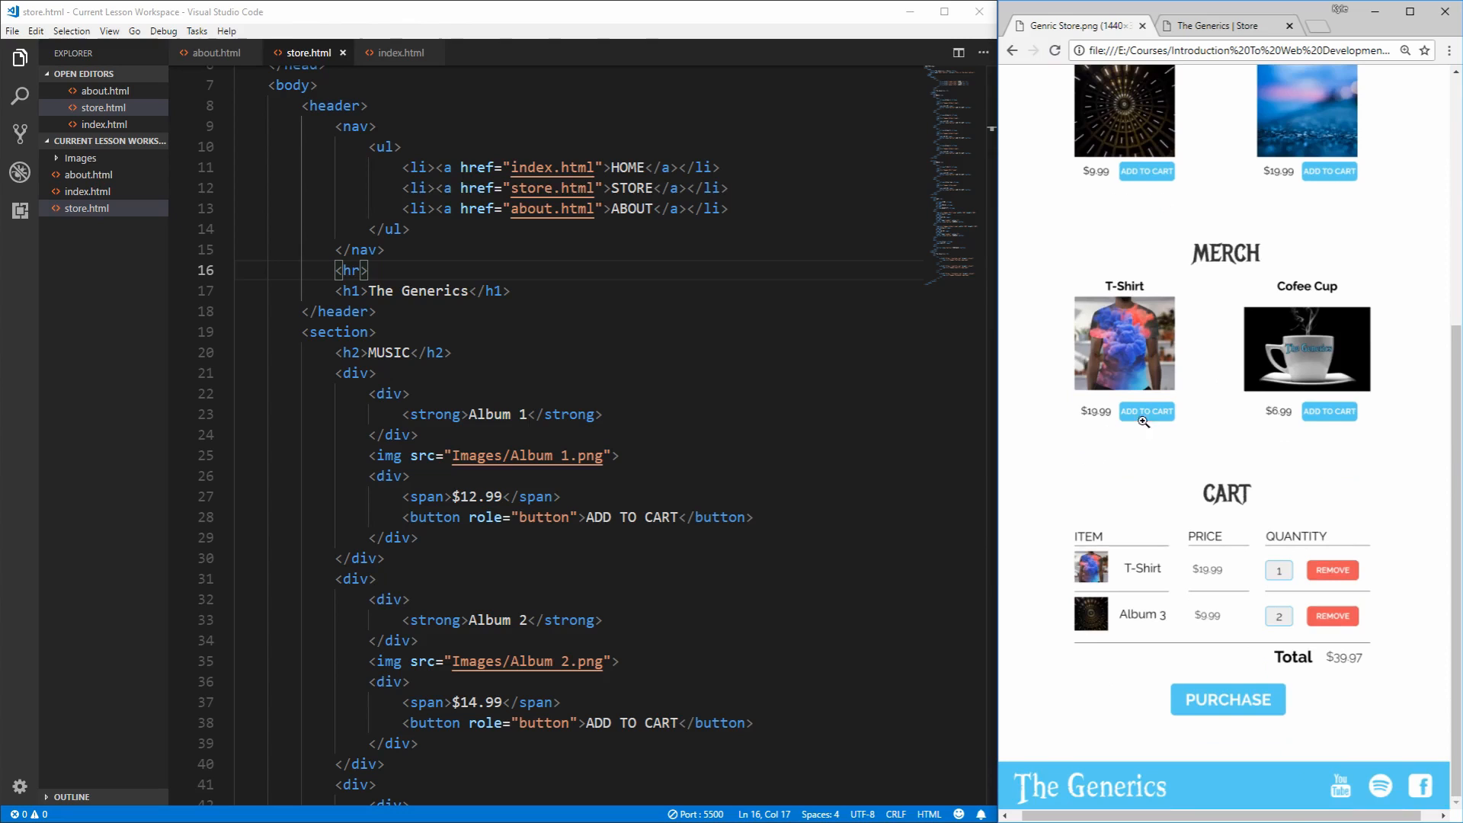
{"action": "mouse_move", "coordinate": [1215, 599]}
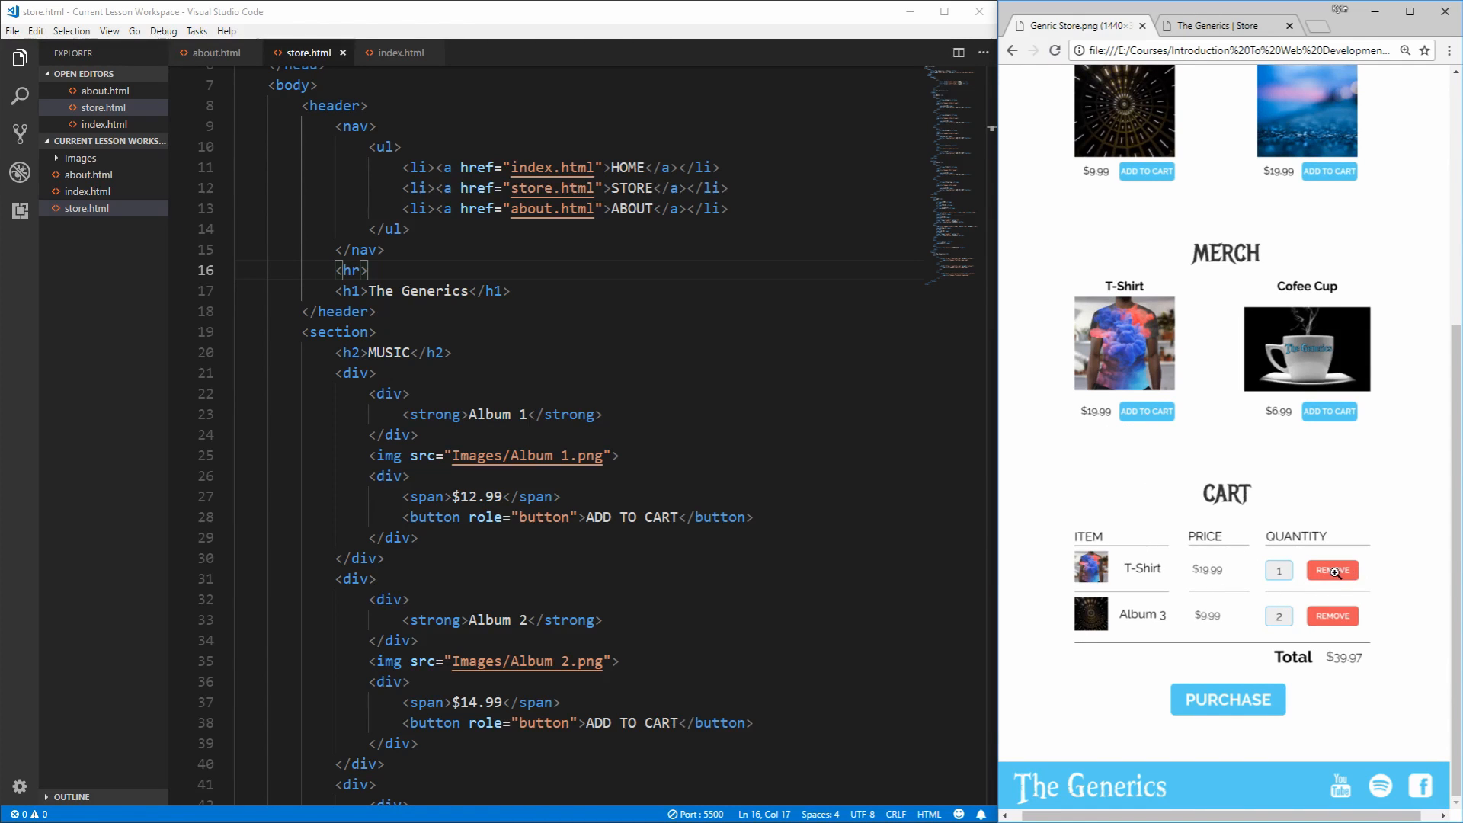
{"action": "mouse_move", "coordinate": [1282, 592]}
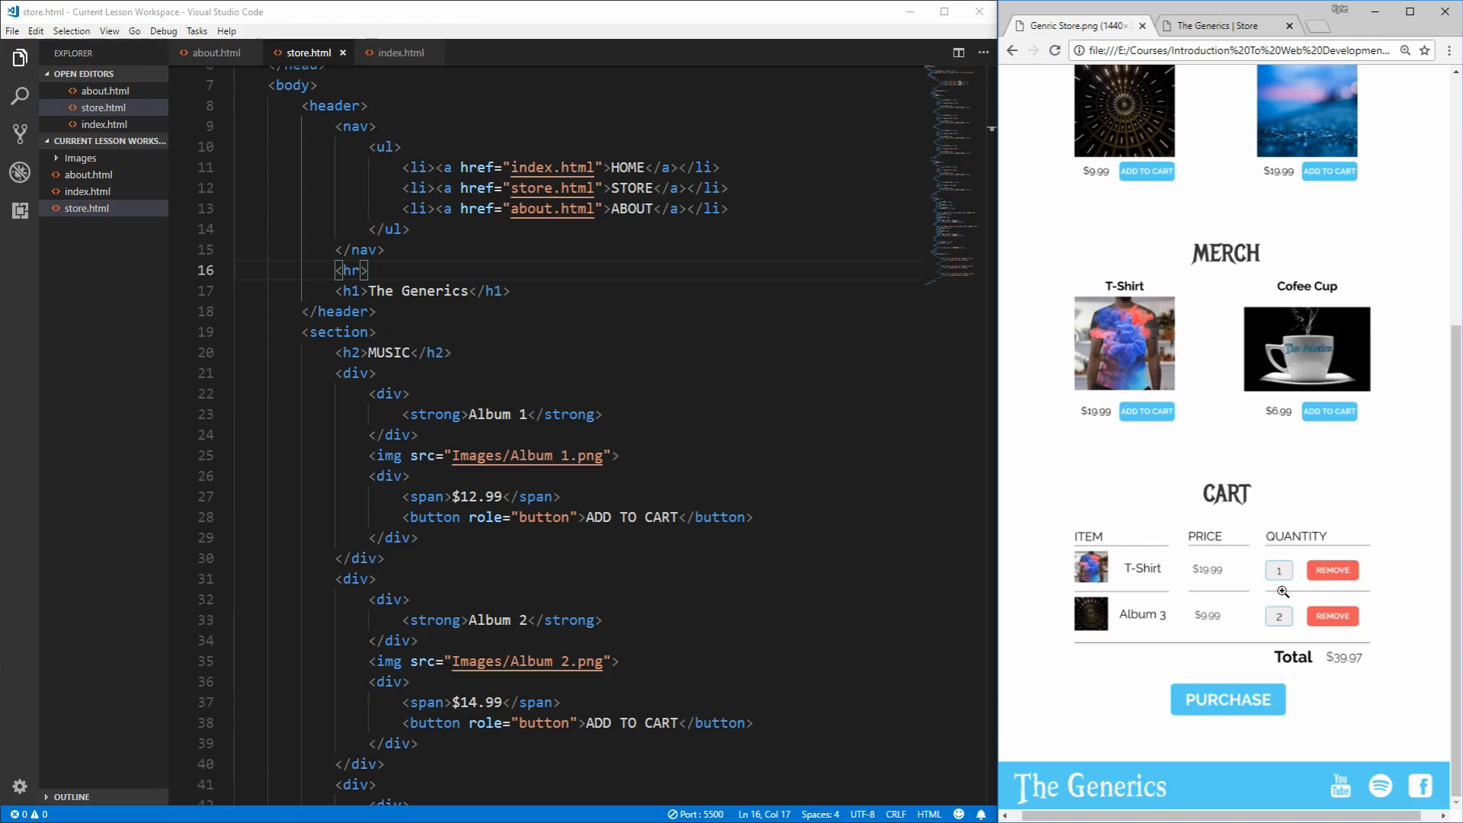
{"action": "mouse_move", "coordinate": [1319, 663]}
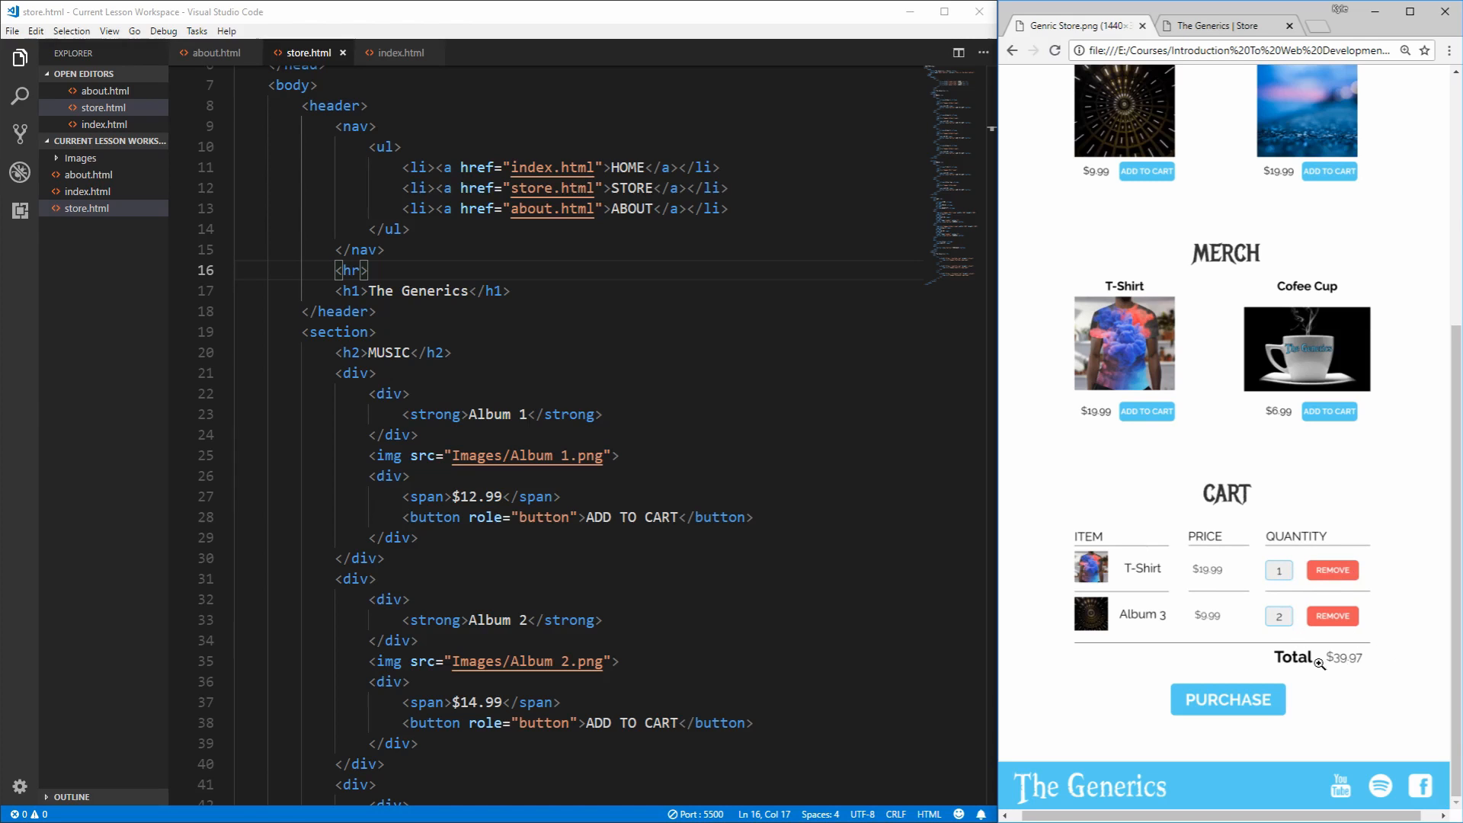